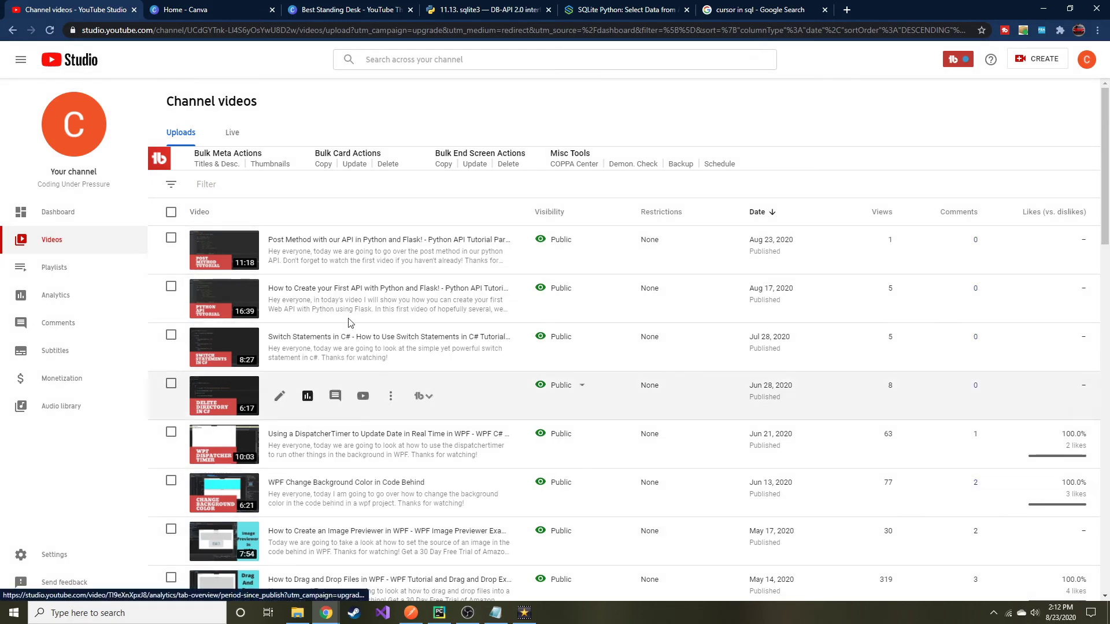
mouse_move(437, 304)
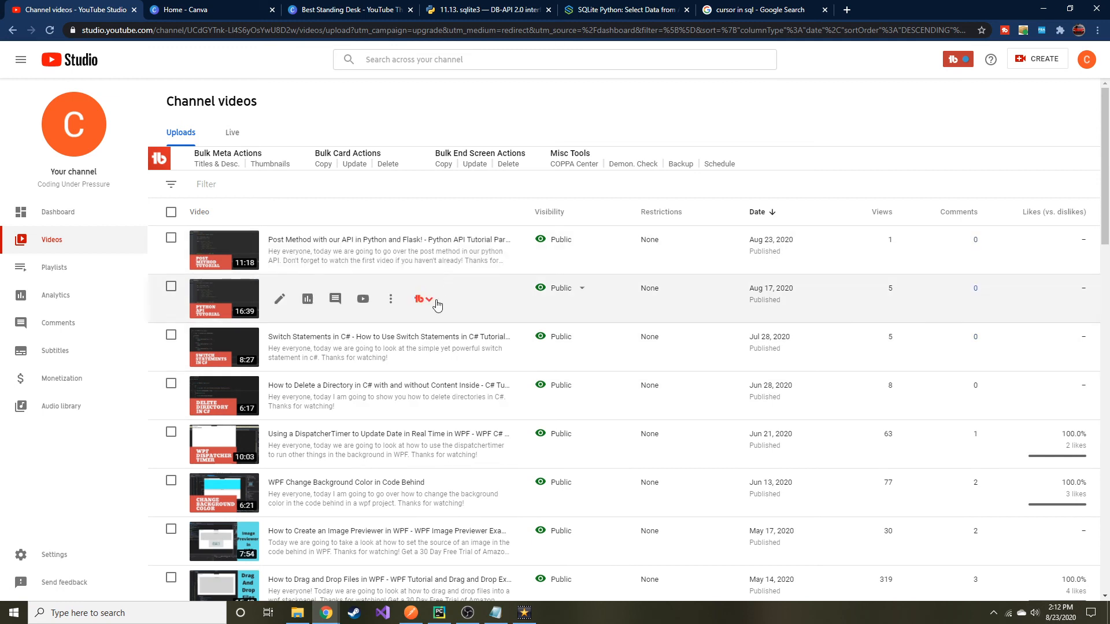
mouse_move(421, 313)
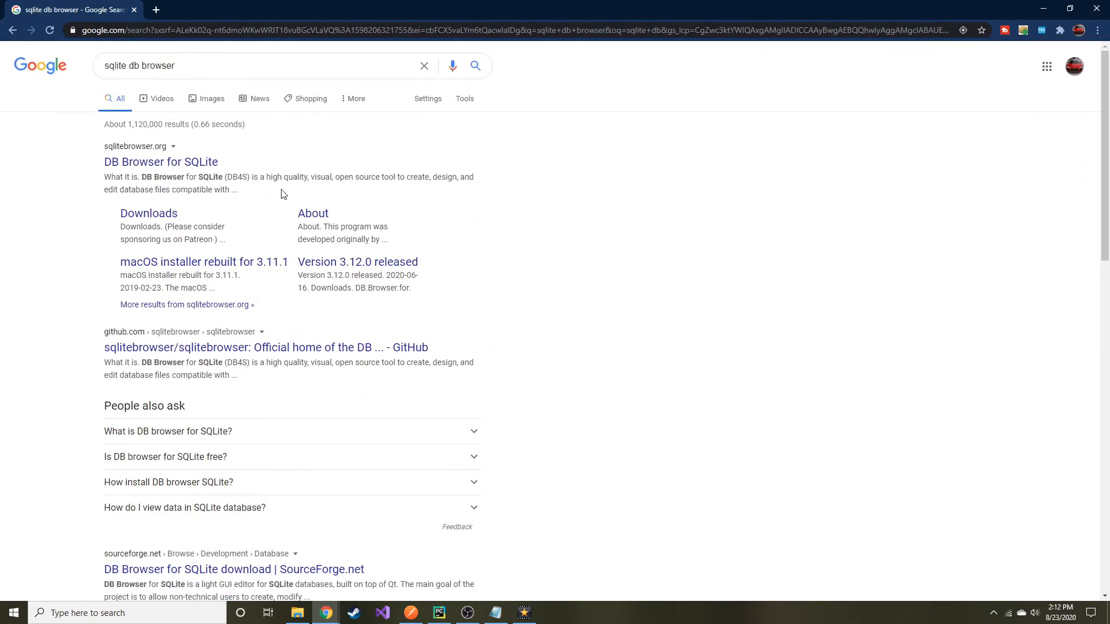
mouse_move(275, 177)
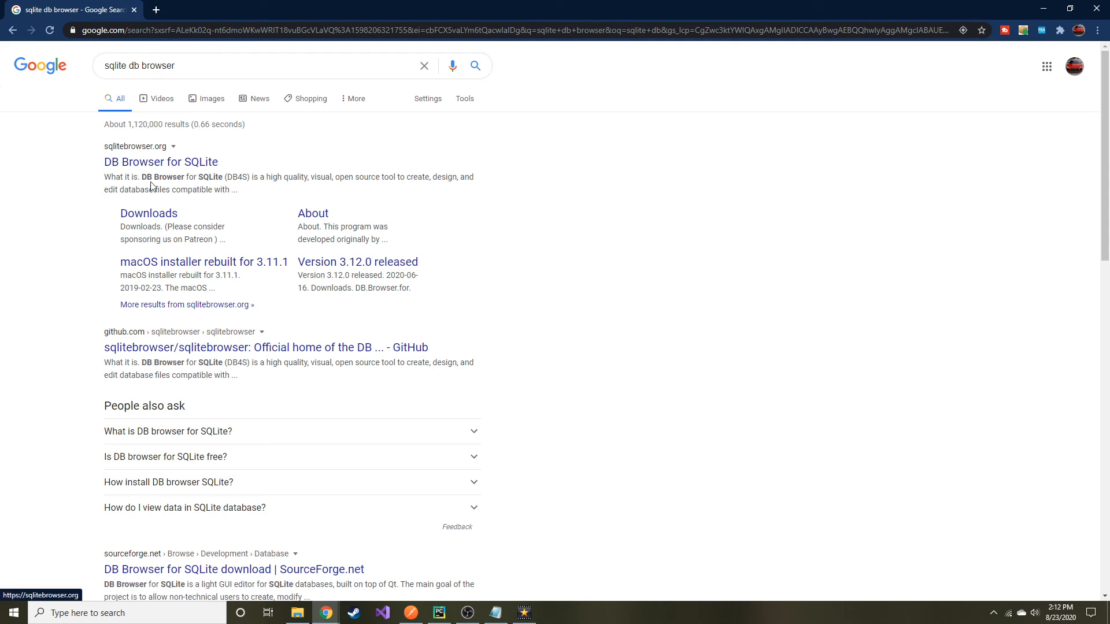
Open the sqlitebrowser.org result and go to its Download page.
left_click(161, 161)
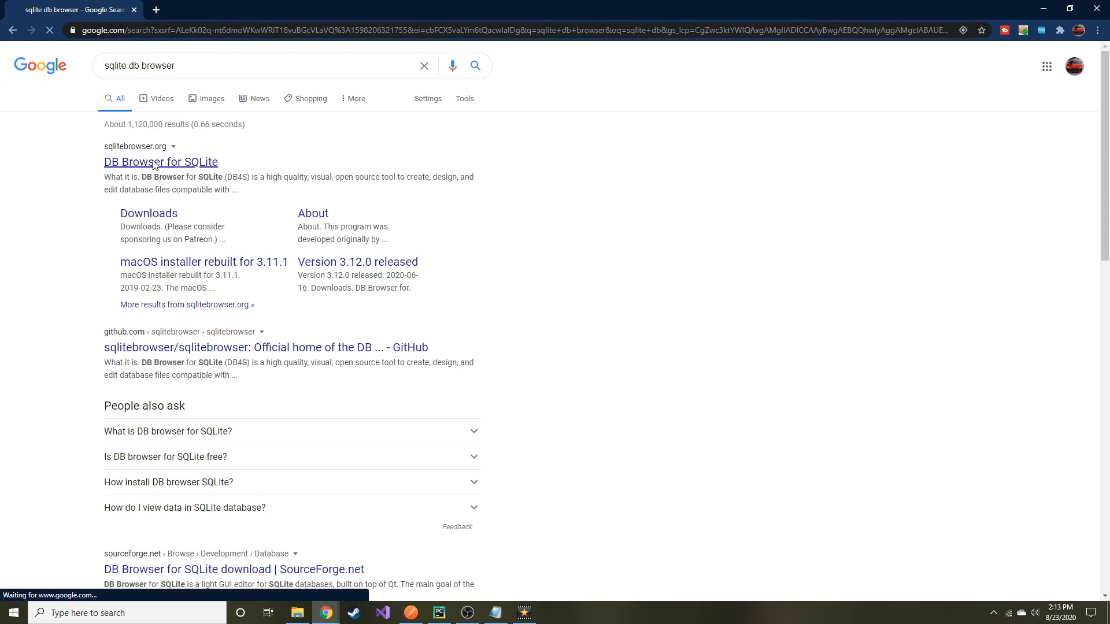
left_click(160, 161)
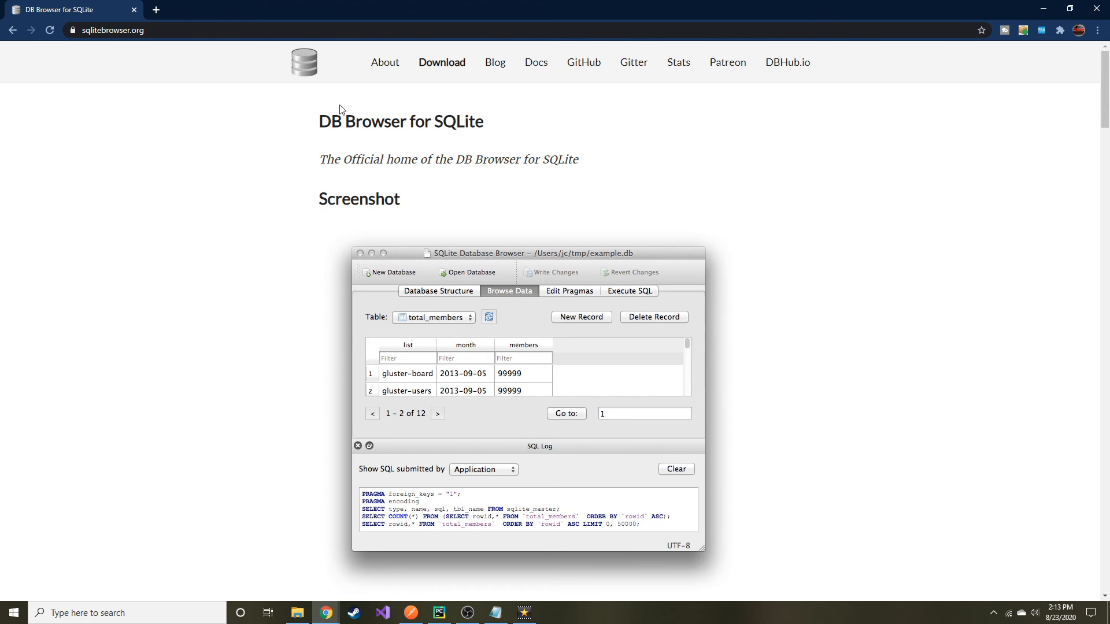
mouse_move(488, 348)
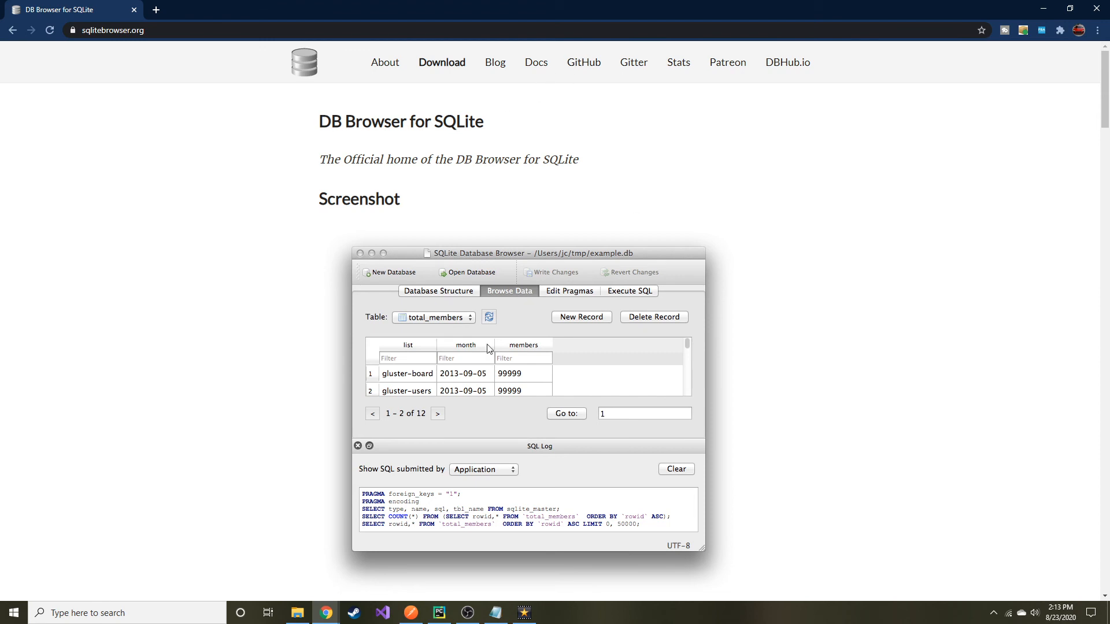
mouse_move(394, 267)
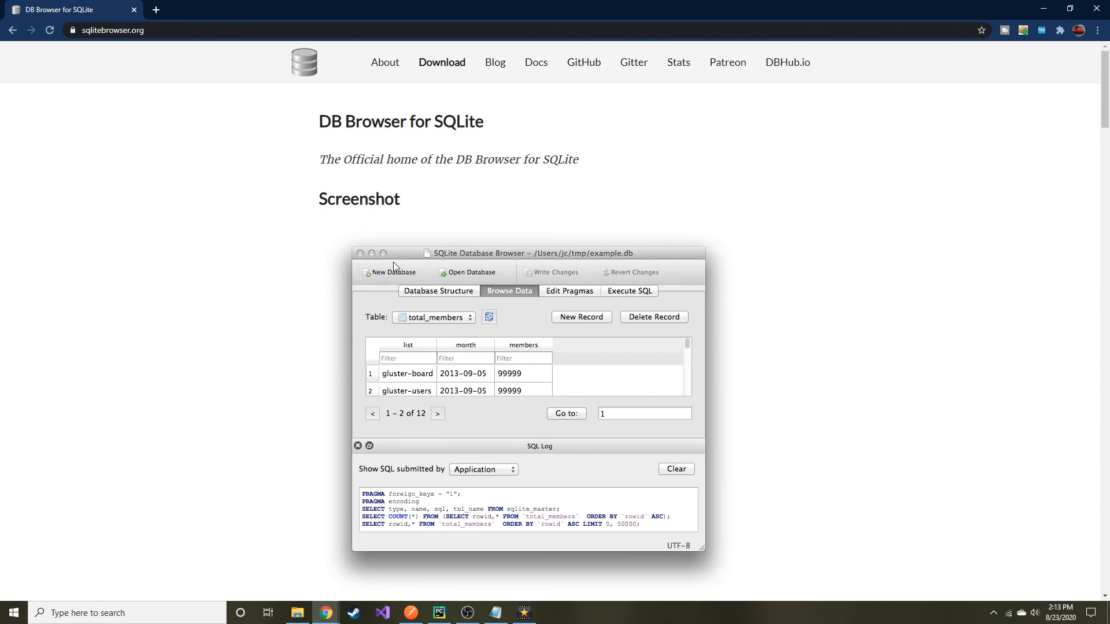
mouse_move(369, 264)
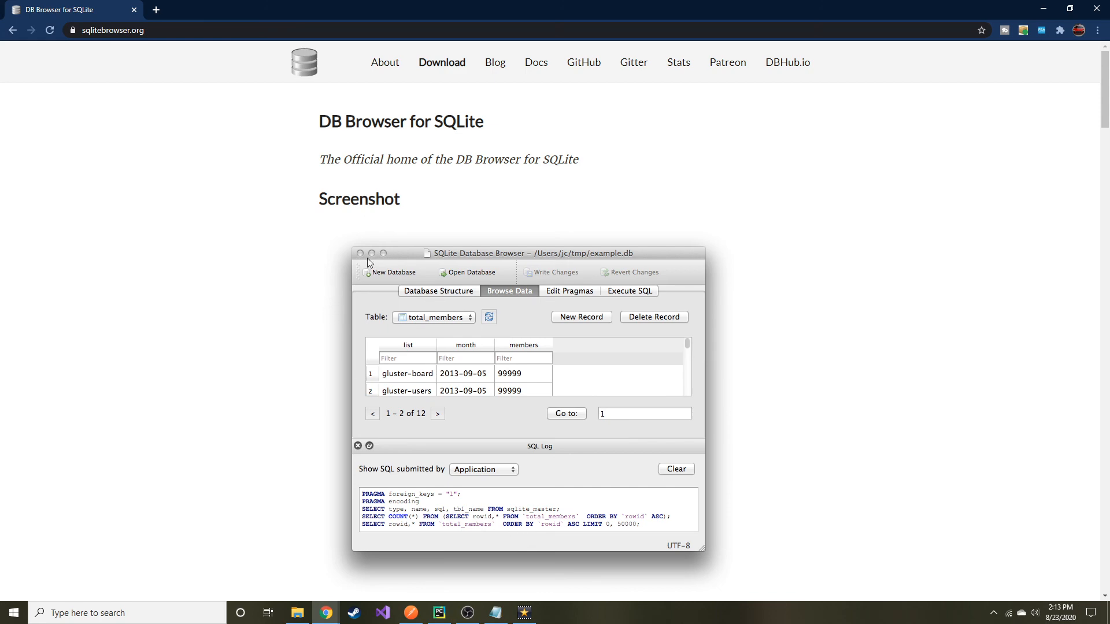
scroll("down", 3)
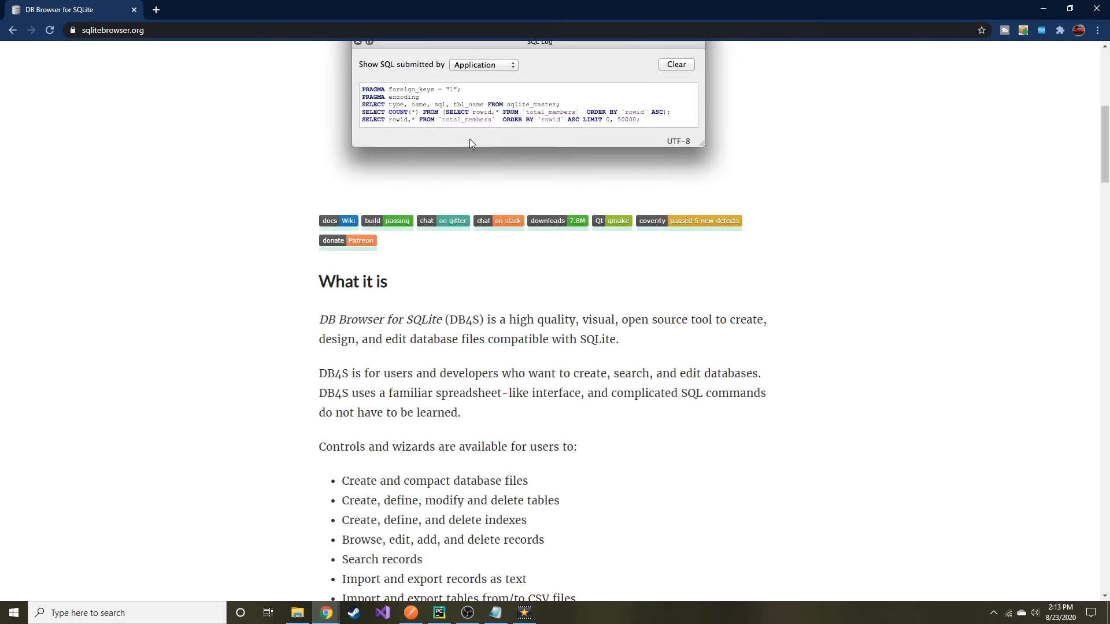
left_click(441, 62)
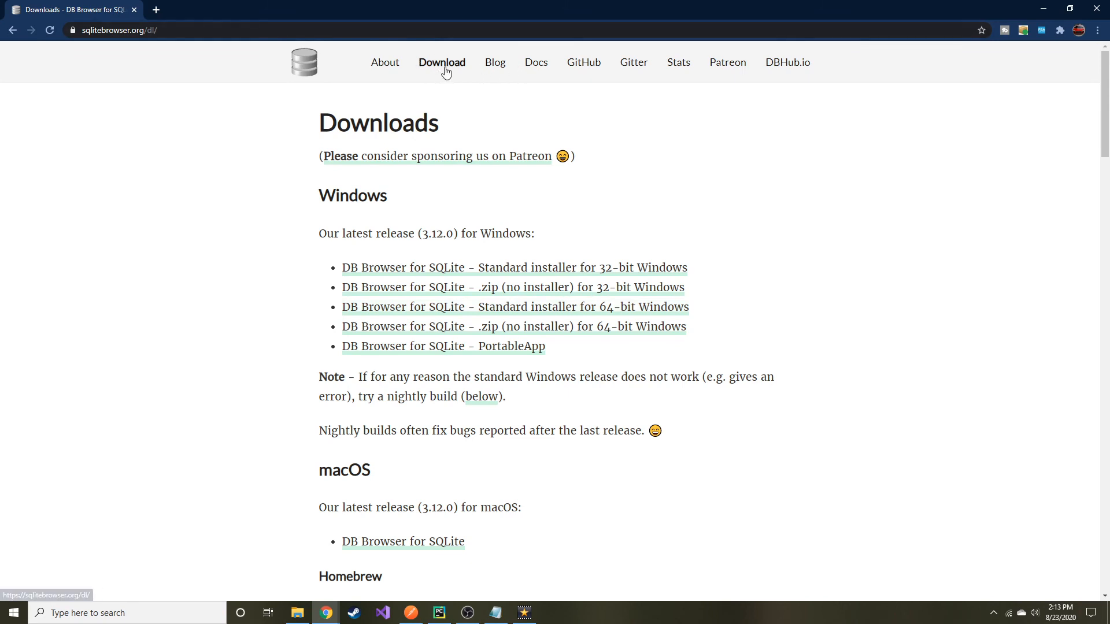
mouse_move(432, 326)
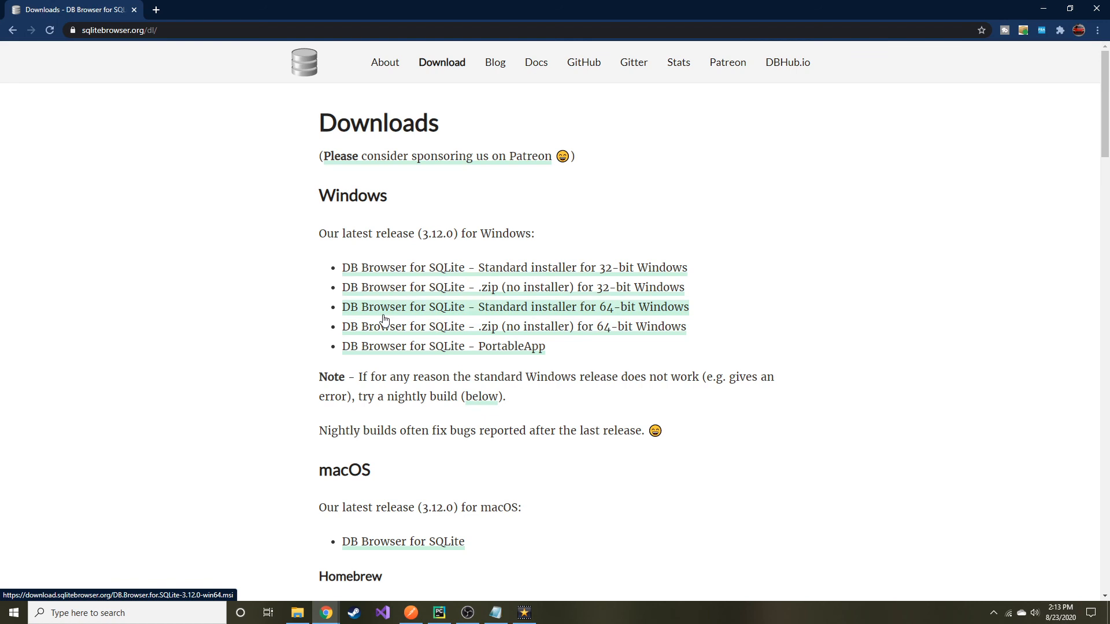
mouse_move(394, 331)
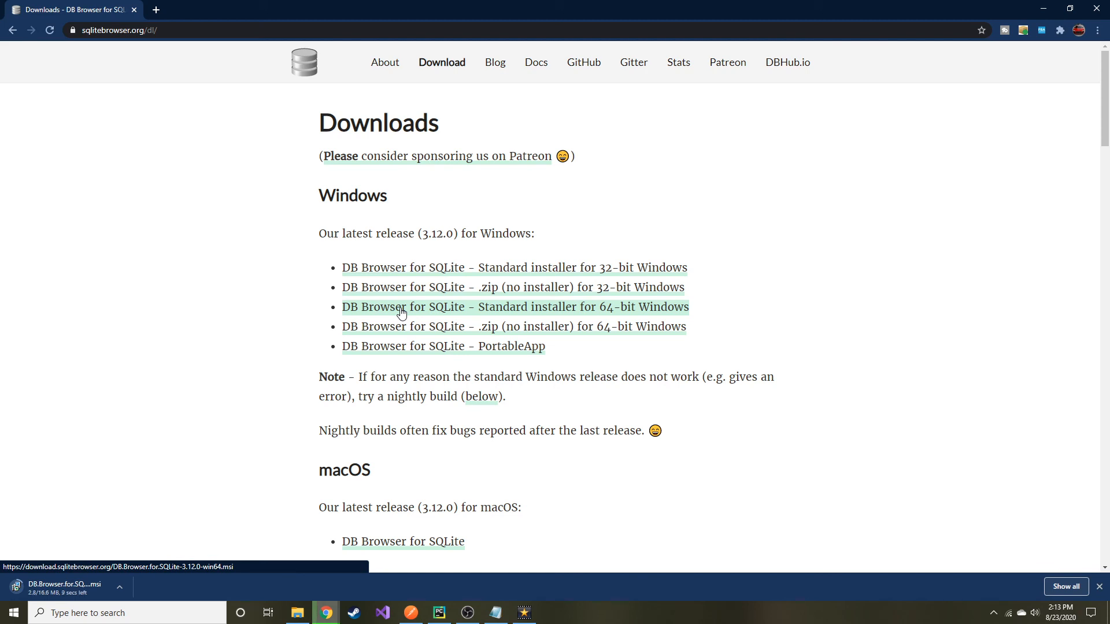
mouse_move(92, 556)
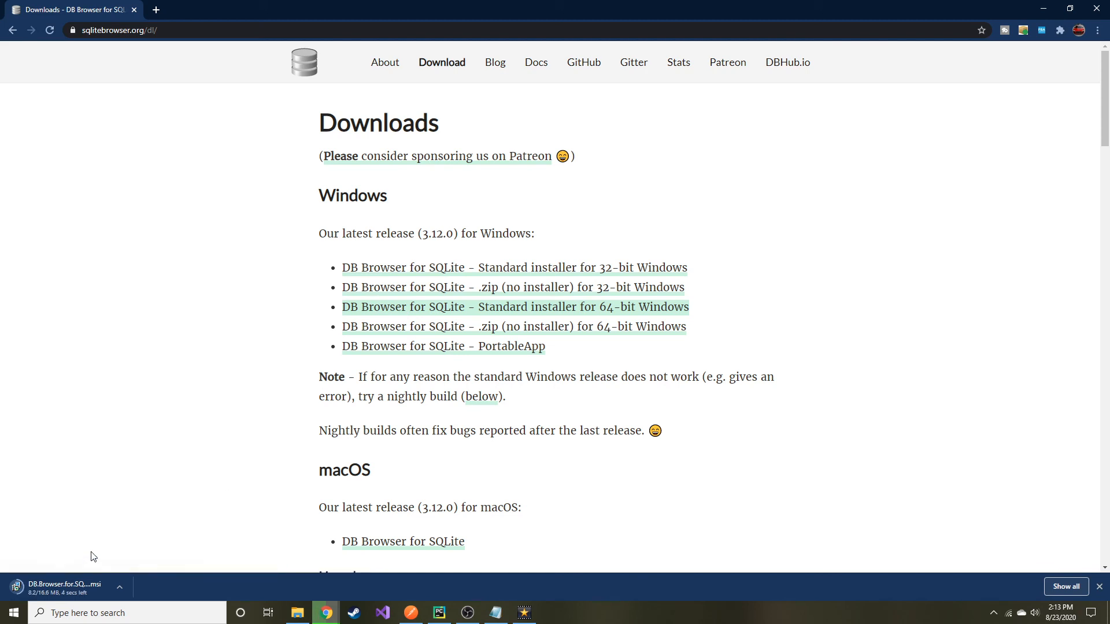
mouse_move(78, 539)
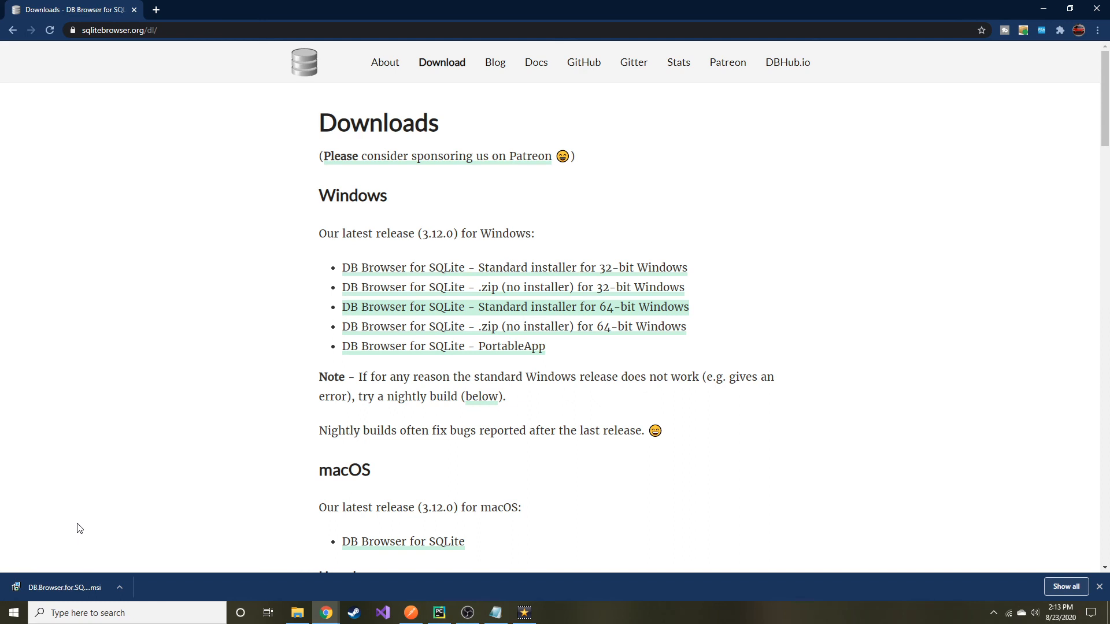
mouse_move(196, 494)
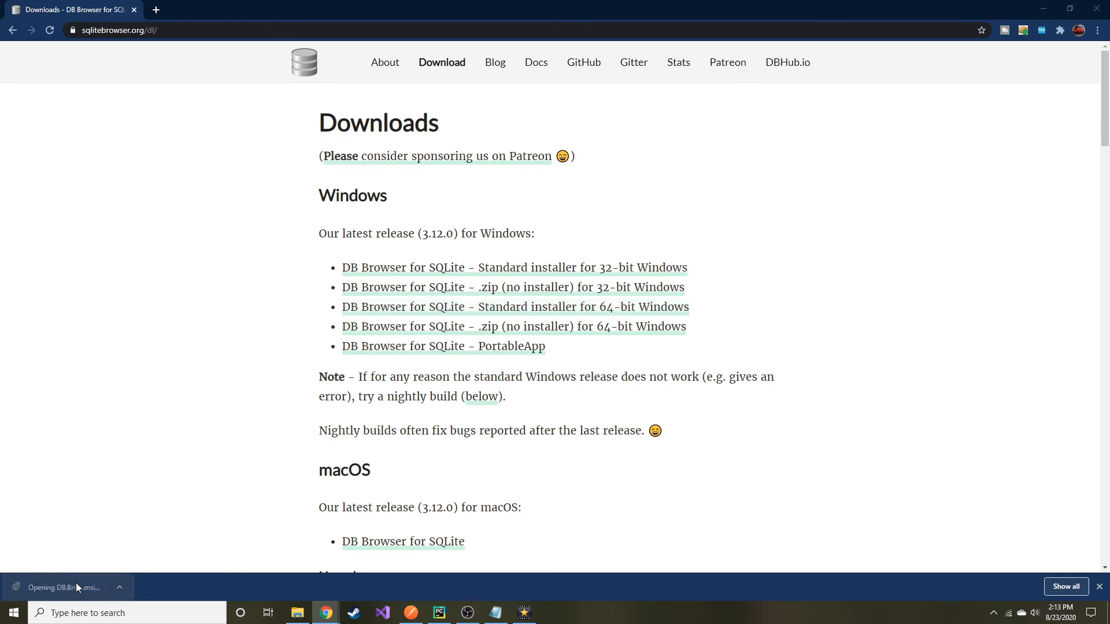
Launch the downloaded .msi installer and accept the license agreement.
left_click(67, 587)
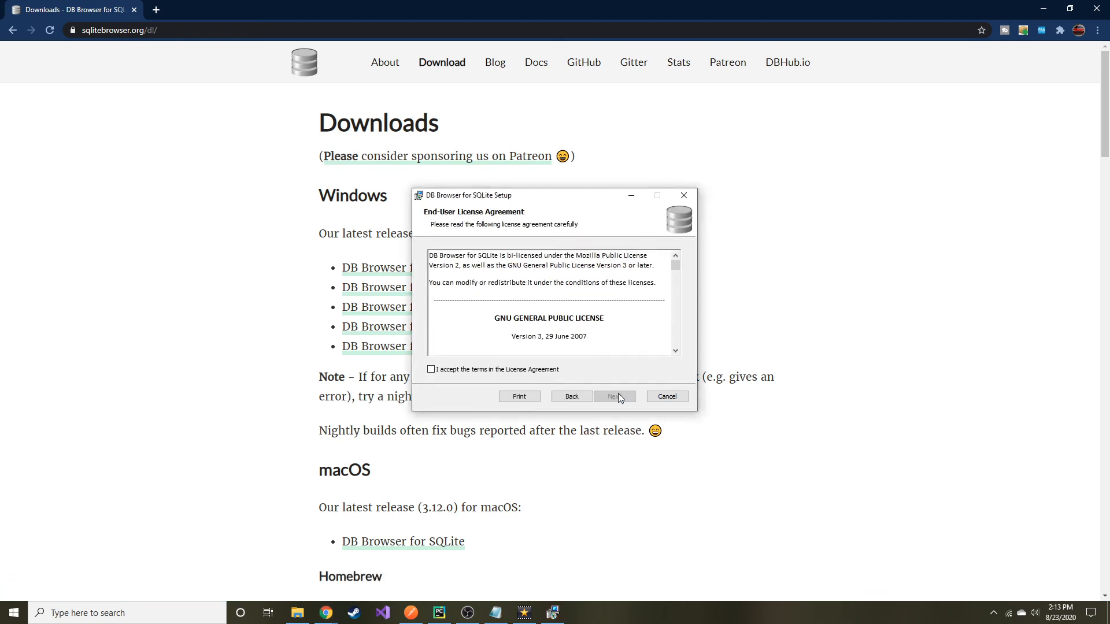
left_click(431, 369)
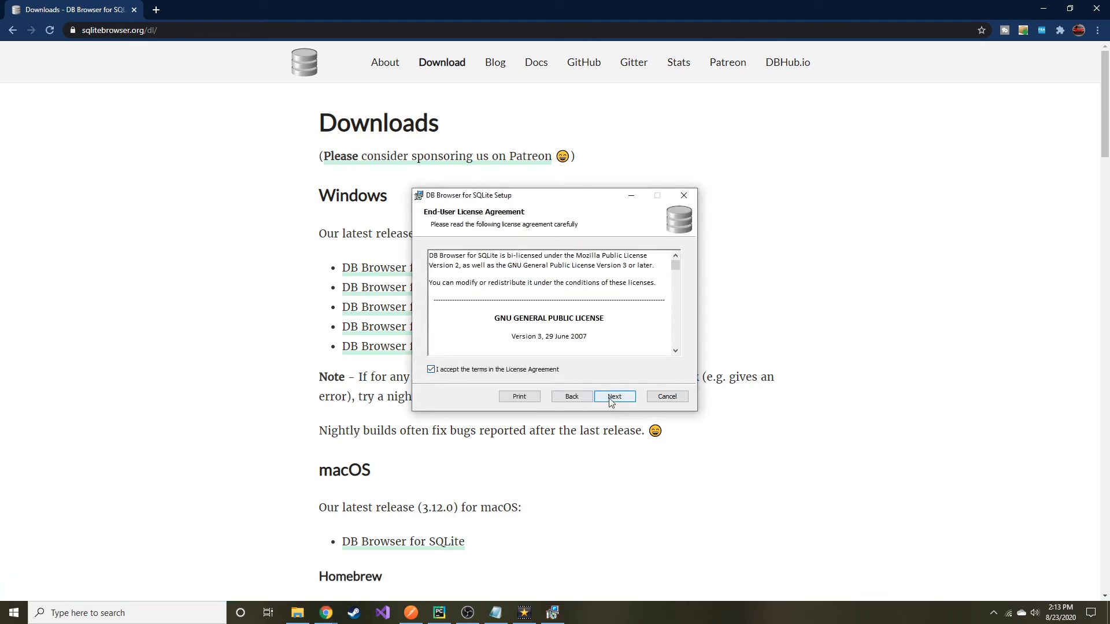
left_click(612, 396)
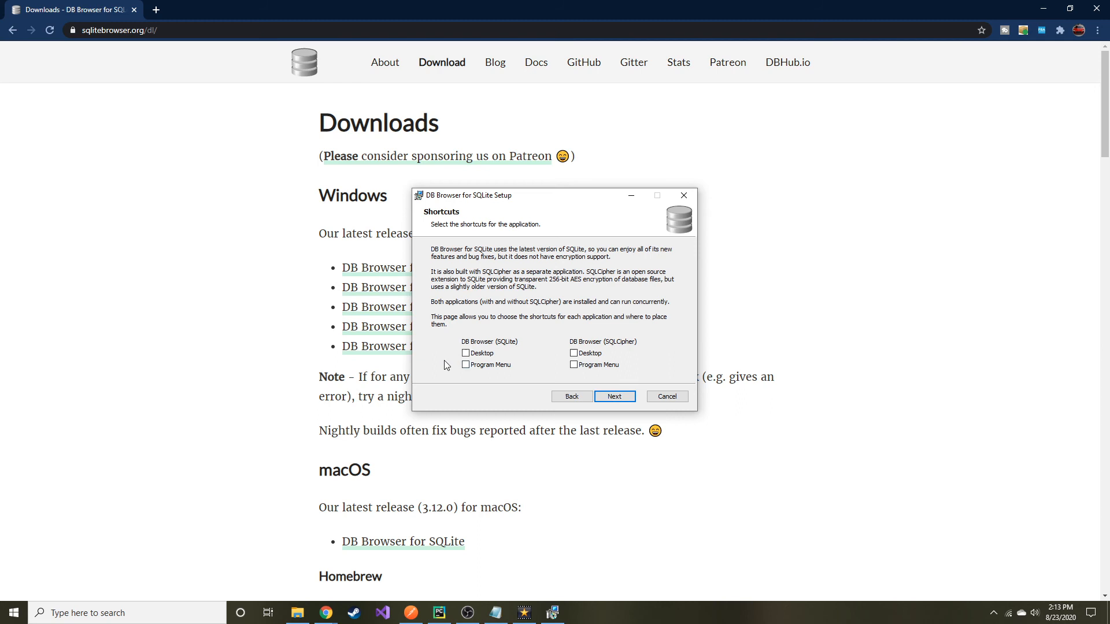
mouse_move(552, 372)
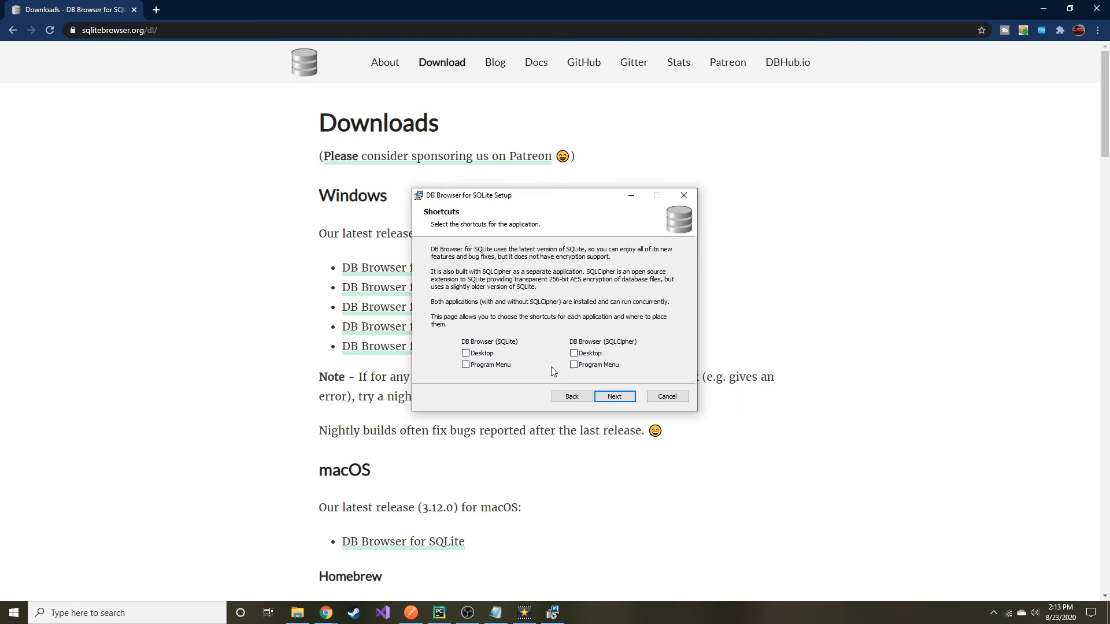
Add a Program Menu shortcut for DB Browser (SQLite) and start the installation.
left_click(465, 365)
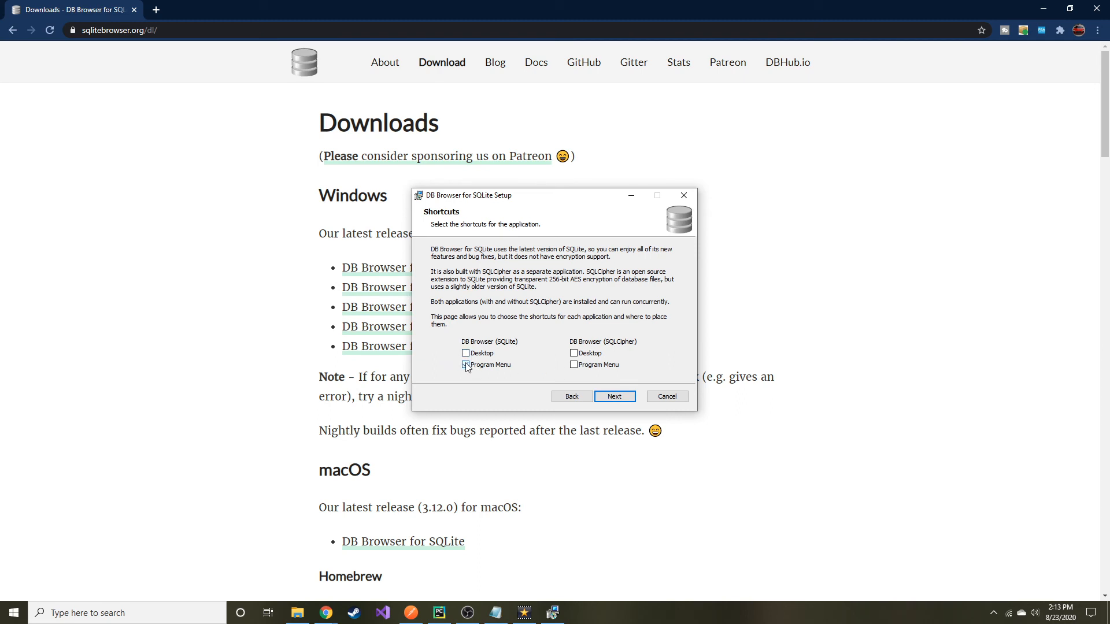
left_click(466, 365)
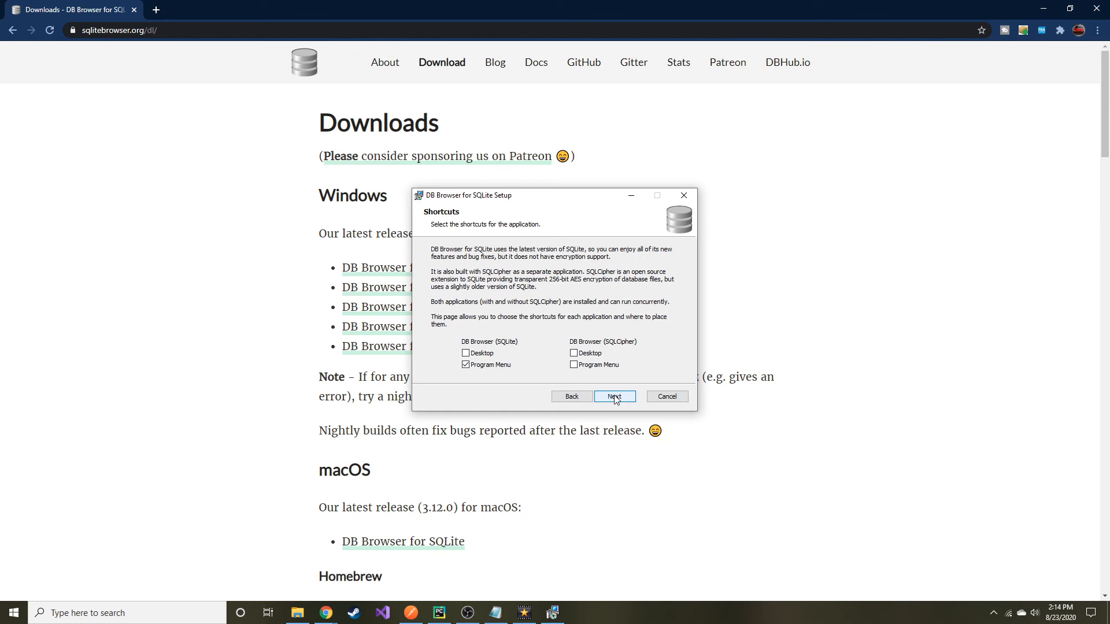
left_click(613, 397)
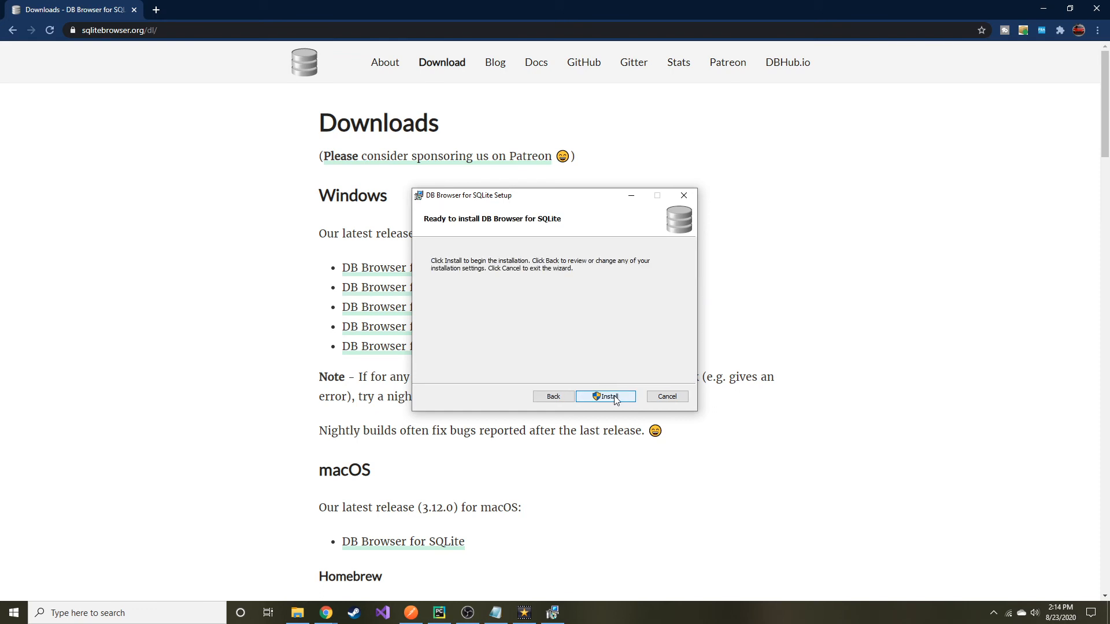
left_click(605, 397)
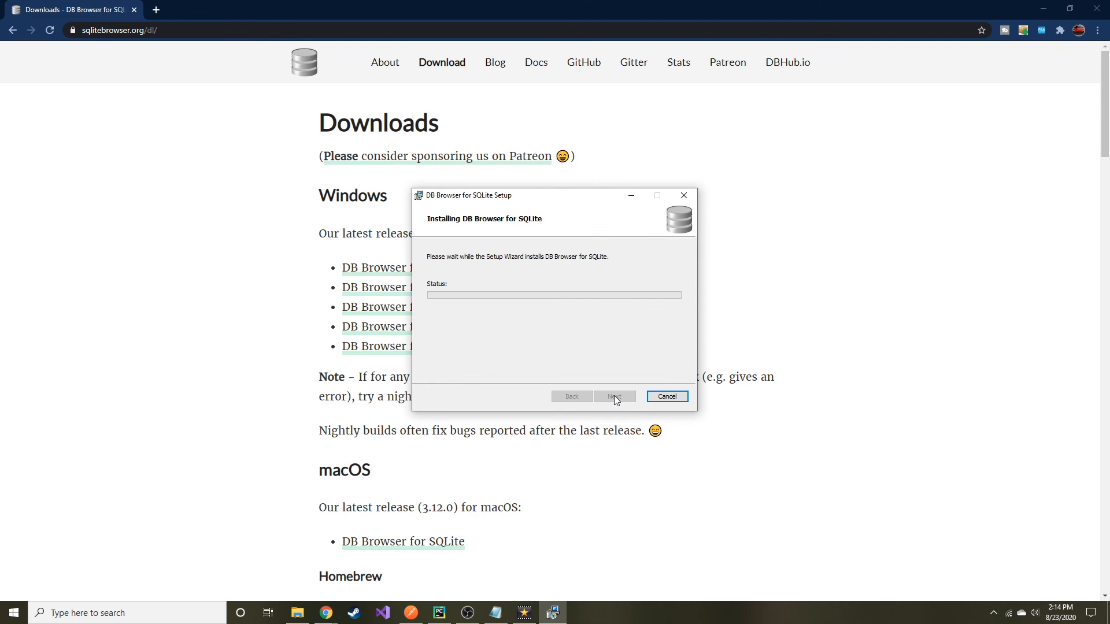
mouse_move(542, 205)
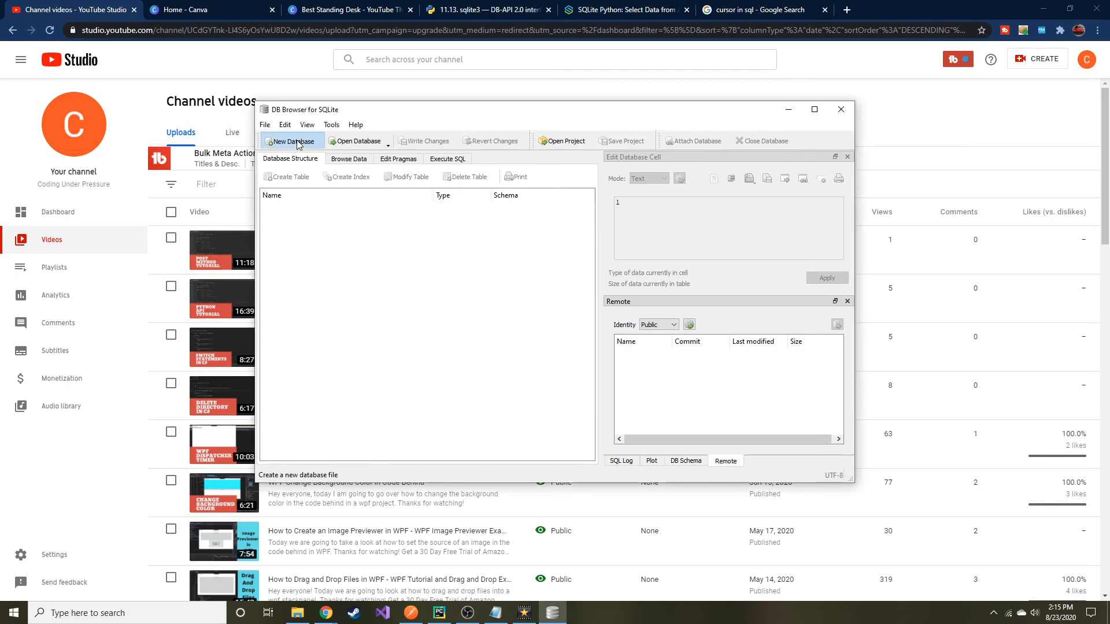
Create a new database named test and save it on the Desktop.
left_click(291, 141)
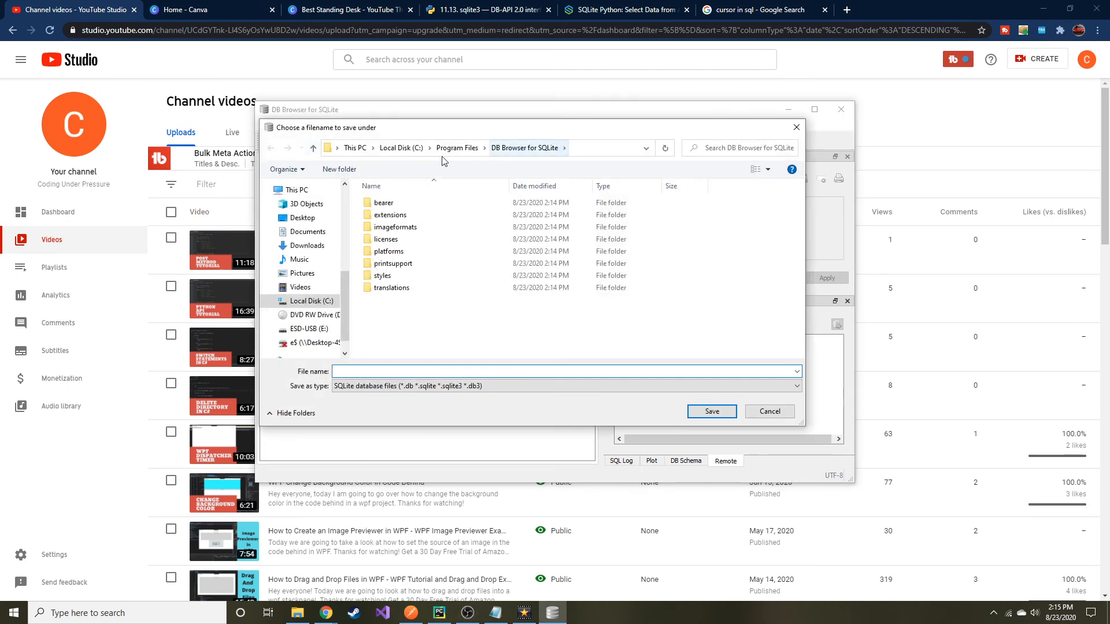
left_click(303, 217)
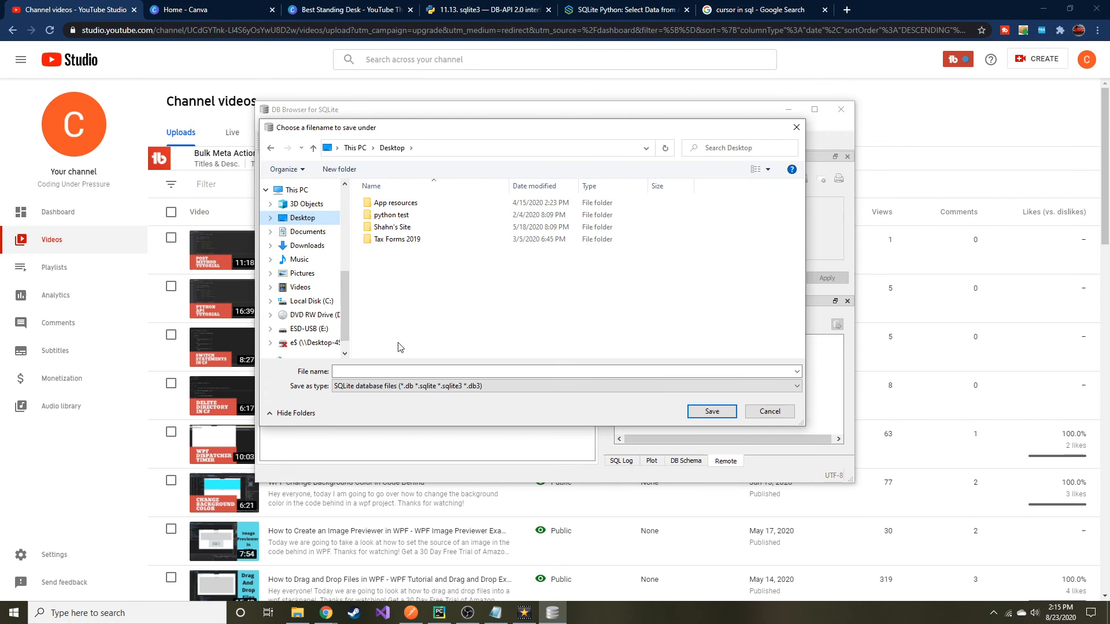
type("test")
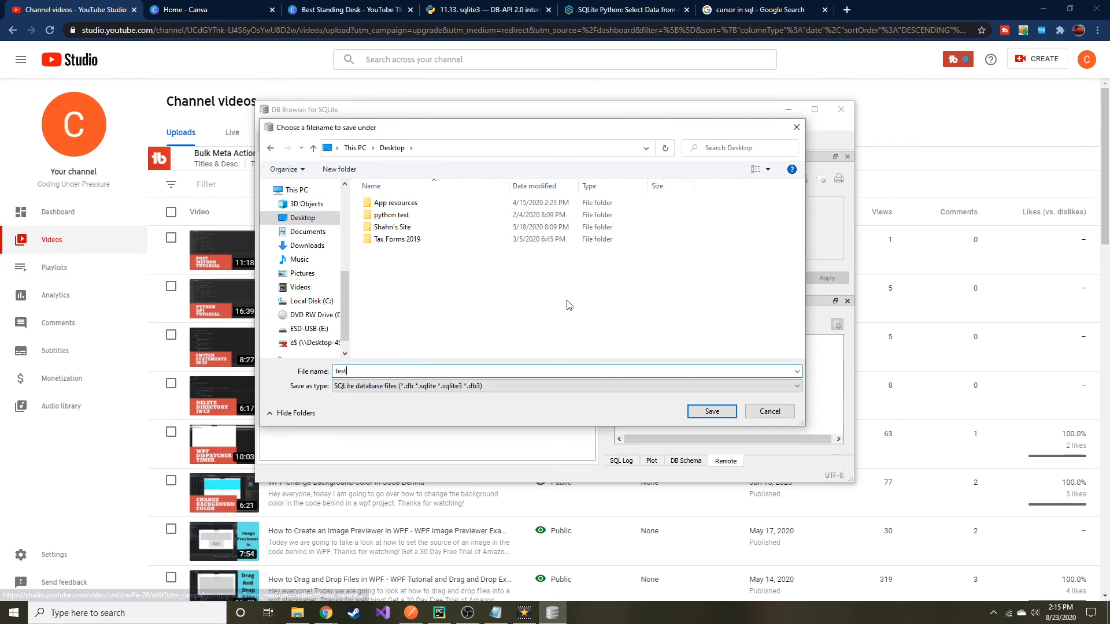
left_click(709, 411)
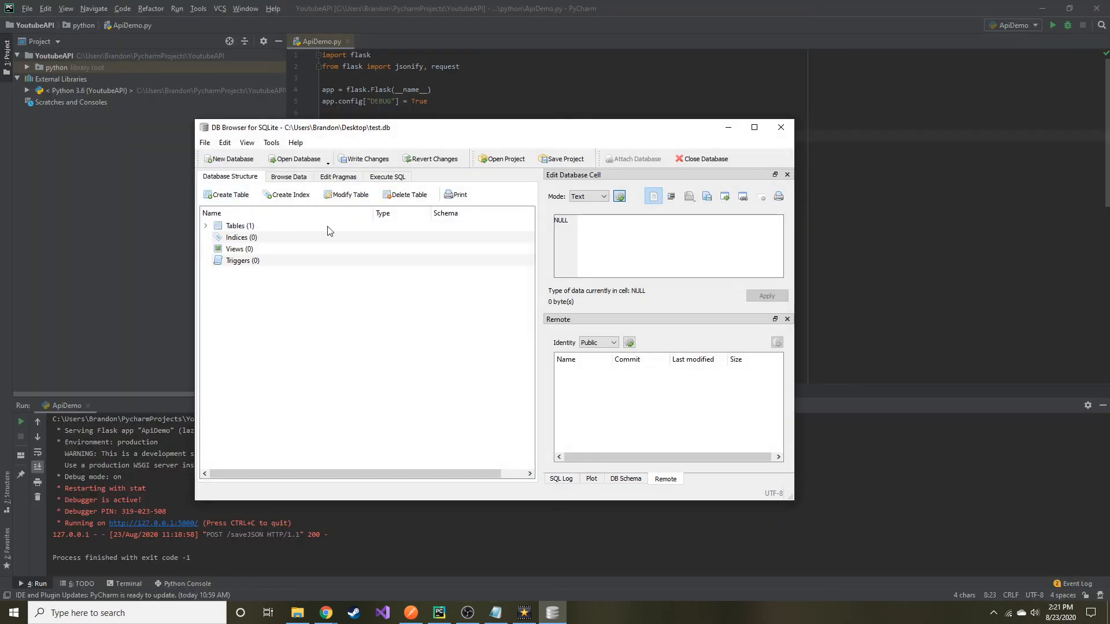
Name the new table games and add an id INTEGER field with primary key and auto-increment.
left_click(227, 194)
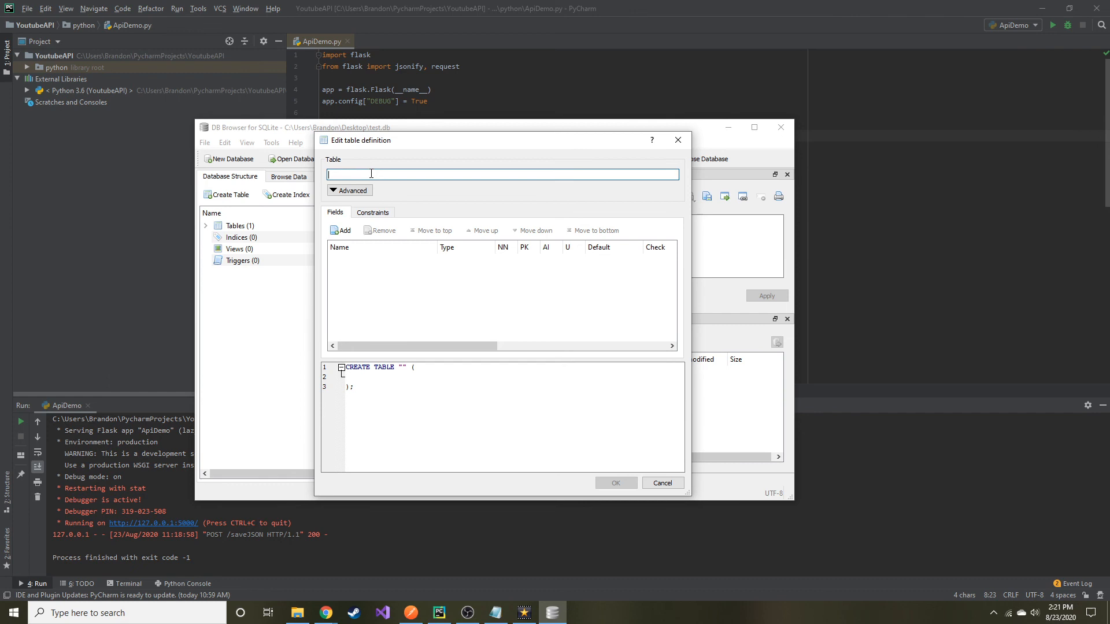
type("gam")
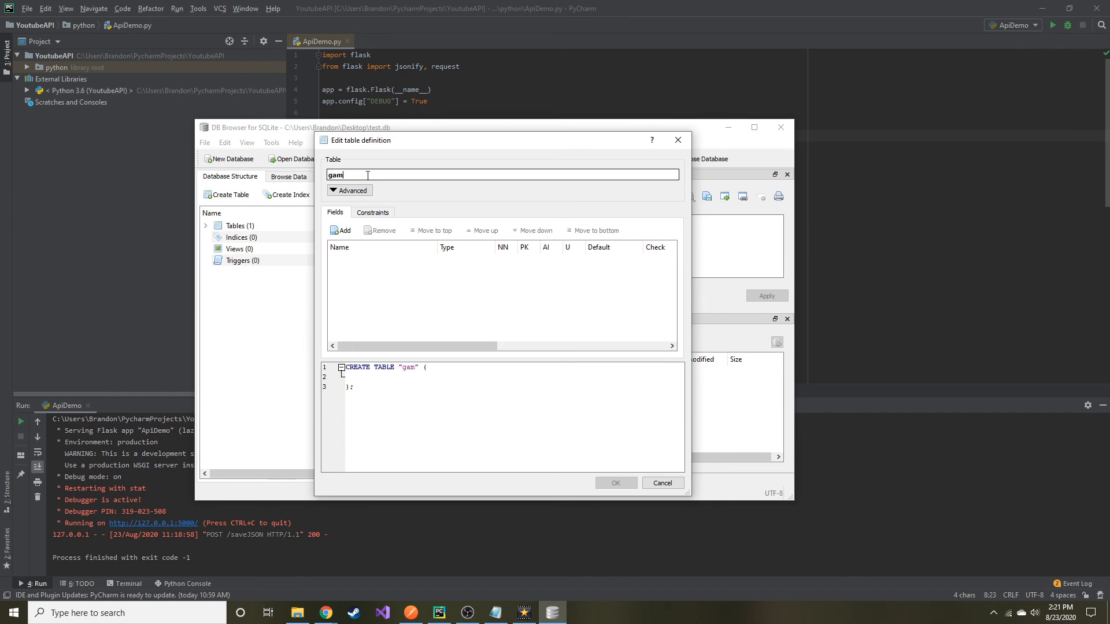
type("es")
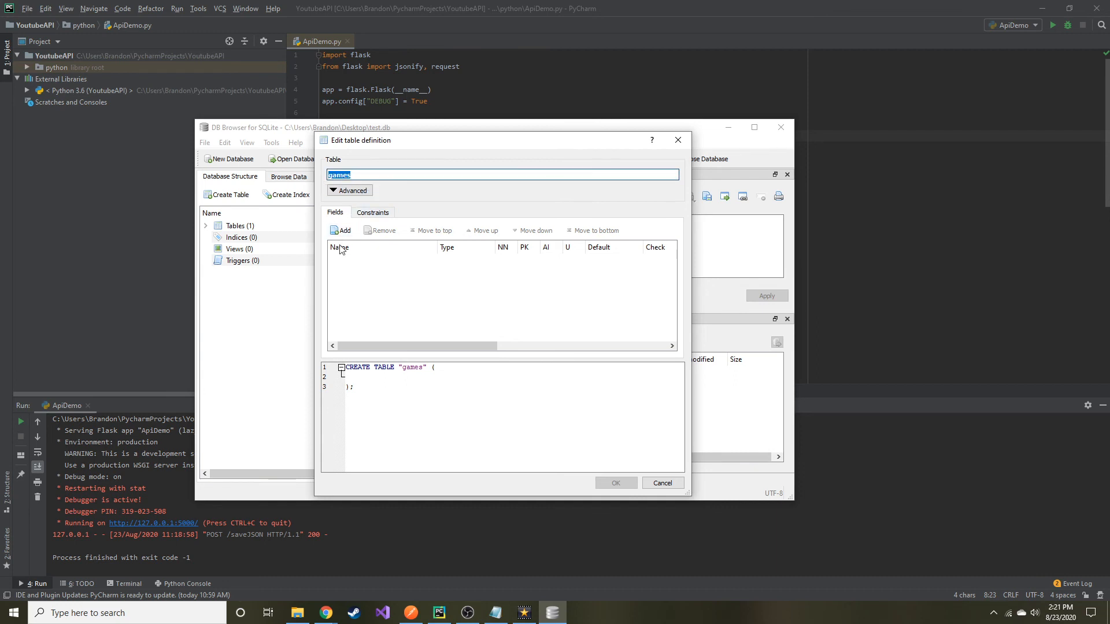
left_click(341, 230)
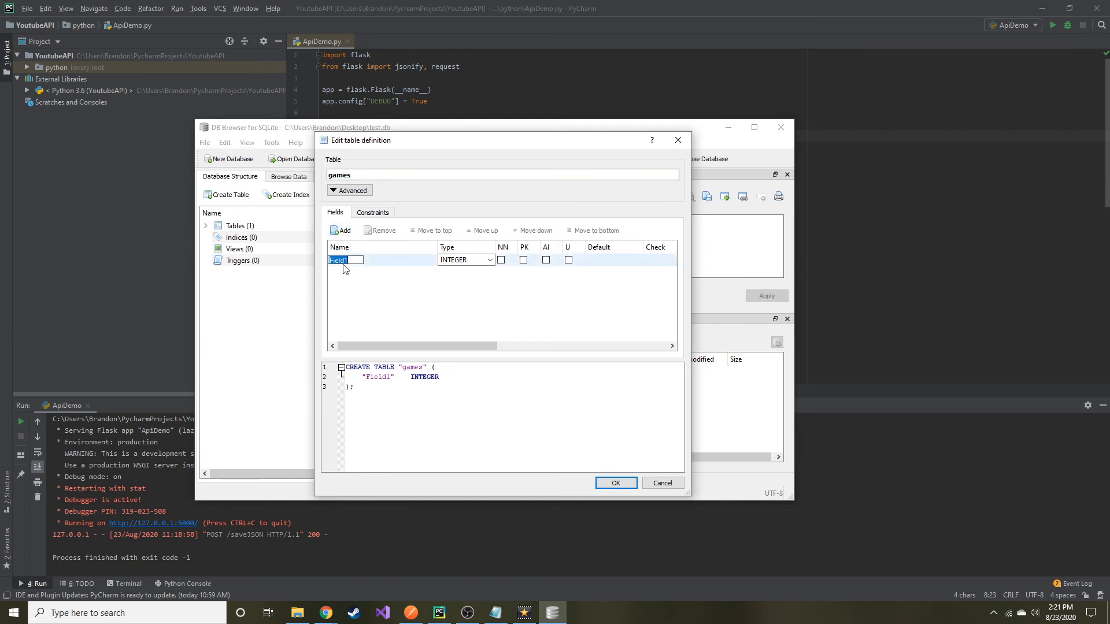
type("id")
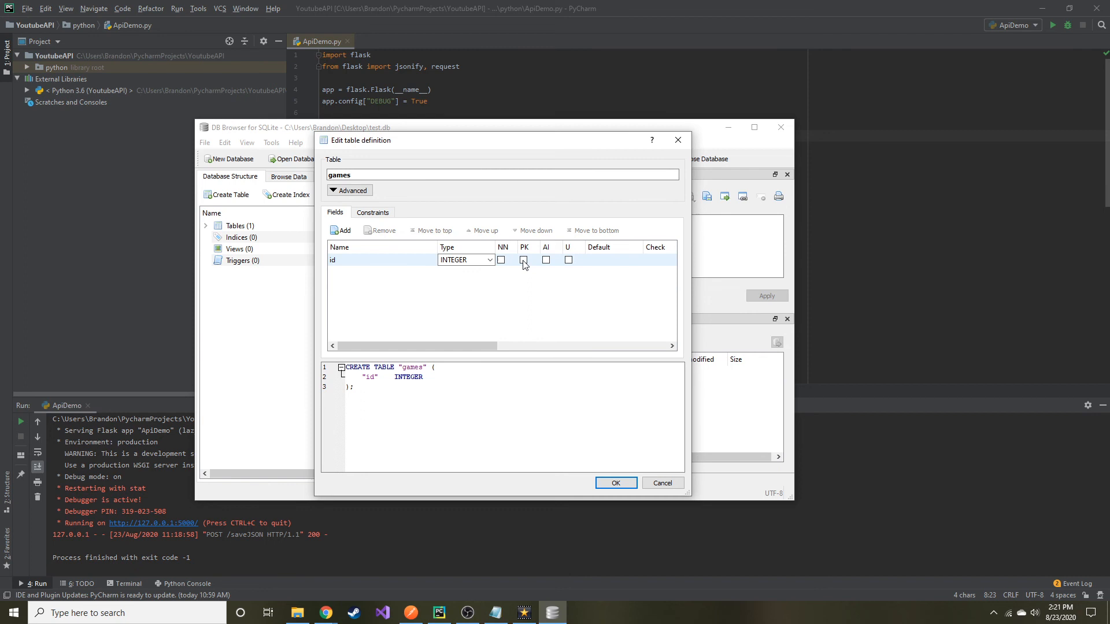
left_click(523, 260)
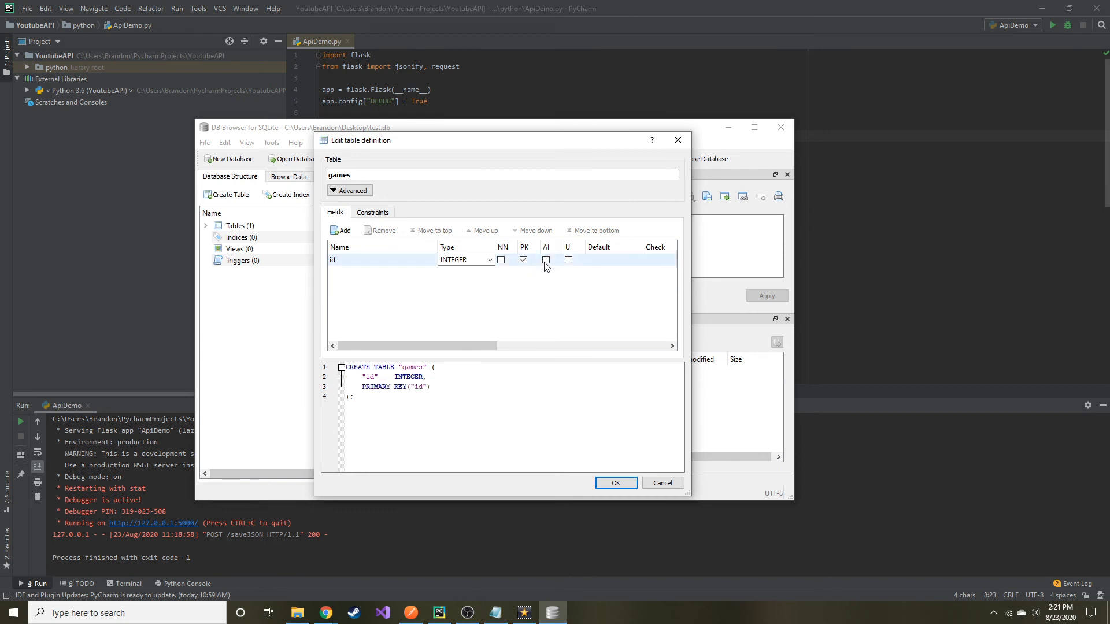
left_click(546, 260)
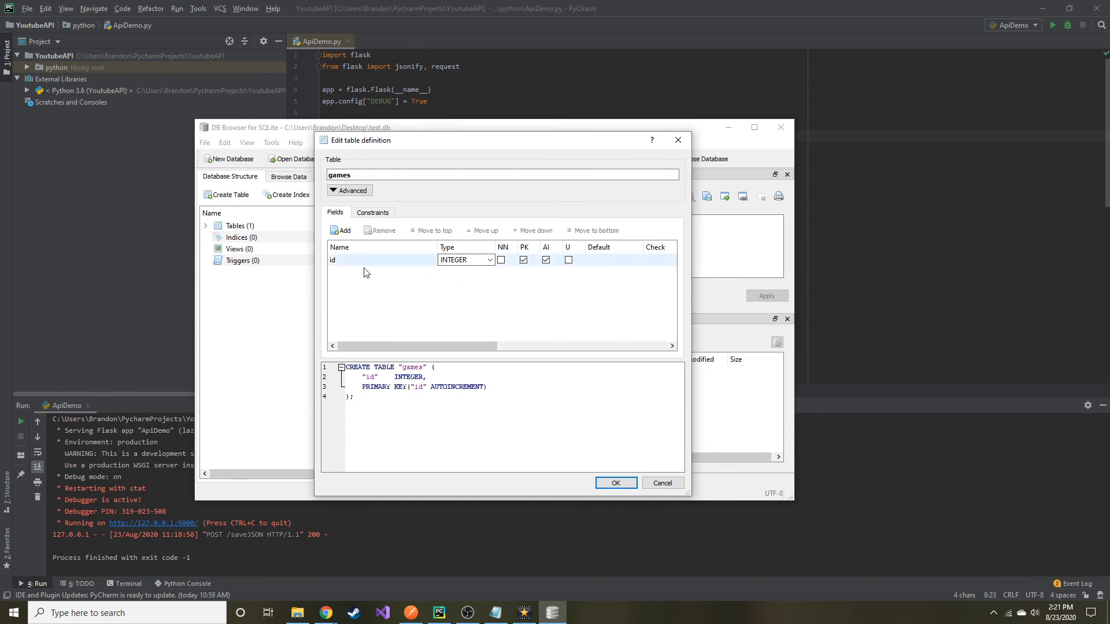
mouse_move(357, 300)
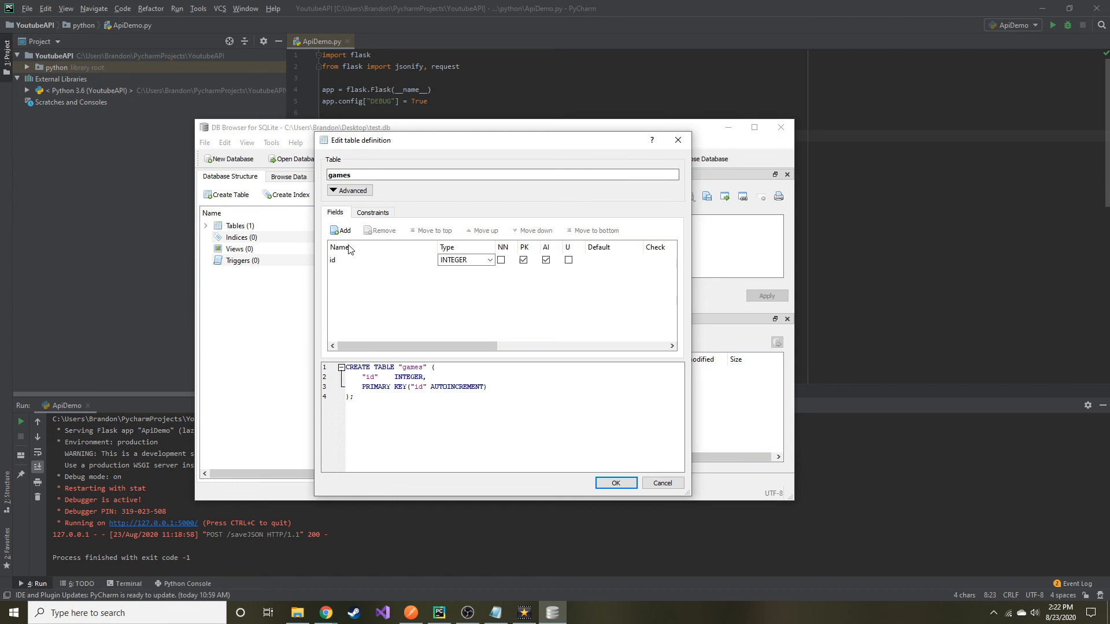
mouse_move(352, 274)
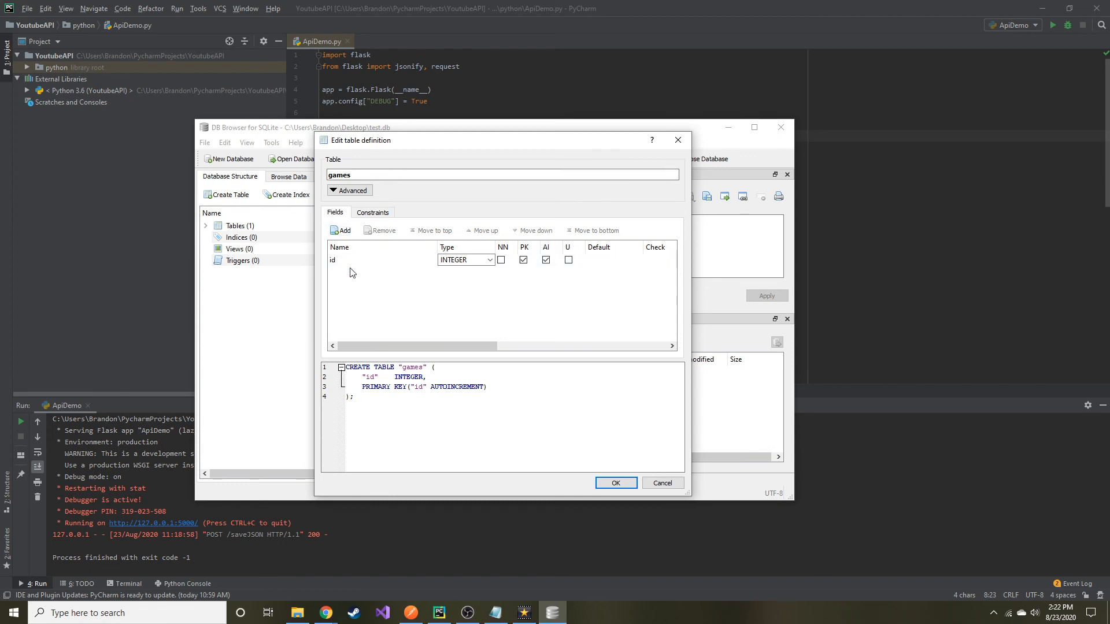
mouse_move(501, 253)
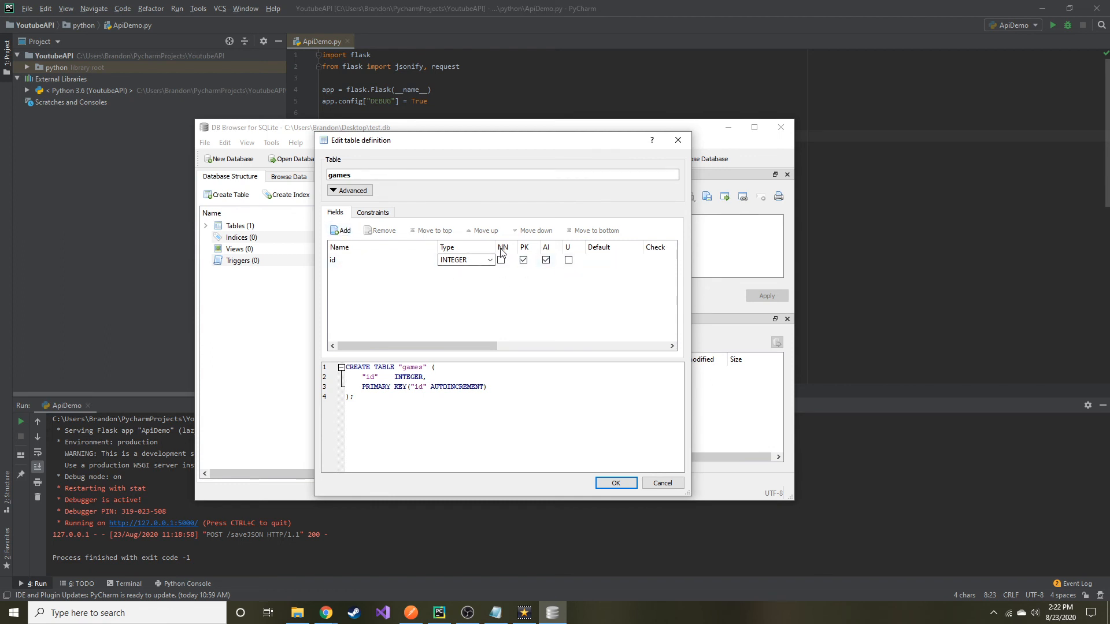
left_click(522, 259)
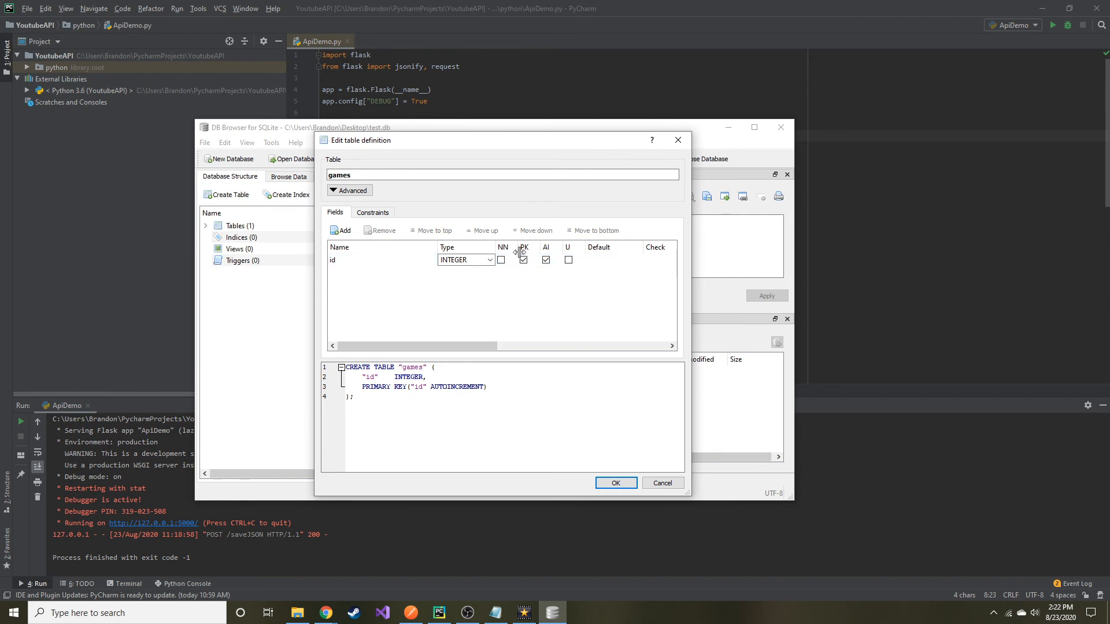
left_click(545, 259)
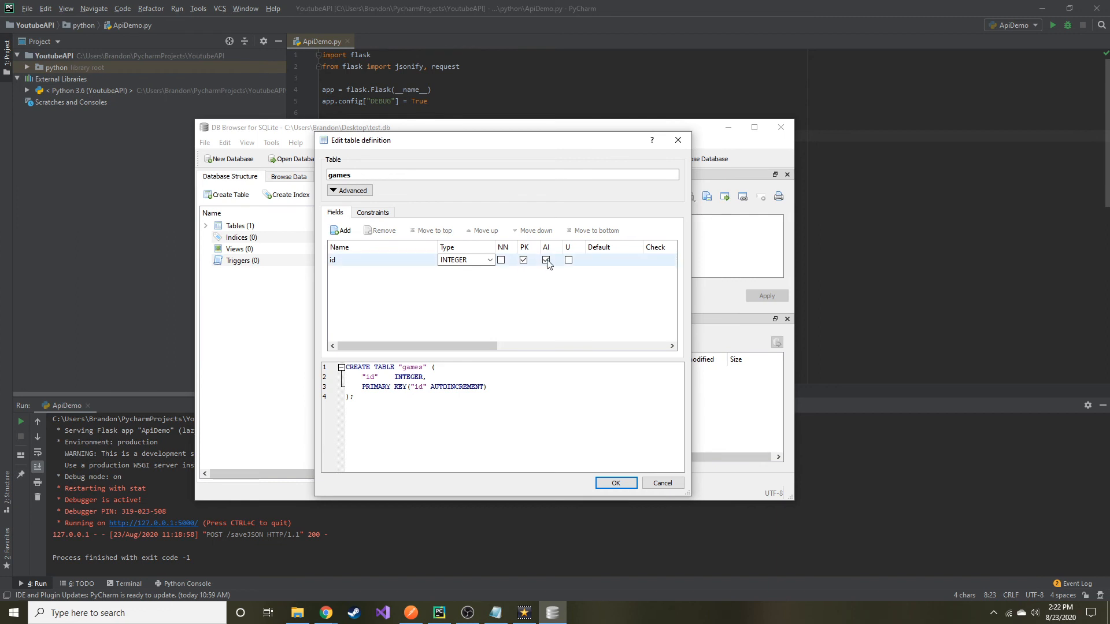
left_click(545, 260)
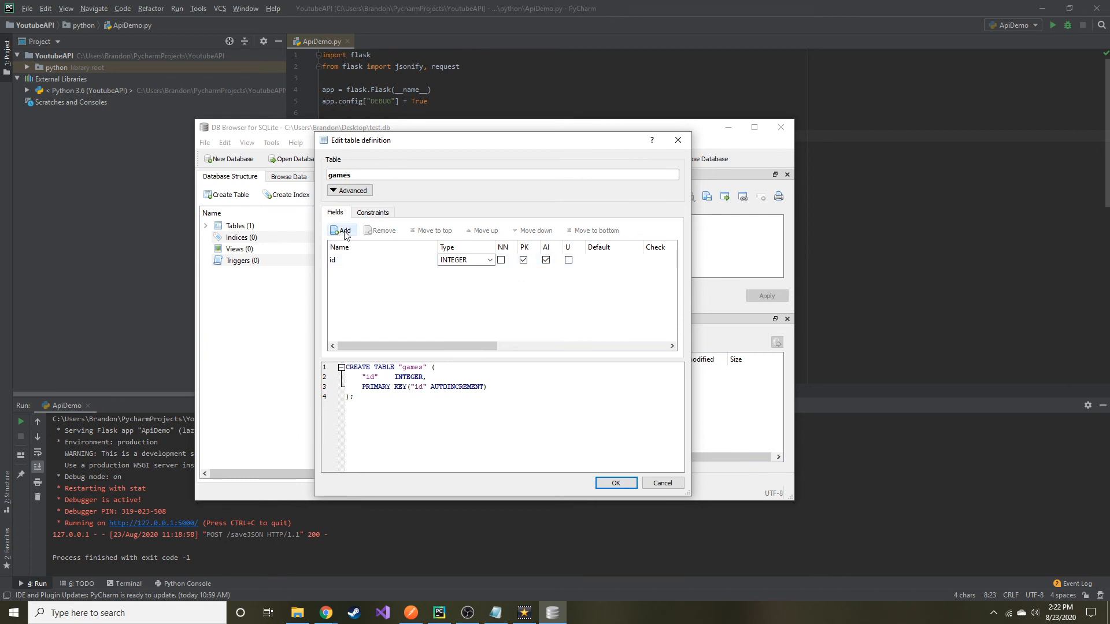
Add console and name as TEXT fields and create the games table.
left_click(342, 230)
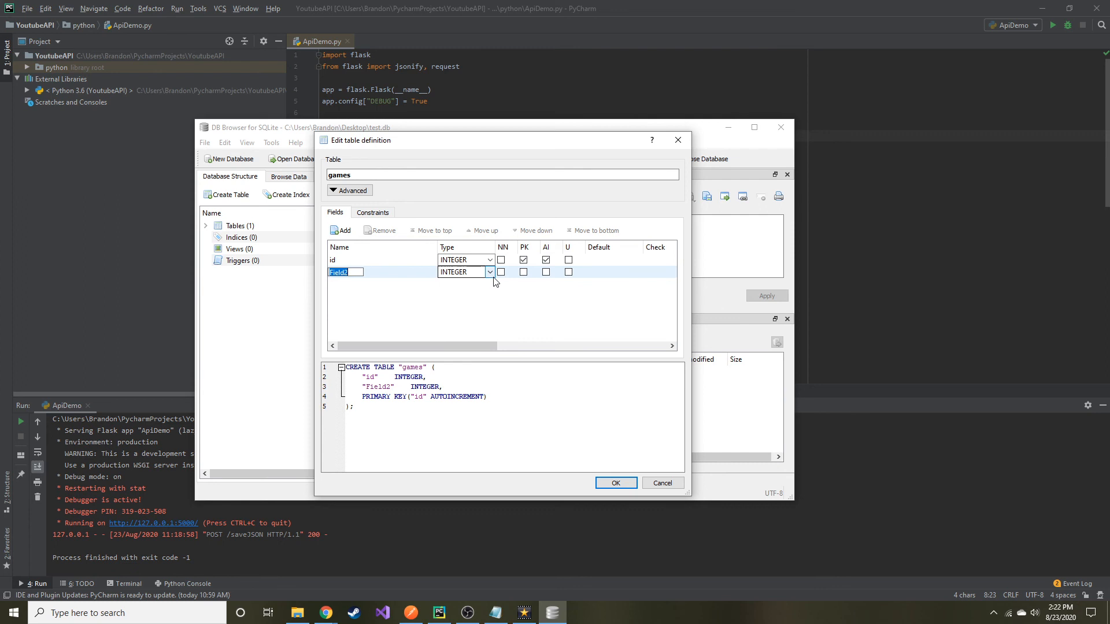
type("console")
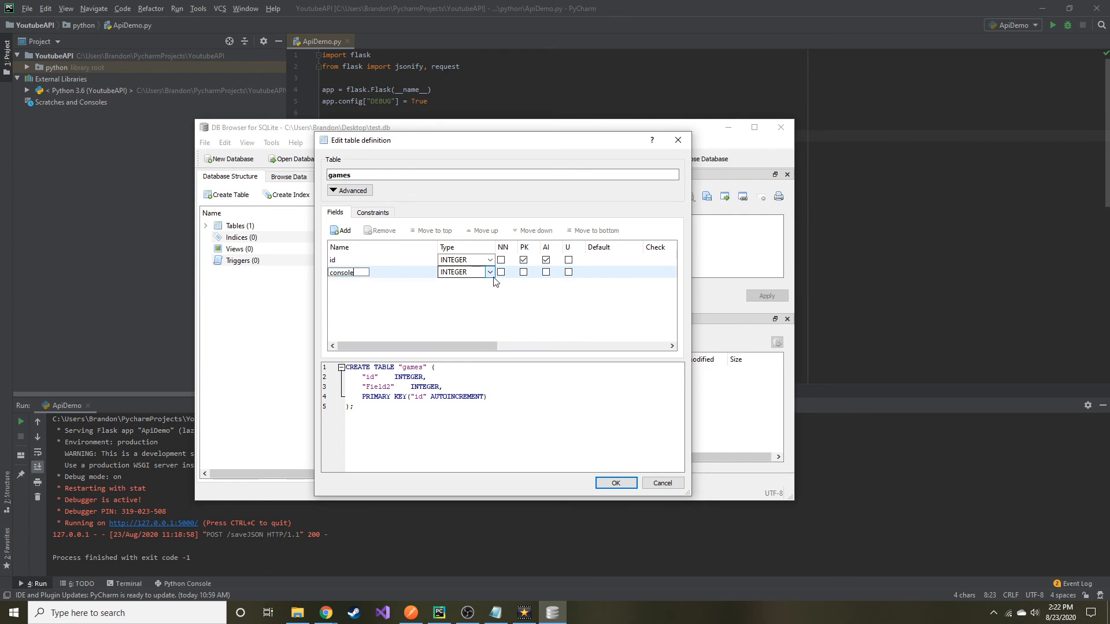
left_click(489, 272)
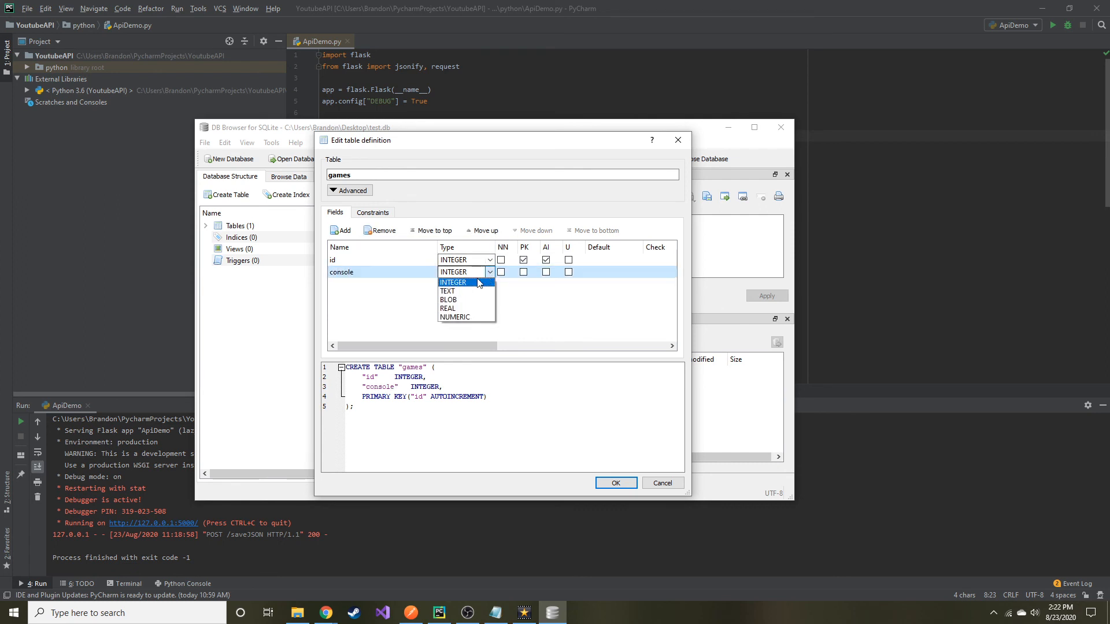
left_click(447, 291)
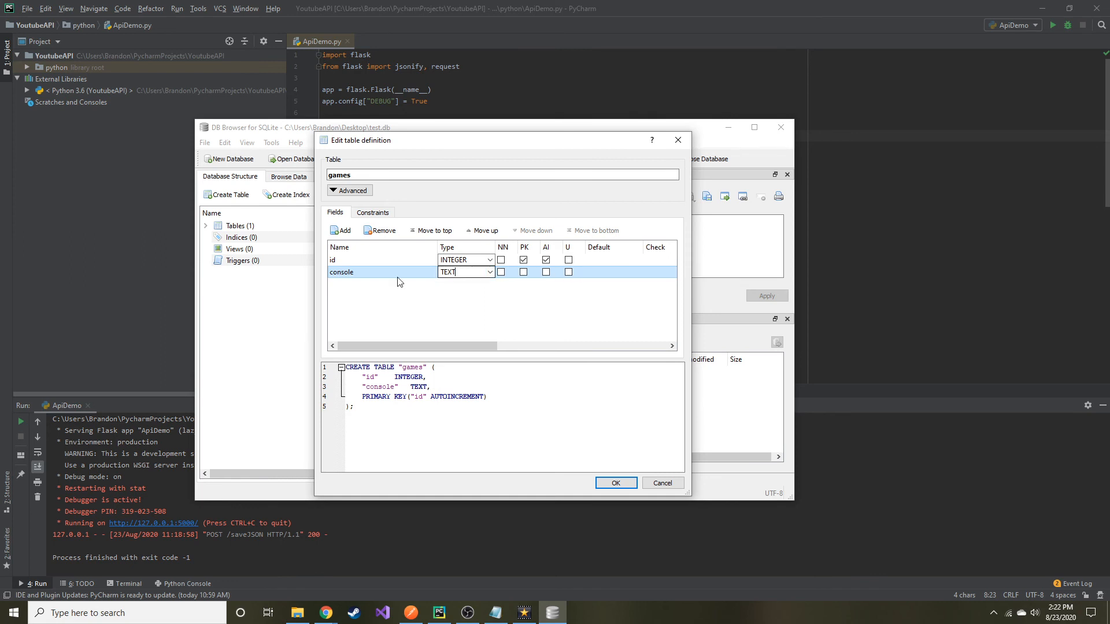
left_click(343, 231)
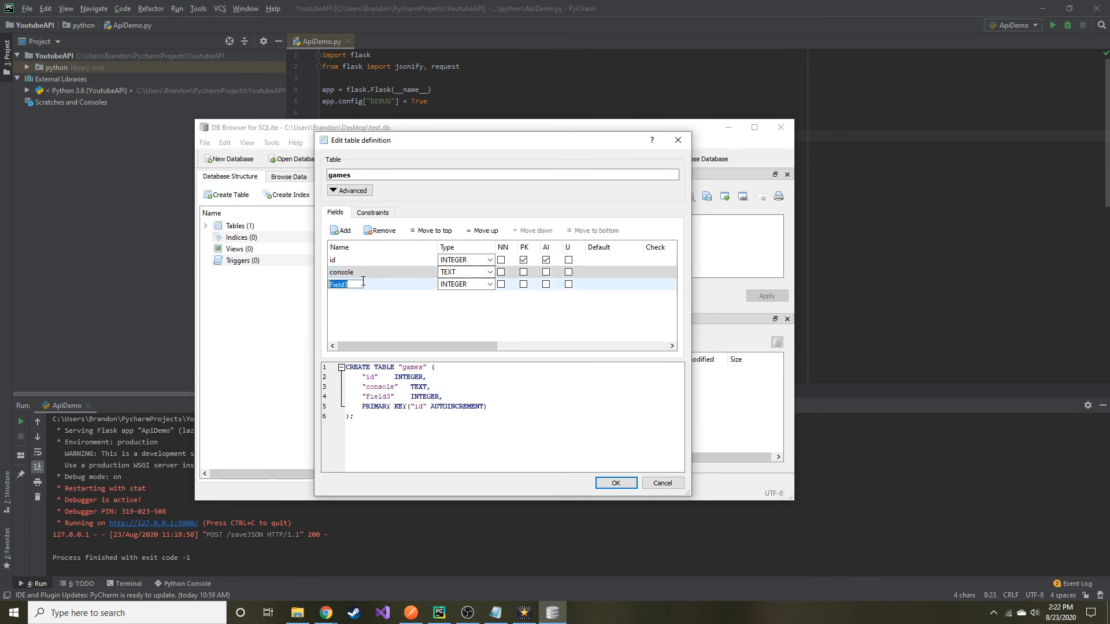
type("name")
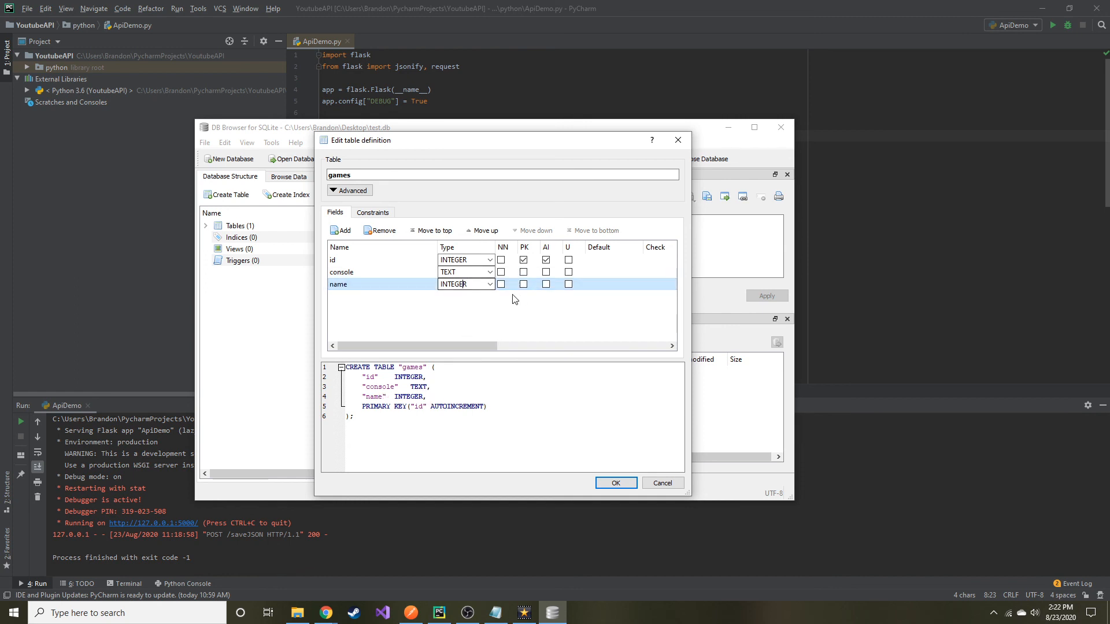
left_click(464, 284)
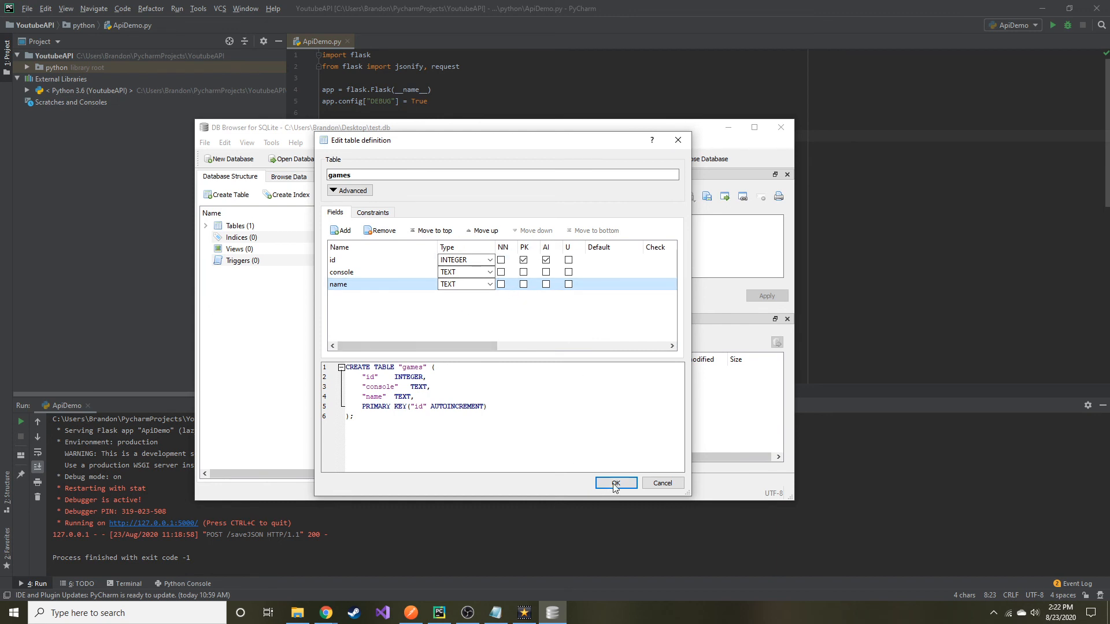
left_click(613, 482)
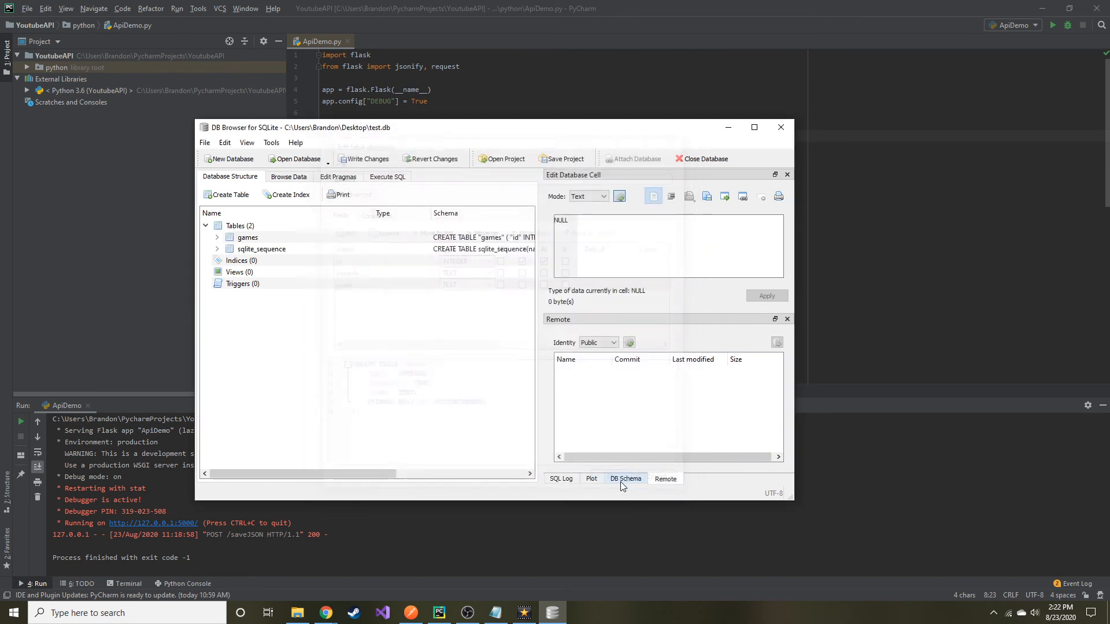
Browse the empty games table's data showing its id, console and name columns.
left_click(248, 237)
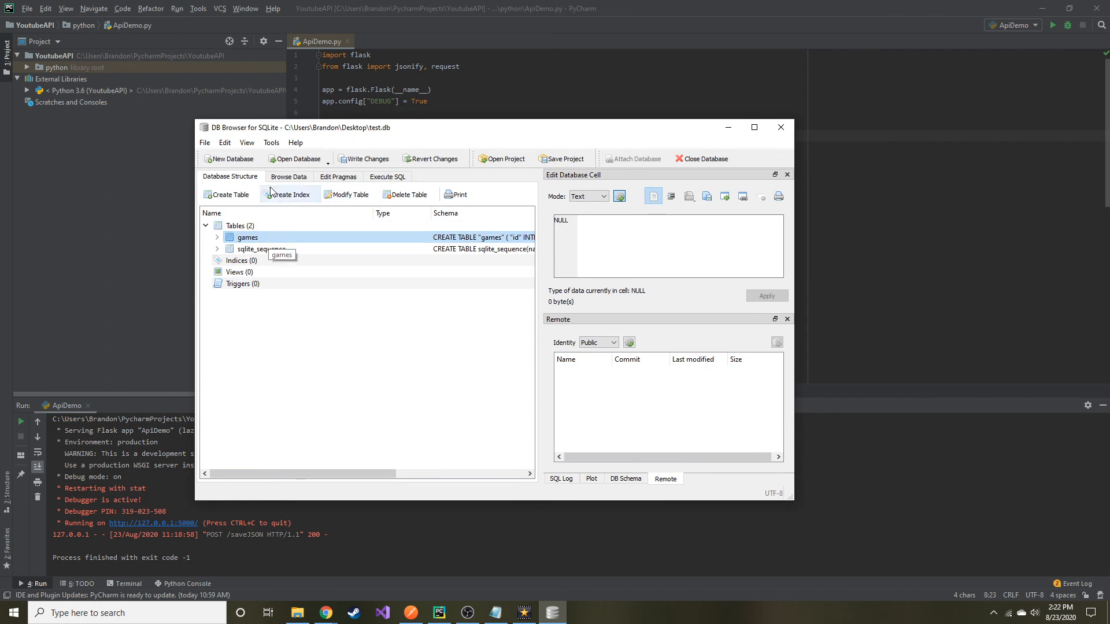
left_click(289, 176)
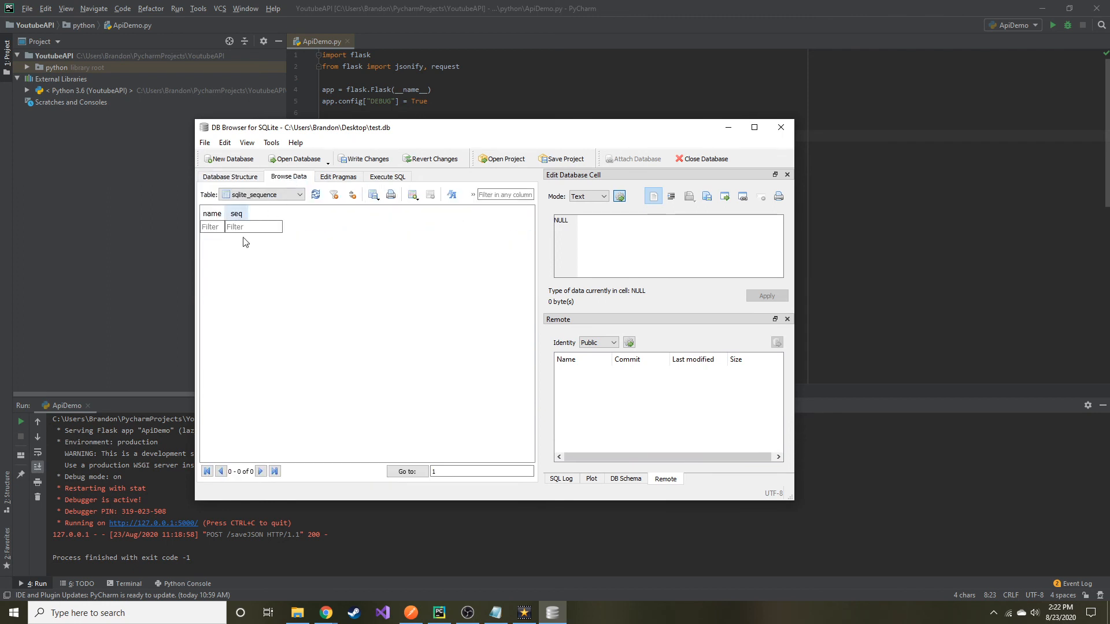
left_click_drag(226, 212, 276, 212)
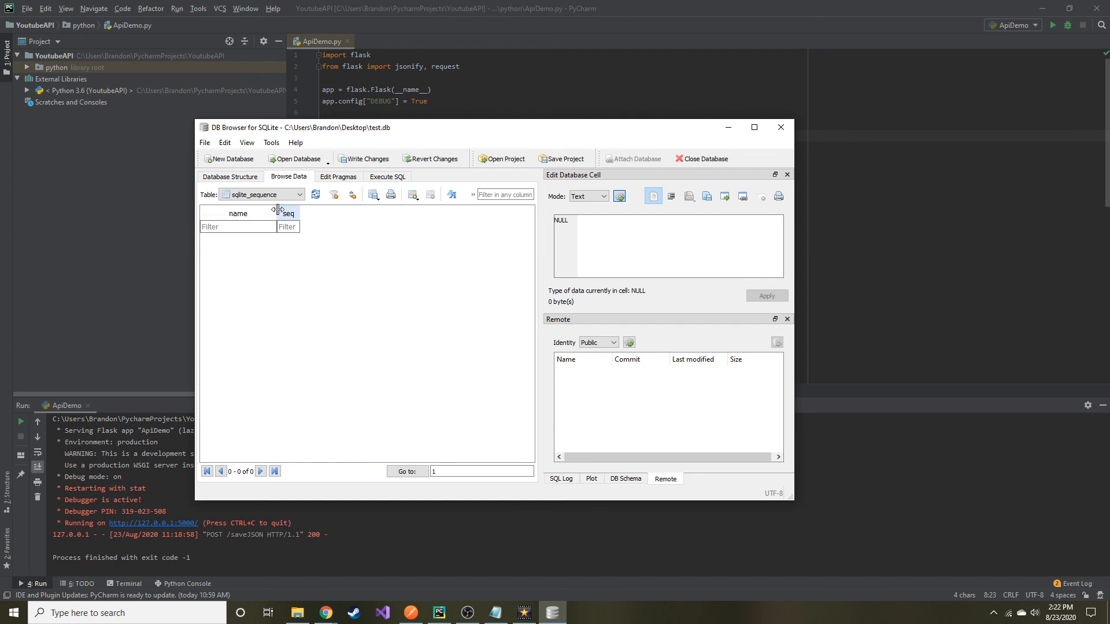
left_click_drag(281, 213, 337, 213)
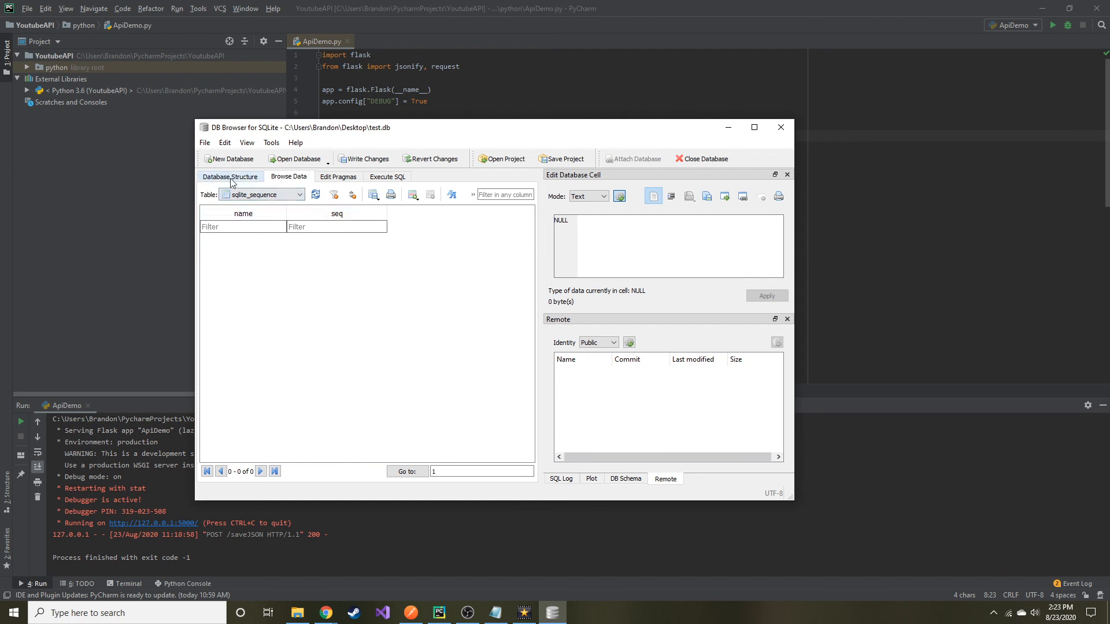
left_click(230, 177)
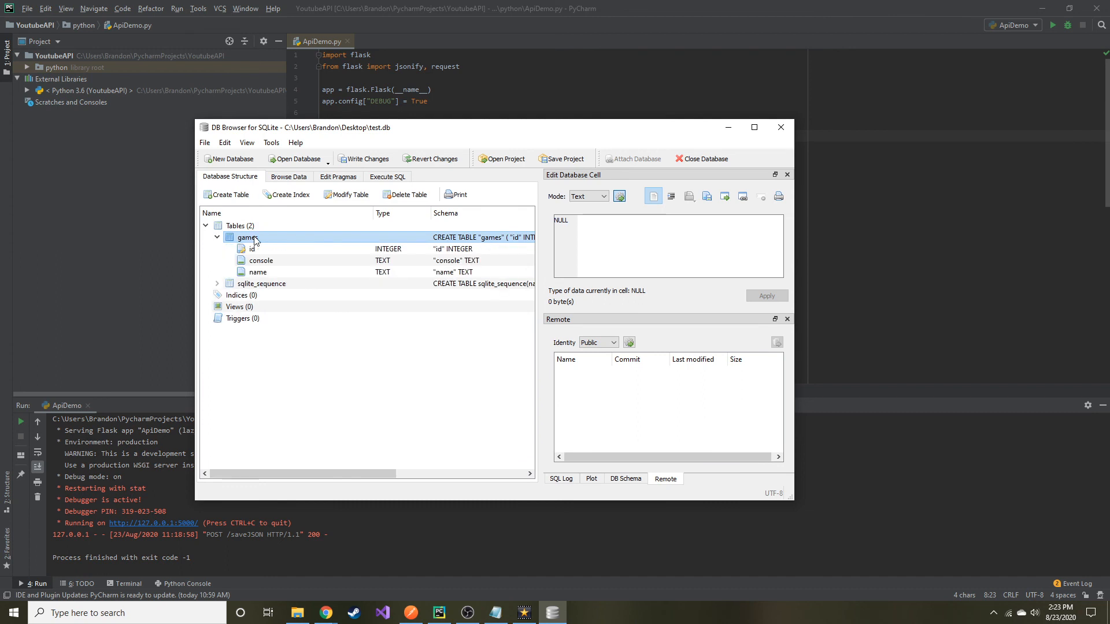
left_click(289, 177)
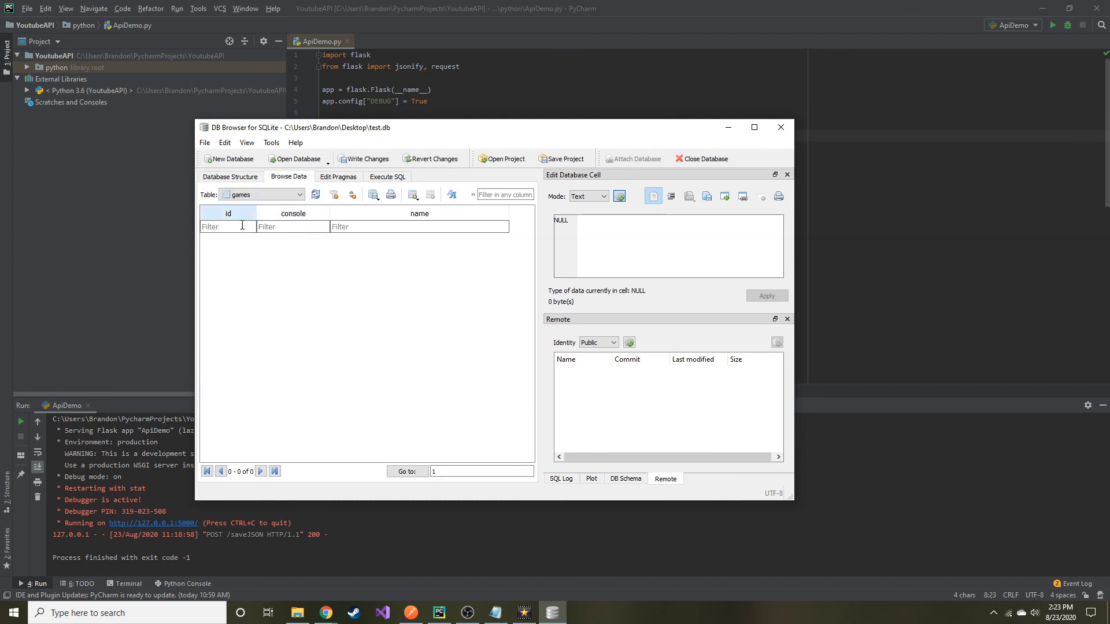
mouse_move(479, 216)
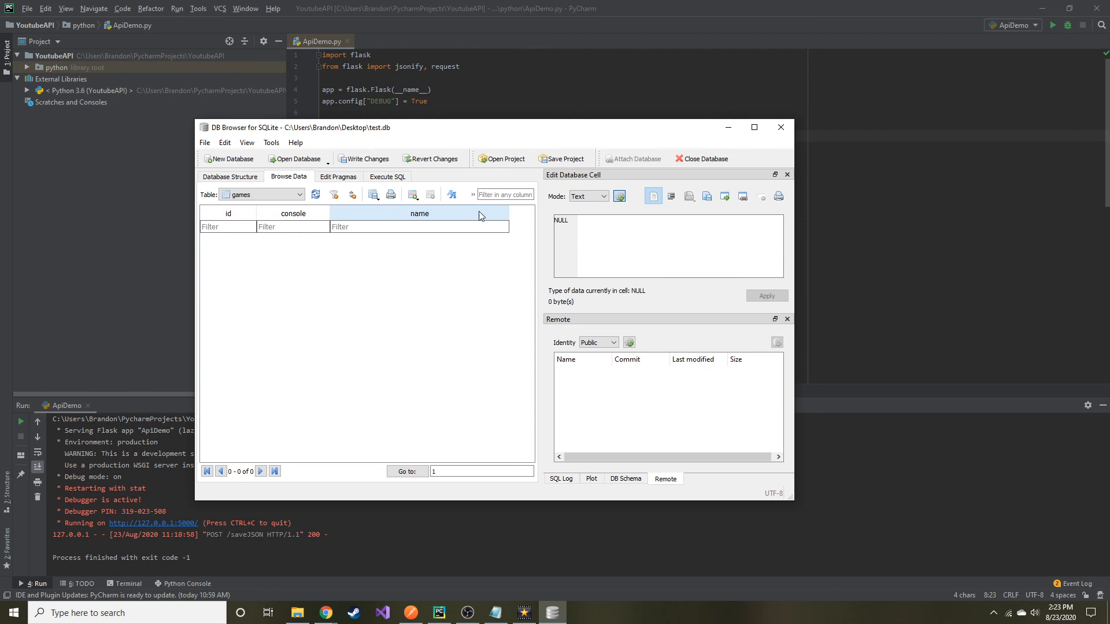
Insert two records, PS4 / Call of Duty and Xbox / Overwatch, into the games table.
left_click(412, 194)
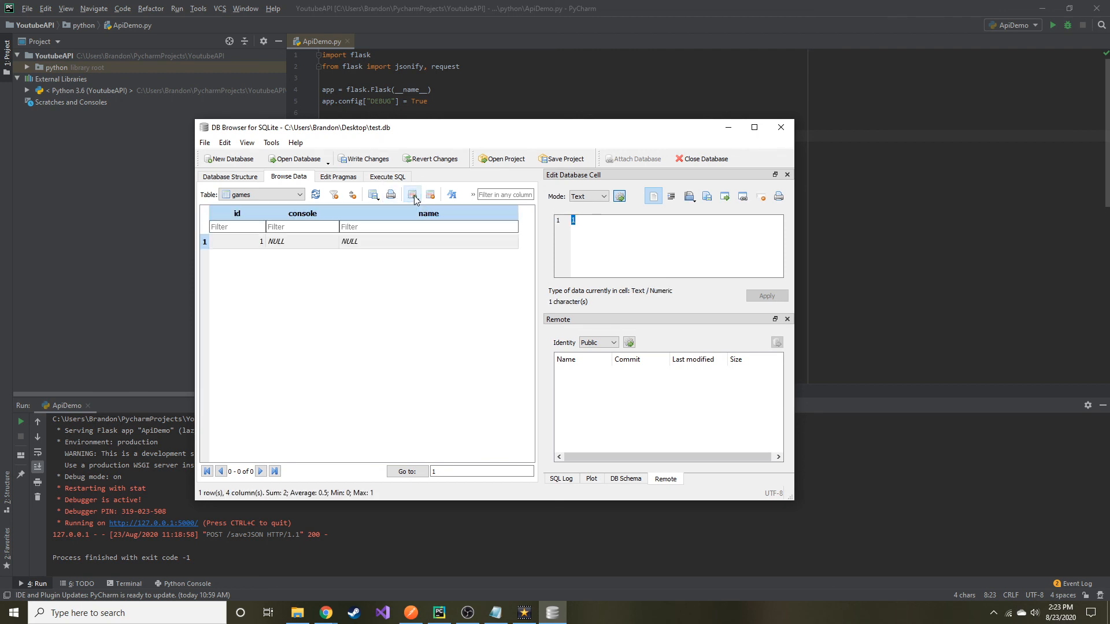
left_click(301, 241)
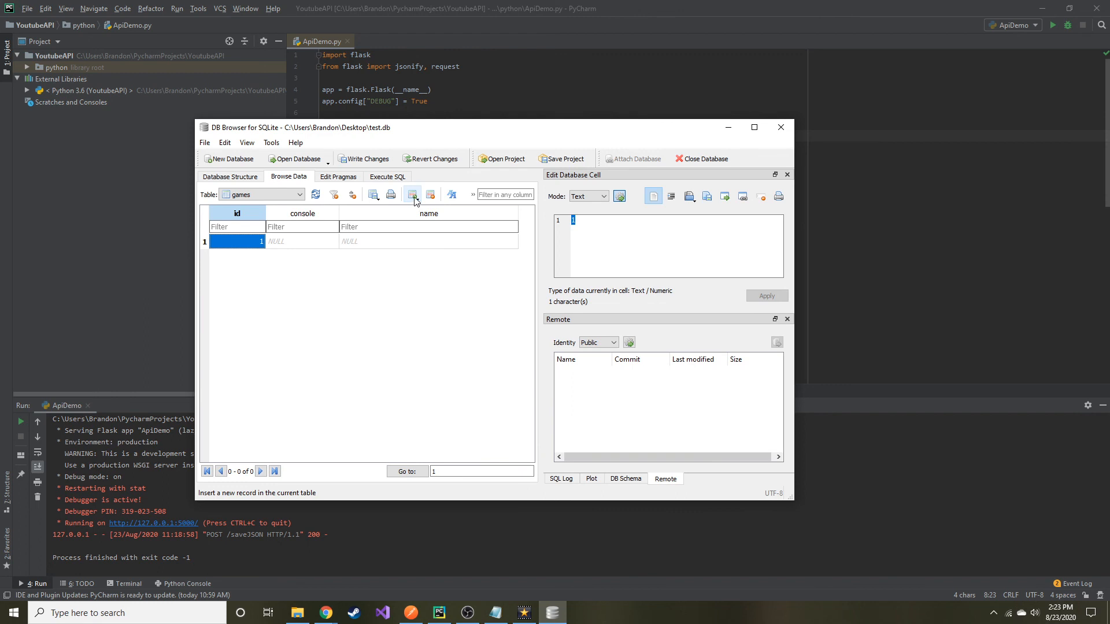
left_click(411, 194)
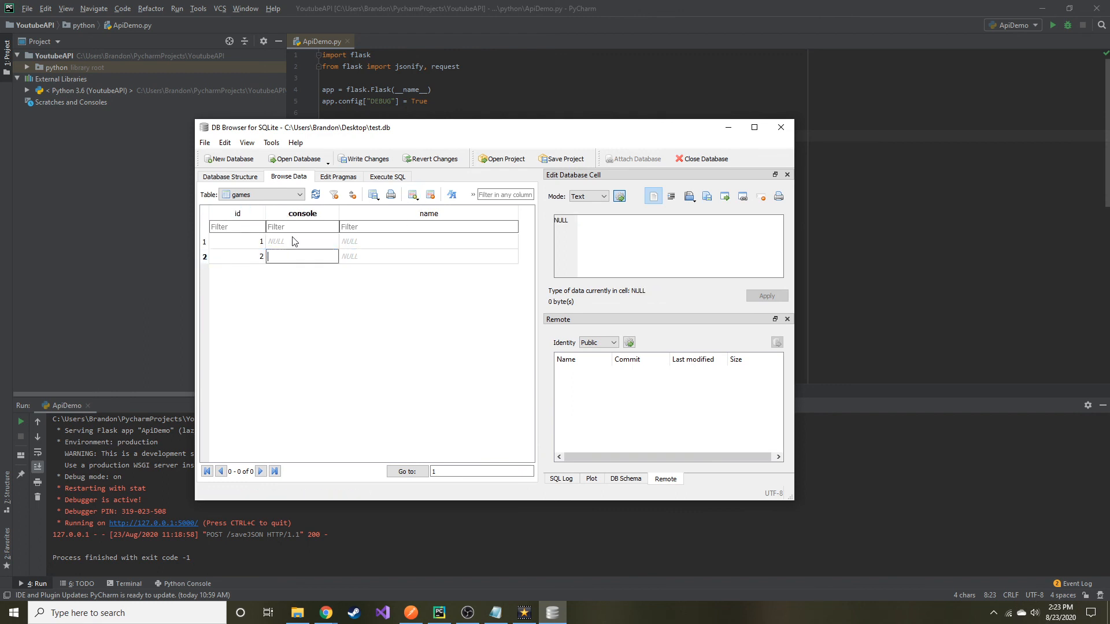
left_click(302, 241)
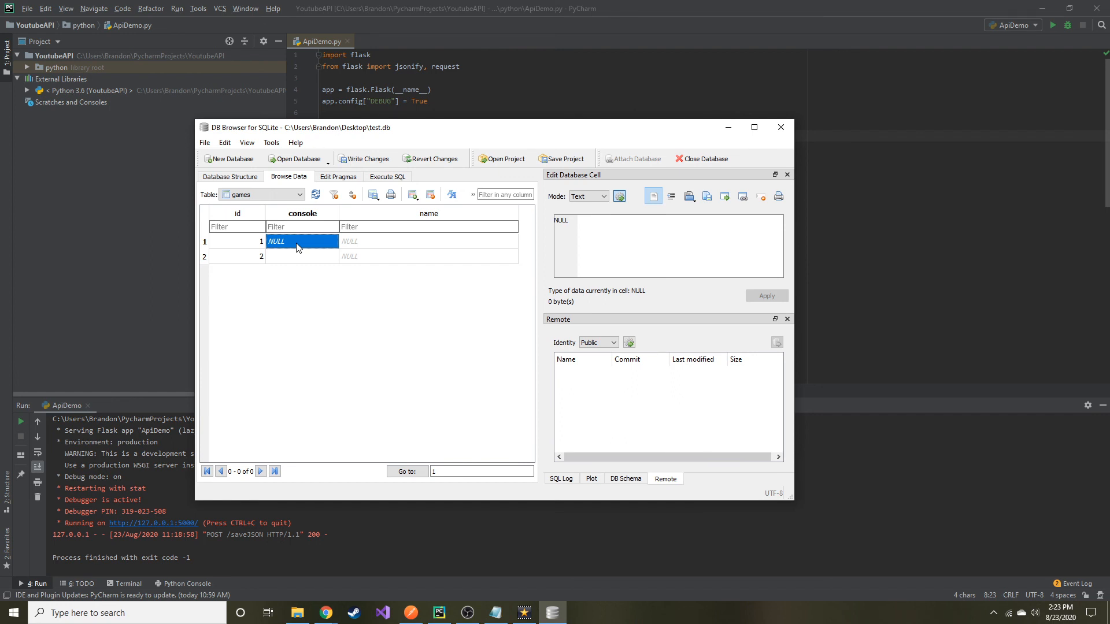
type("PS4")
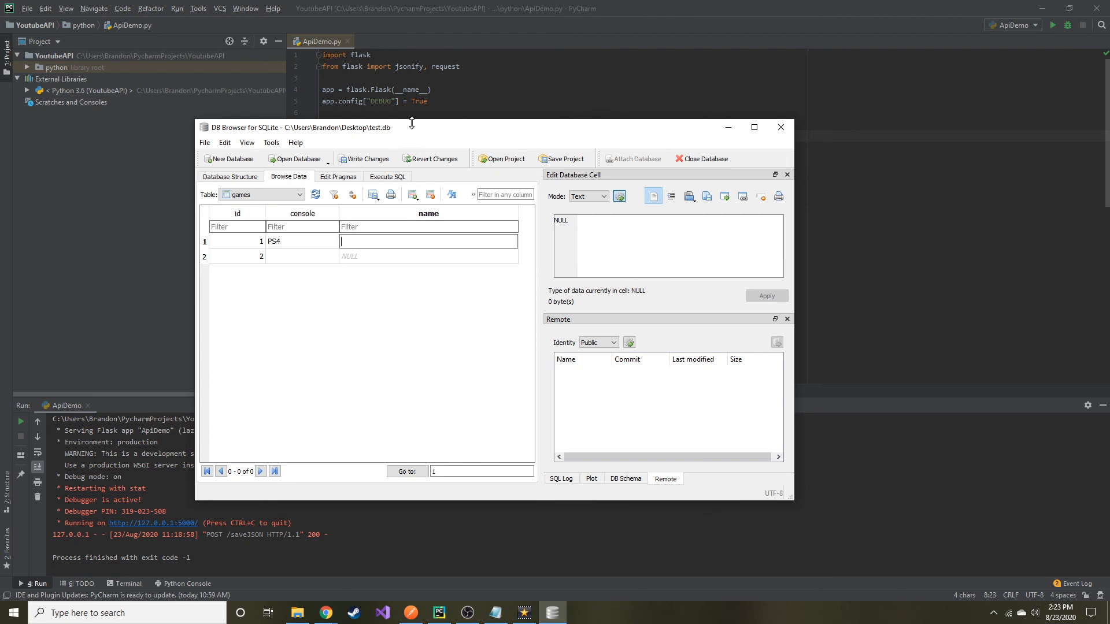
left_click_drag(460, 128, 460, 123)
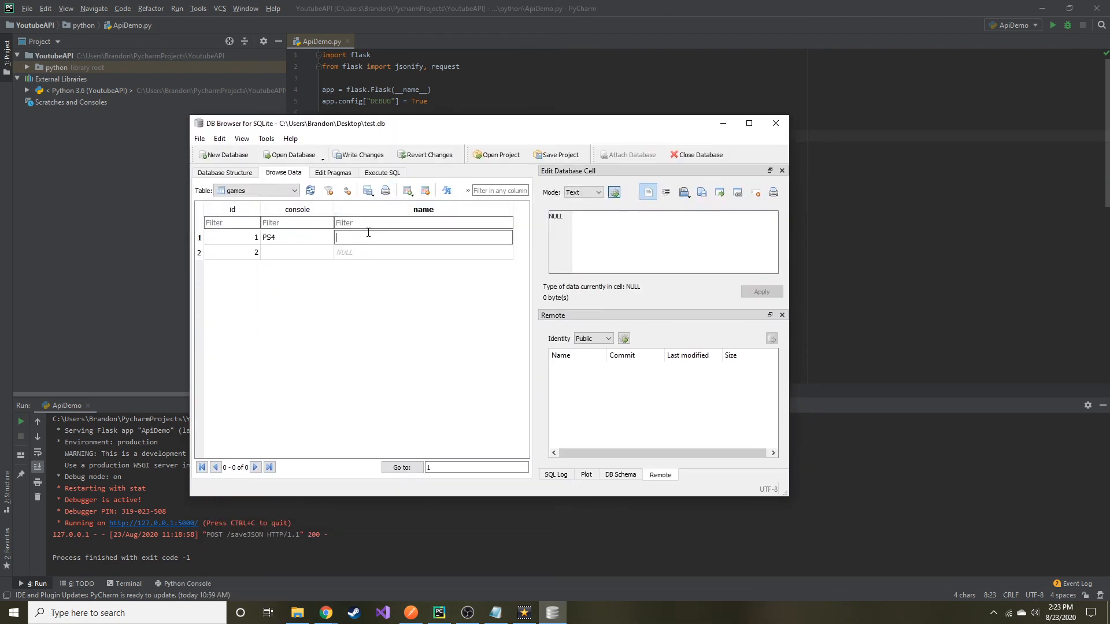
type("Call of Du")
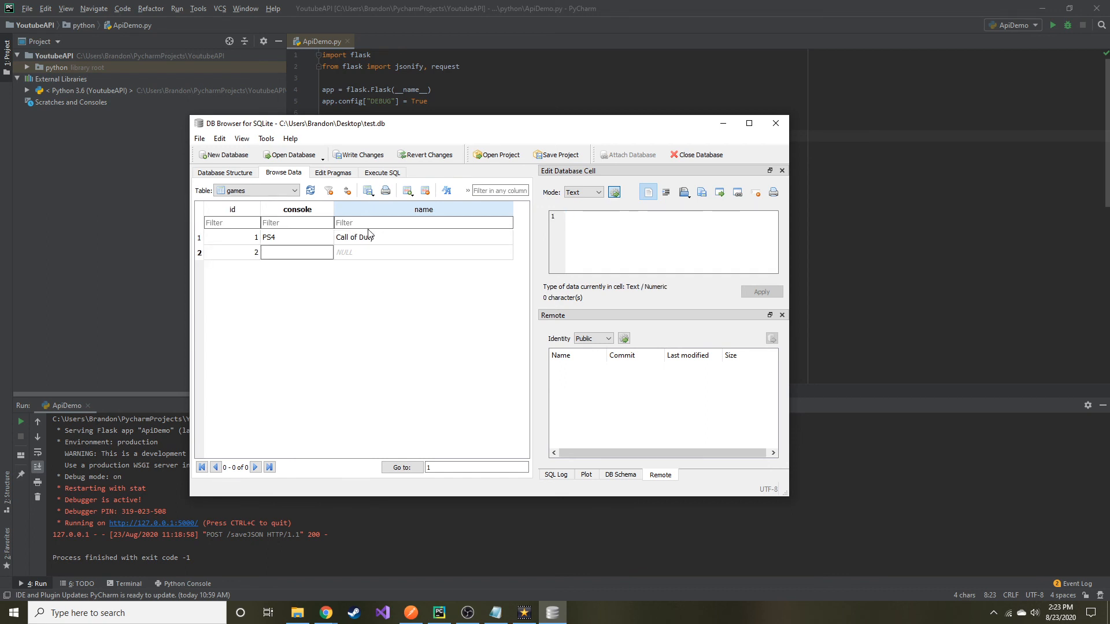
type("Xbox")
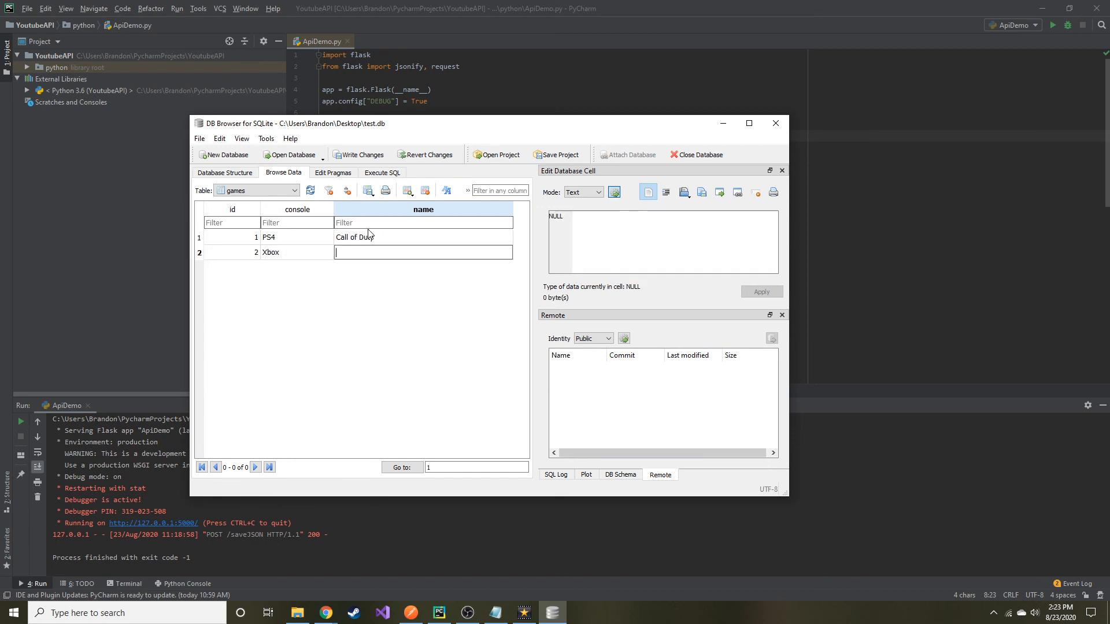
type("Overwatch")
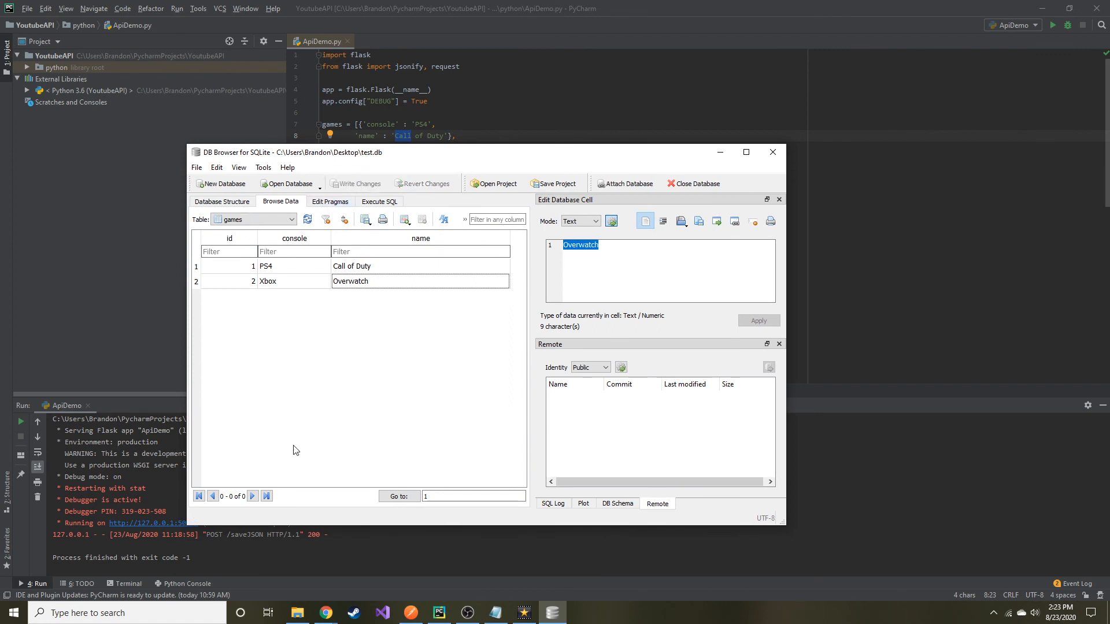
mouse_move(379, 202)
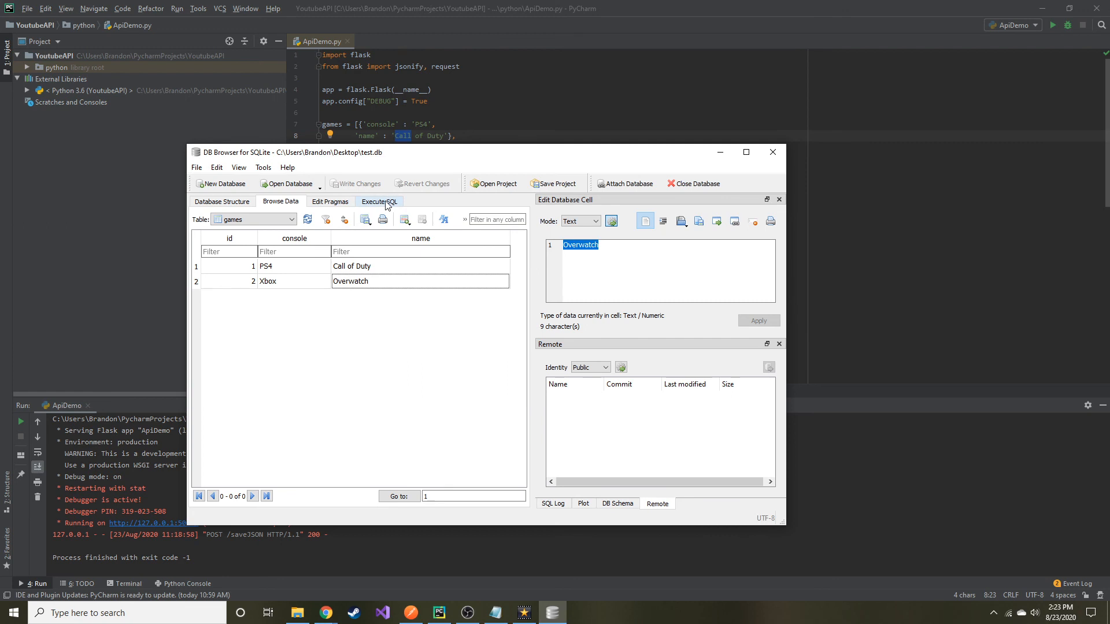
Run select * from games and inspect the returned PS4 and Overwatch cells.
left_click(379, 202)
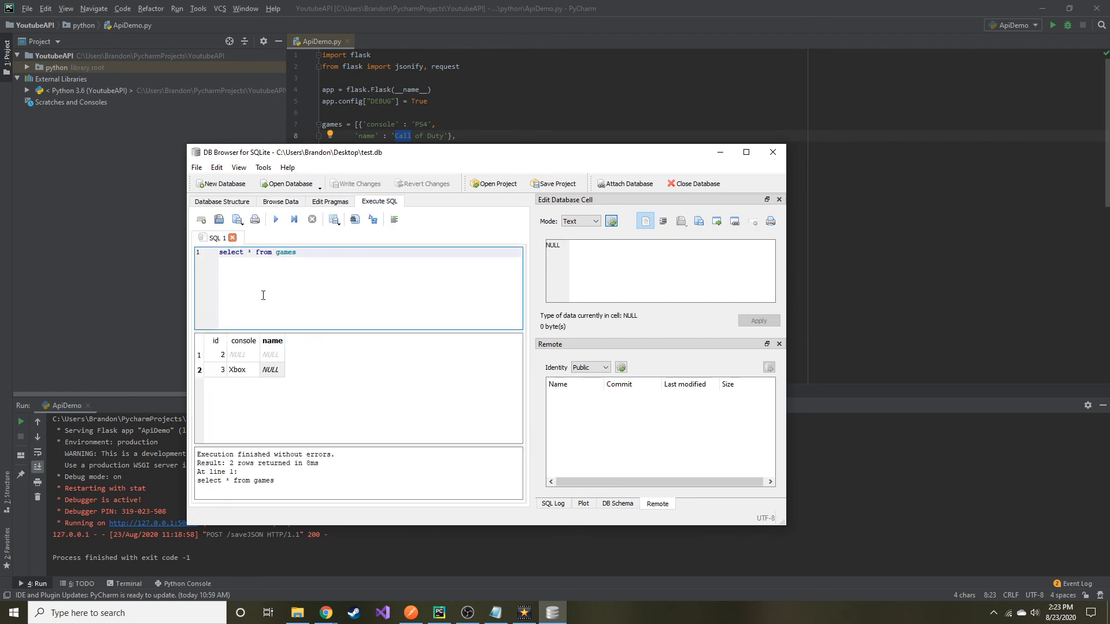
left_click(275, 219)
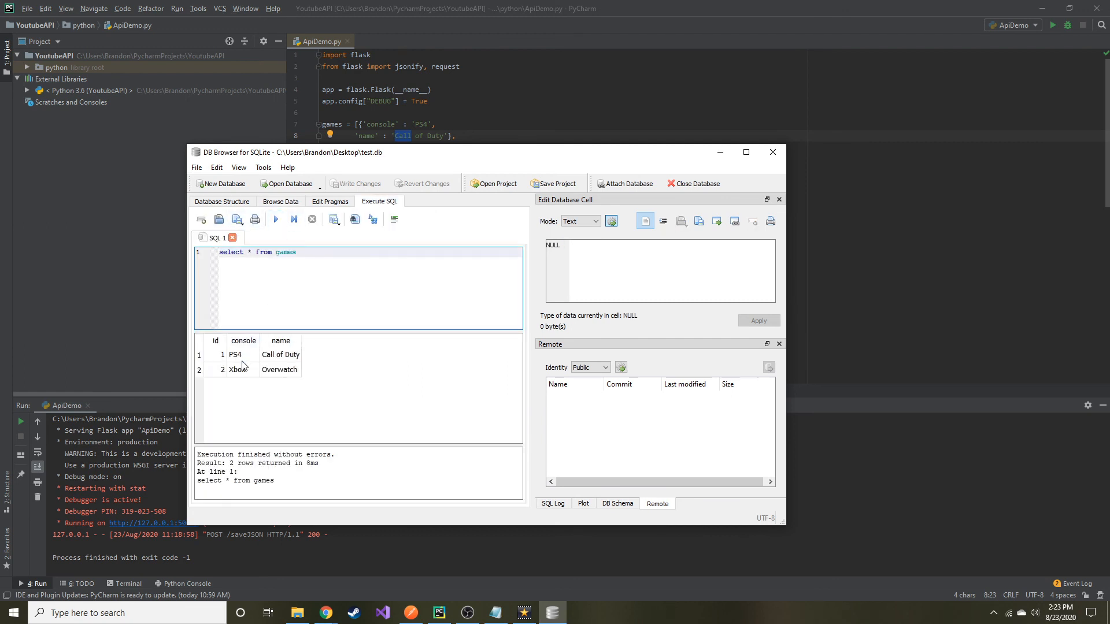
left_click(234, 354)
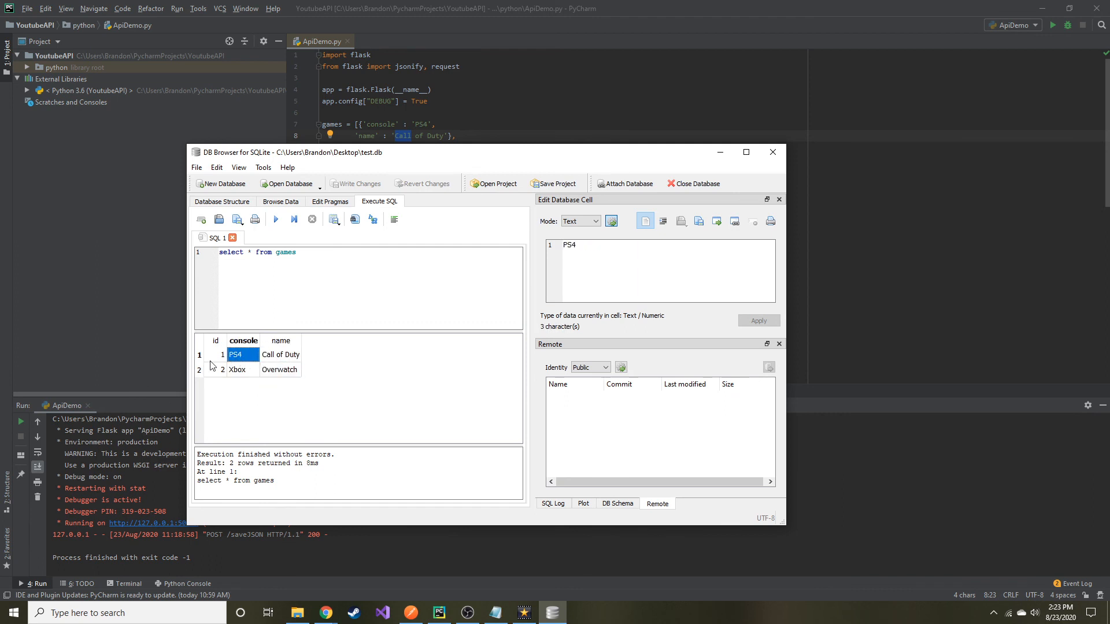
left_click(280, 369)
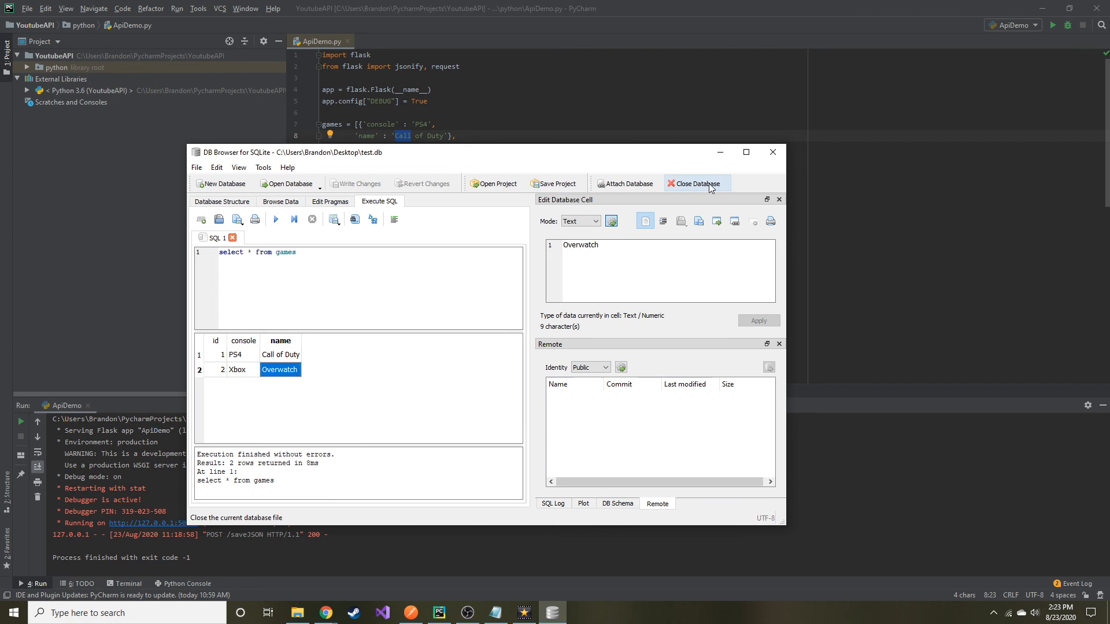
mouse_move(223, 183)
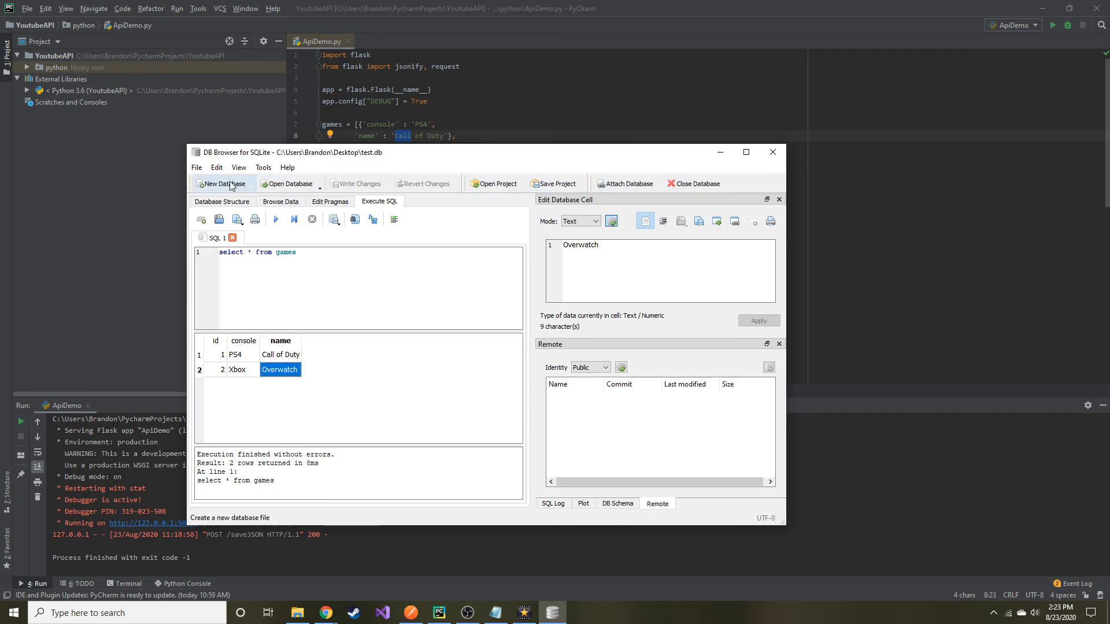
mouse_move(291, 157)
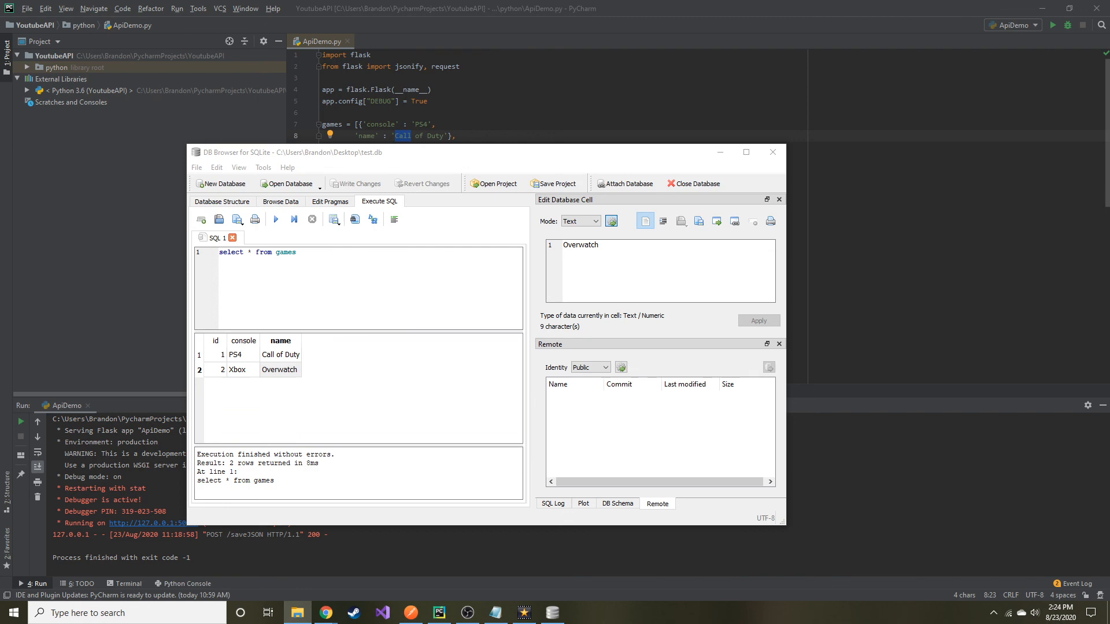
Bring up the Desktop folder in File Explorer showing test.db.
left_click(297, 612)
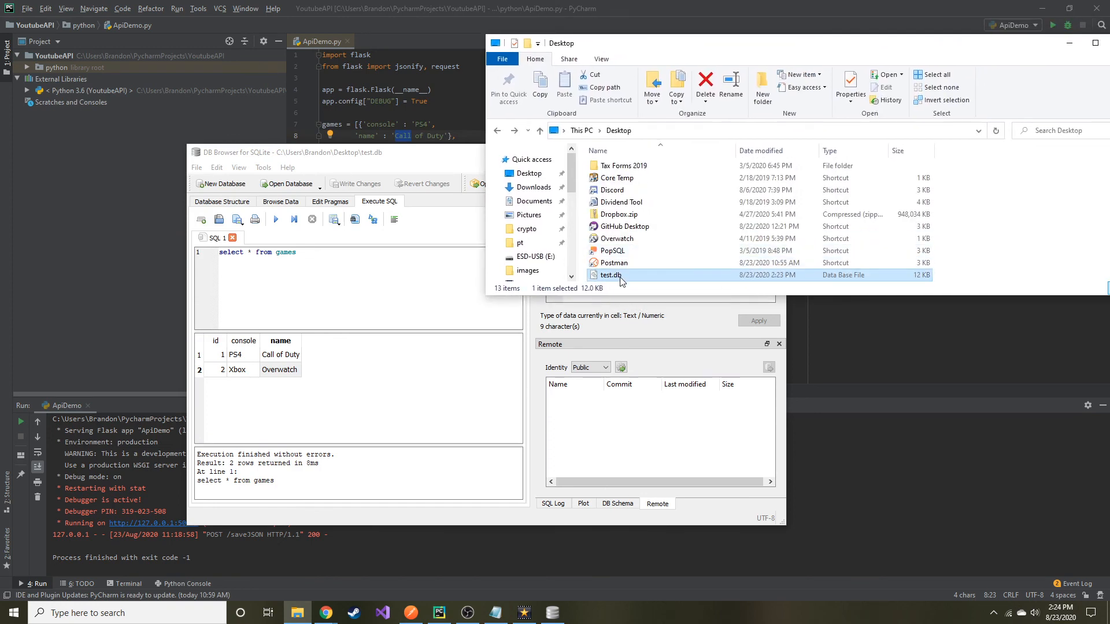
mouse_move(602, 87)
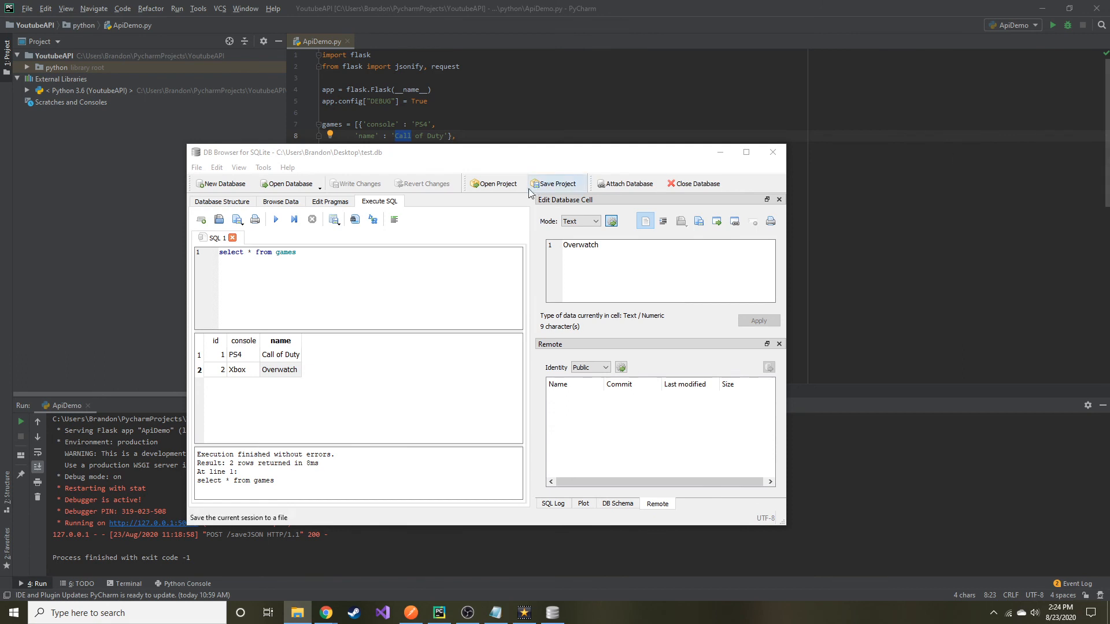
mouse_move(719, 153)
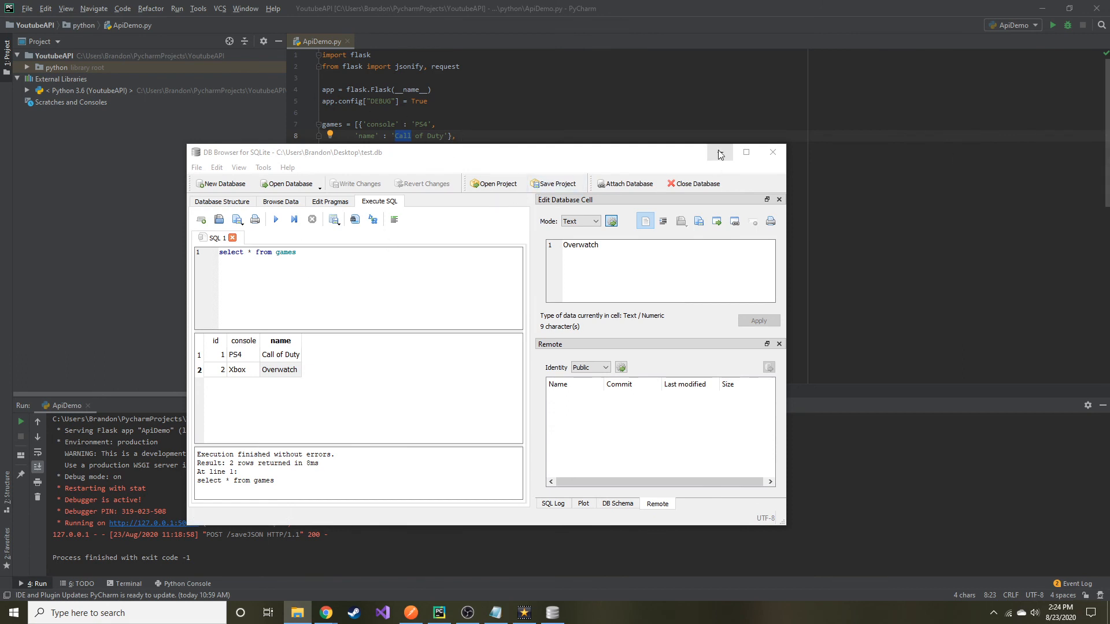
mouse_move(719, 153)
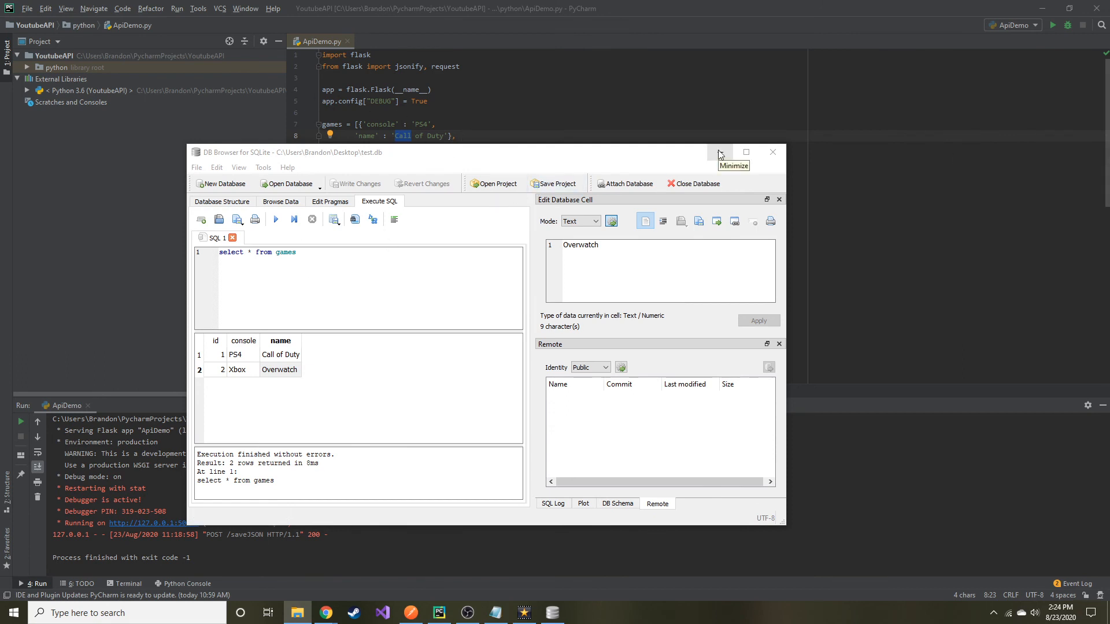
mouse_move(719, 154)
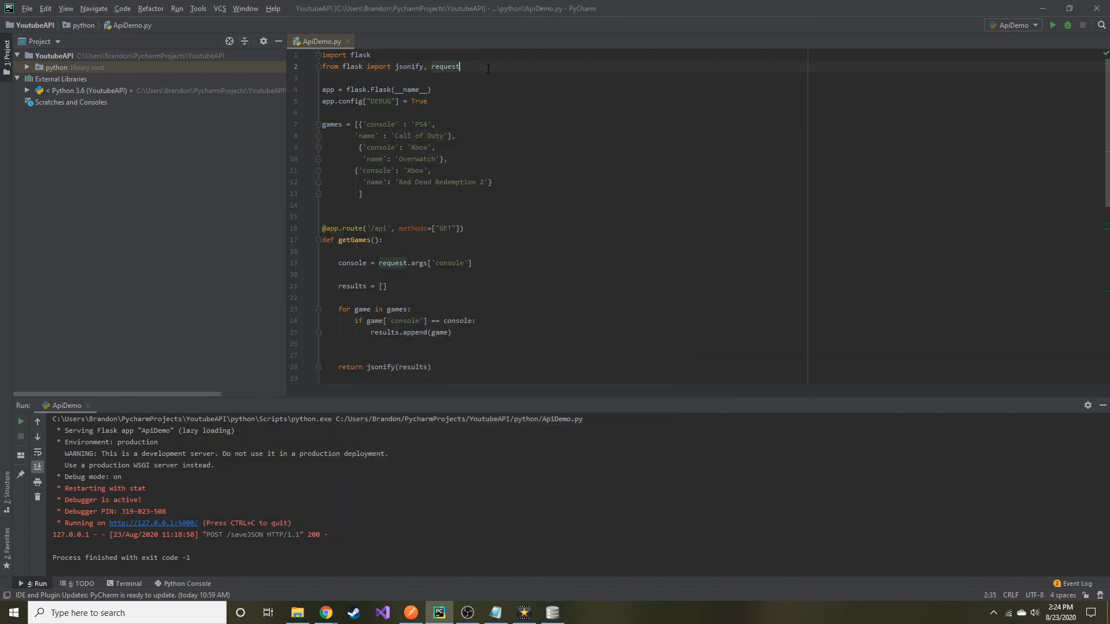
Add import sqlite3 as the first line above the flask imports.
left_click(362, 55)
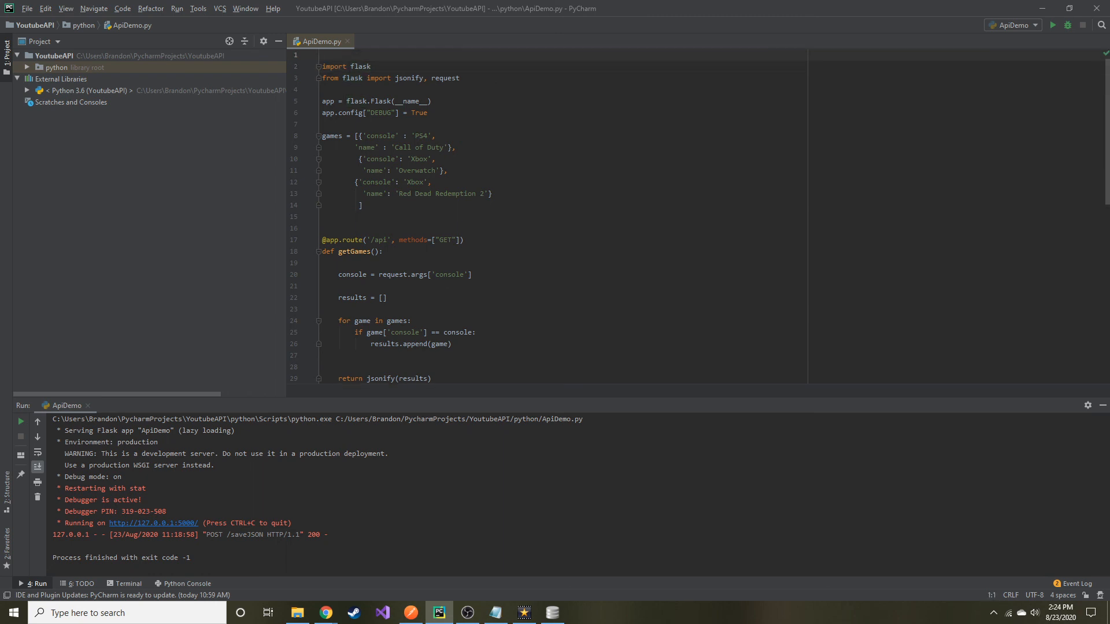
type("sqlite3")
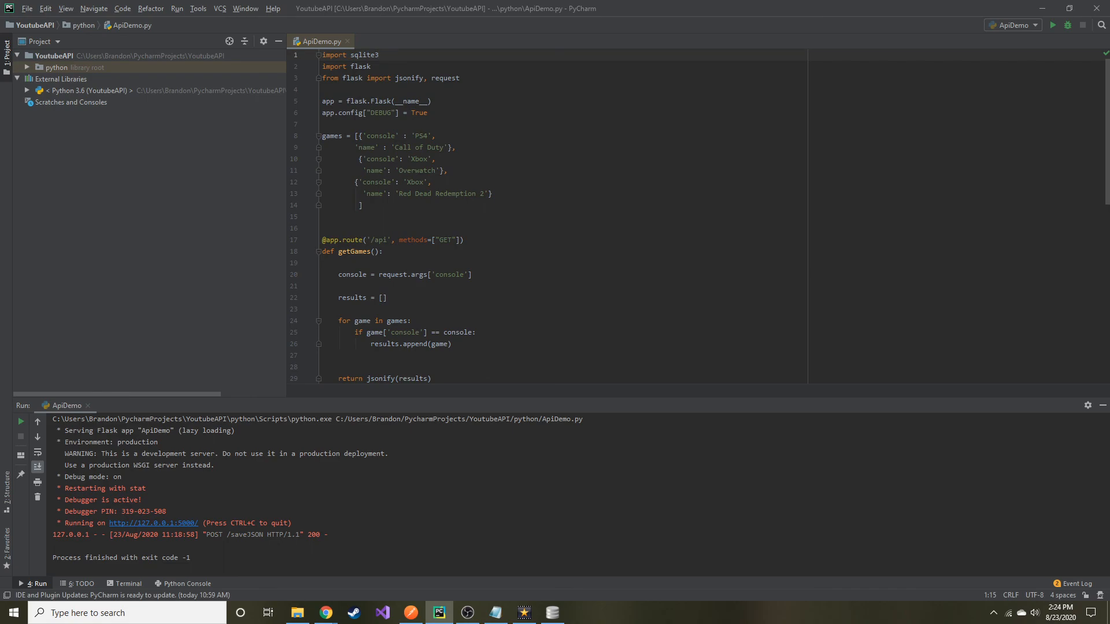
left_click(1046, 9)
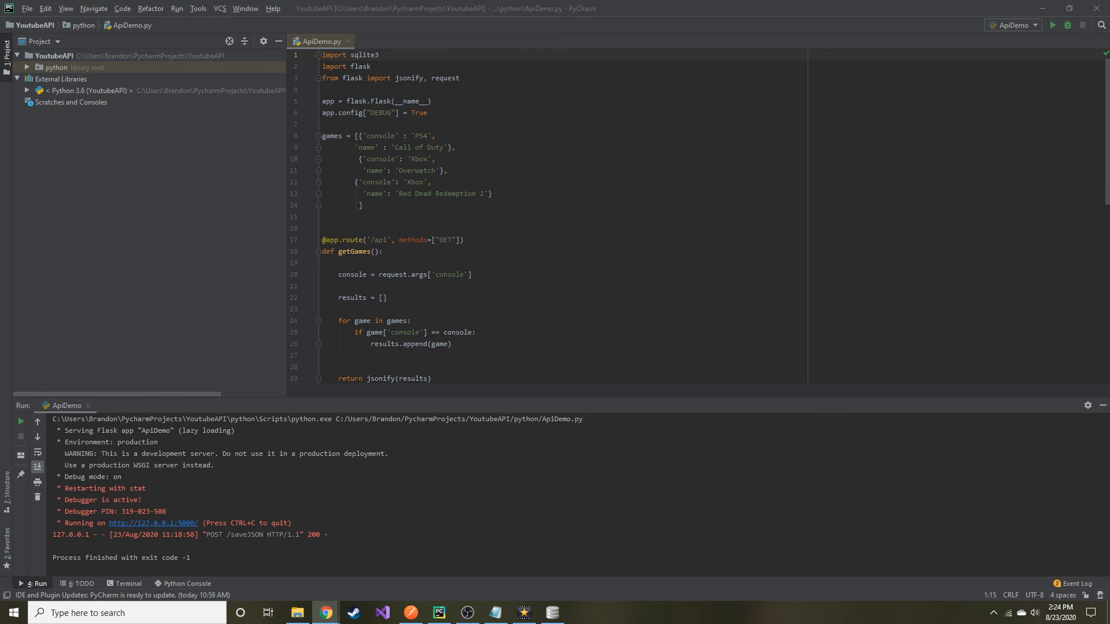
double_click(361, 56)
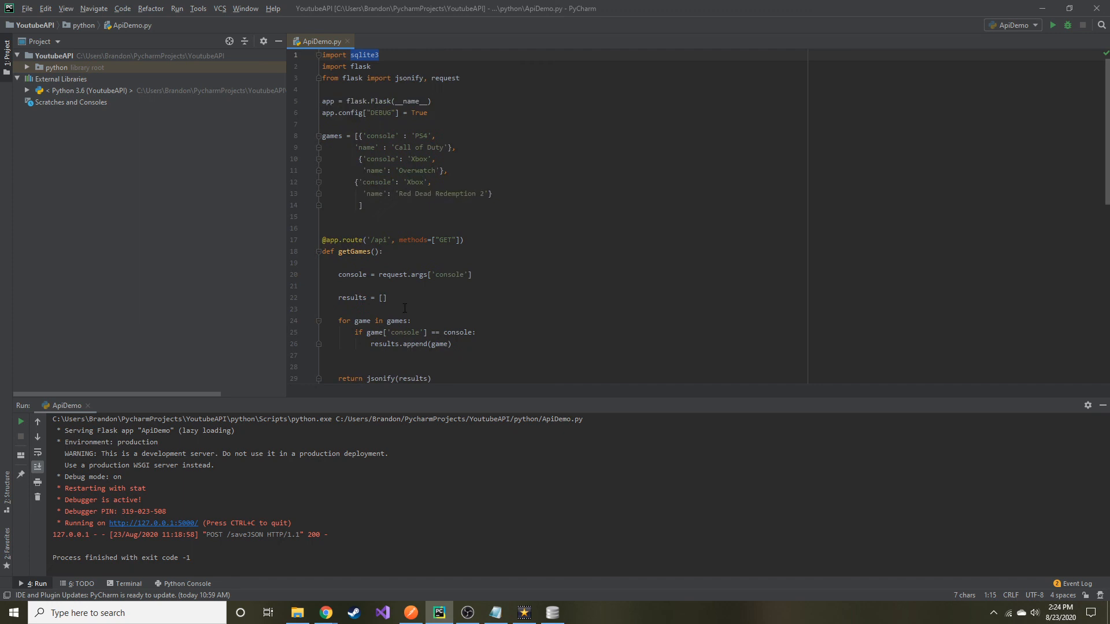
scroll("down", 3)
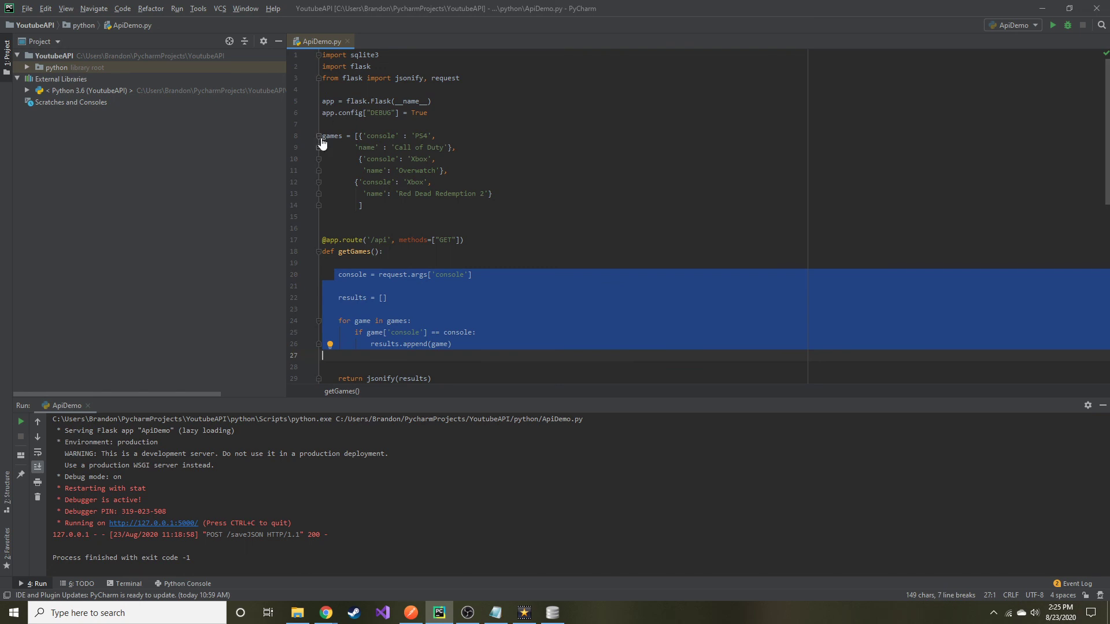
Remove the hardcoded games list and move to the end of the console argument line.
left_click(322, 135)
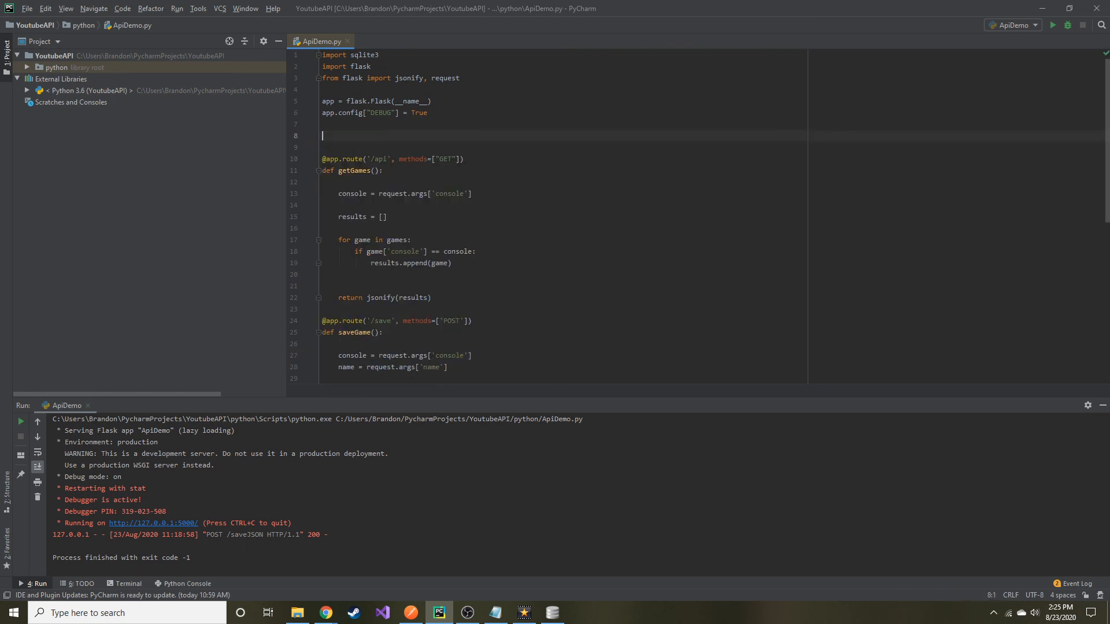
key("backspace")
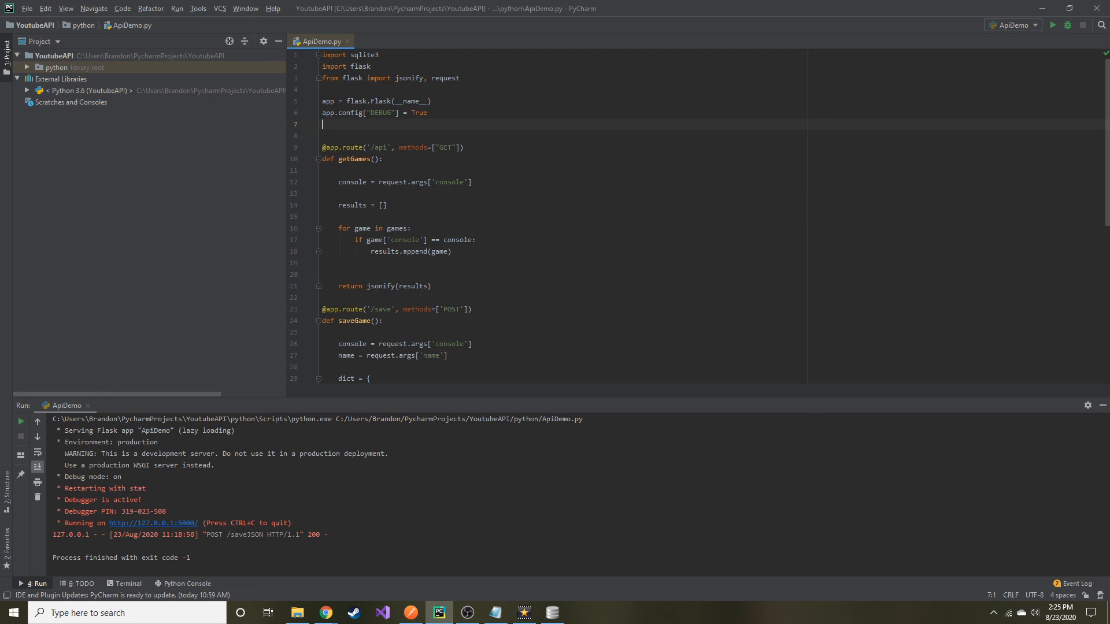
double_click(356, 158)
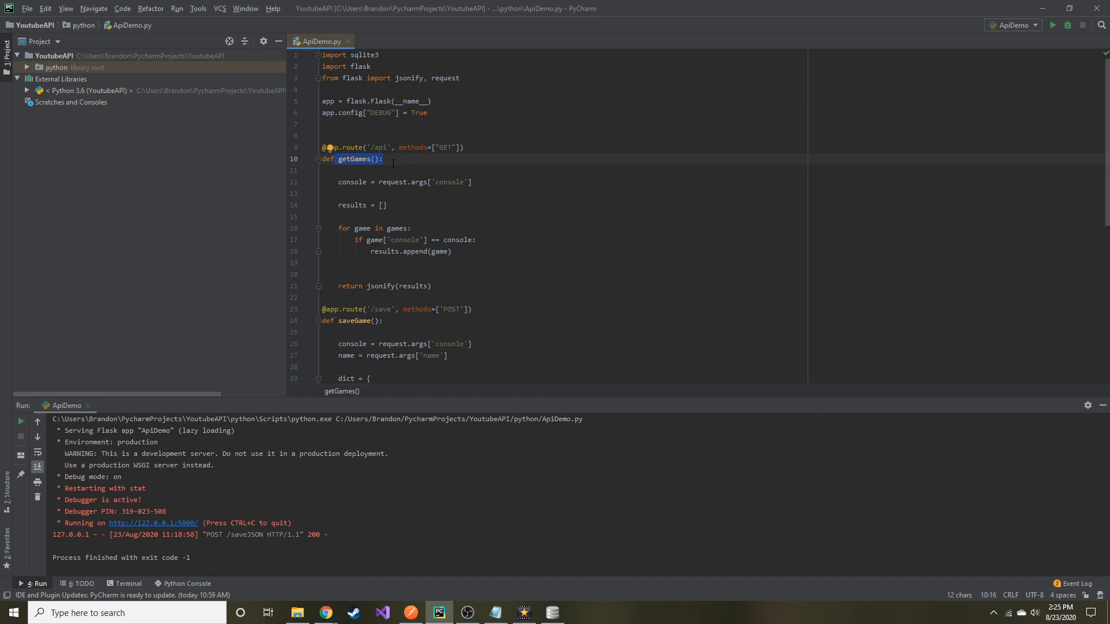
left_click(323, 125)
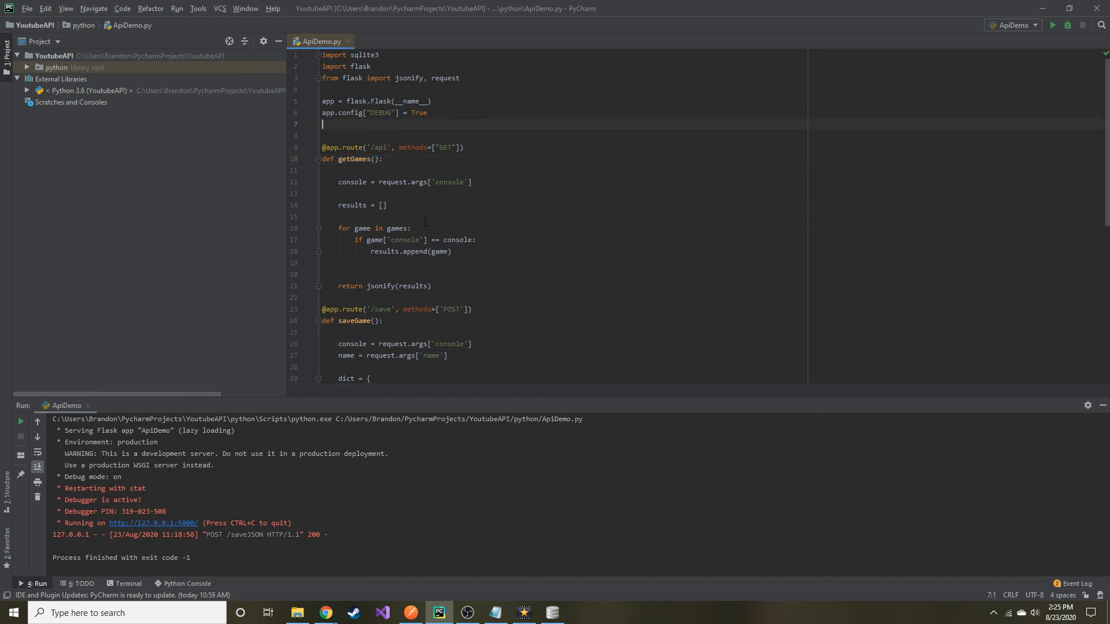
mouse_move(366, 133)
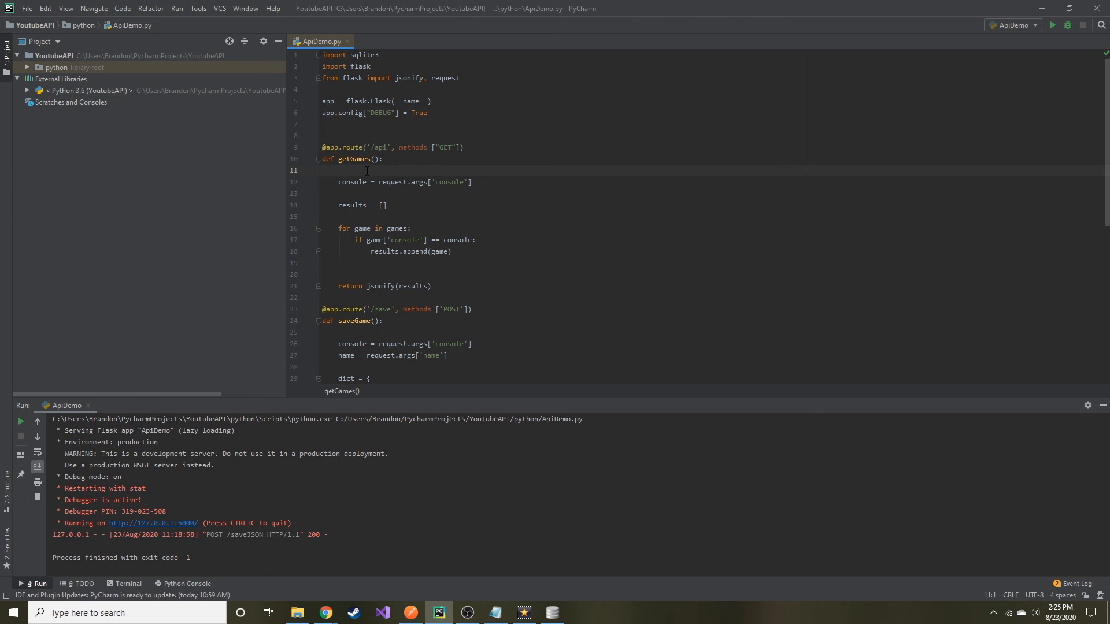
left_click(470, 182)
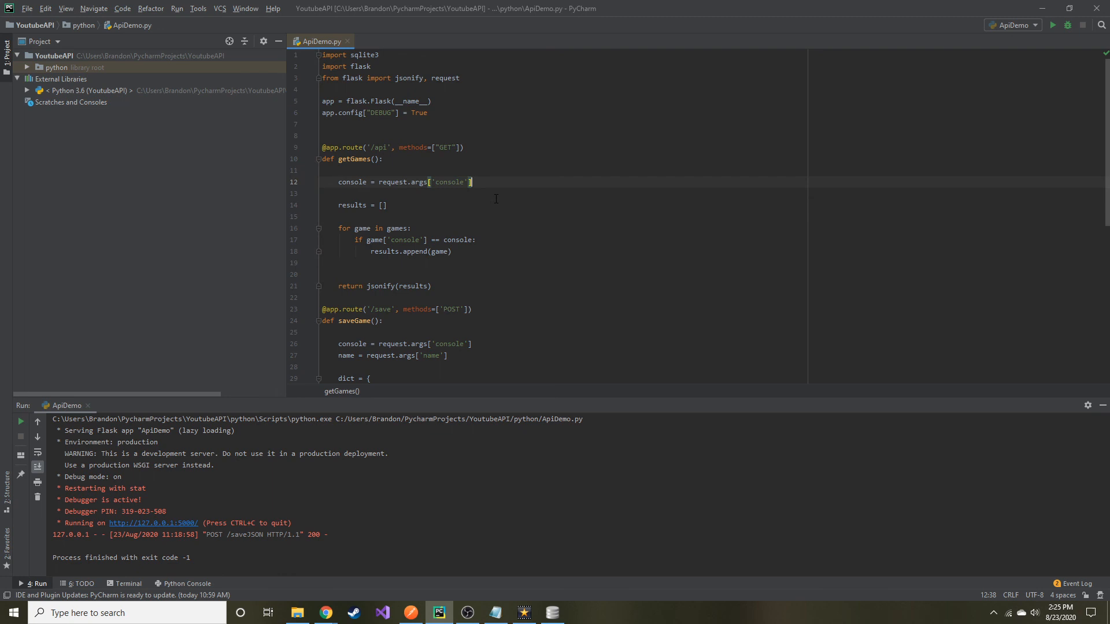
mouse_move(499, 185)
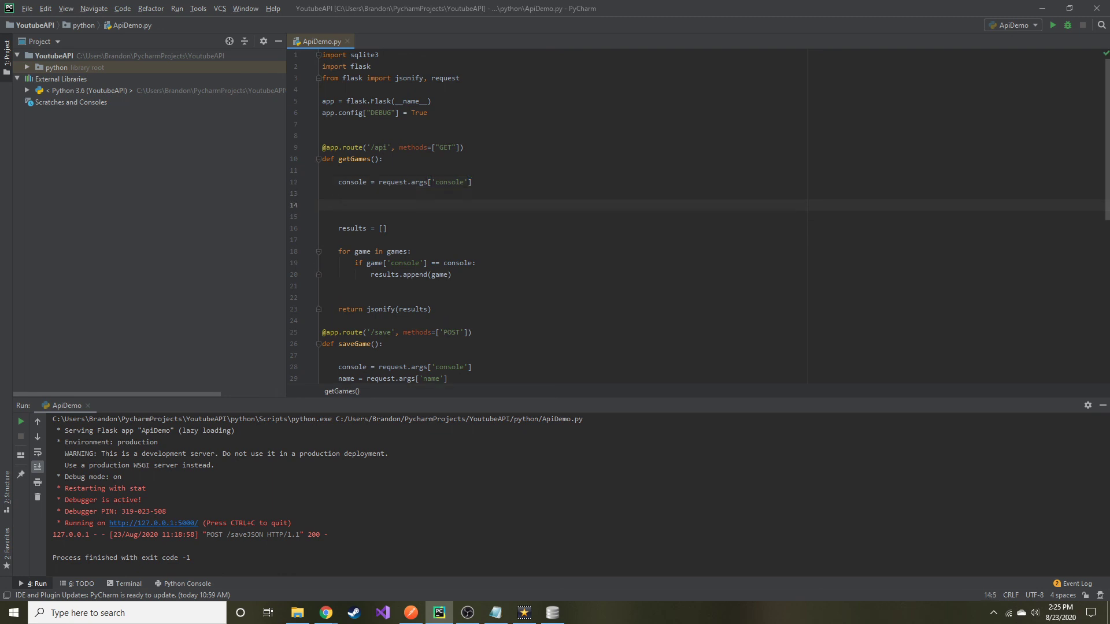
Add conn = sqlite3.connect to the Desktop test.db in getGames, leaving a blank line below.
type("conn = s")
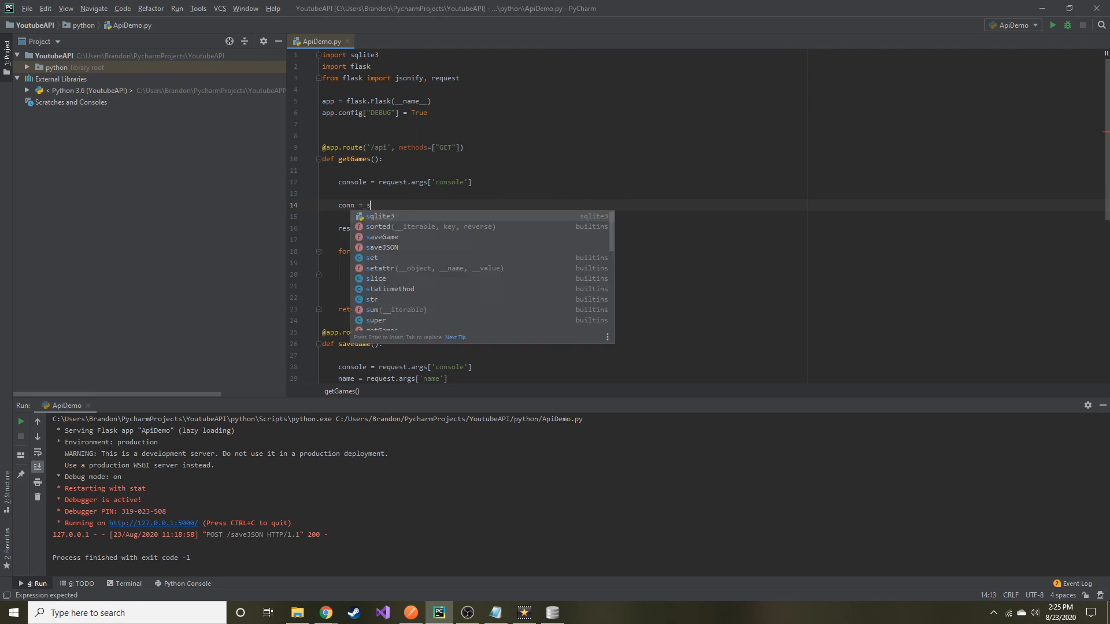
type("qlite3.connect(r\"C:\\Users\\Brandon\\Desktop\\test.db")
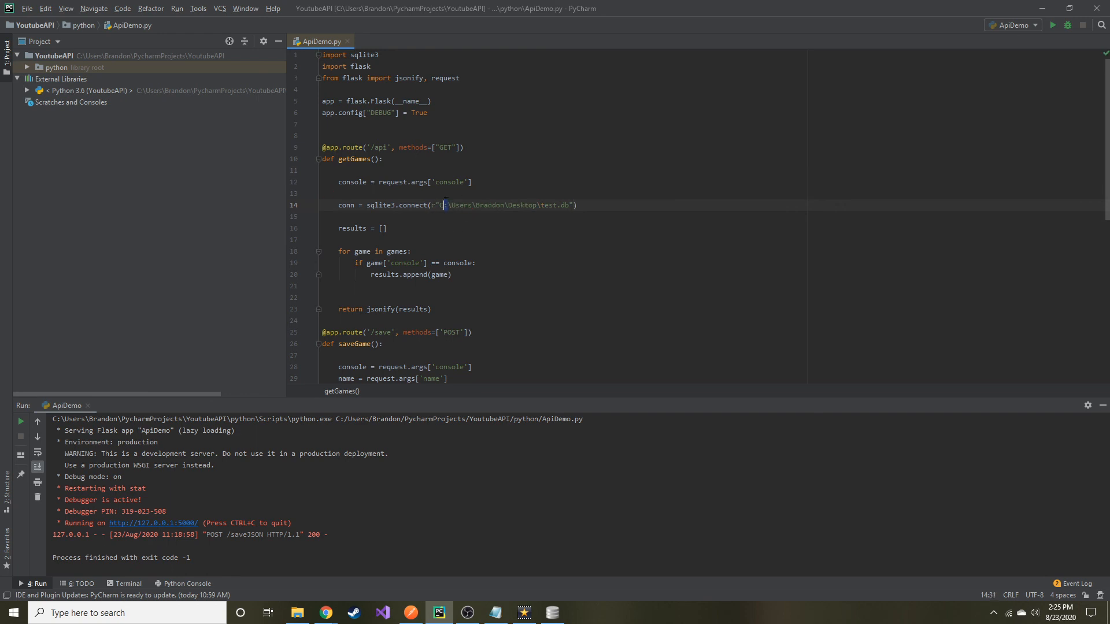
left_click(340, 193)
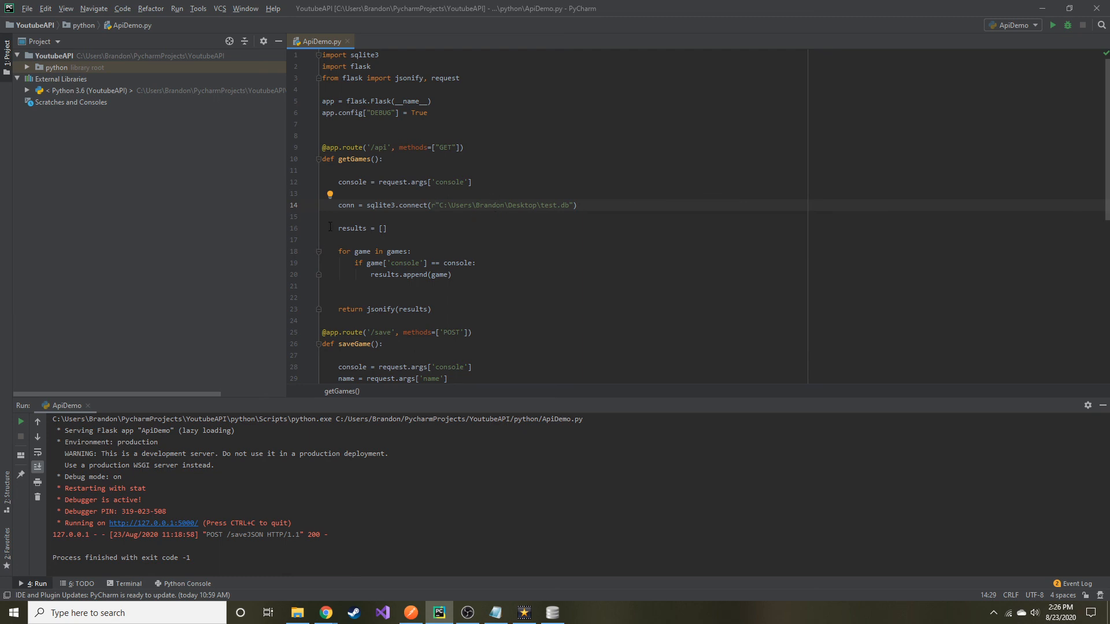
triple_click(457, 205)
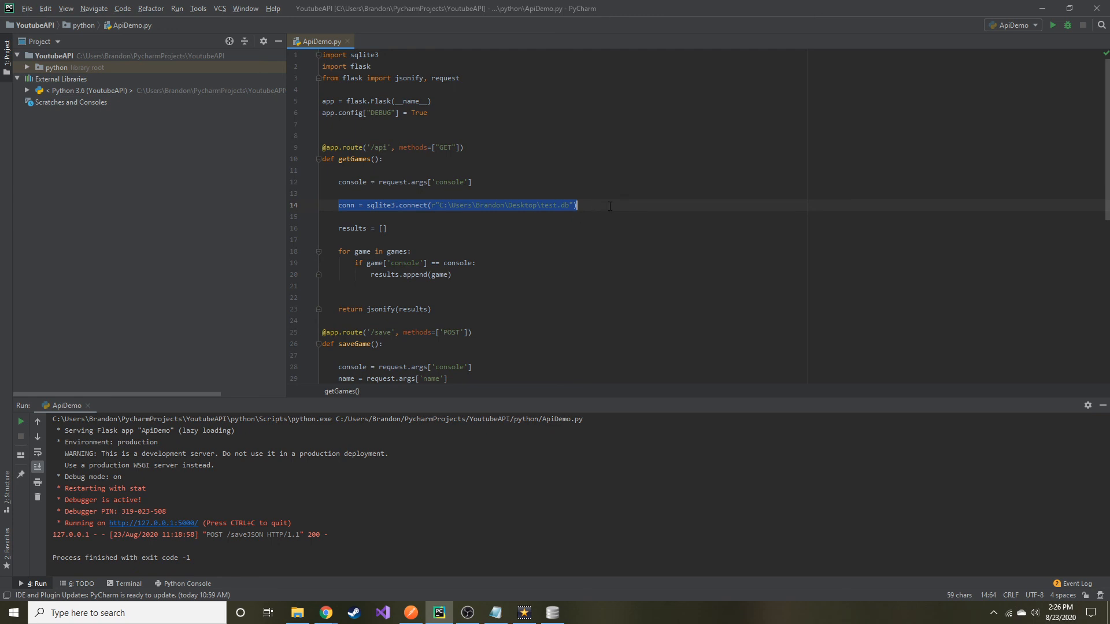
left_click(576, 205)
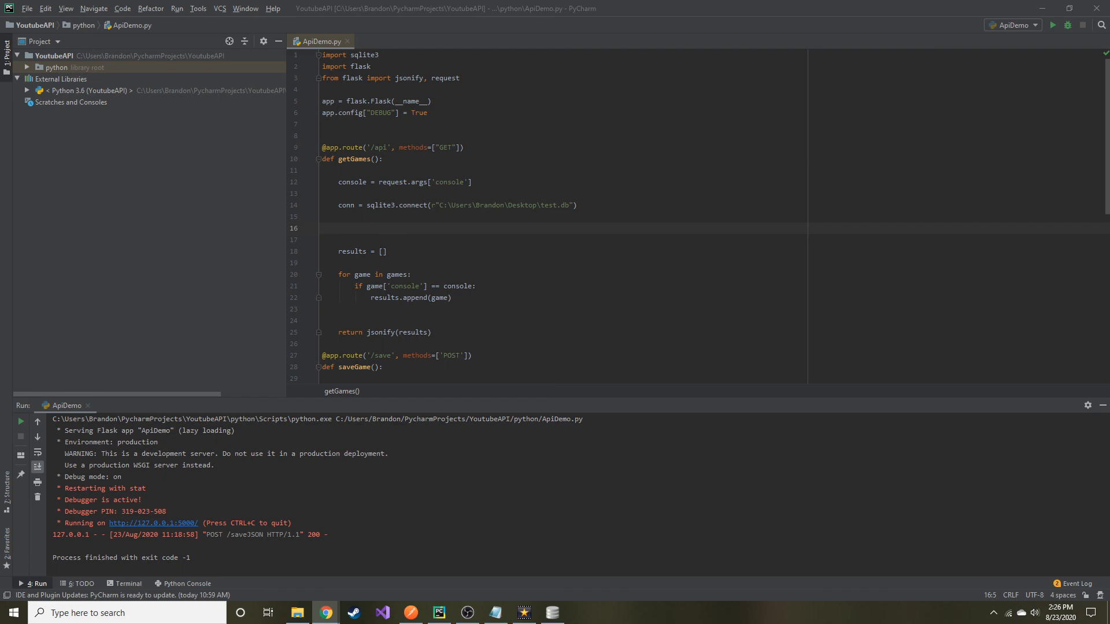
Bring the 'cursor in sql' Google results forward and maximize Chrome.
left_click(325, 612)
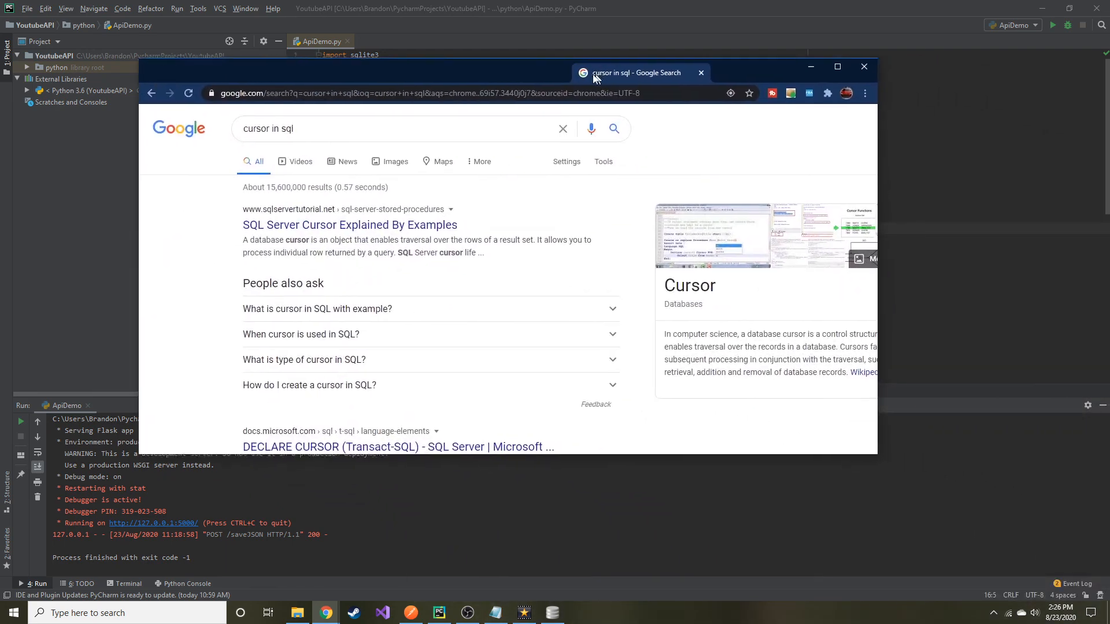
left_click(836, 67)
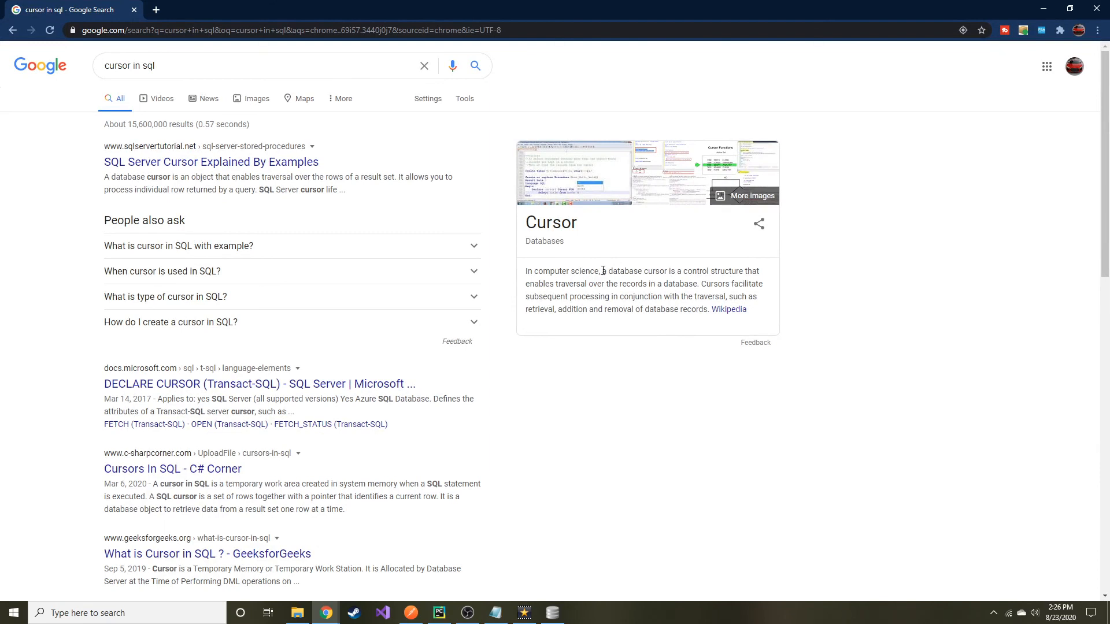
mouse_move(571, 287)
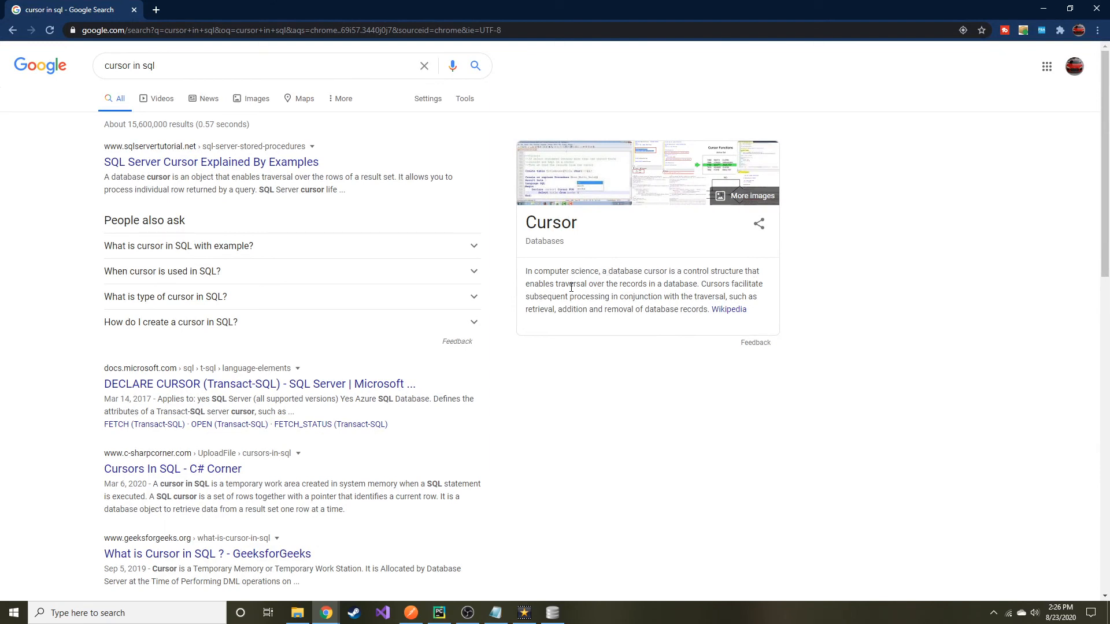
mouse_move(606, 284)
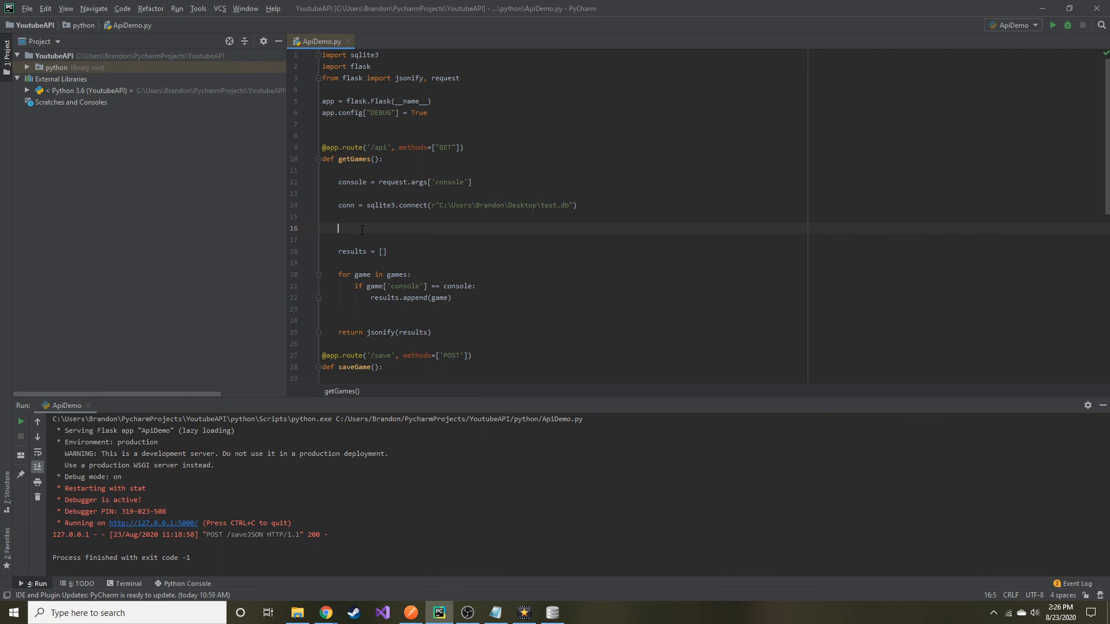
Add cur = conn.cursor() and begin a sql = assignment in getGames, then switch to DB Browser.
type("cur")
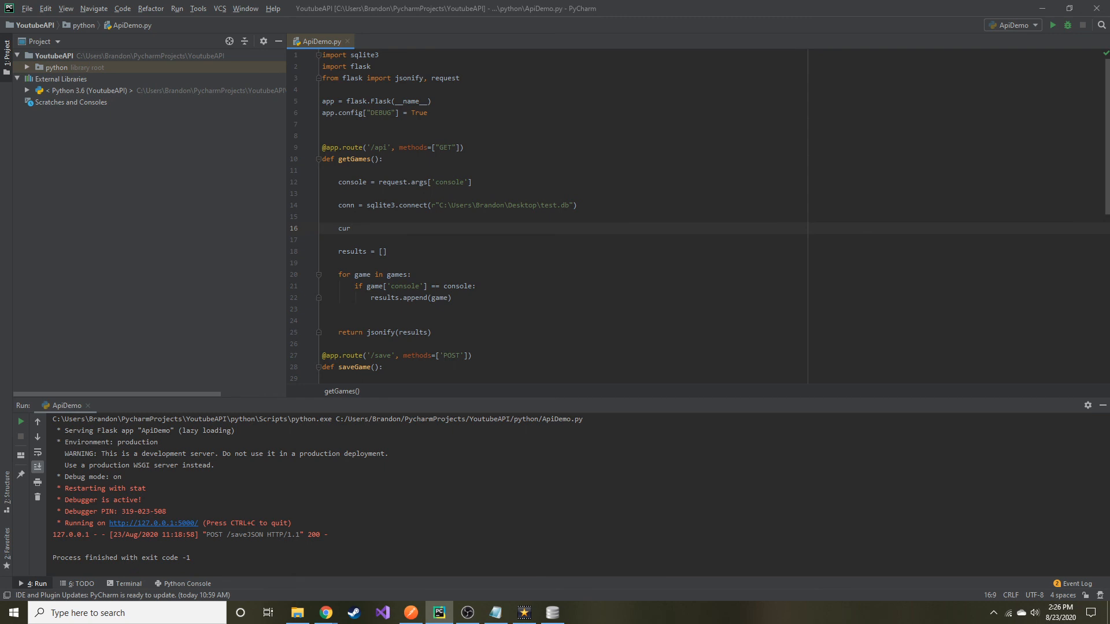
type("= cpo")
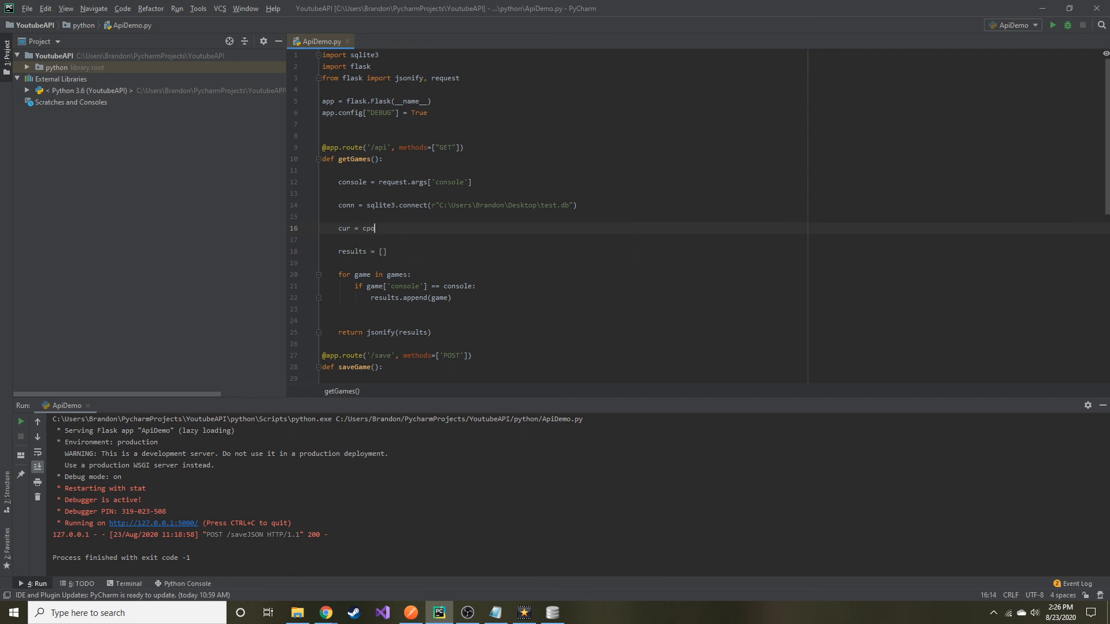
type("conn")
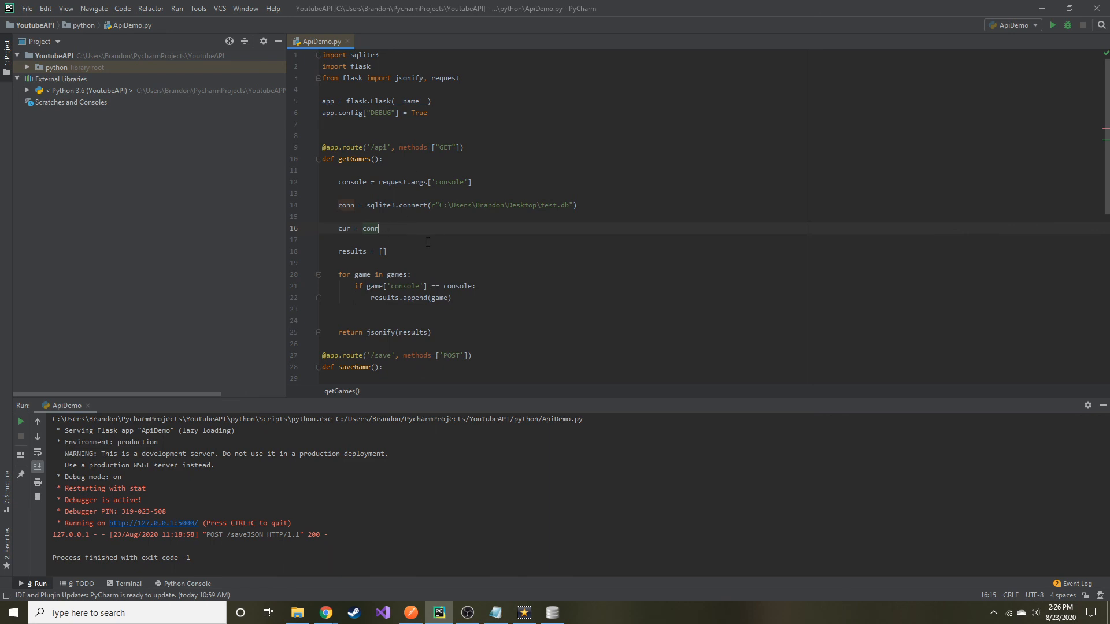
type(".cursor(")
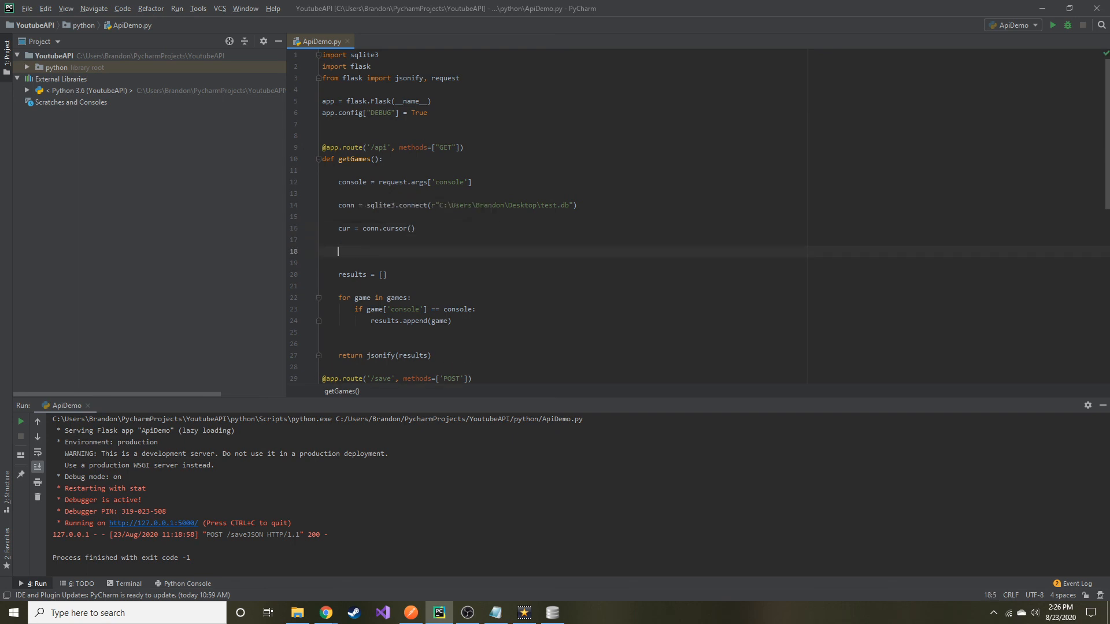
type("sql =")
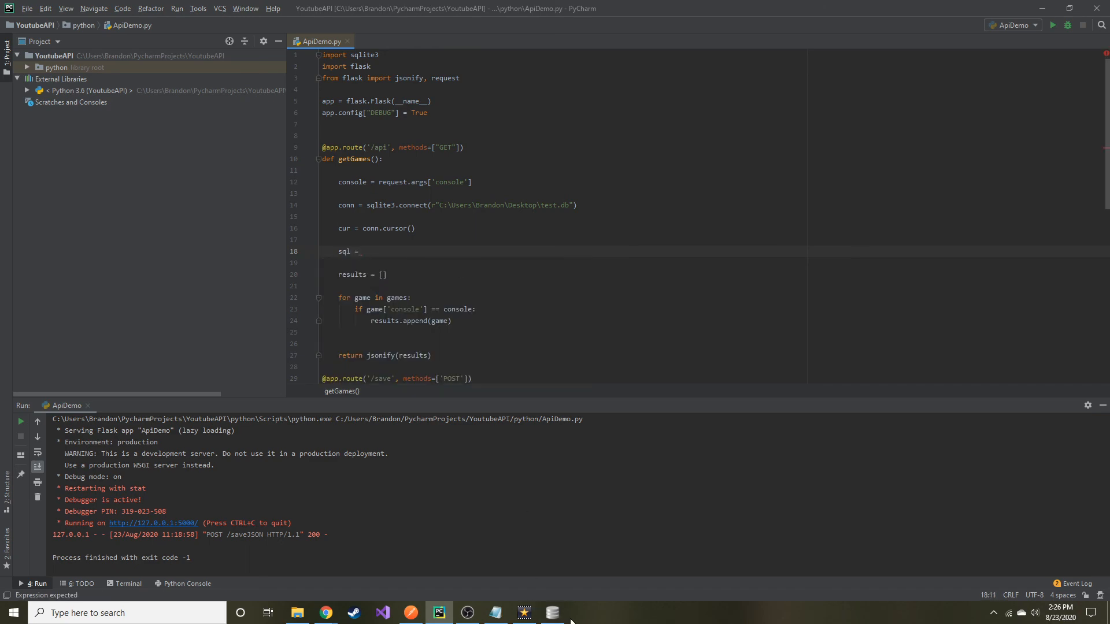
left_click(552, 612)
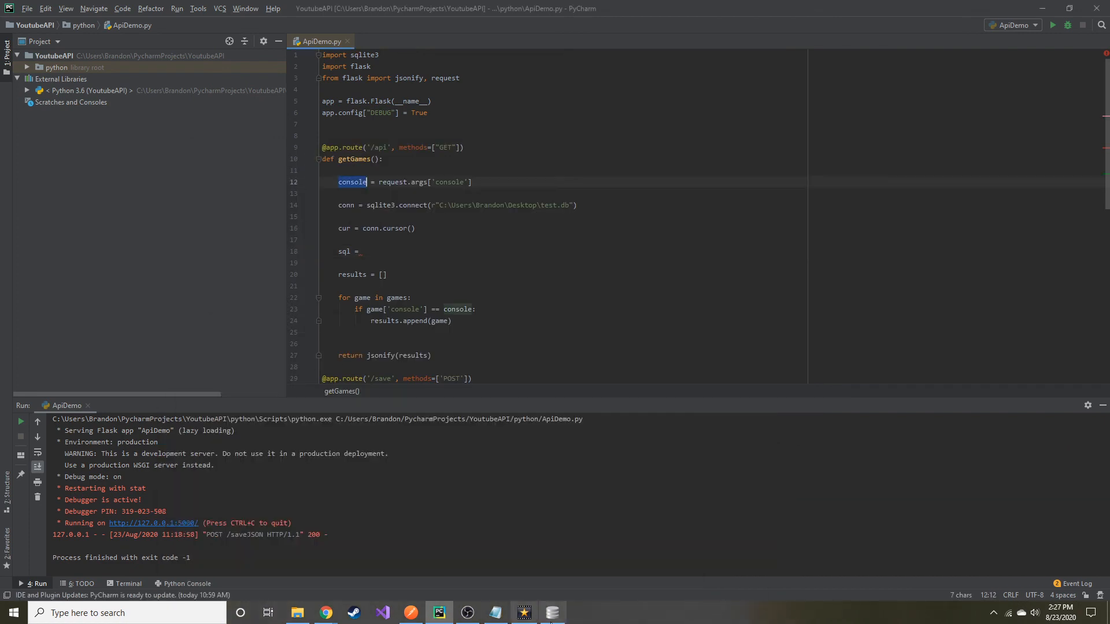
left_click(523, 612)
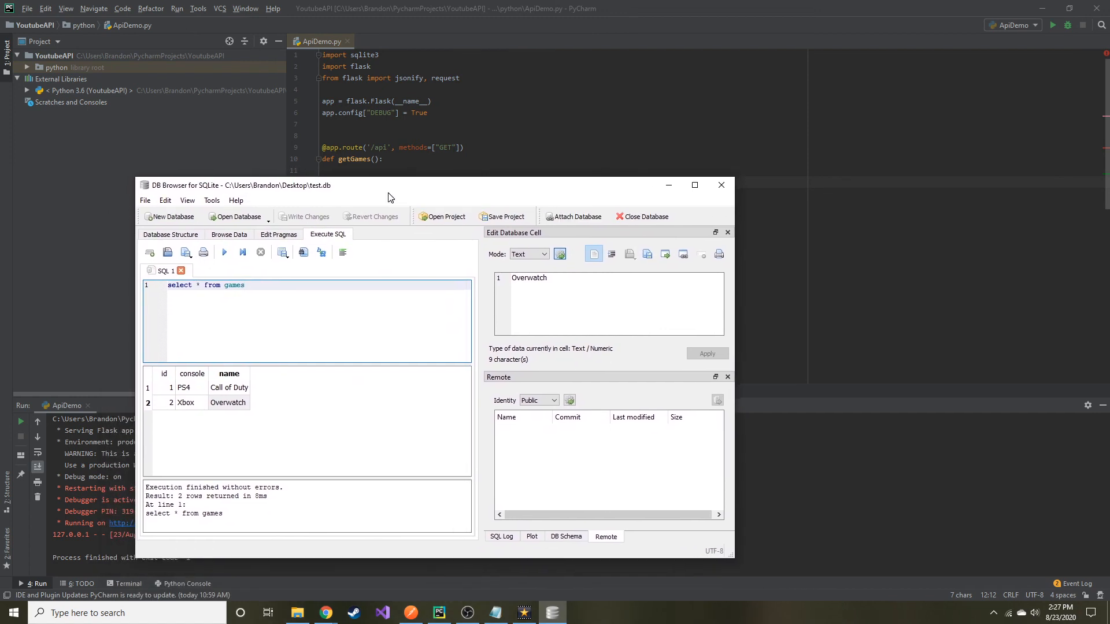
Run select * from games where console = 'PS4', returning only the Call of Duty row.
left_click_drag(389, 185, 389, 220)
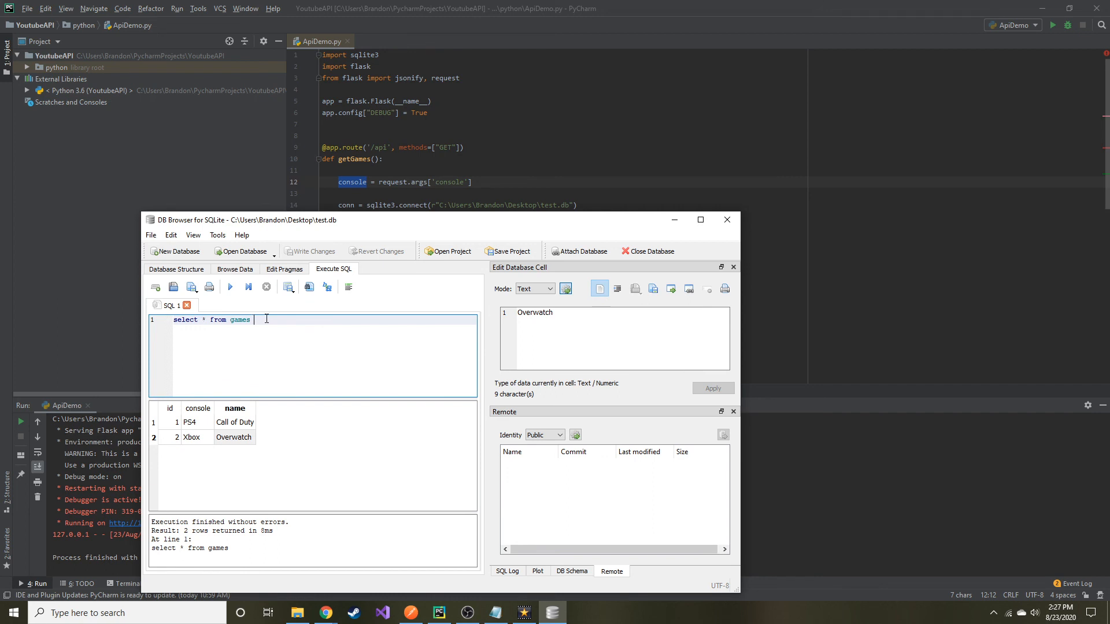
type("where")
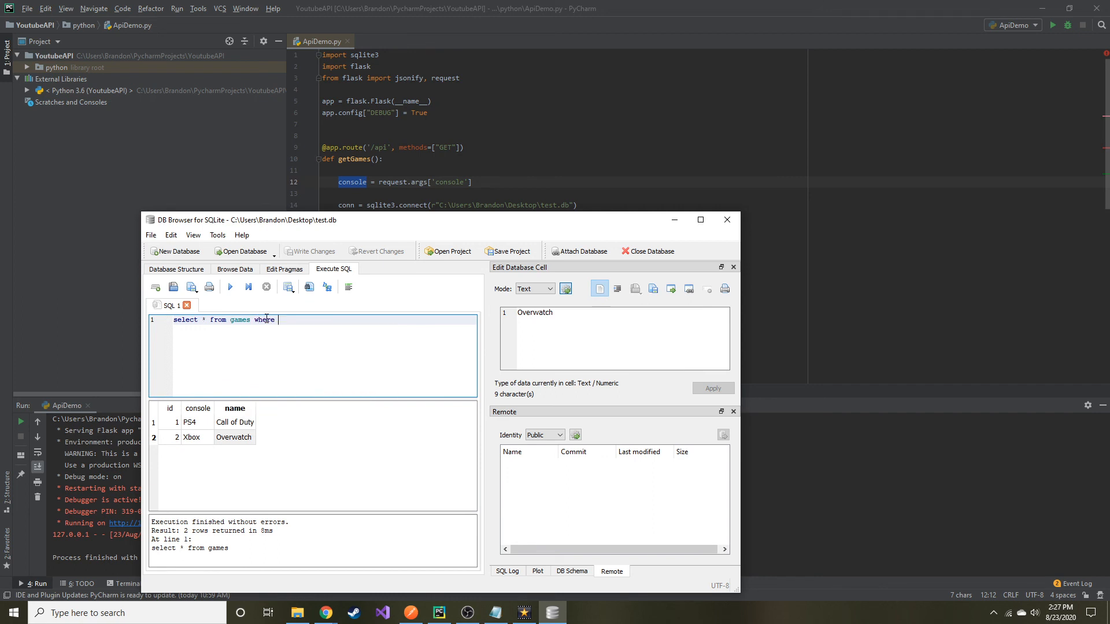
type("console")
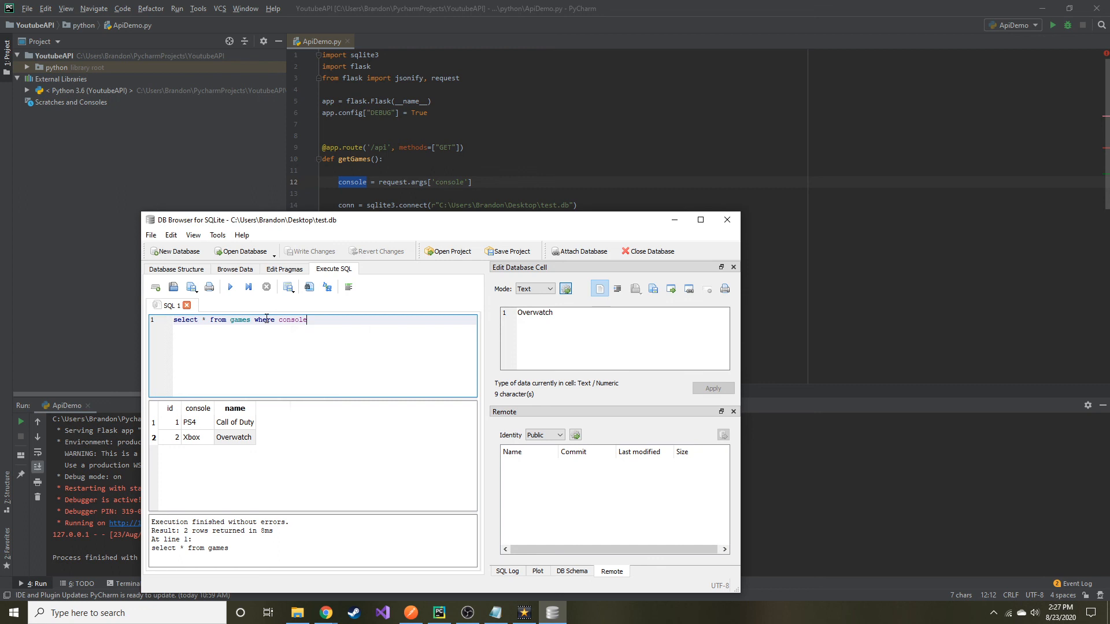
type("=")
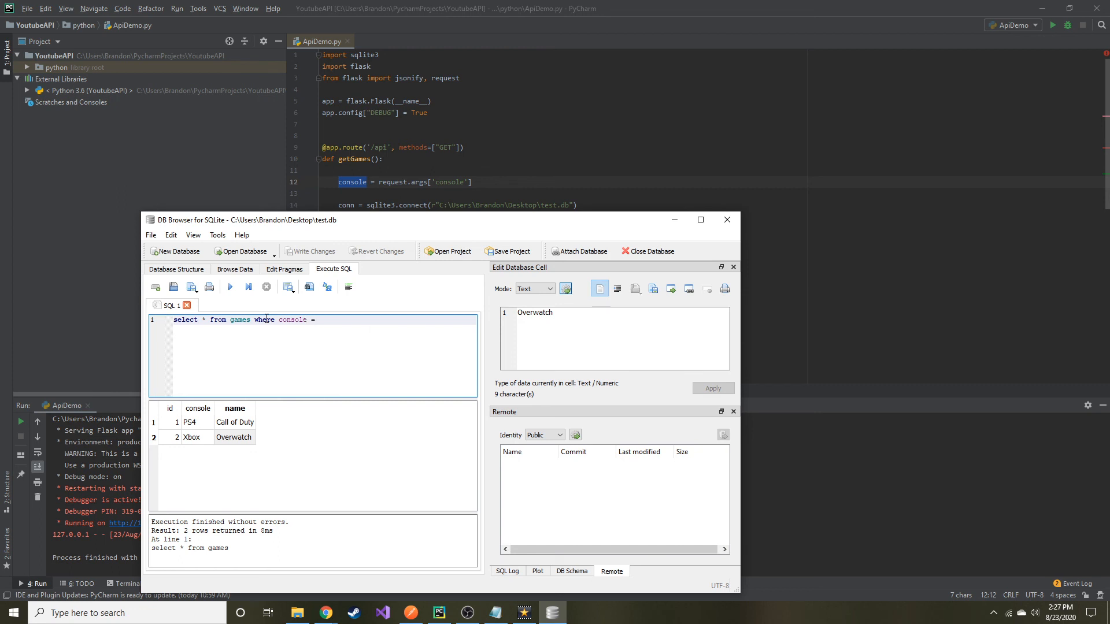
mouse_move(352, 189)
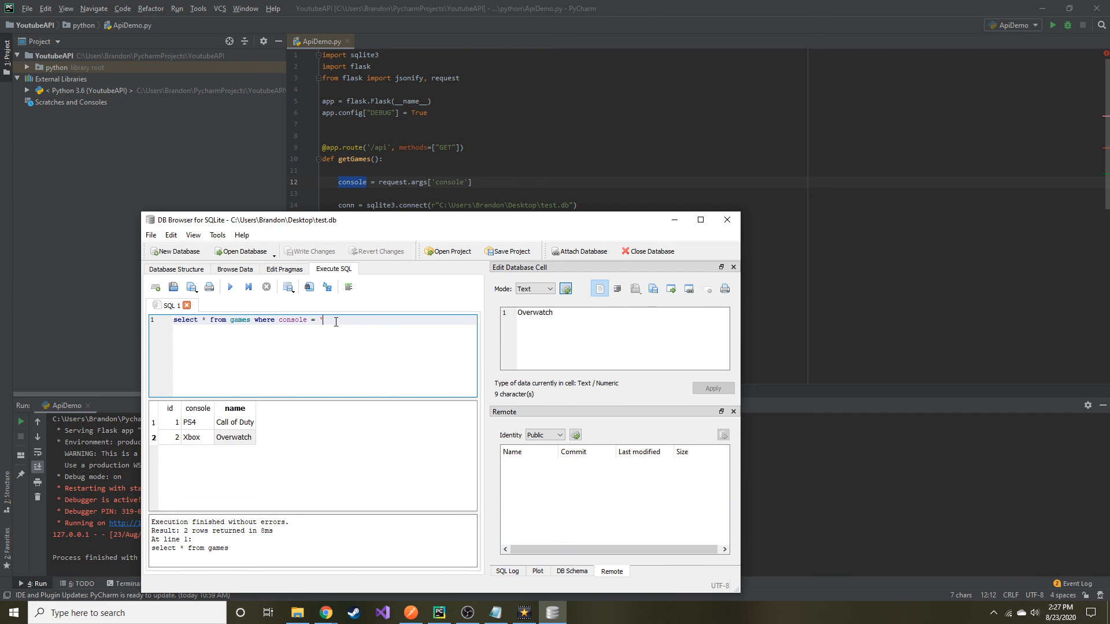
type("PS")
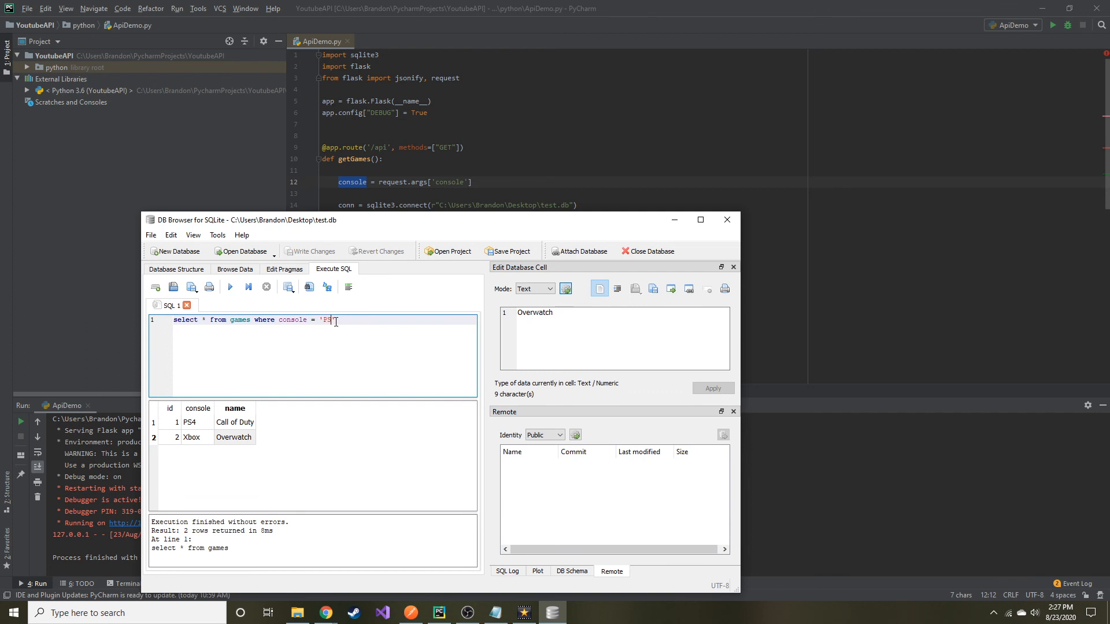
type("4")
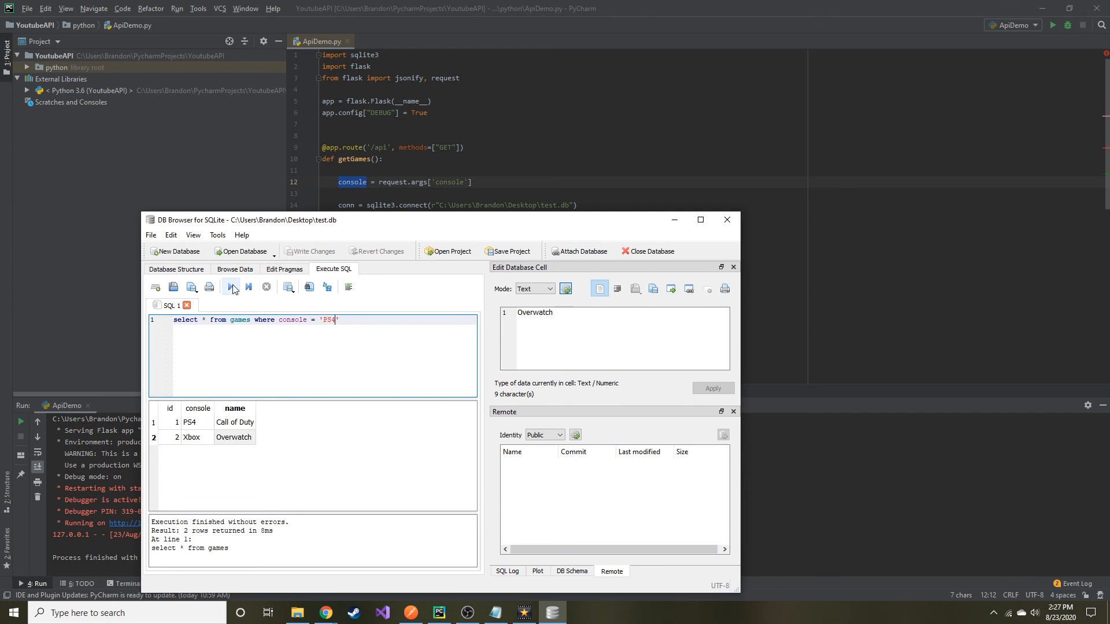
left_click(231, 287)
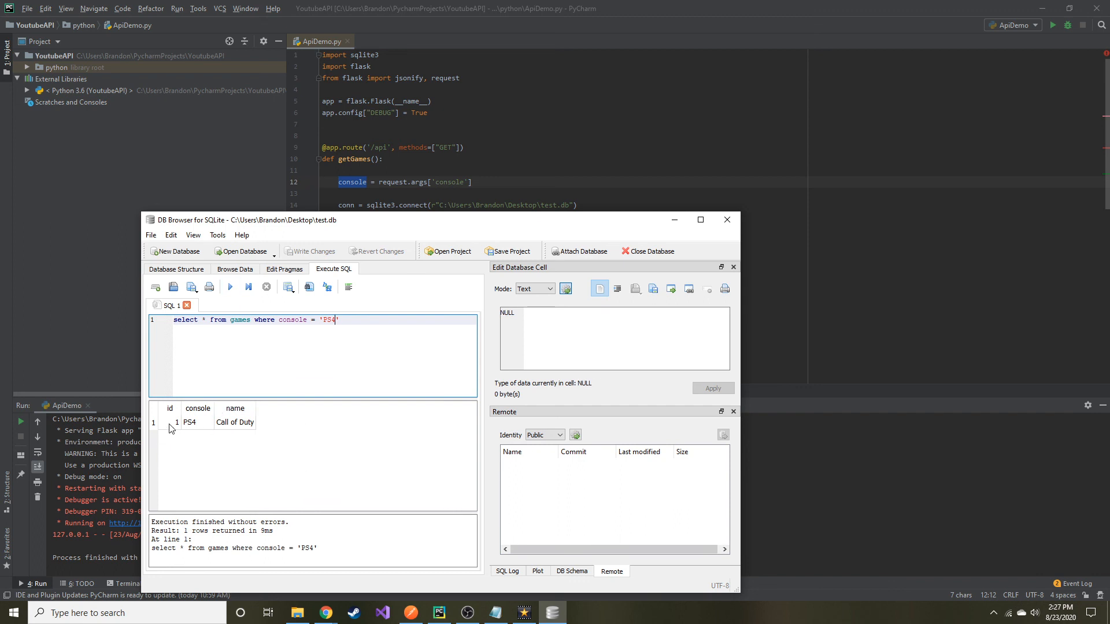
mouse_move(414, 228)
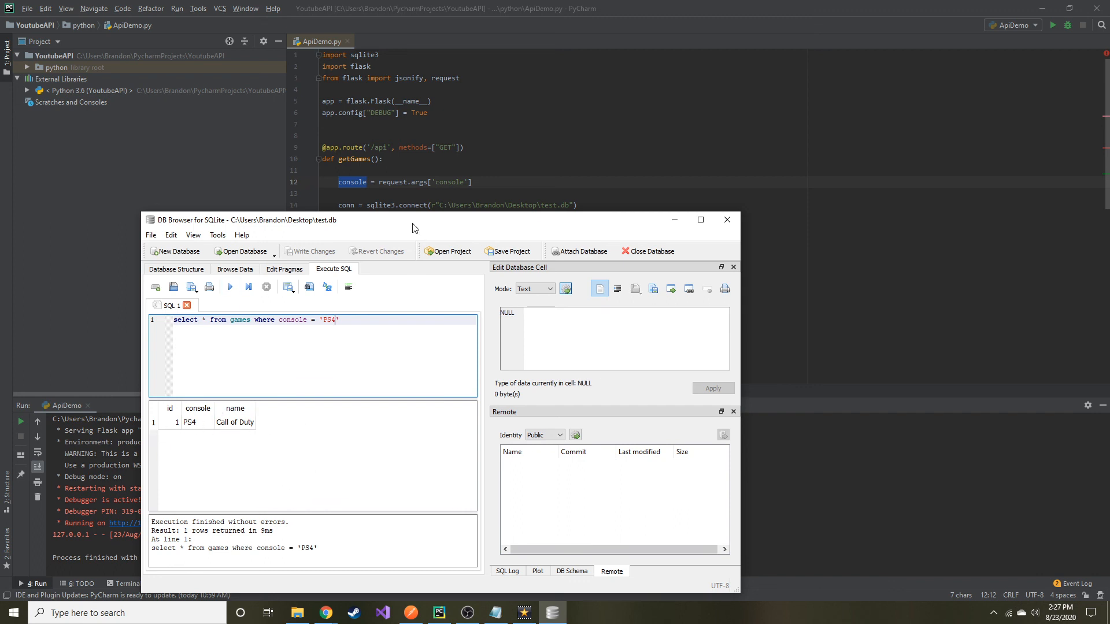
left_click_drag(414, 220, 414, 160)
type("sql =")
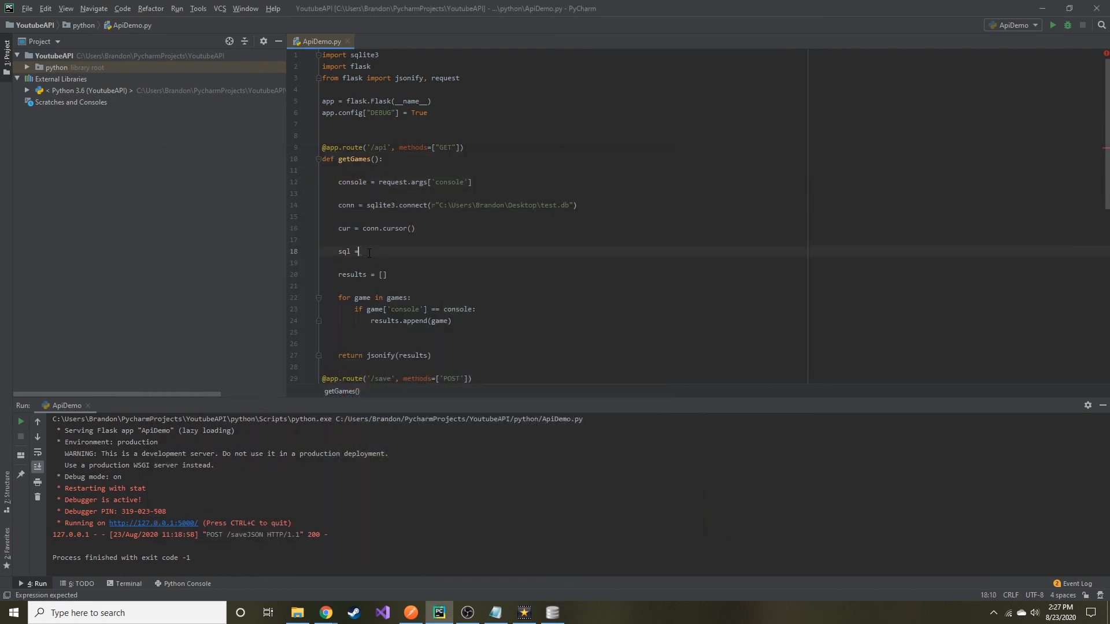
Assign sql the string select * from games where console = 'PS4'.
type("select * from games where console = 'PS4'\"")
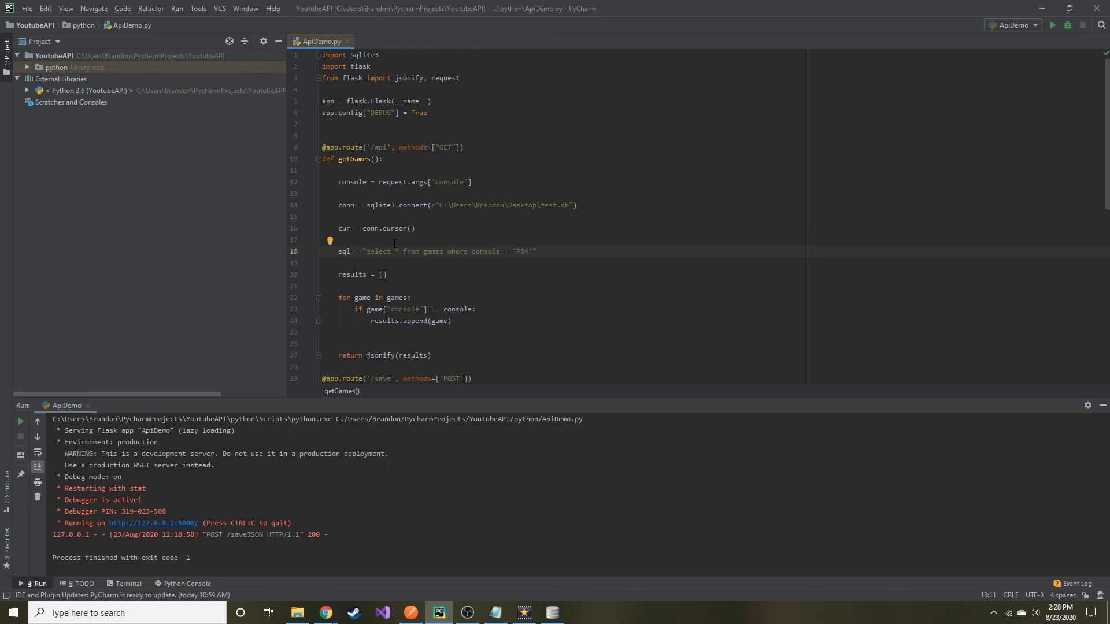
Turn the query into an f-string filtering by the requested console instead of hard-coded PS4.
double_click(521, 252)
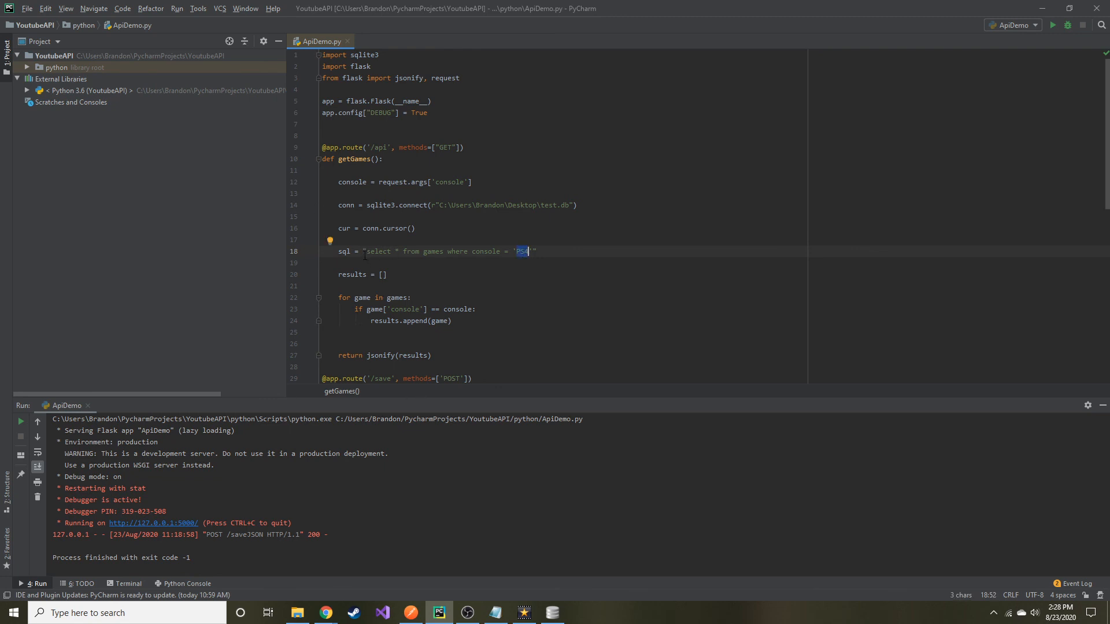
mouse_move(318, 265)
type("f")
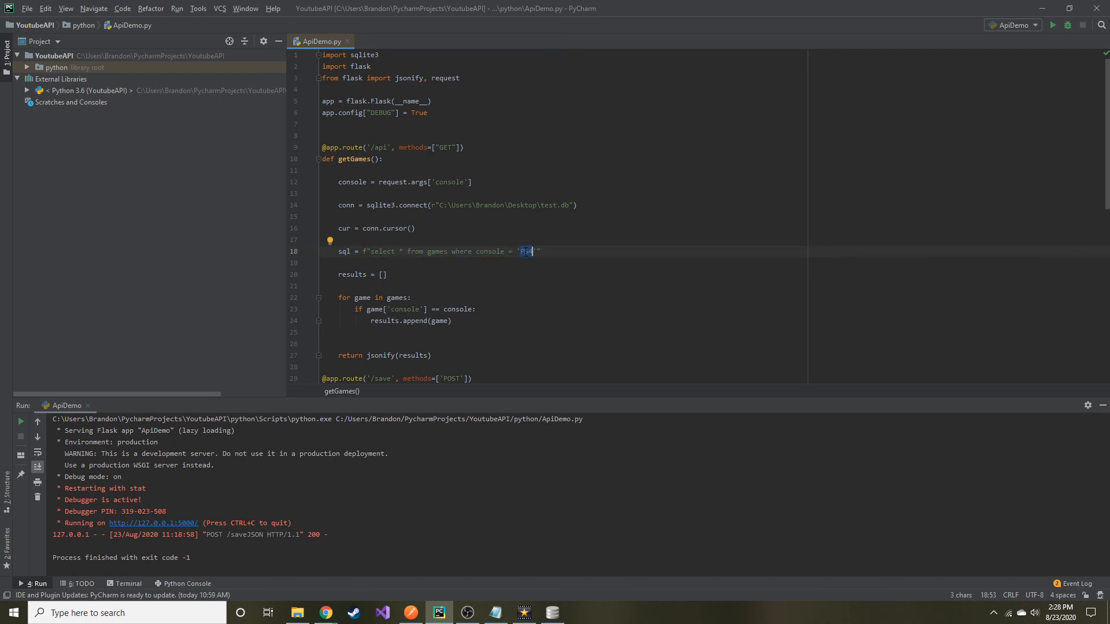
type("{}")
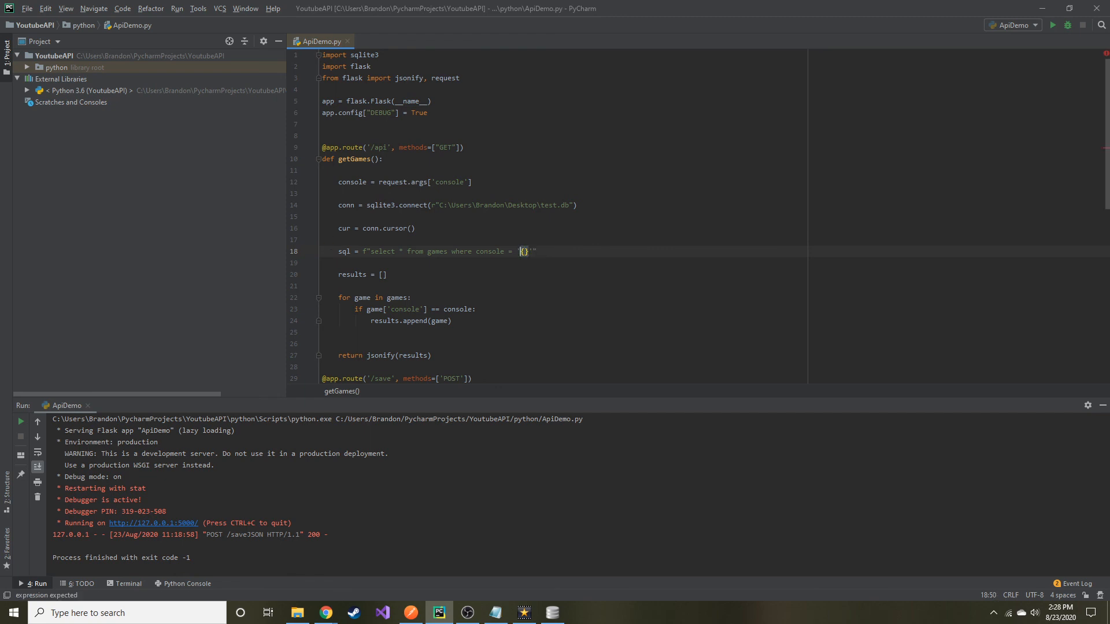
type("console")
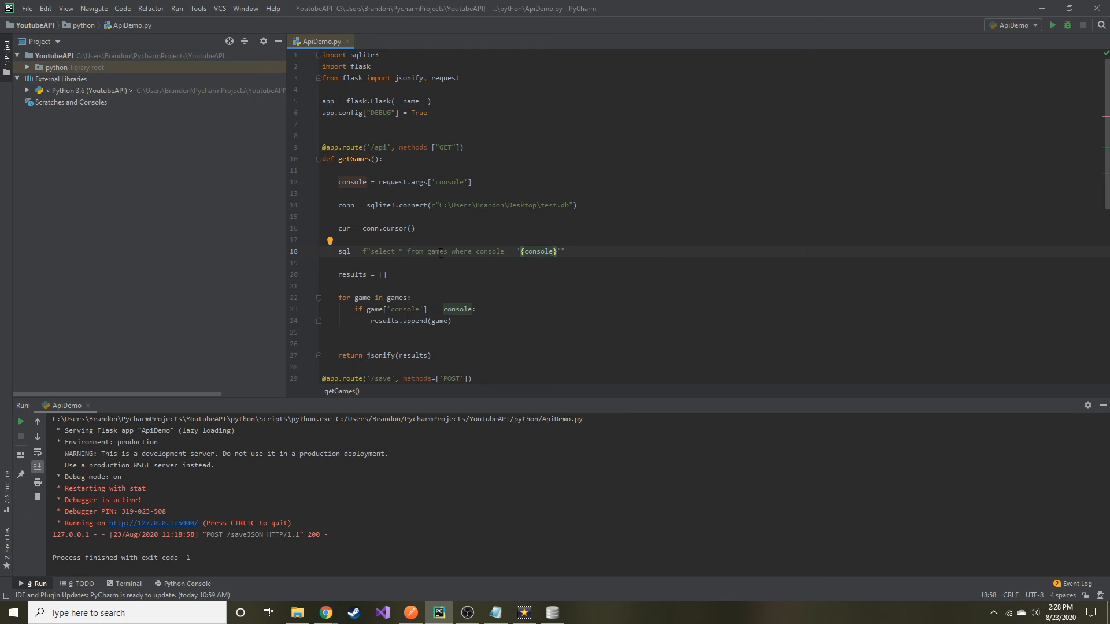
double_click(352, 182)
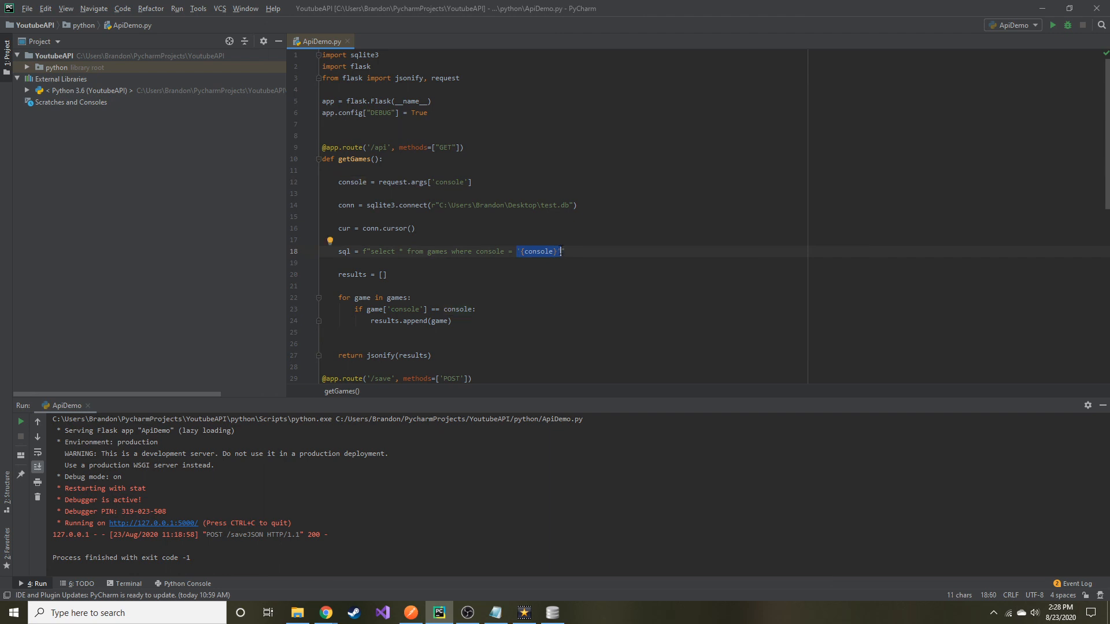
left_click(361, 252)
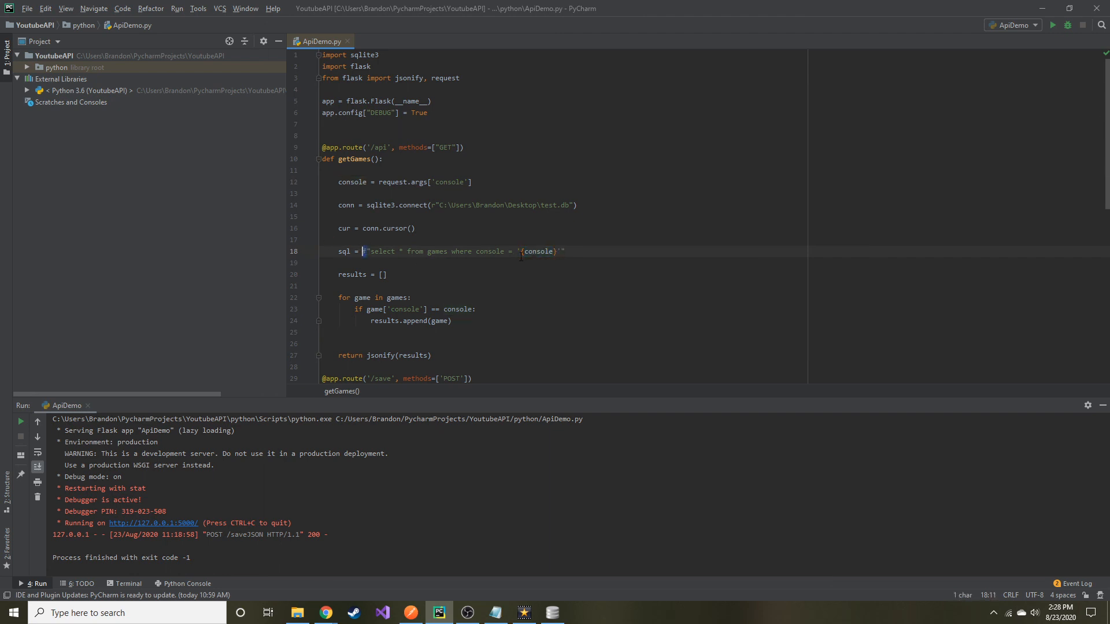
left_click(321, 262)
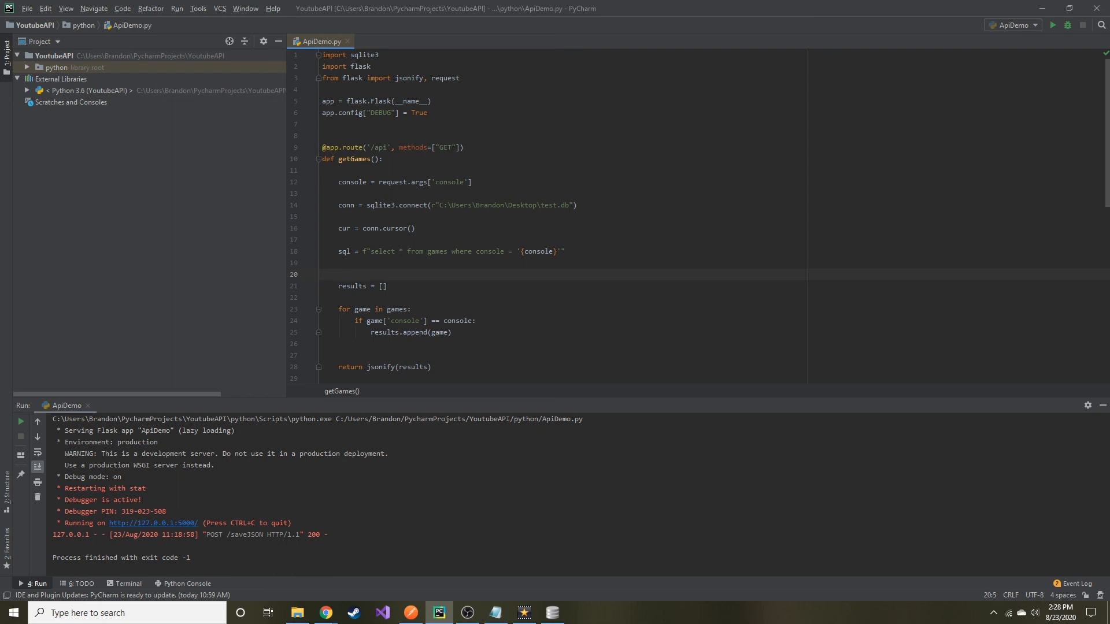
Add cur.execute(sql), set results = cur.fetchall(), drop the old loop and return jsonify(results).
type("cur")
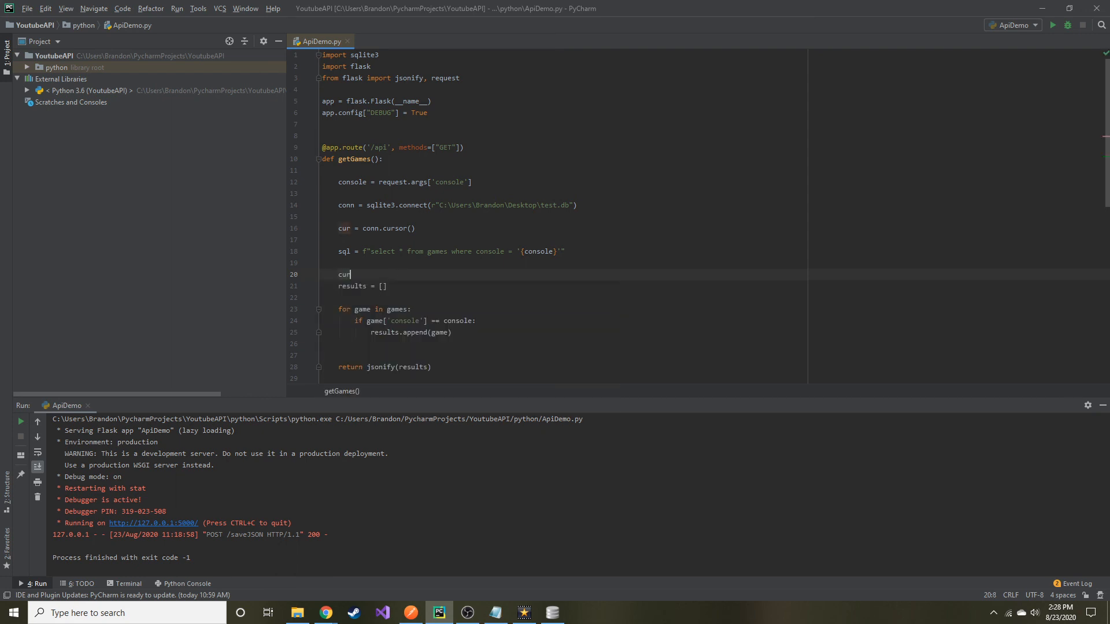
type(".execute()")
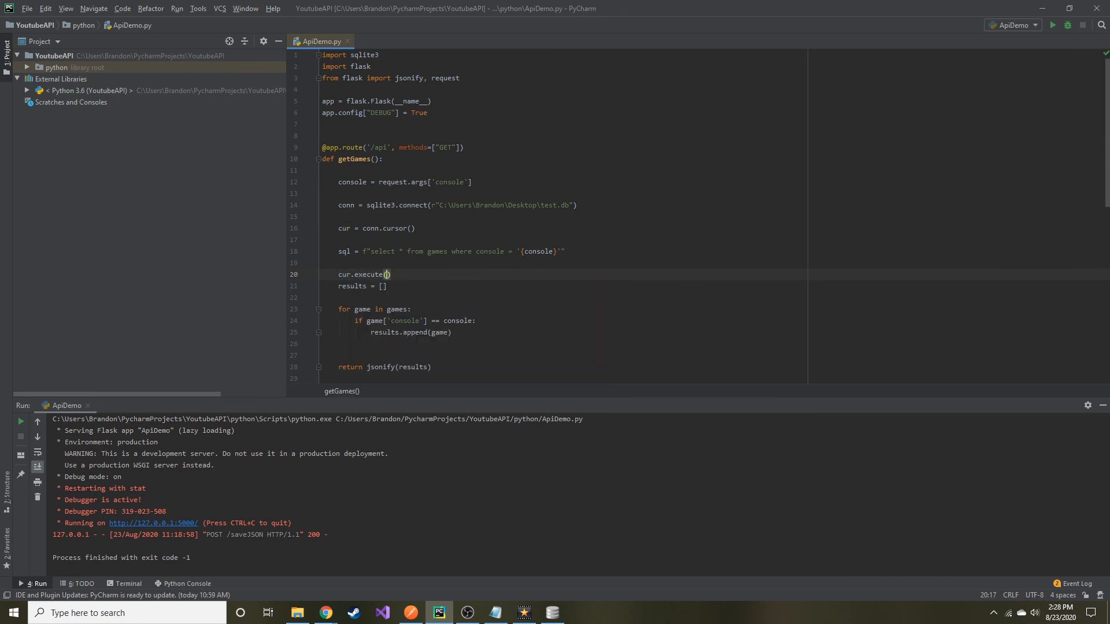
type("sql")
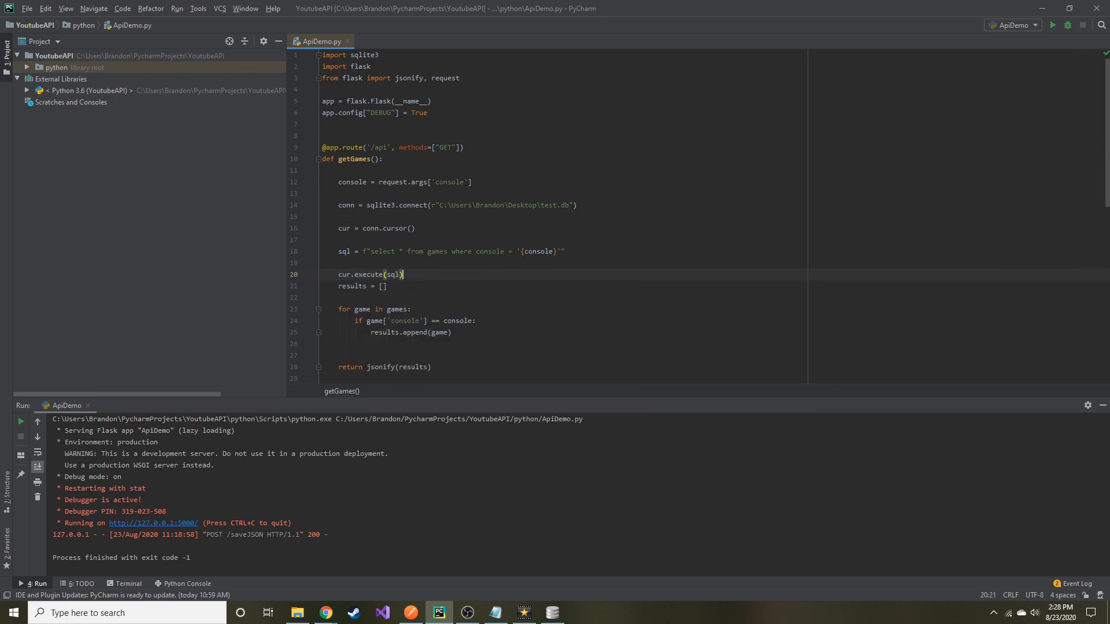
key("enter")
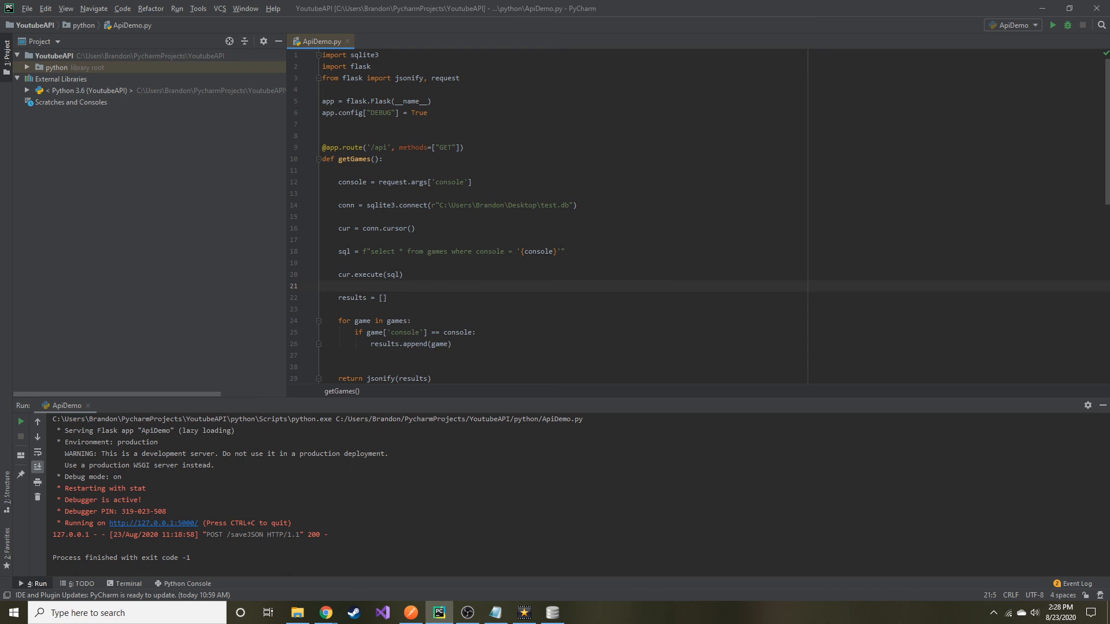
left_click(384, 297)
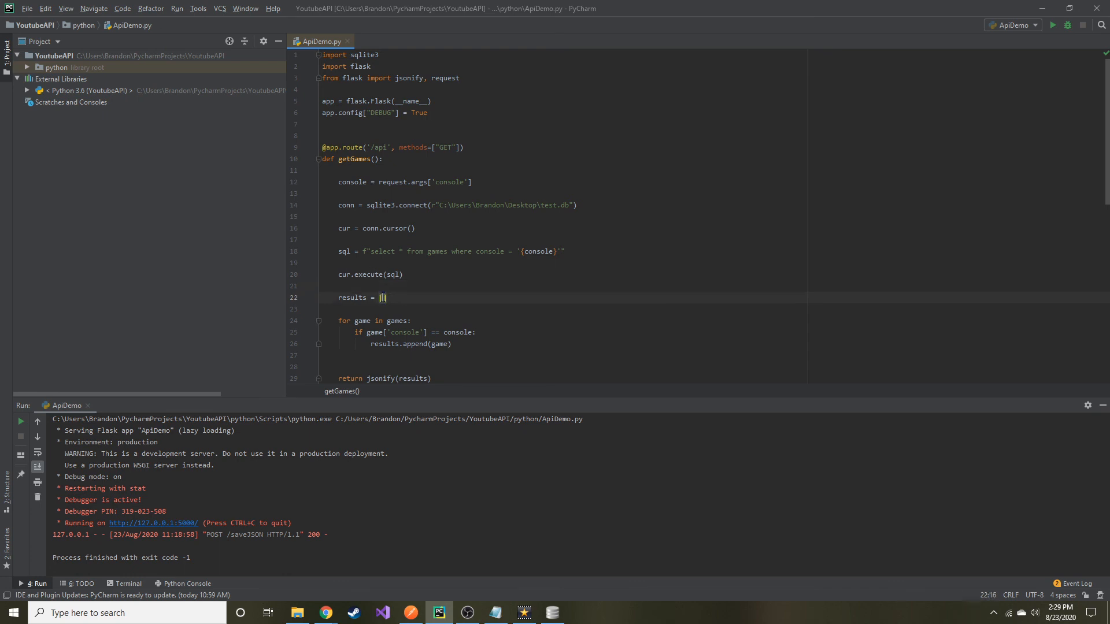
double_click(382, 297)
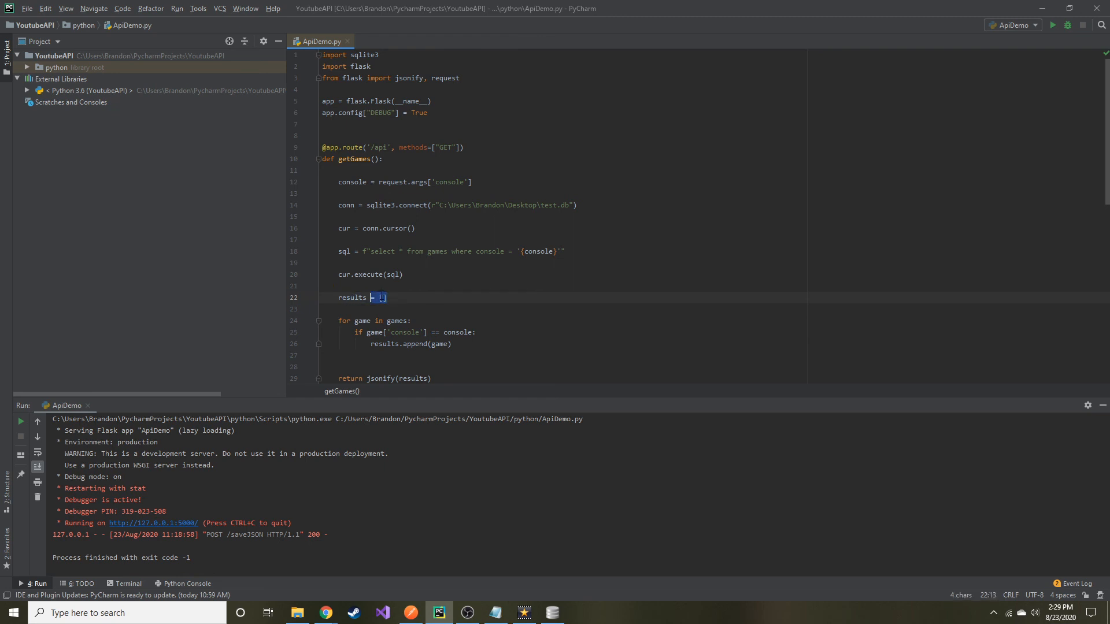
left_click(387, 297)
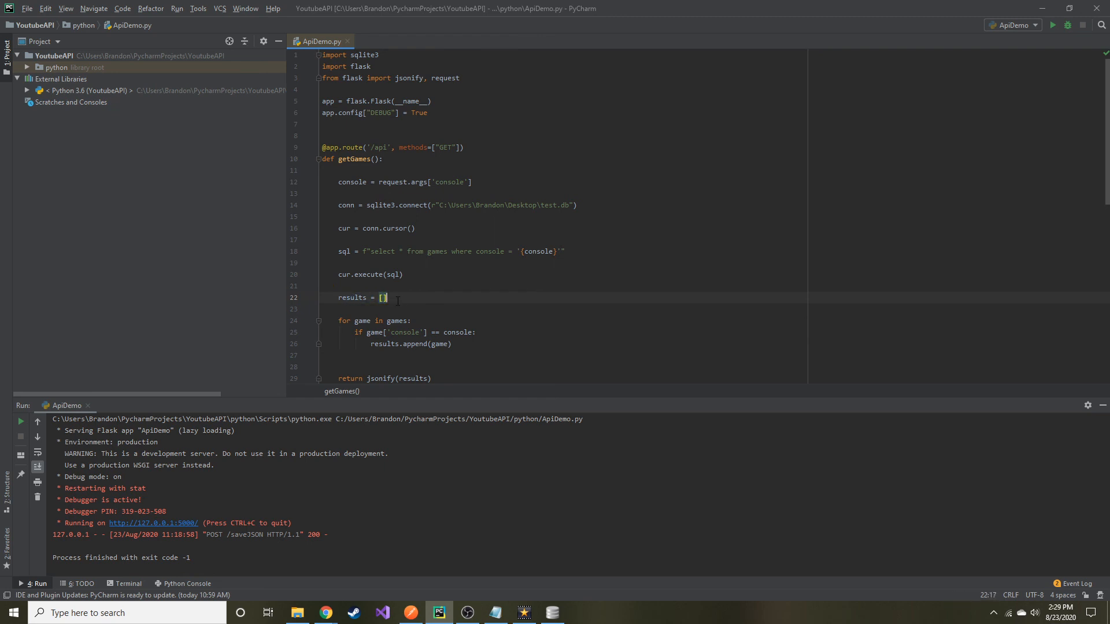
type("cur.fetchall(")
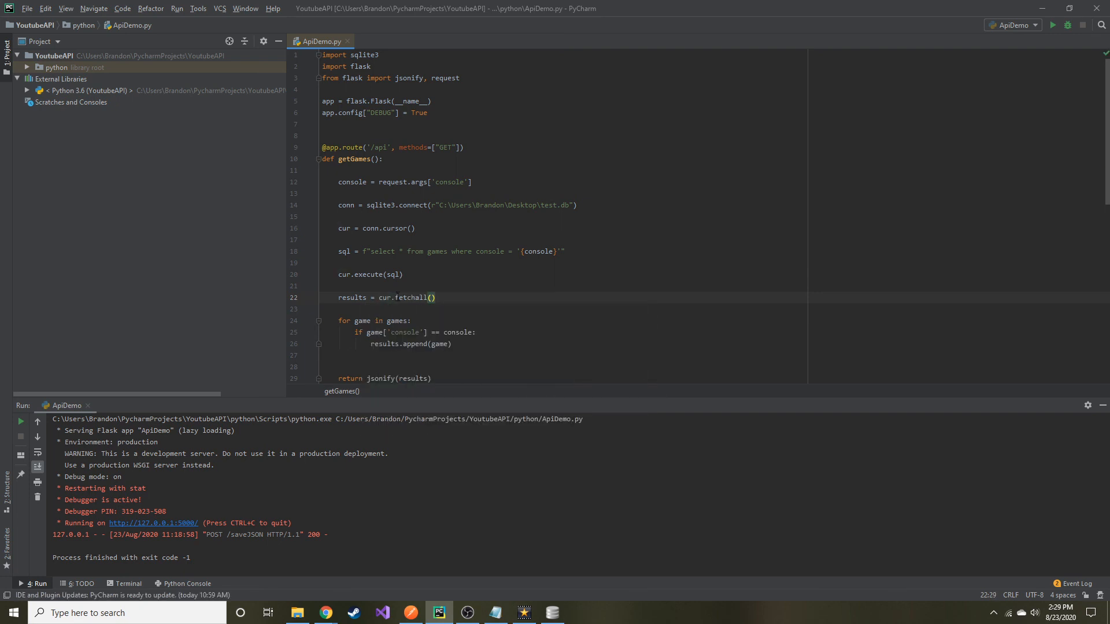
double_click(415, 298)
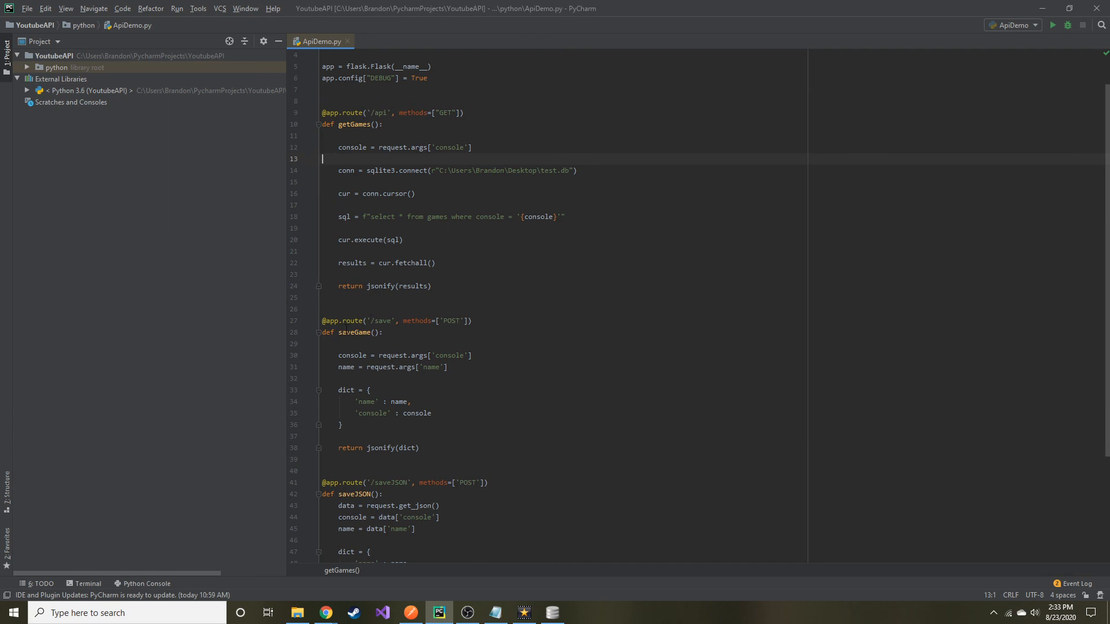
double_click(413, 286)
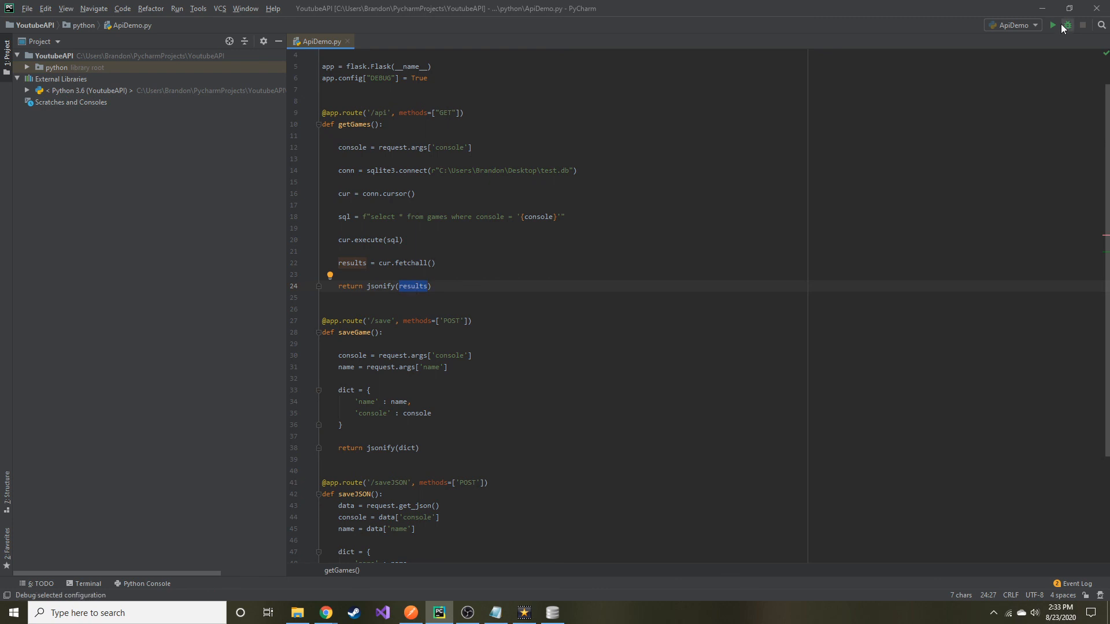
Restart the Flask server and send the Postman GET /api?console=PS4, getting the Call of Duty row.
left_click(1053, 25)
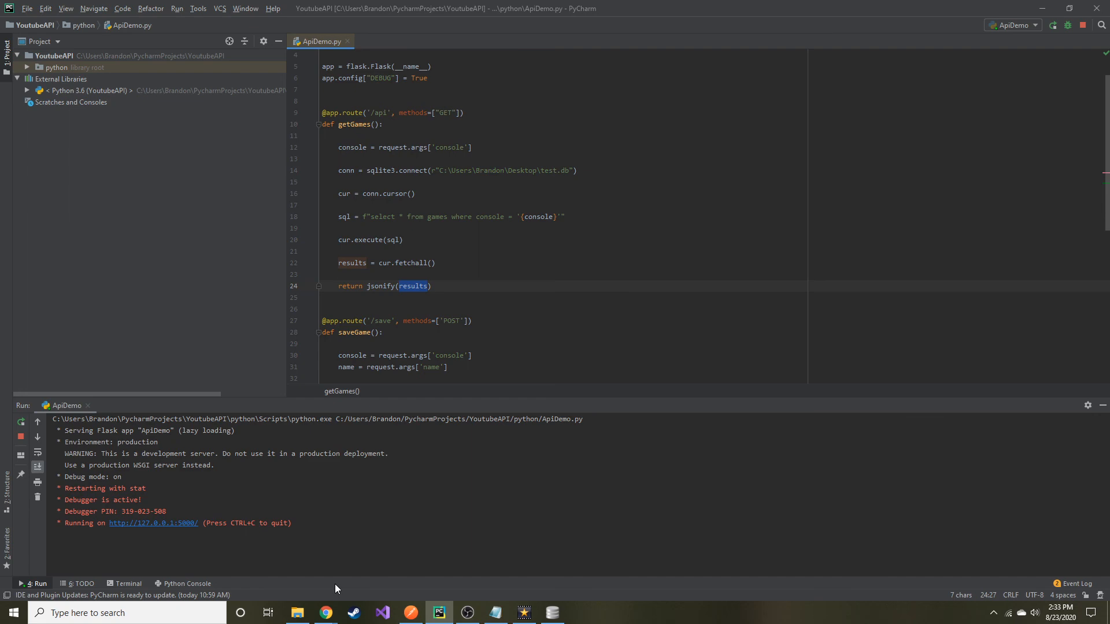
left_click(409, 613)
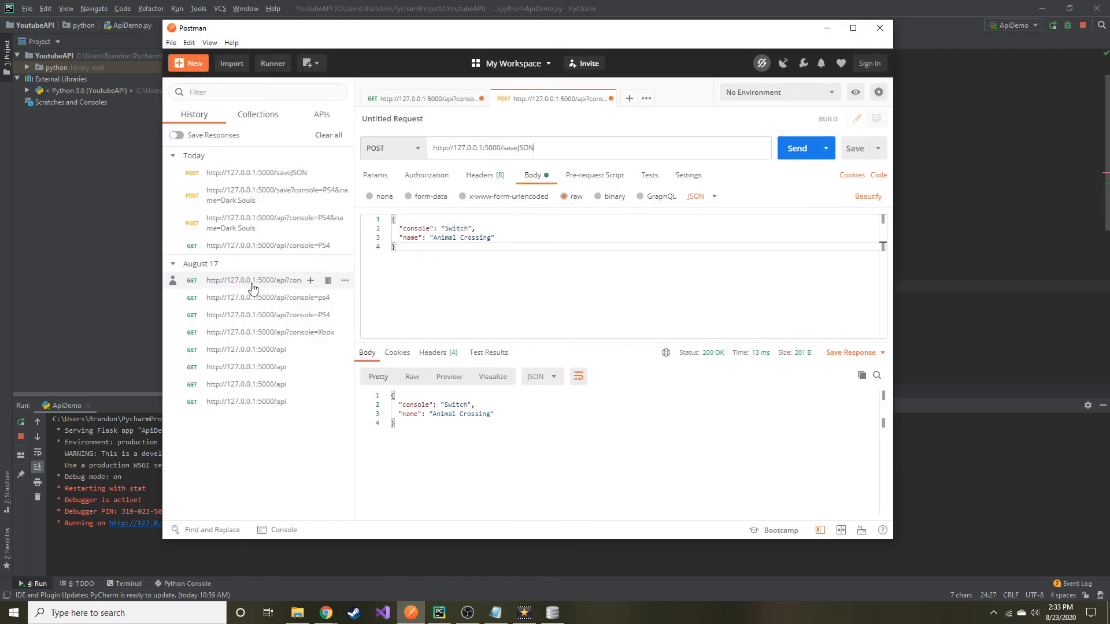
mouse_move(254, 246)
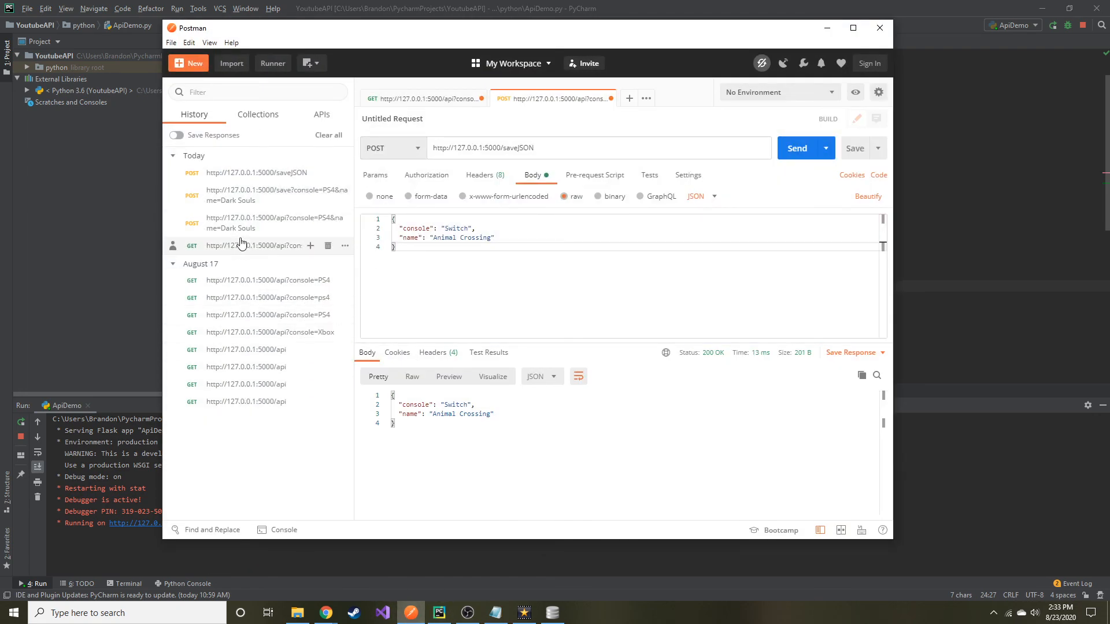
left_click(255, 245)
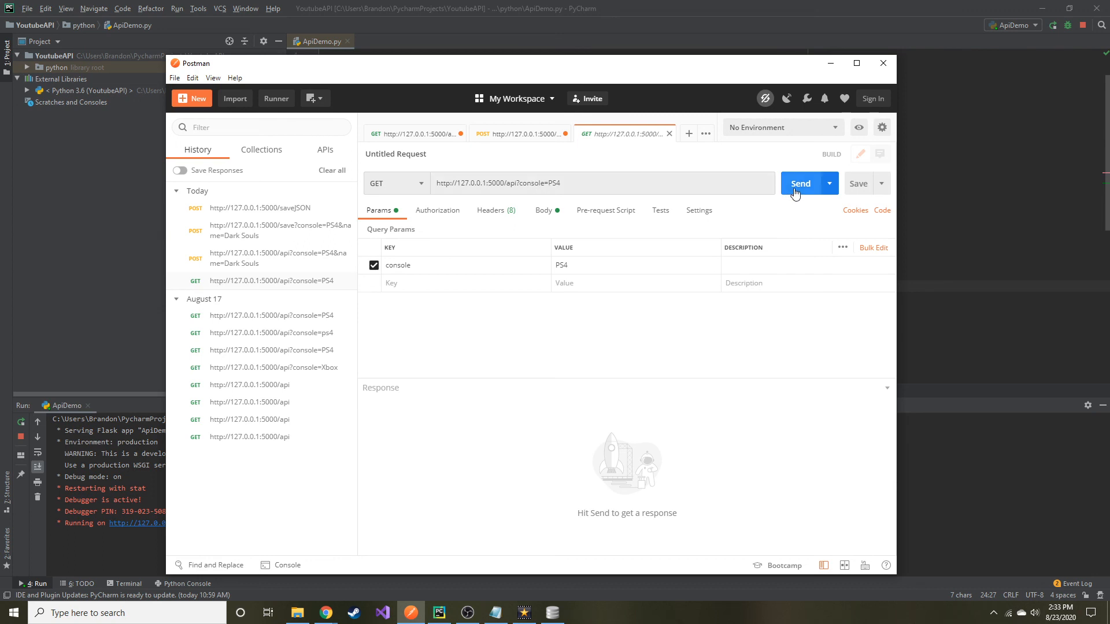
left_click(801, 183)
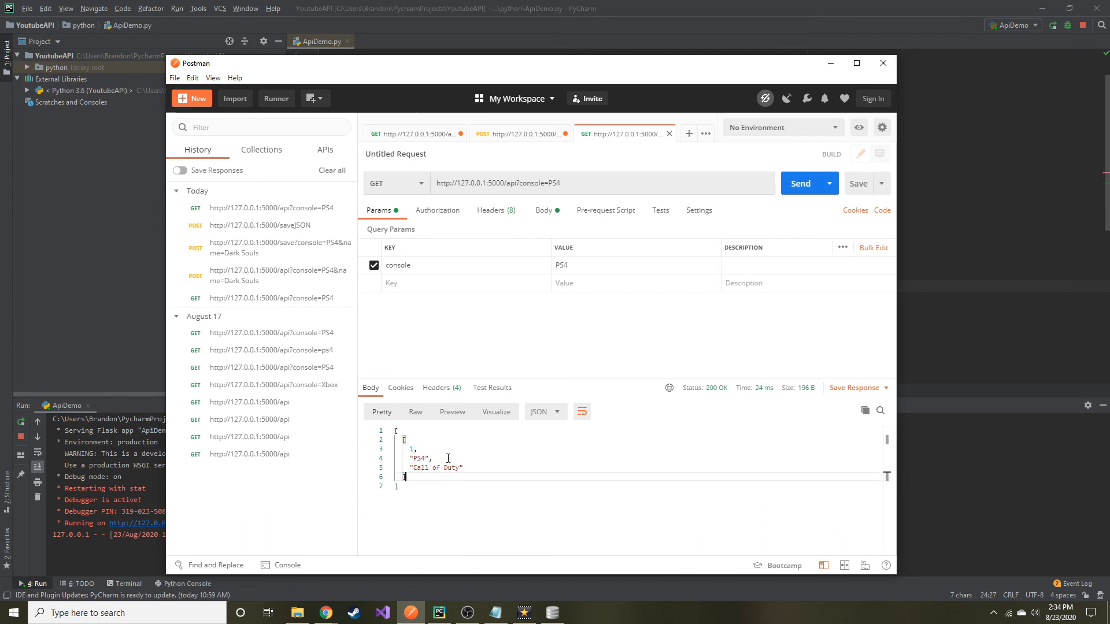
mouse_move(583, 467)
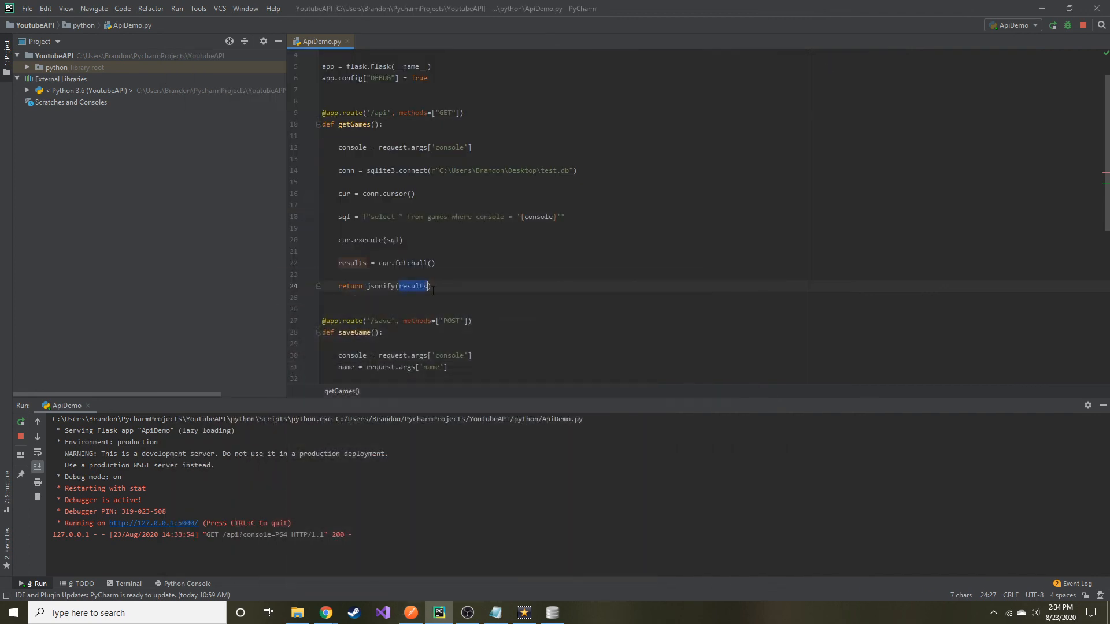
Add "POST" to the /api route's methods list alongside GET.
scroll("down", 3)
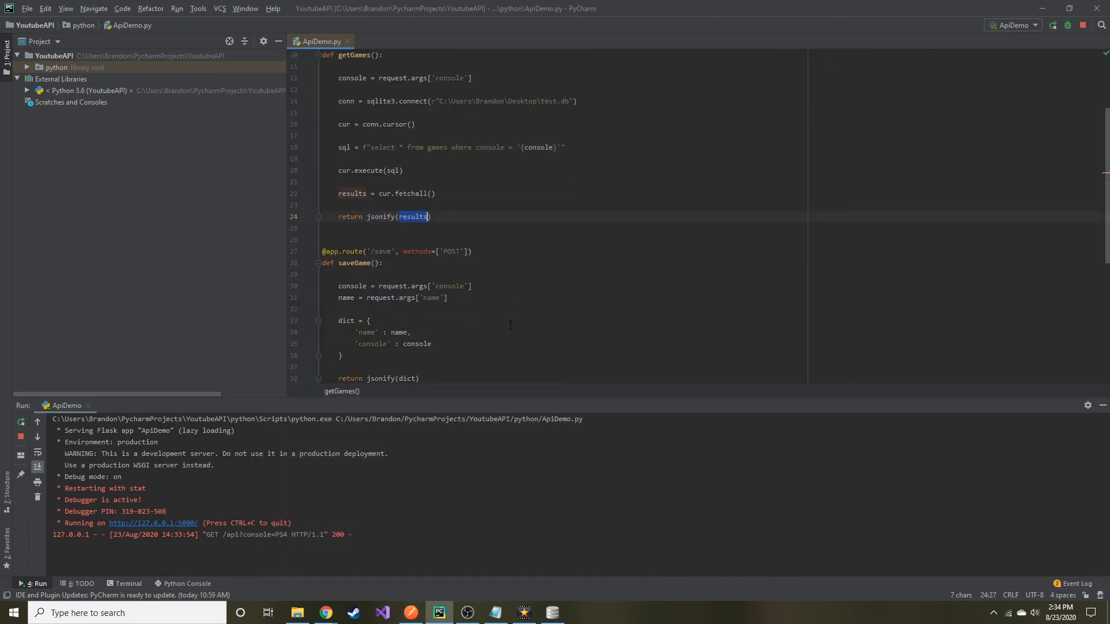
scroll("up", 3)
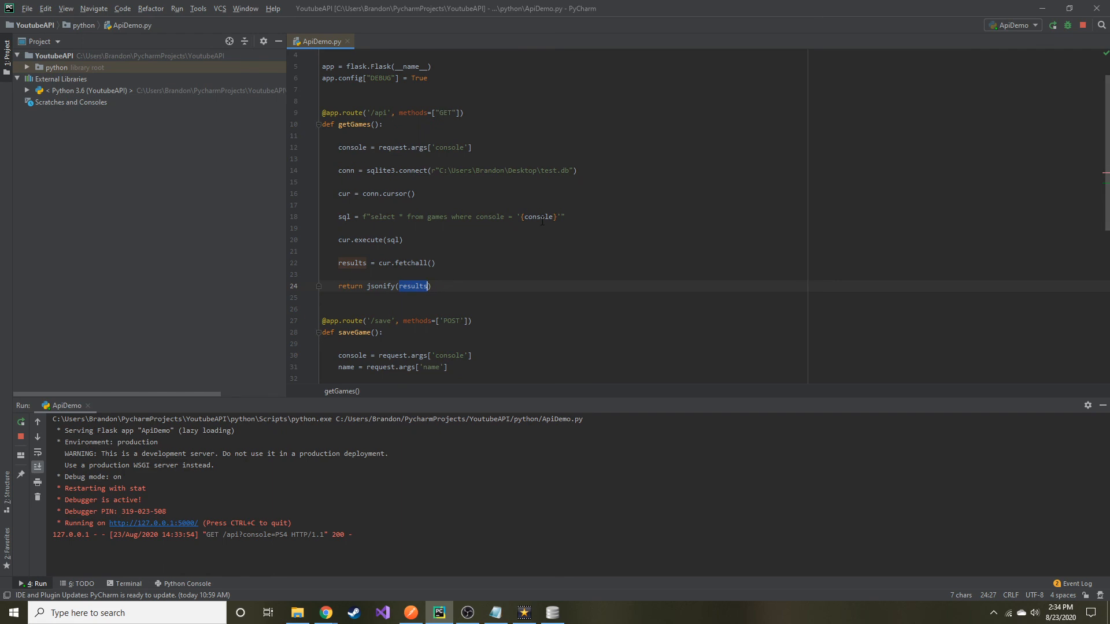
scroll("down", 3)
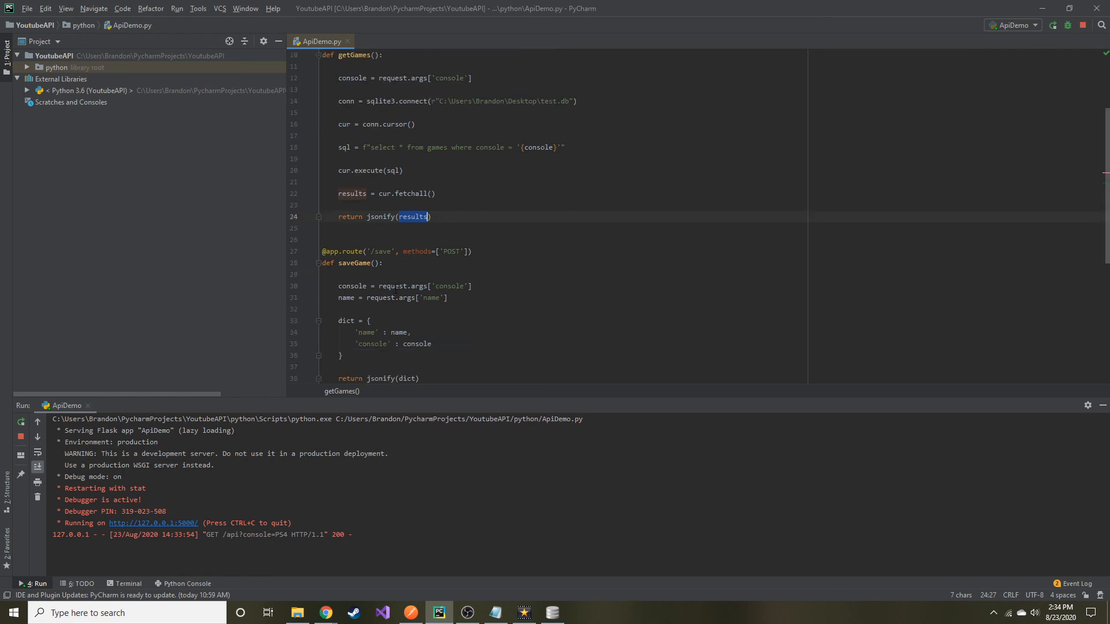
scroll("up", 3)
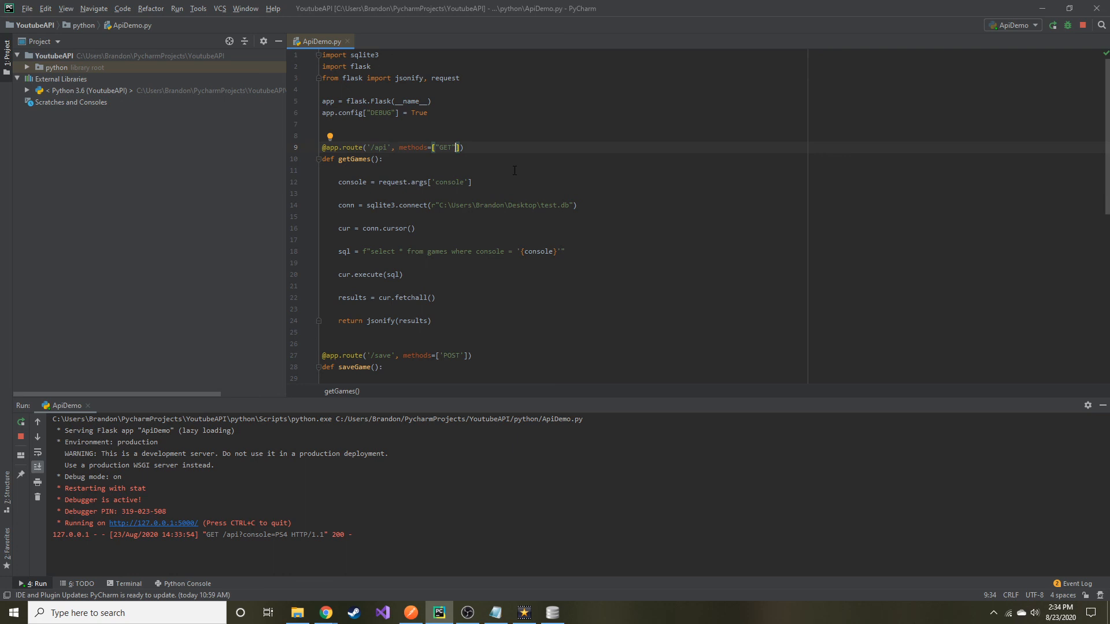
type(", \"")
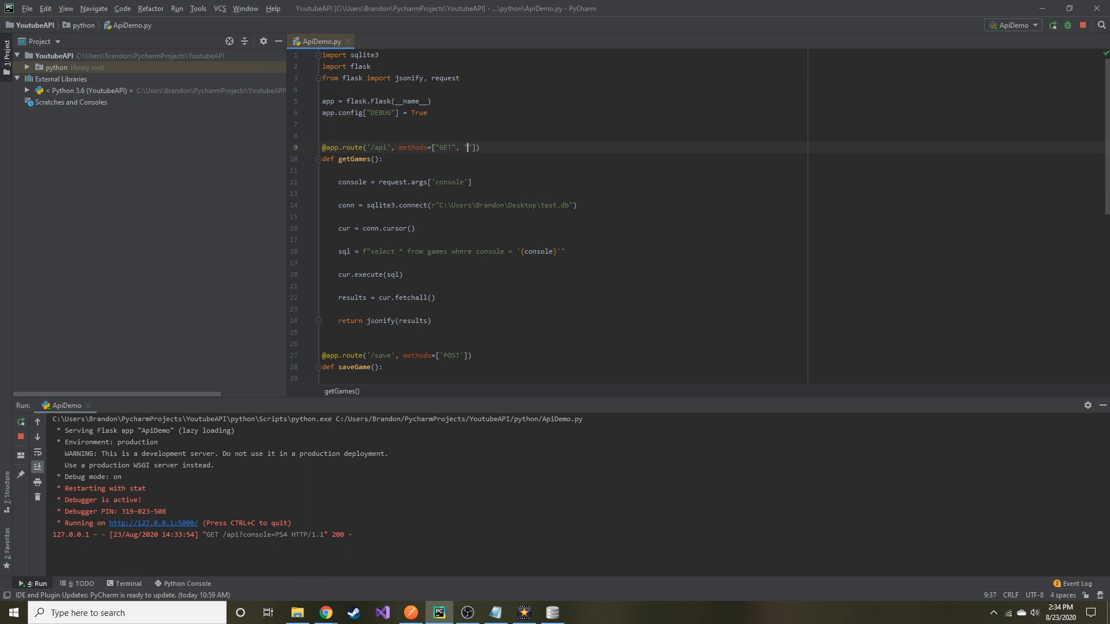
type("POST")
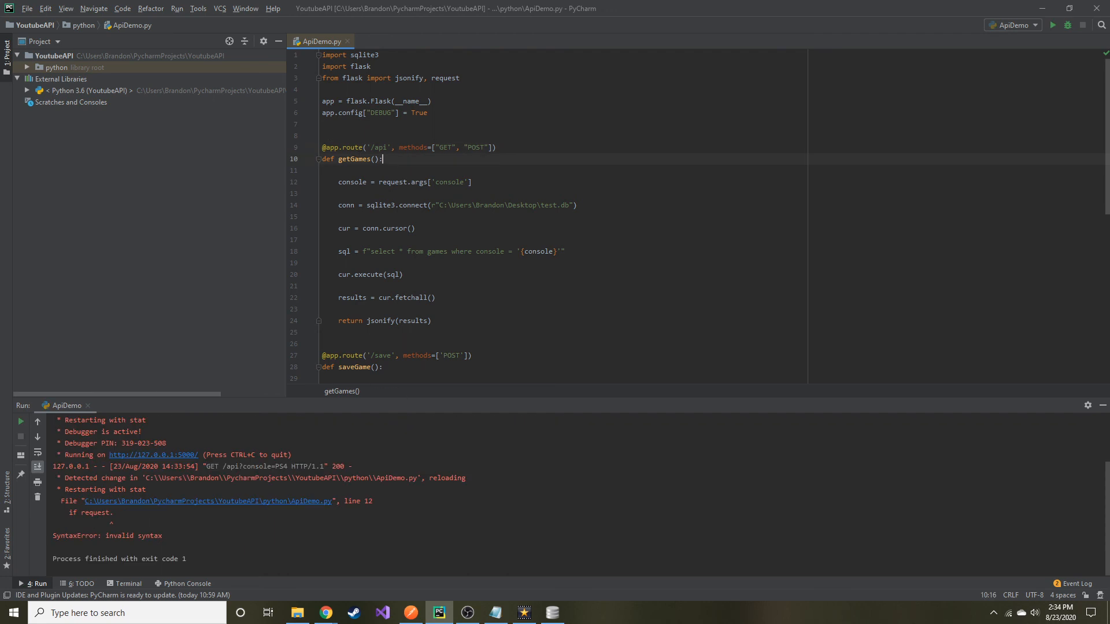
Start getGames with an if request.method == 'GET': check above the existing body.
type("if")
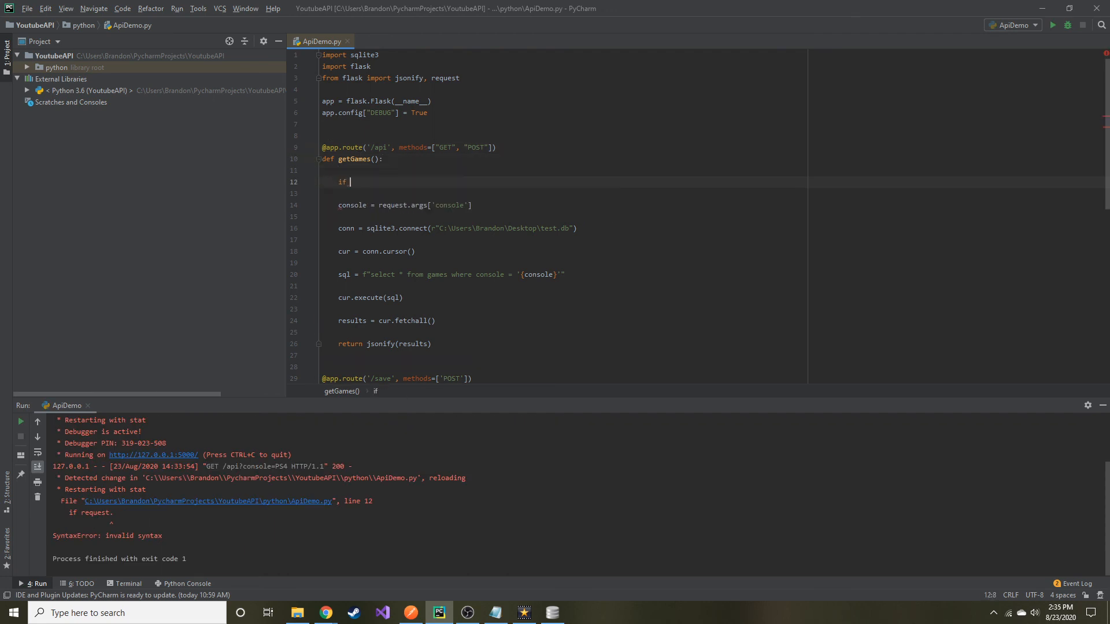
type("request.me")
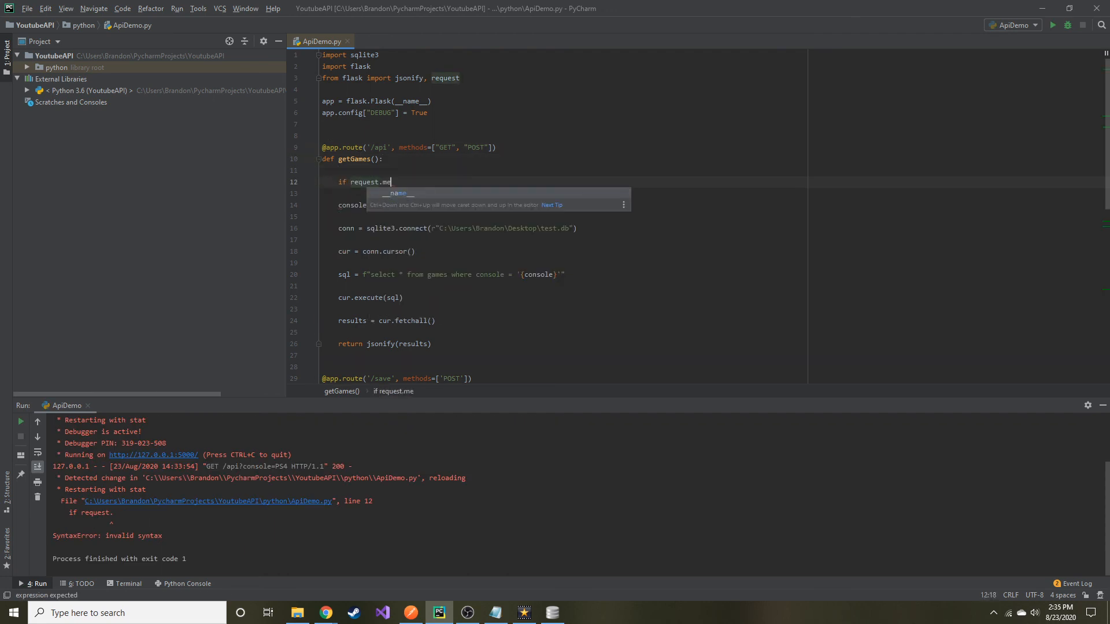
type("thod")
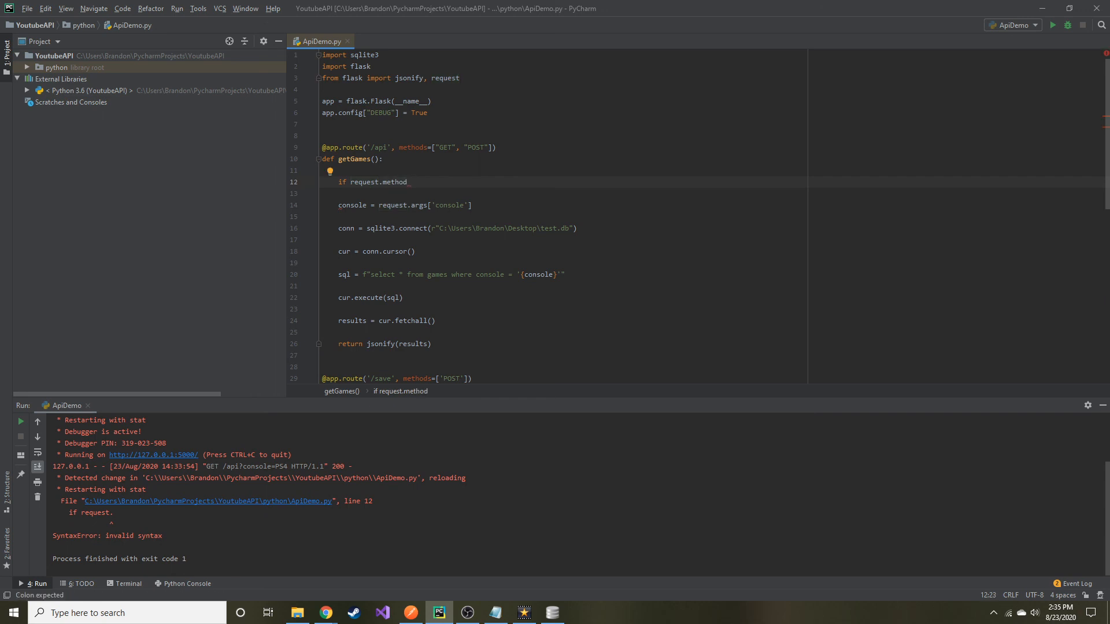
type("==")
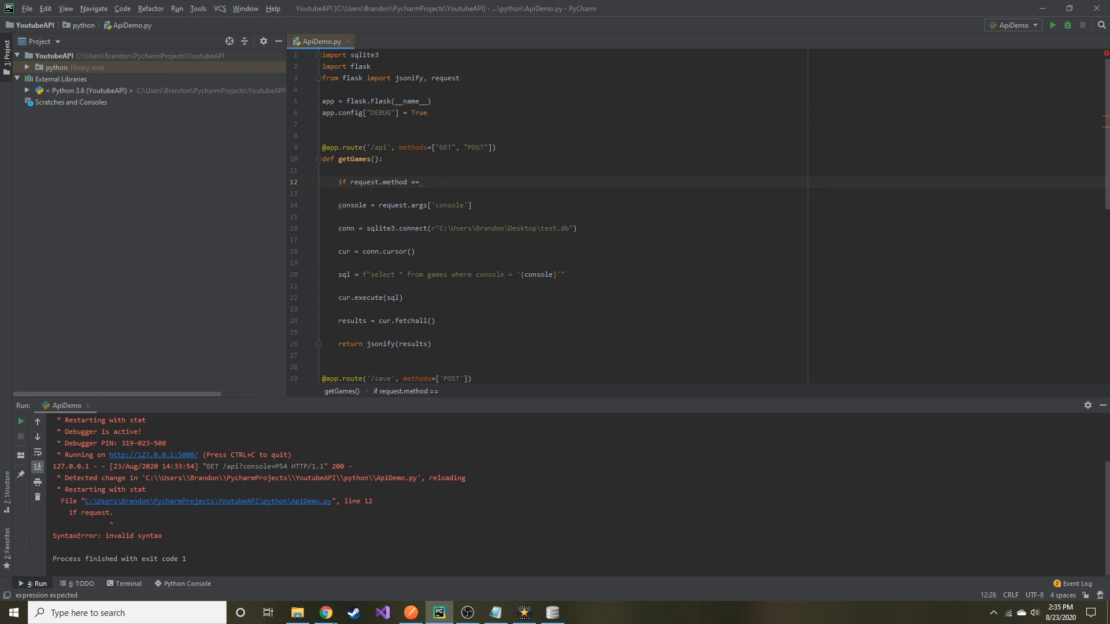
type("'GET'")
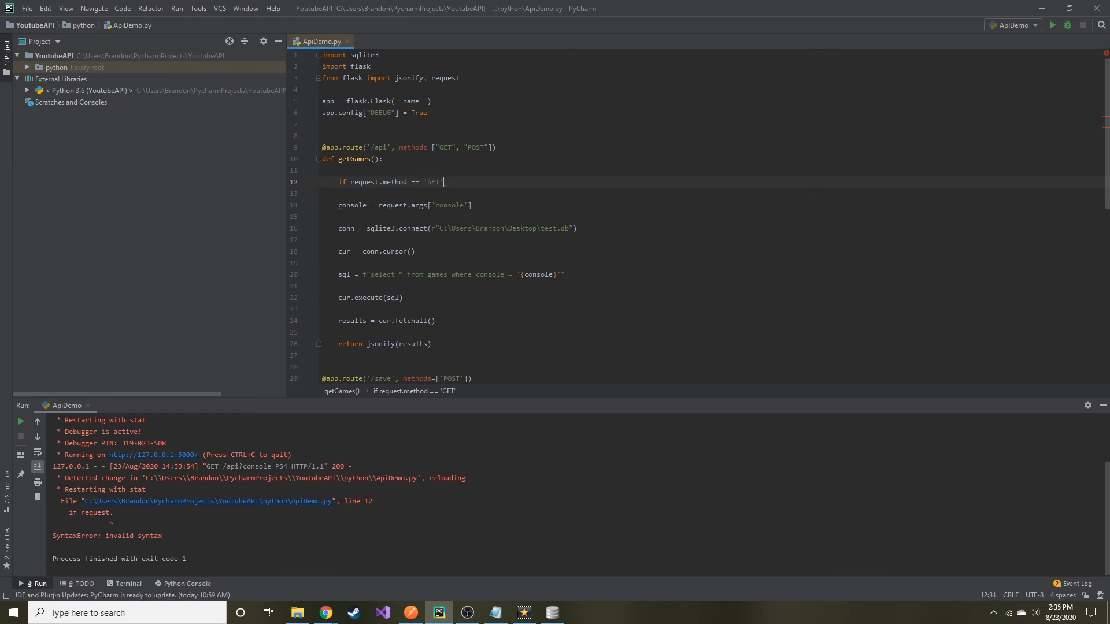
type("':")
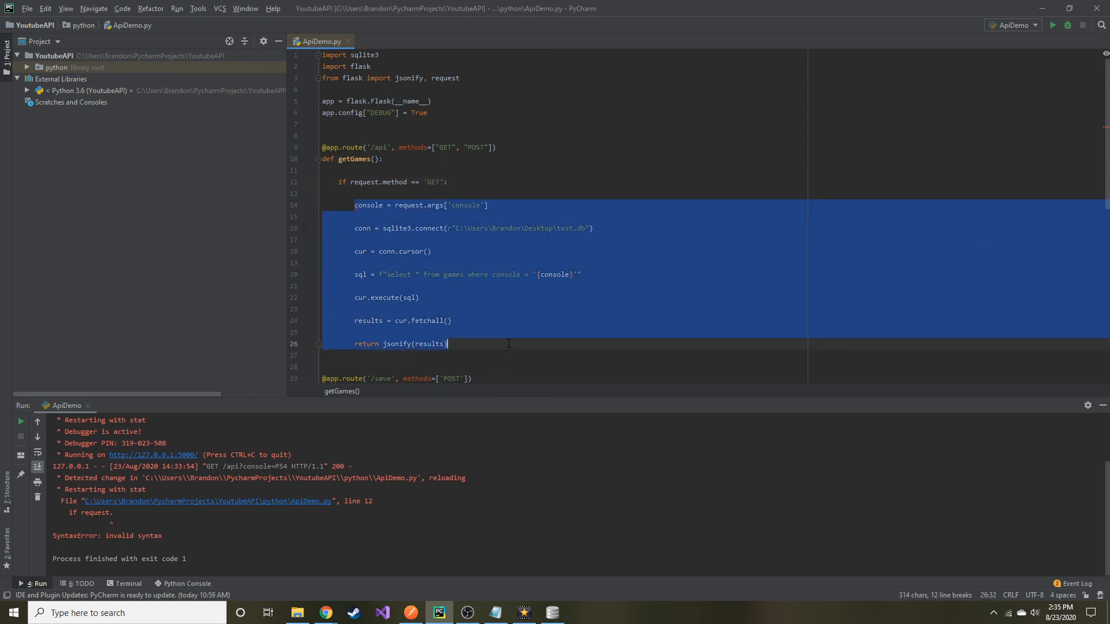
Add an elif request.method == 'POST': branch below the GET block.
left_click(478, 344)
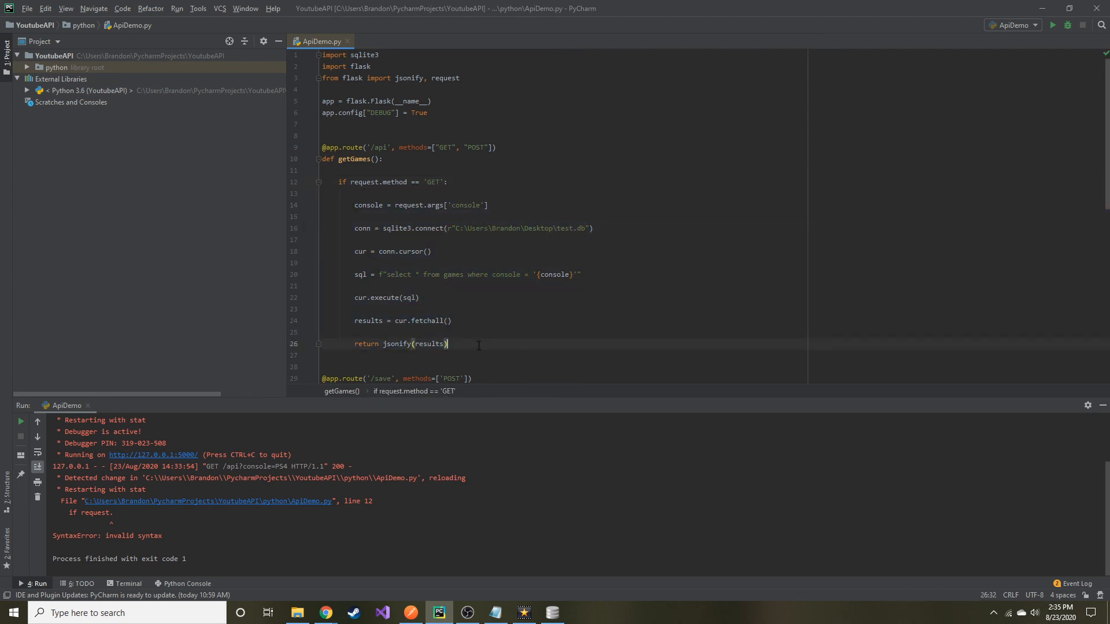
type("elif")
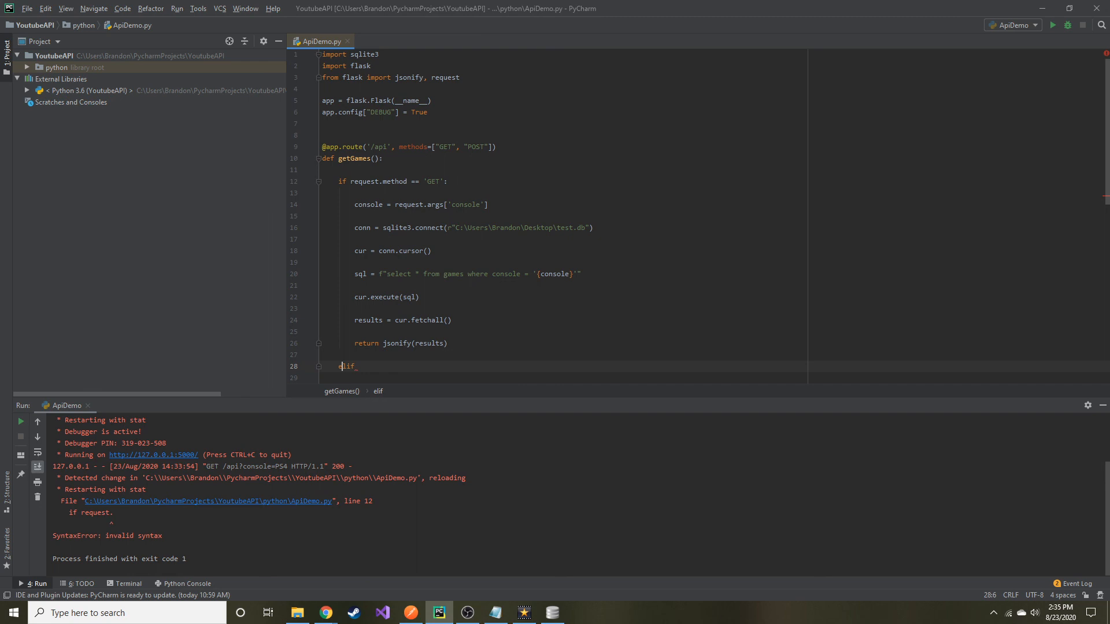
type("request")
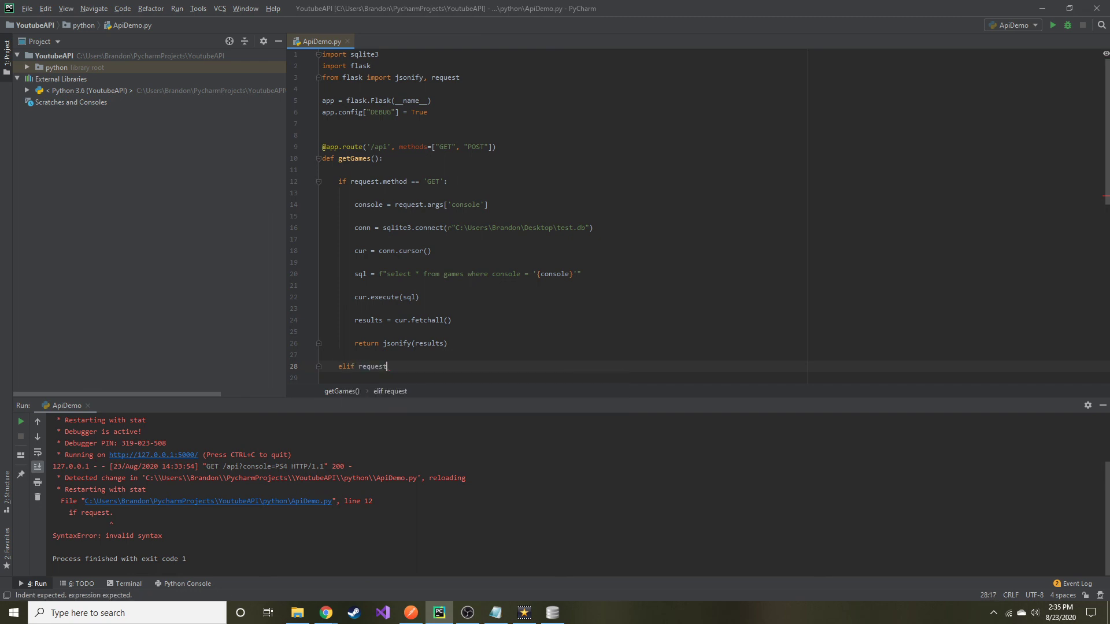
type(".method =")
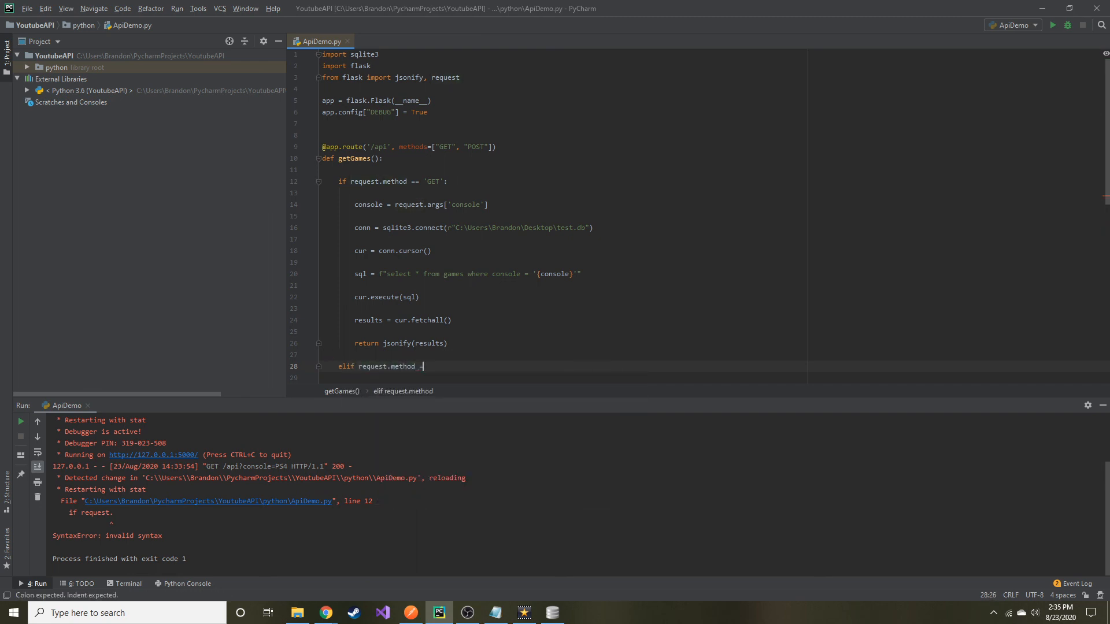
type("= ''")
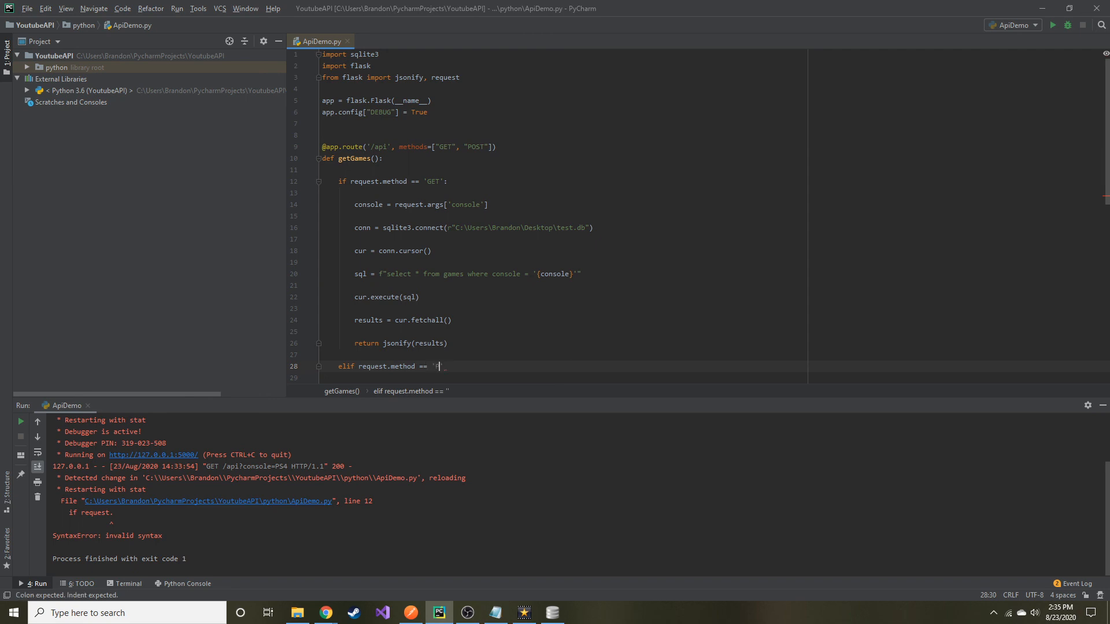
type("POST':")
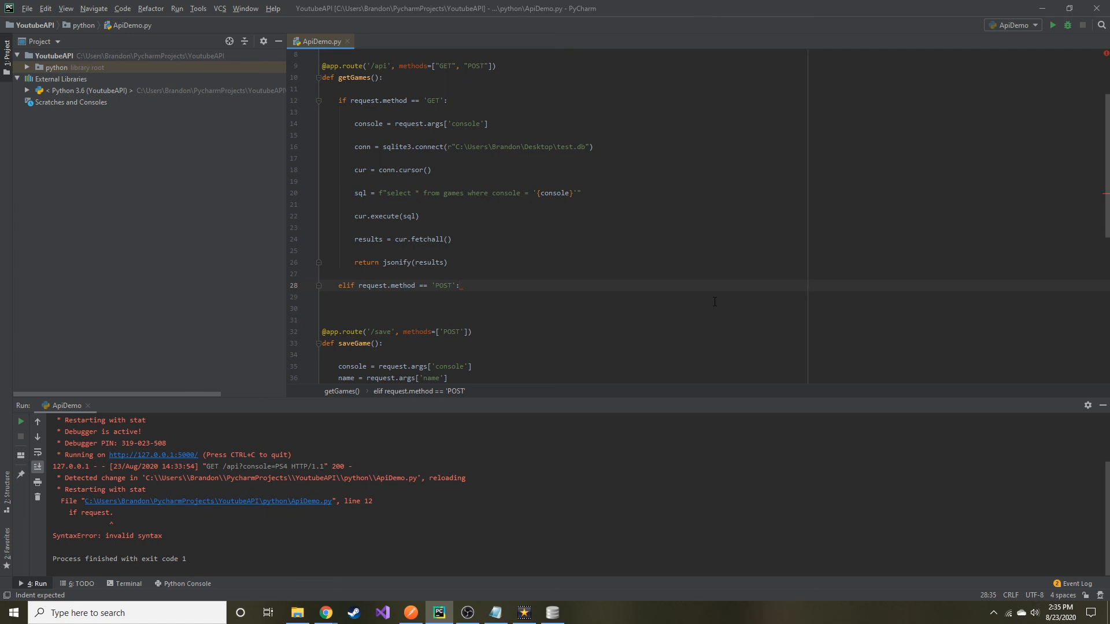
In the POST branch read console and name from request.args.
left_click(458, 285)
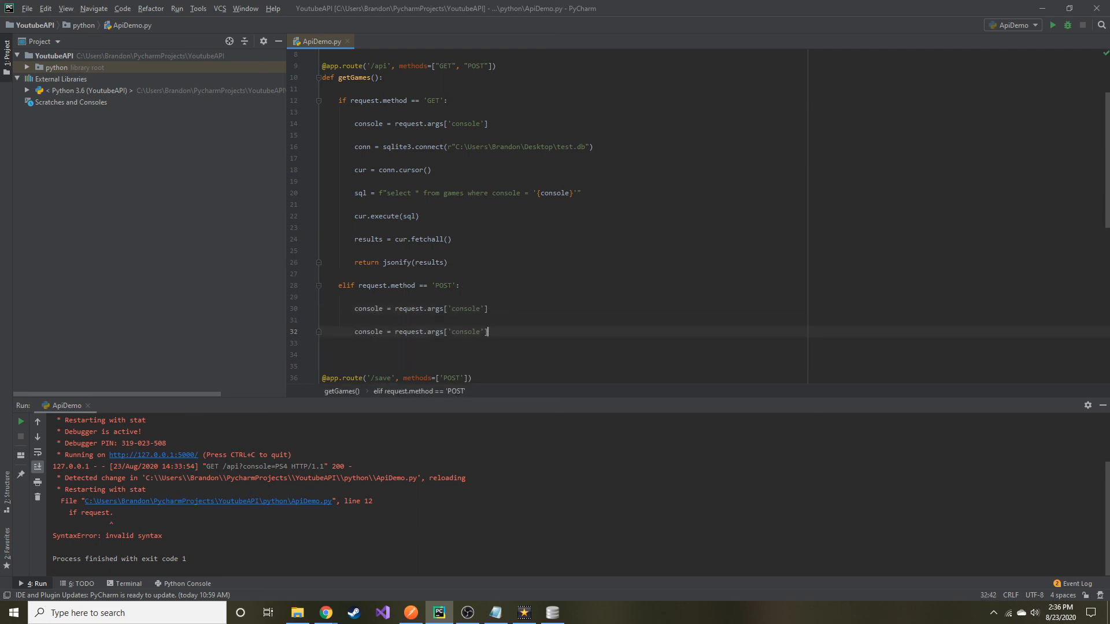
type("nam")
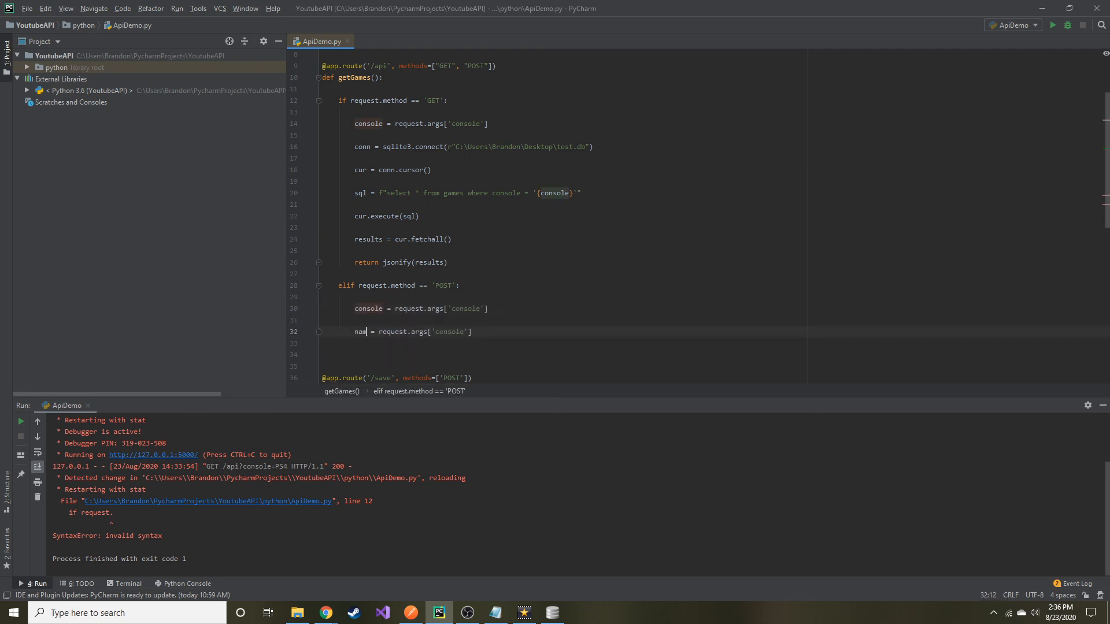
type("e")
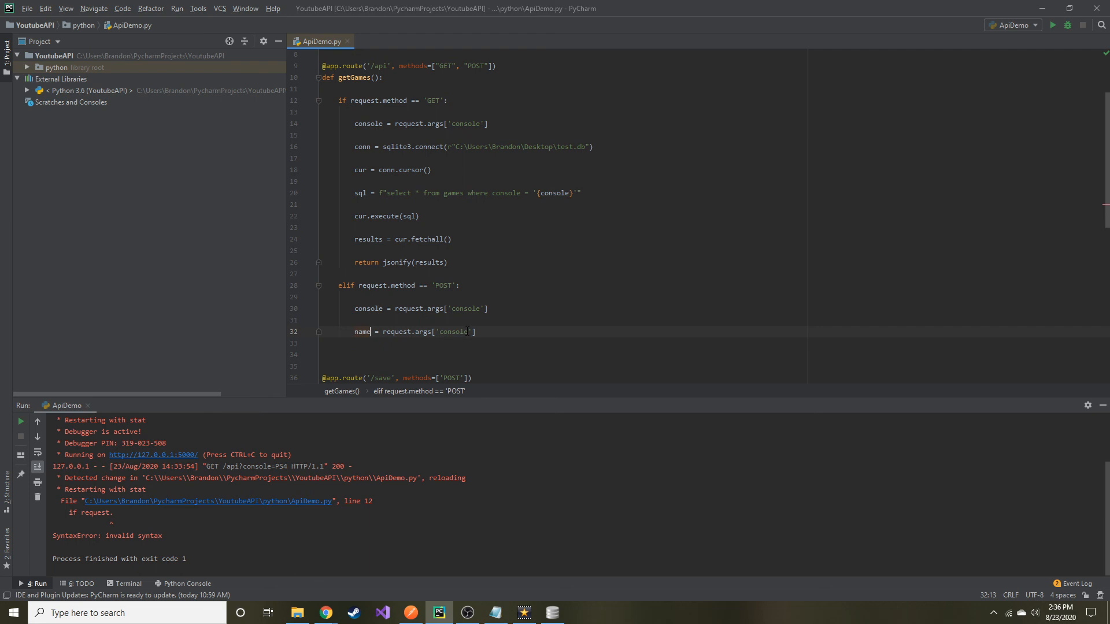
double_click(453, 331)
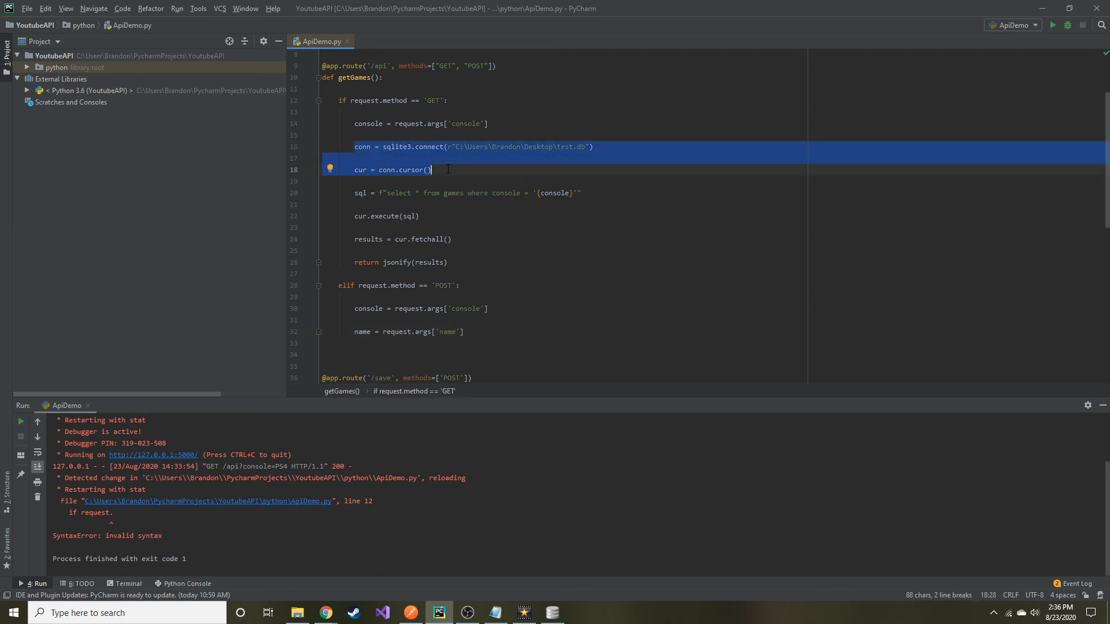
Move the conn and cur lines above the method check, begin sql = under POST, then switch to DB Browser.
key("Delete")
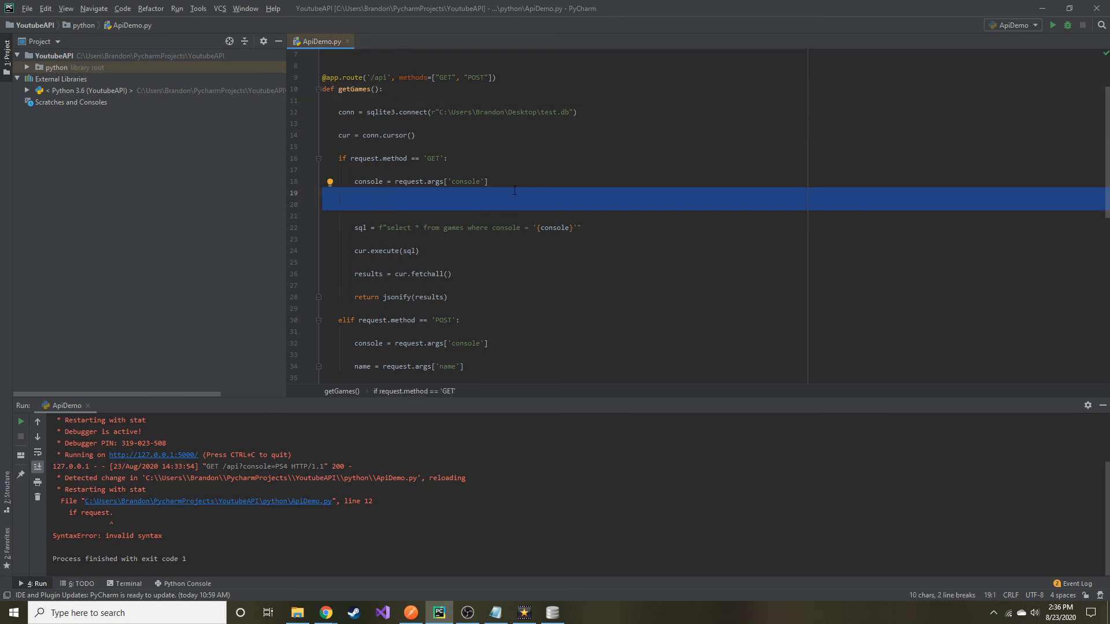
key("Delete")
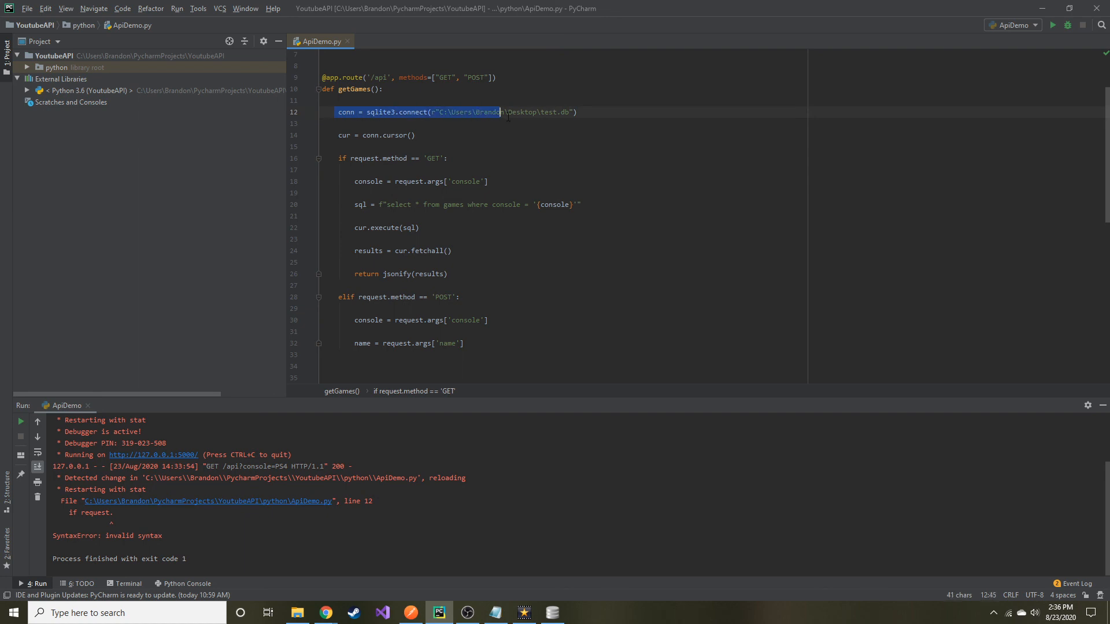
left_click(363, 204)
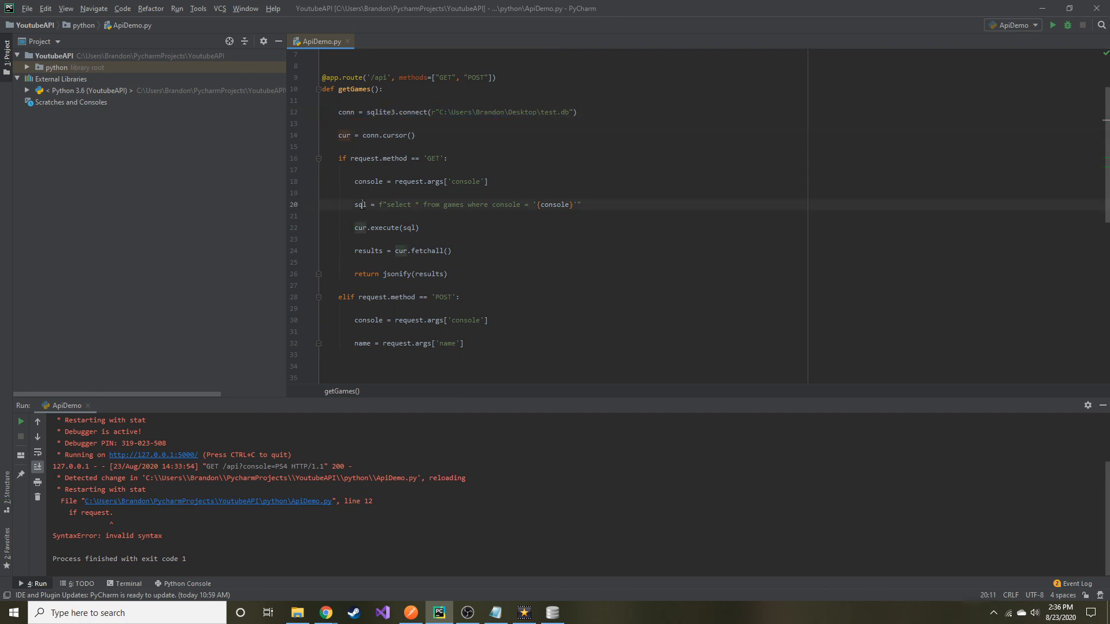
left_click(464, 343)
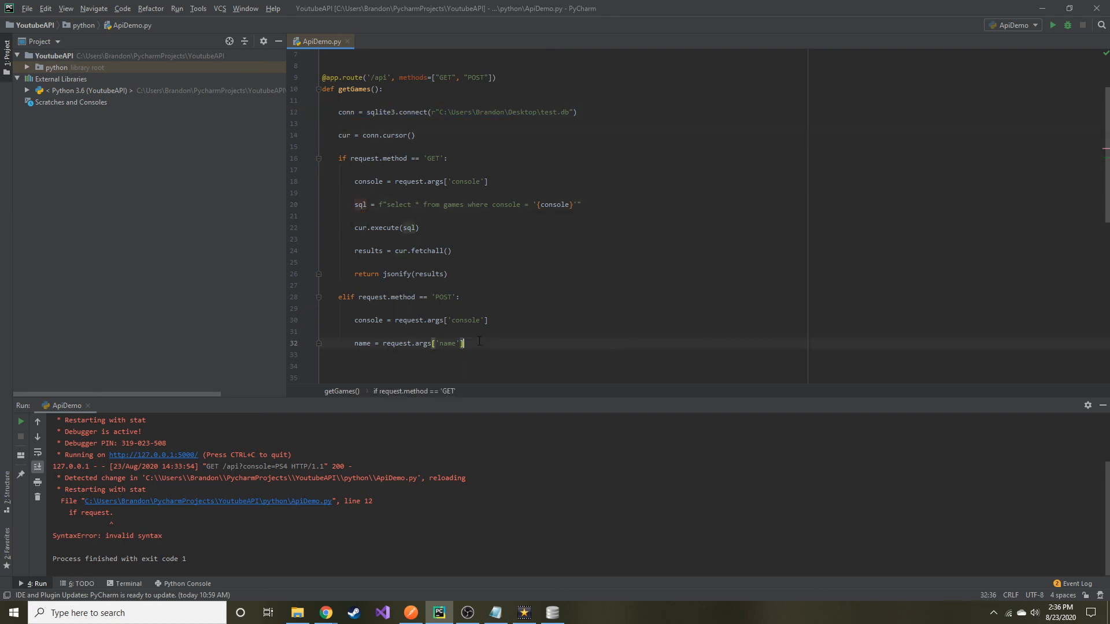
type("sql =")
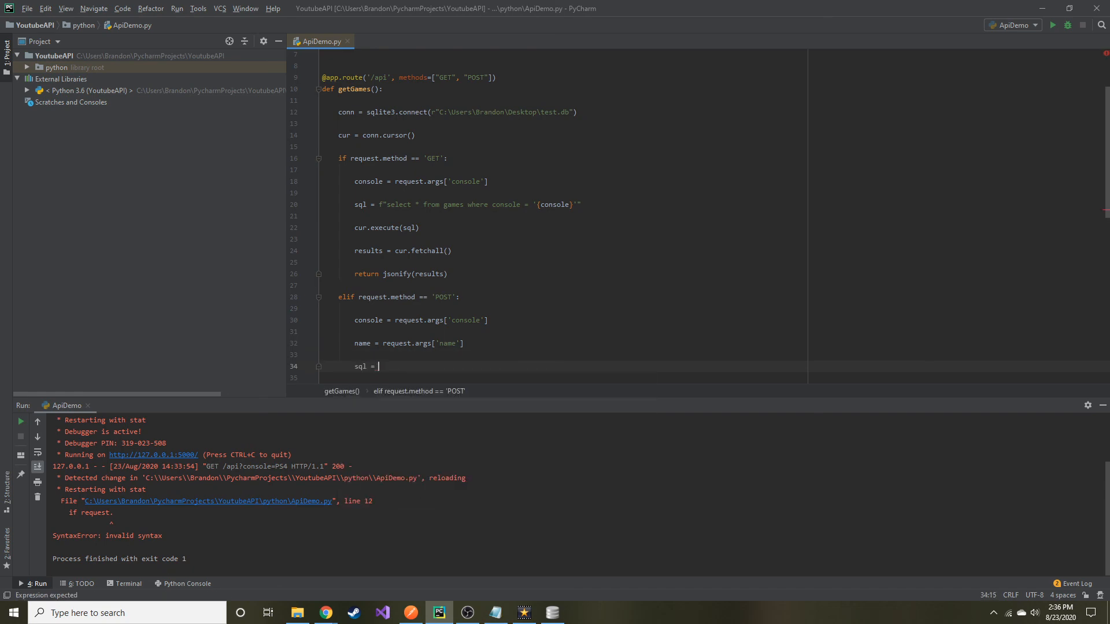
left_click(551, 612)
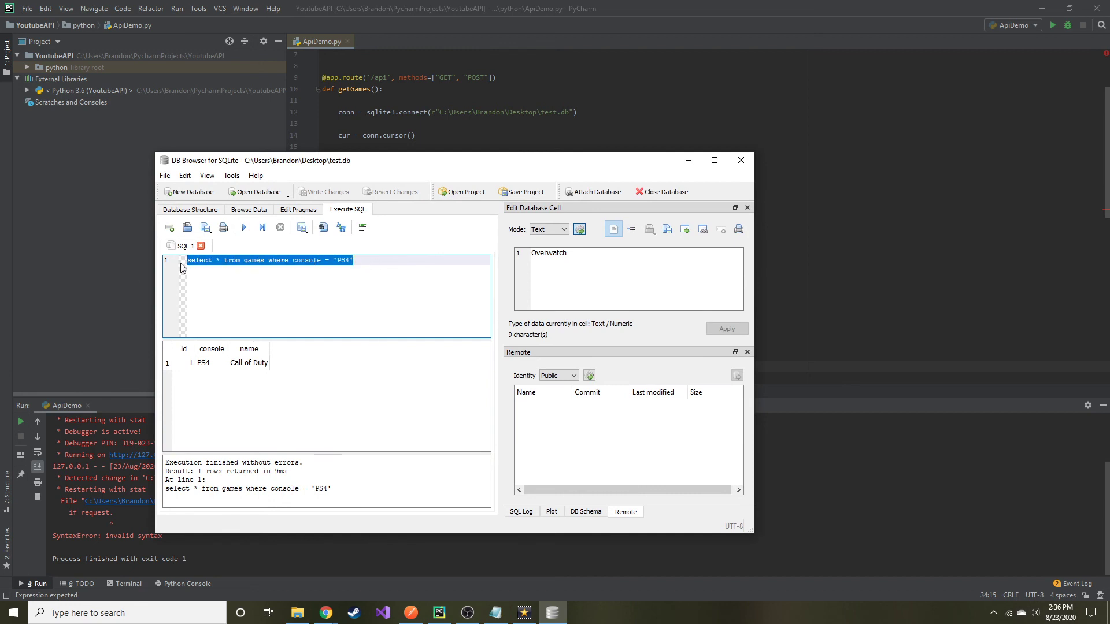
Run insert into games(console, name) values ('PS4', 'Dark Souls') in Execute SQL.
type("insert into")
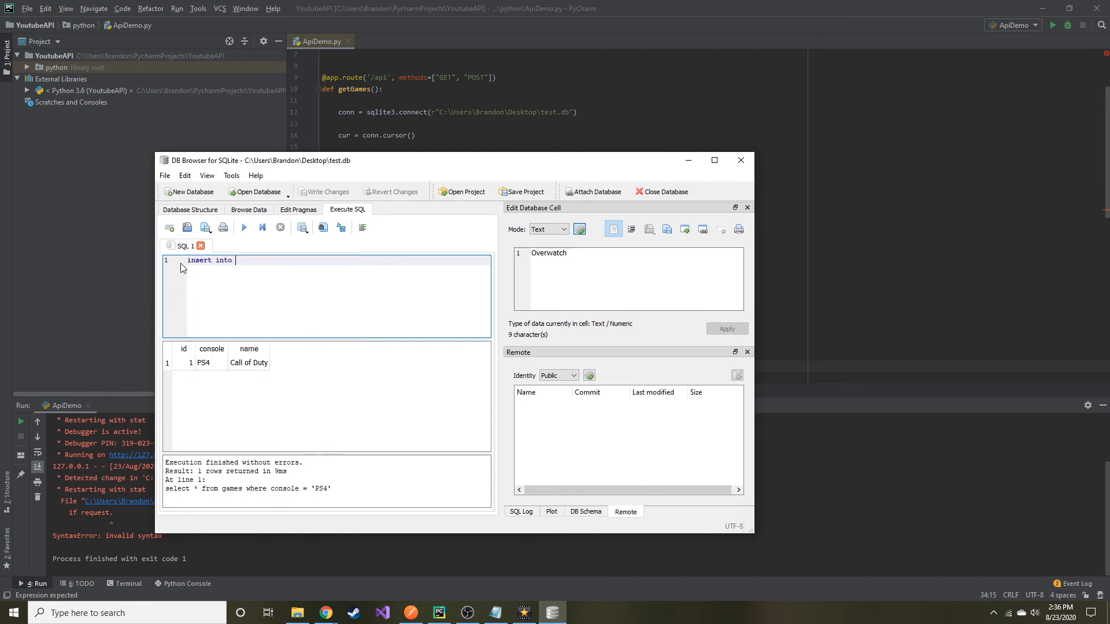
type("games")
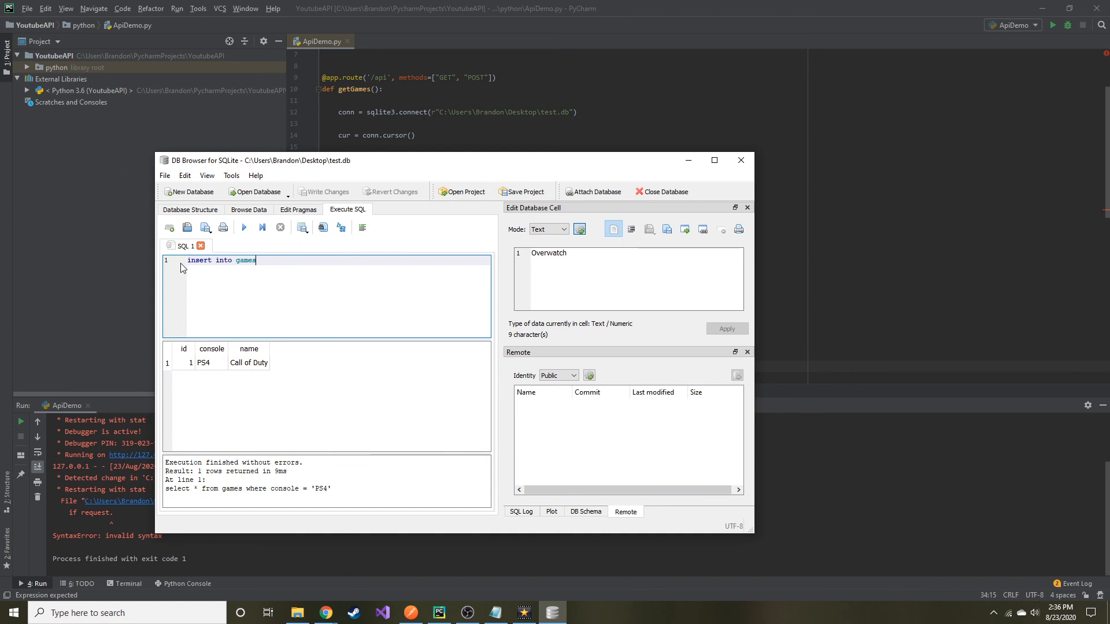
type("(")
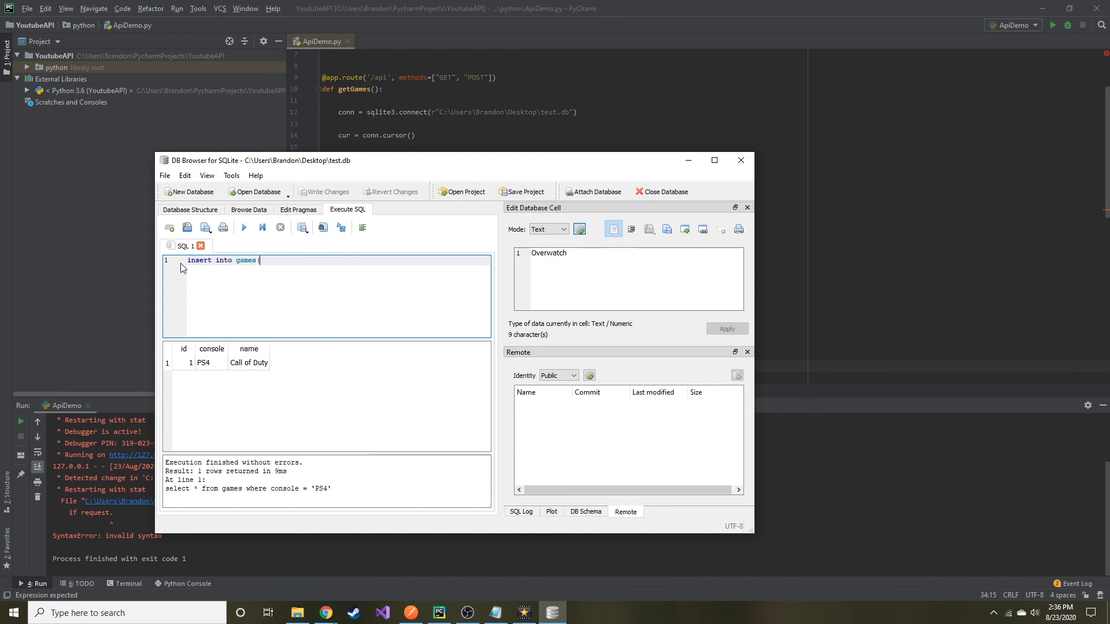
type("(console")
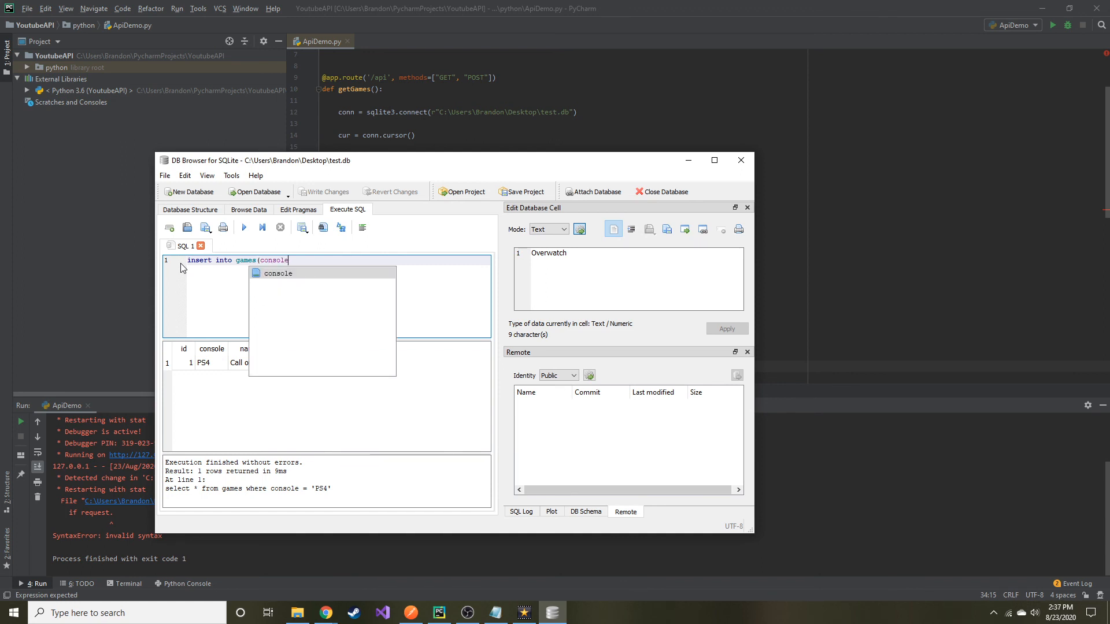
type(", name)")
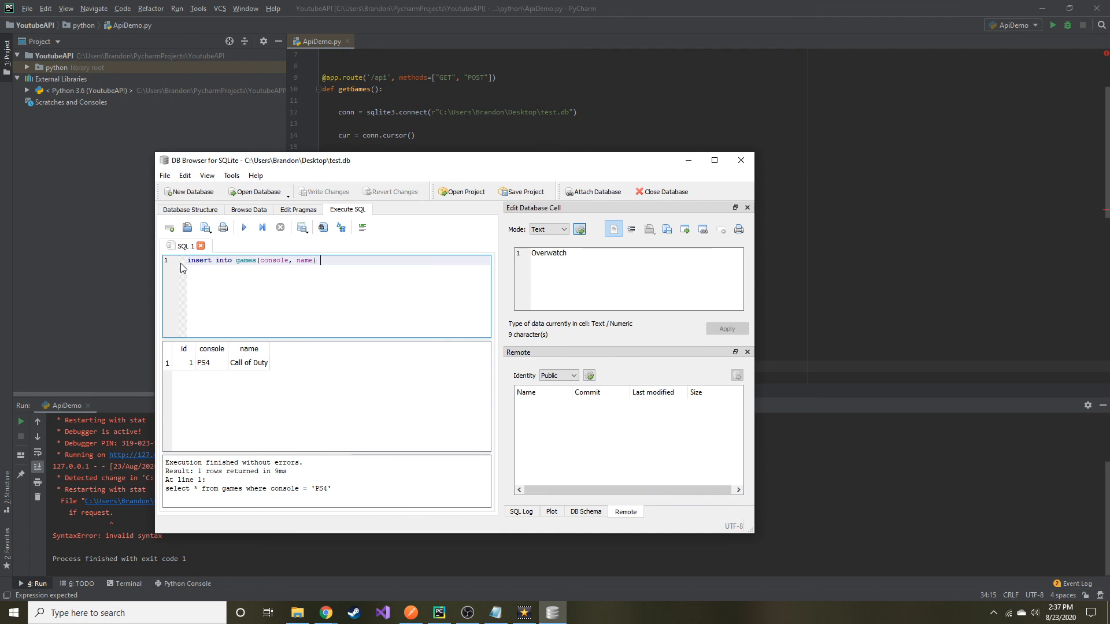
type("values (")
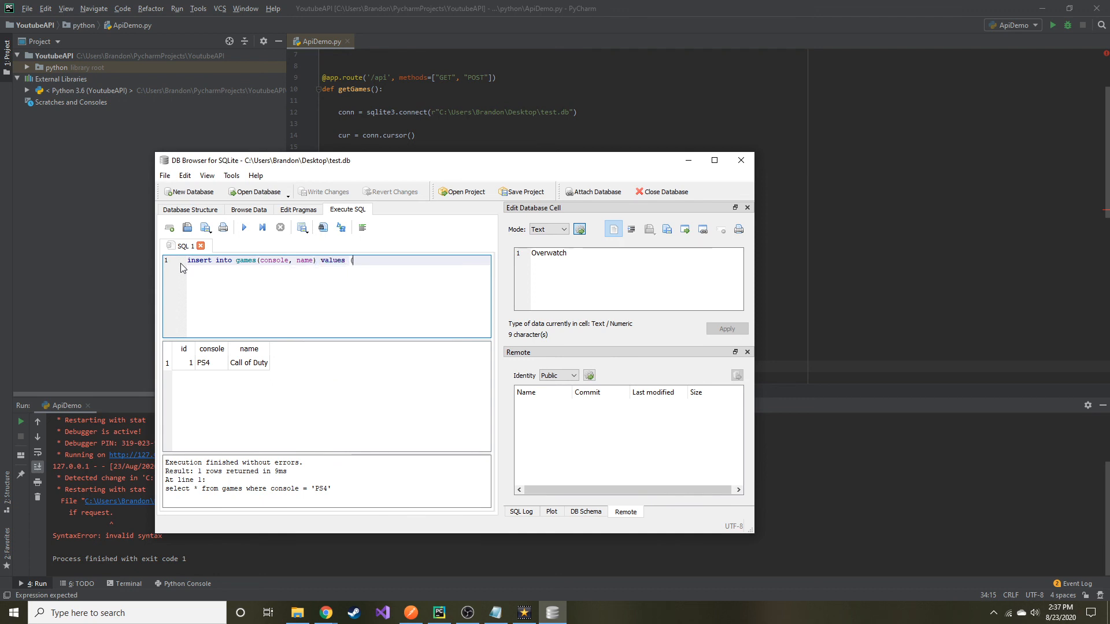
type("('PS4")
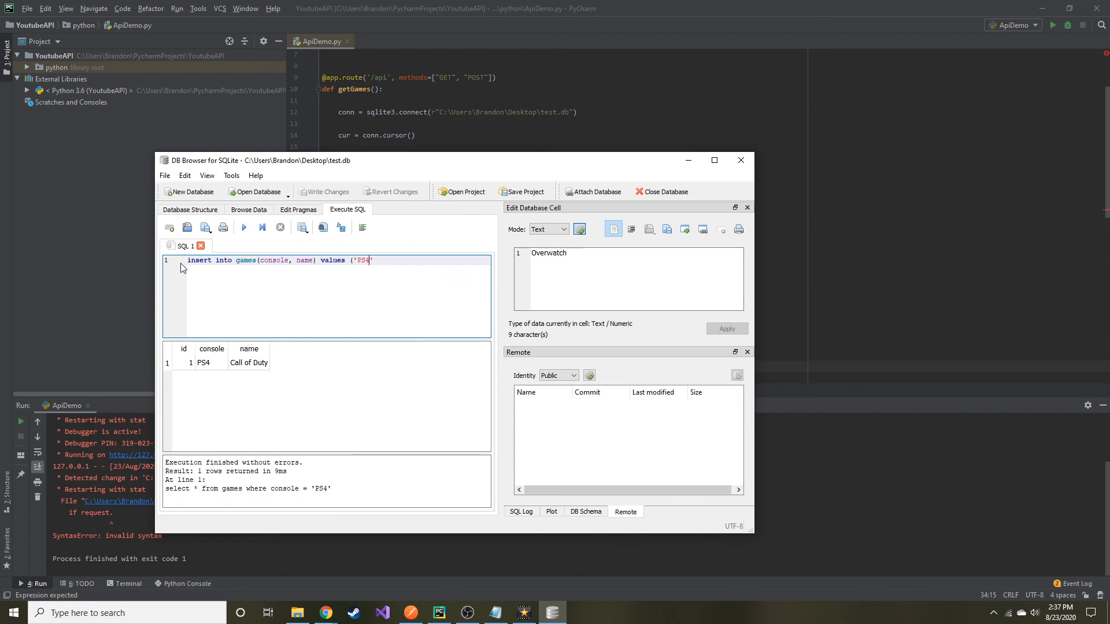
type(", ''")
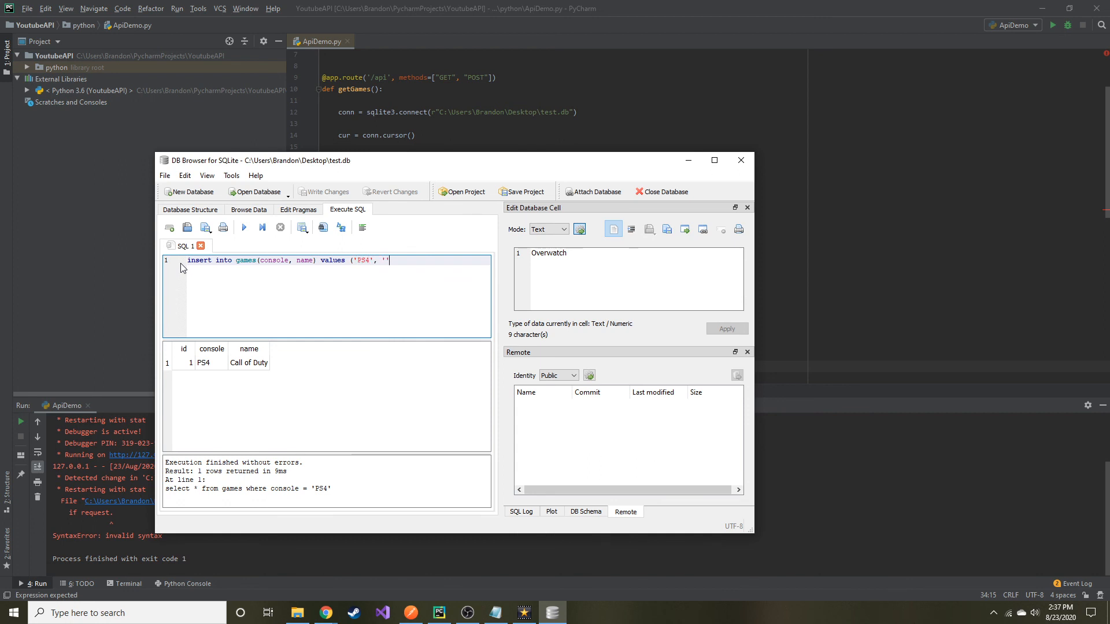
type("DARK")
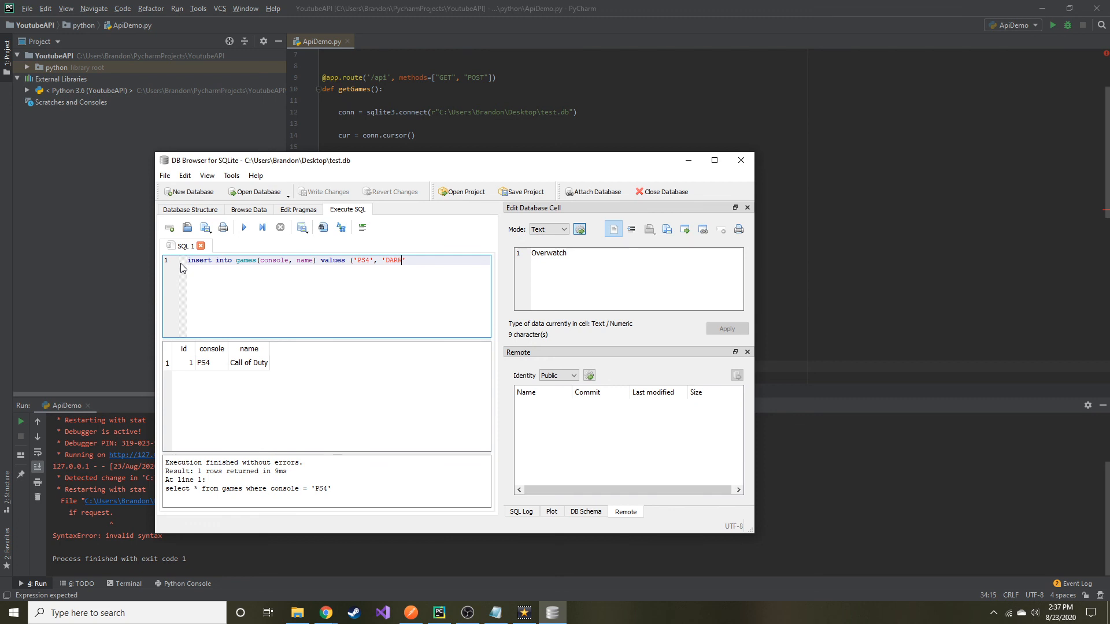
type("Dark Souls")
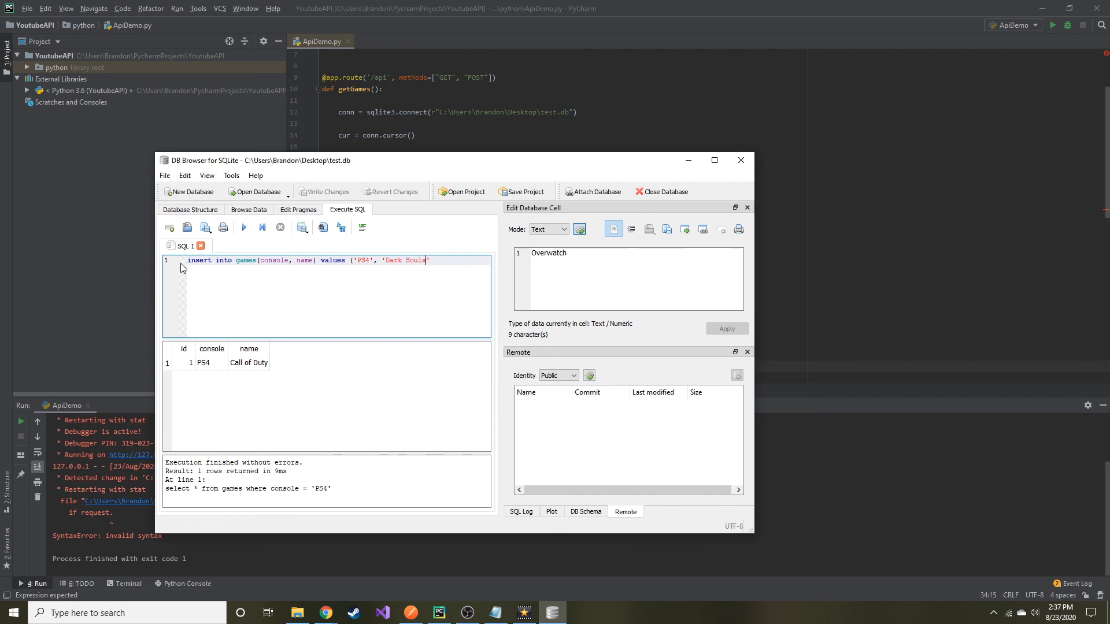
type("')")
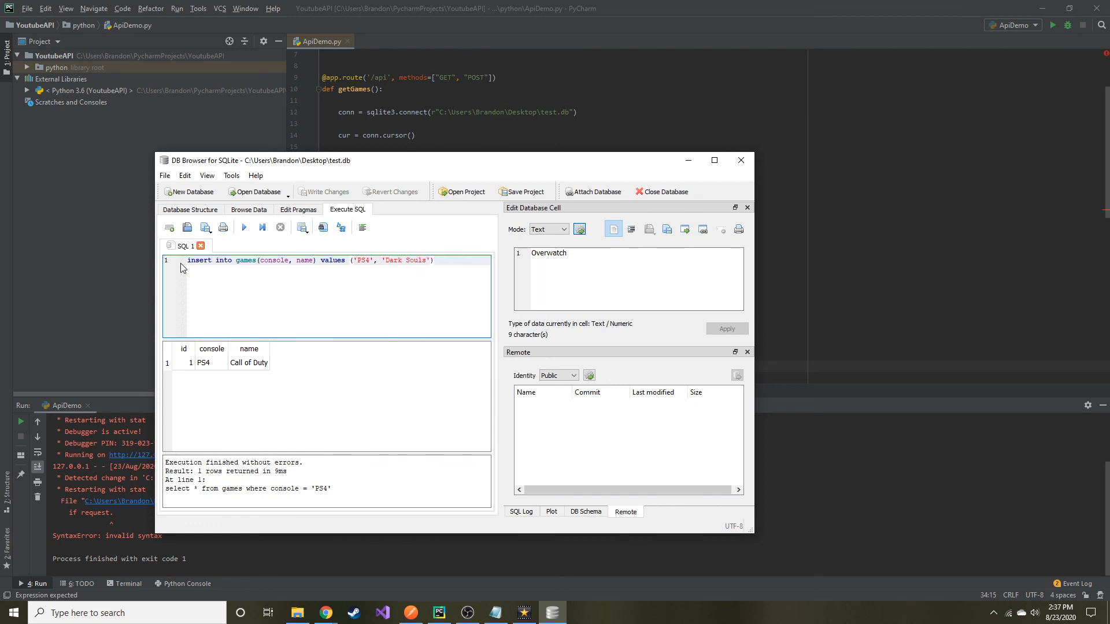
left_click(243, 227)
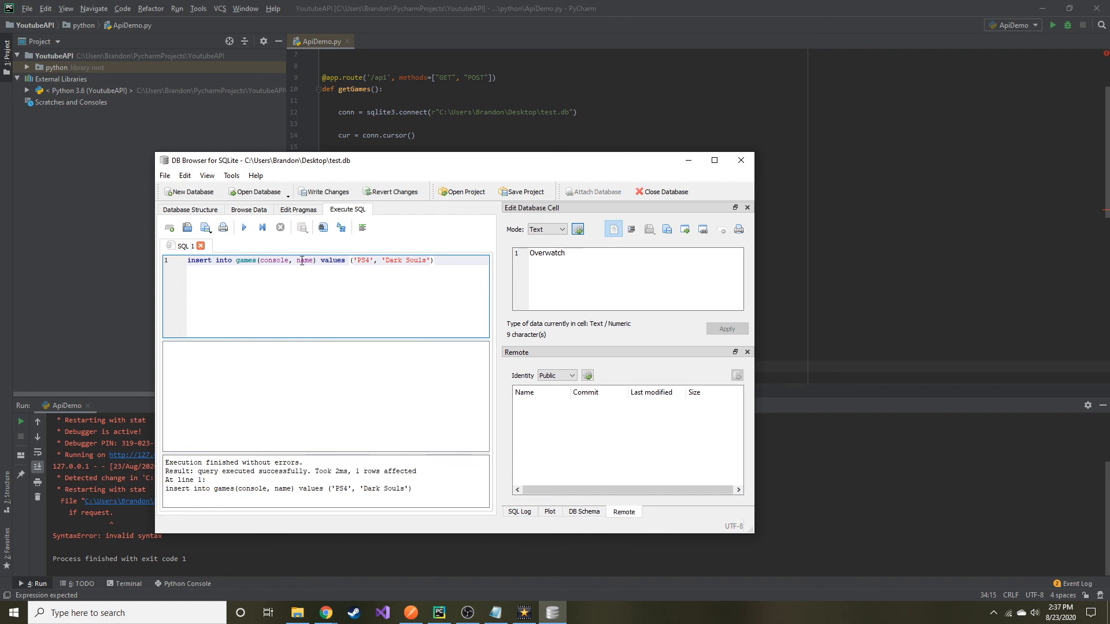
Browse the games table's rows and check the new Dark Souls / PS4 entry.
left_click(248, 209)
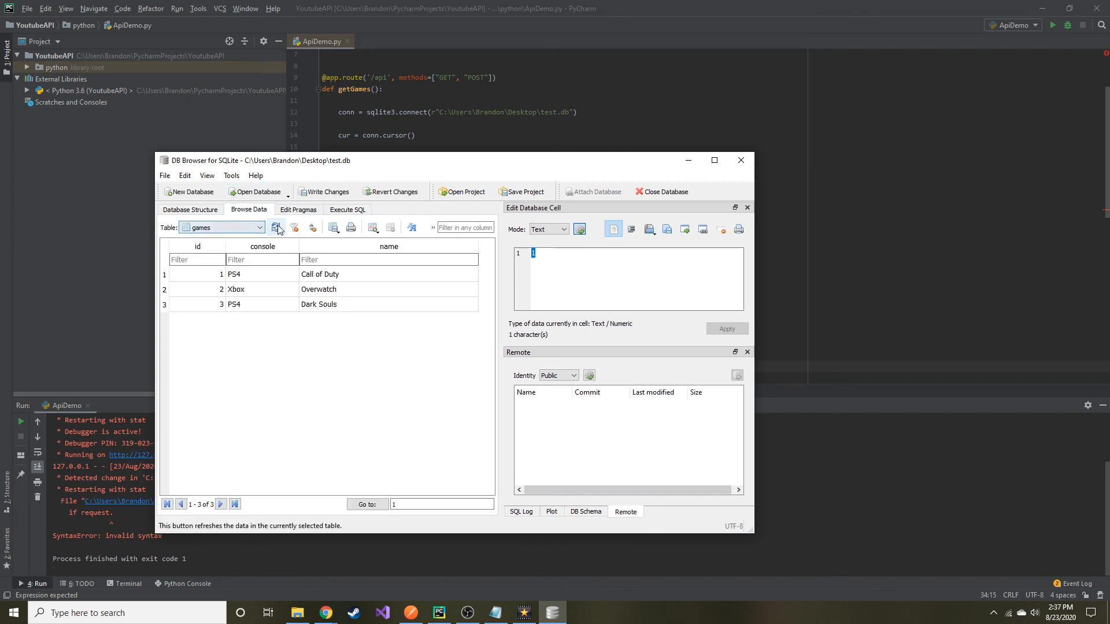
left_click(234, 303)
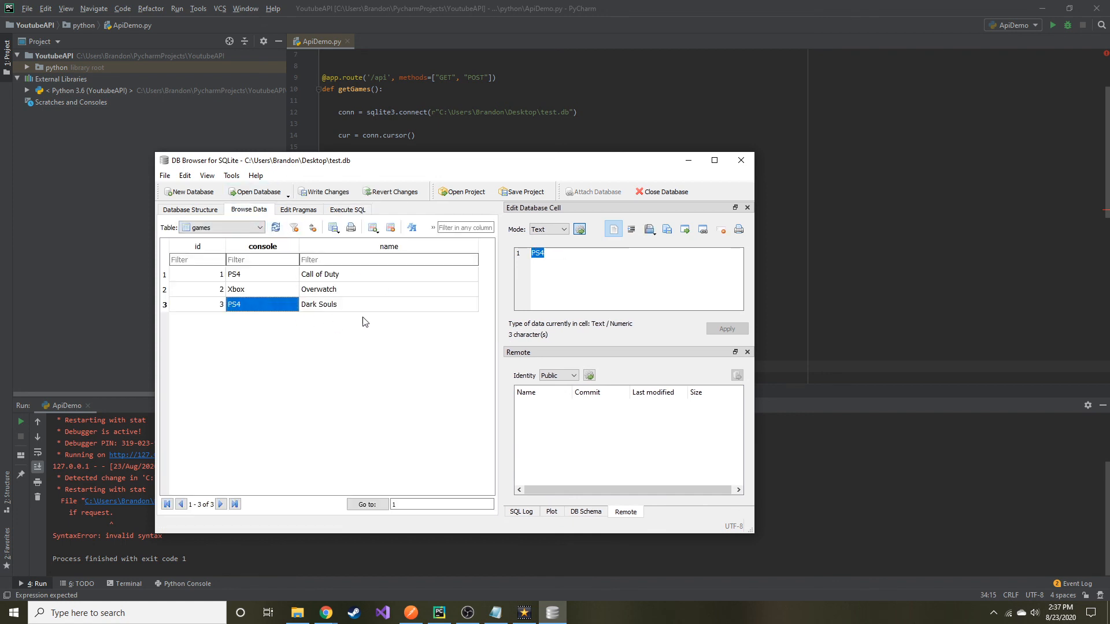
left_click(347, 209)
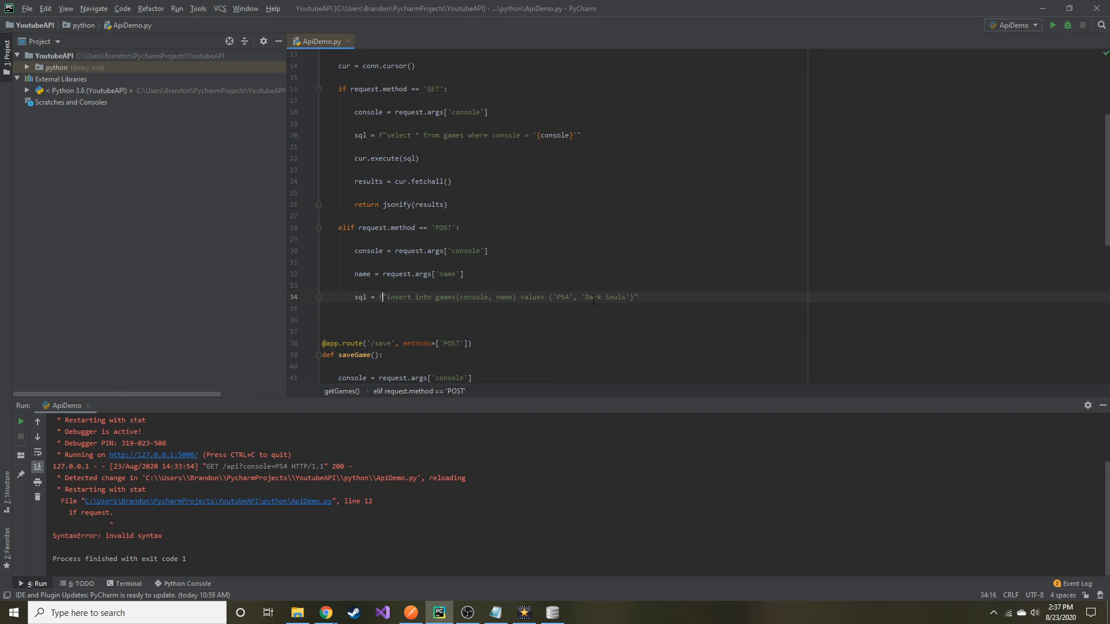
Replace the hardcoded PS4 / Dark Souls in the f-string insert with {console} and {name}.
double_click(564, 297)
type("{}")
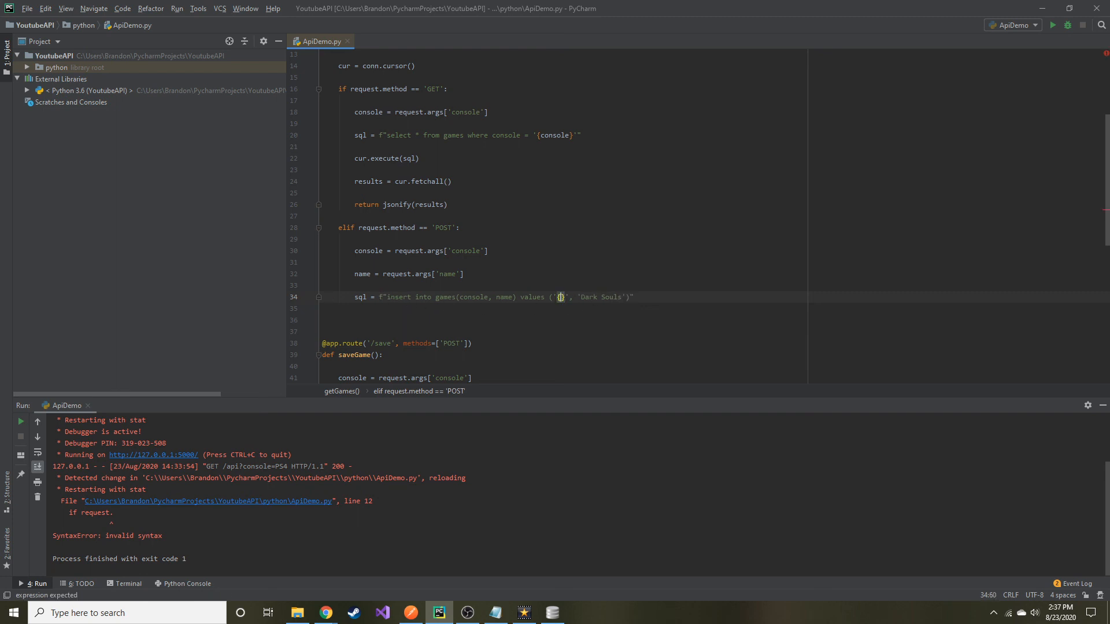
double_click(610, 297)
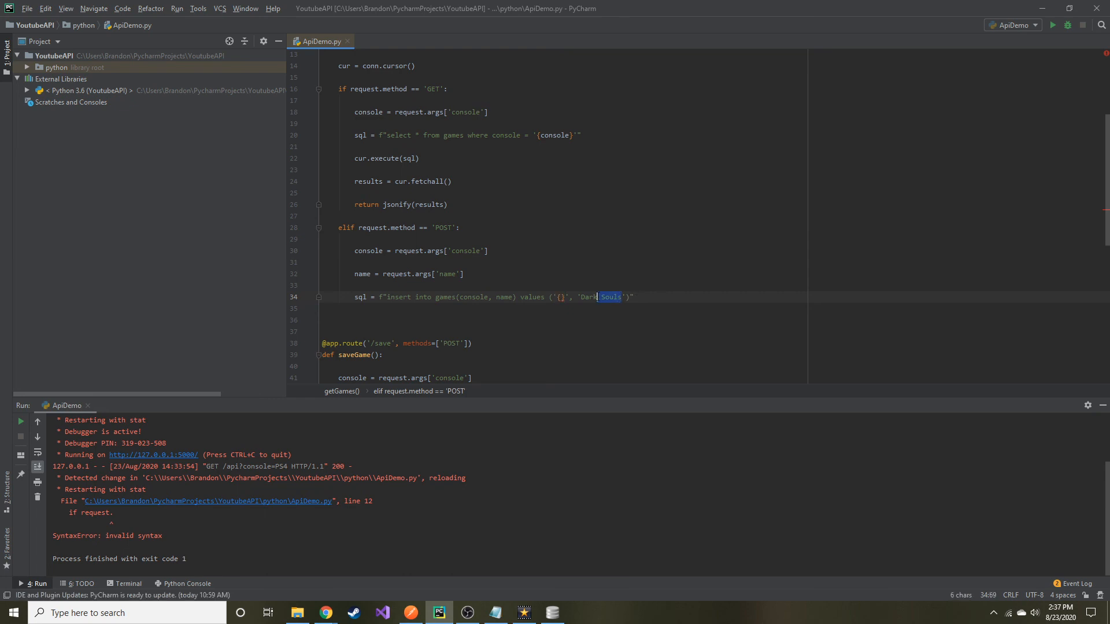
double_click(587, 296)
type("{}")
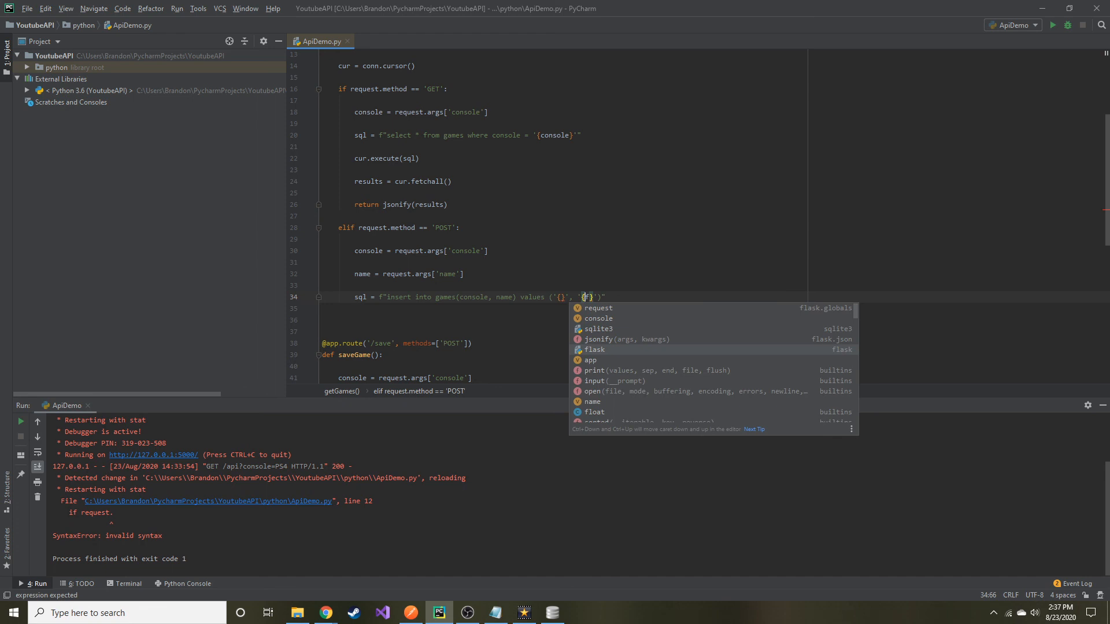
key("Escape")
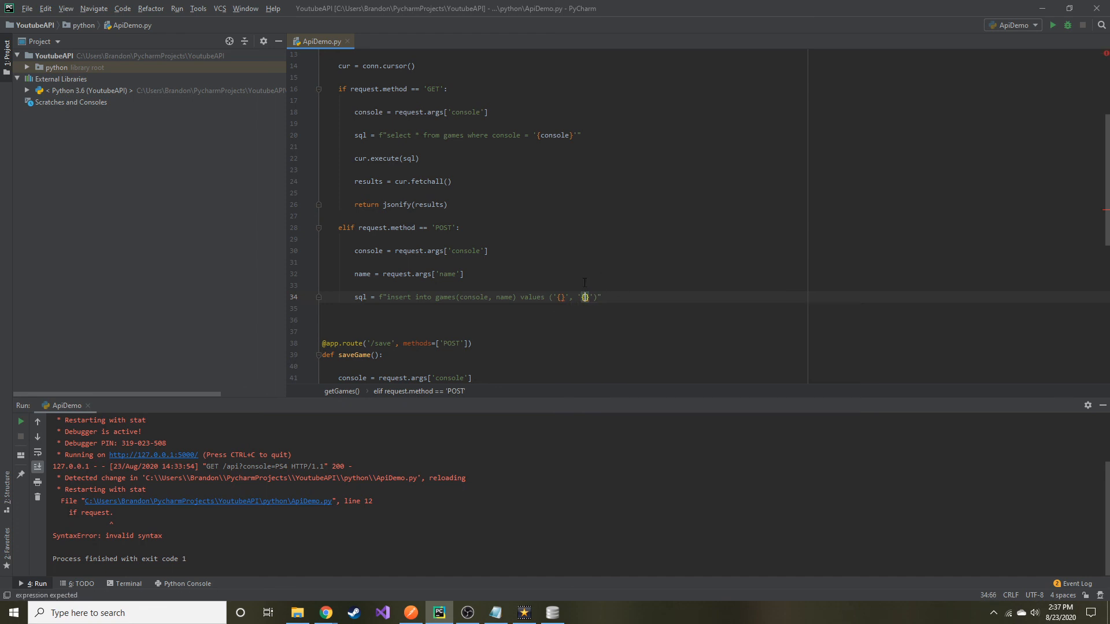
left_click(560, 296)
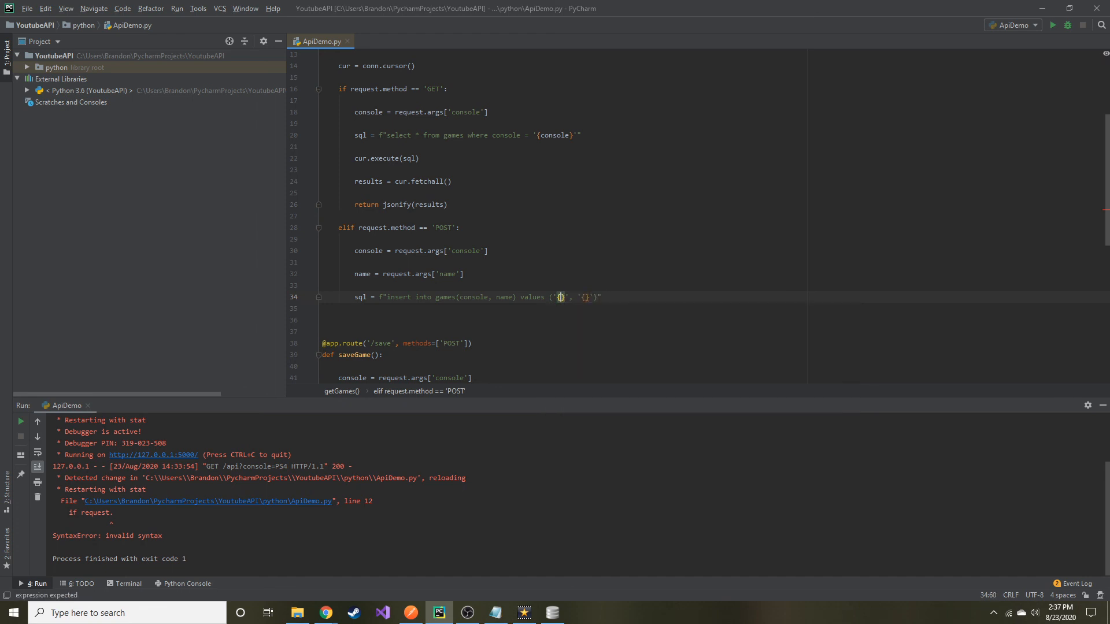
type("console")
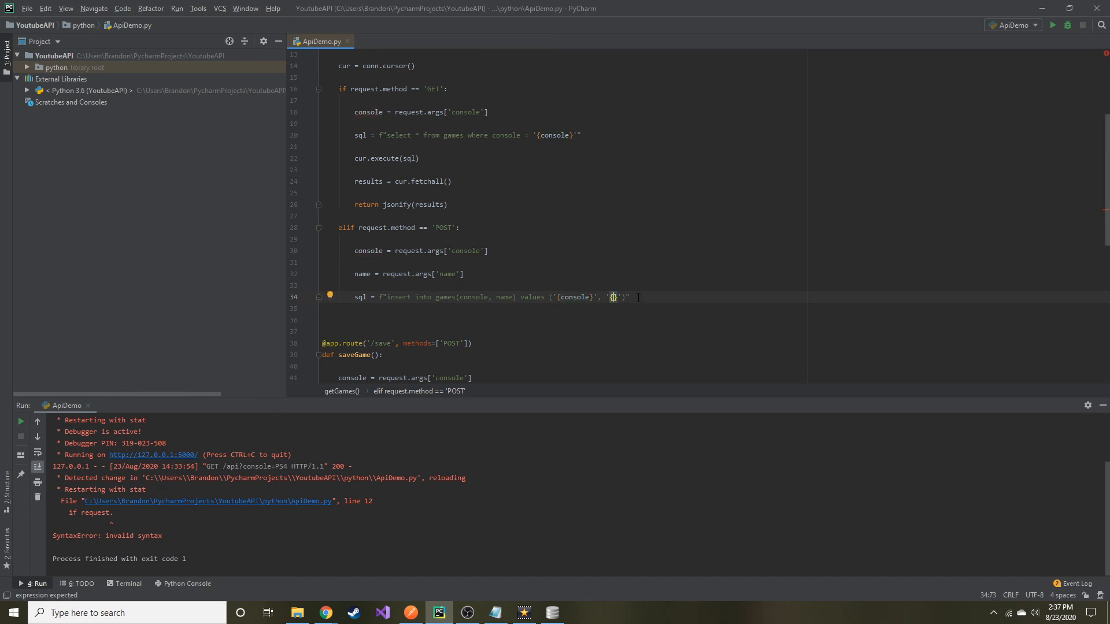
type("name")
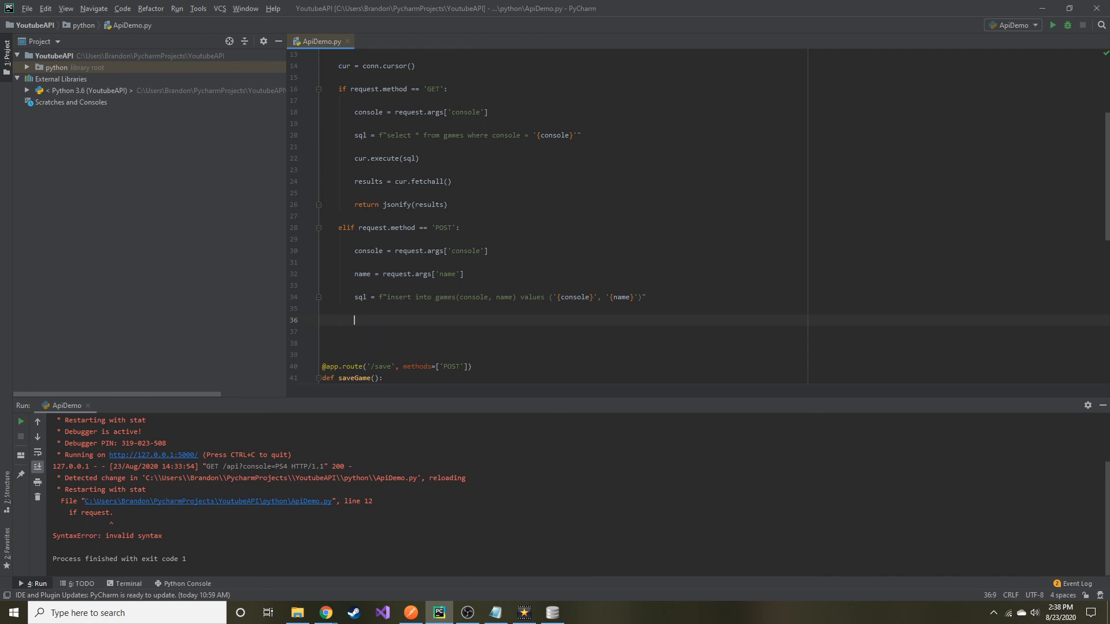
Add cur.execute(sql) and return 'All good!', 200 to the POST branch, then restart Flask.
type("cur.execute(")
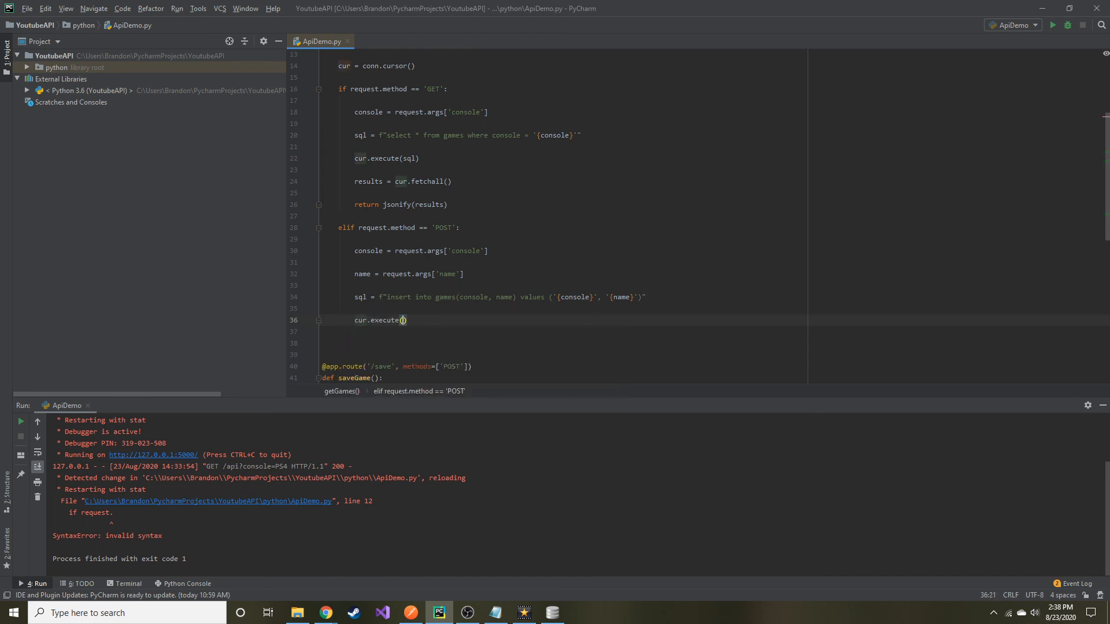
type("sql")
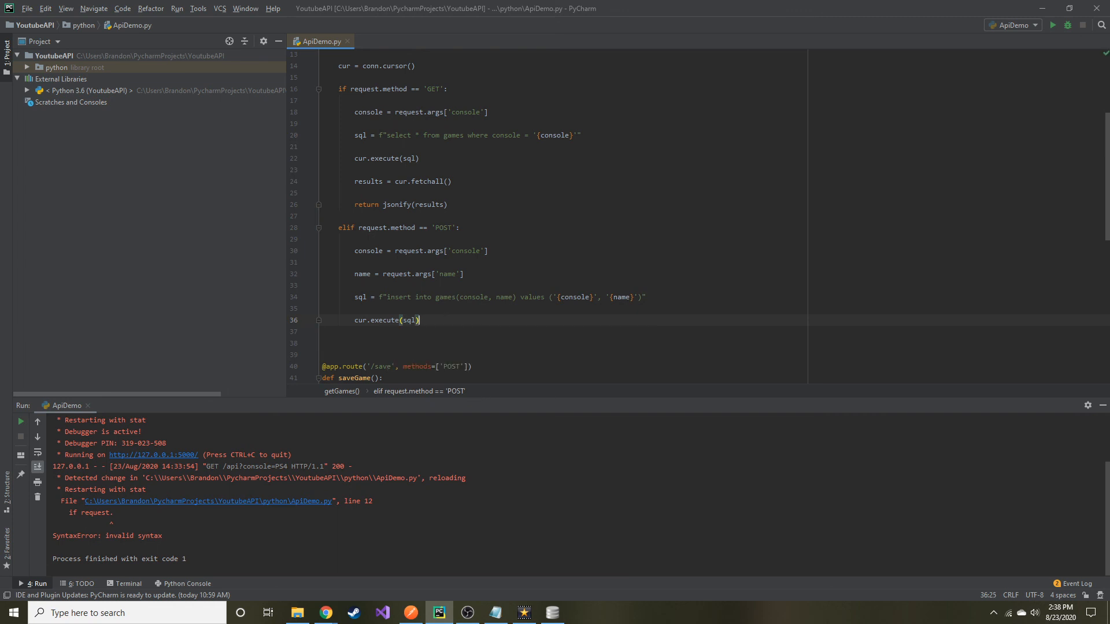
mouse_move(437, 339)
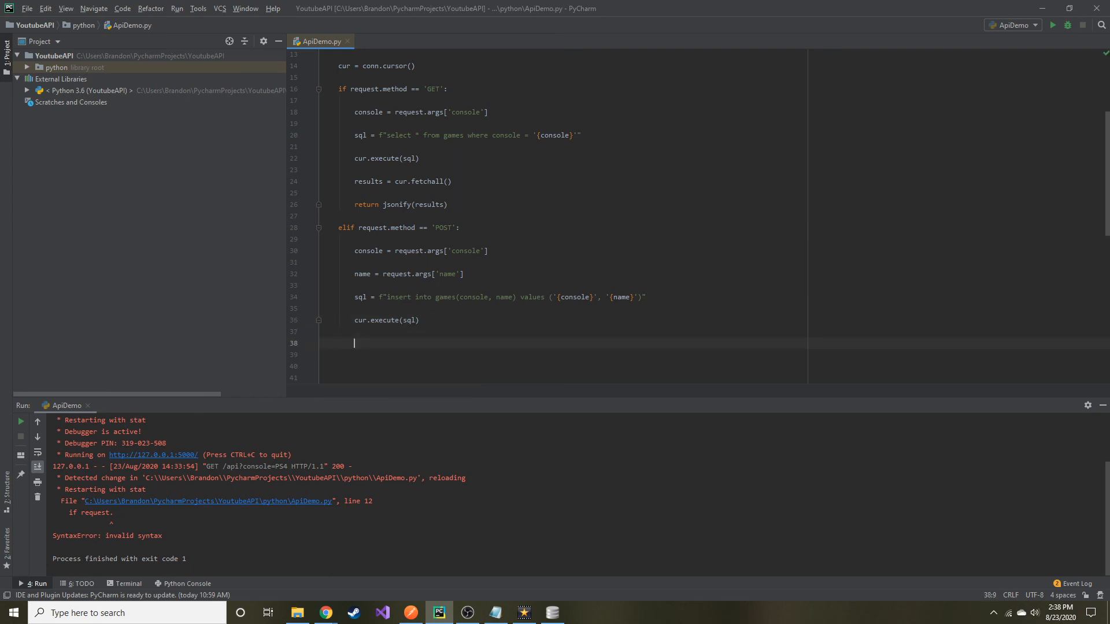
type("return 'All good!',")
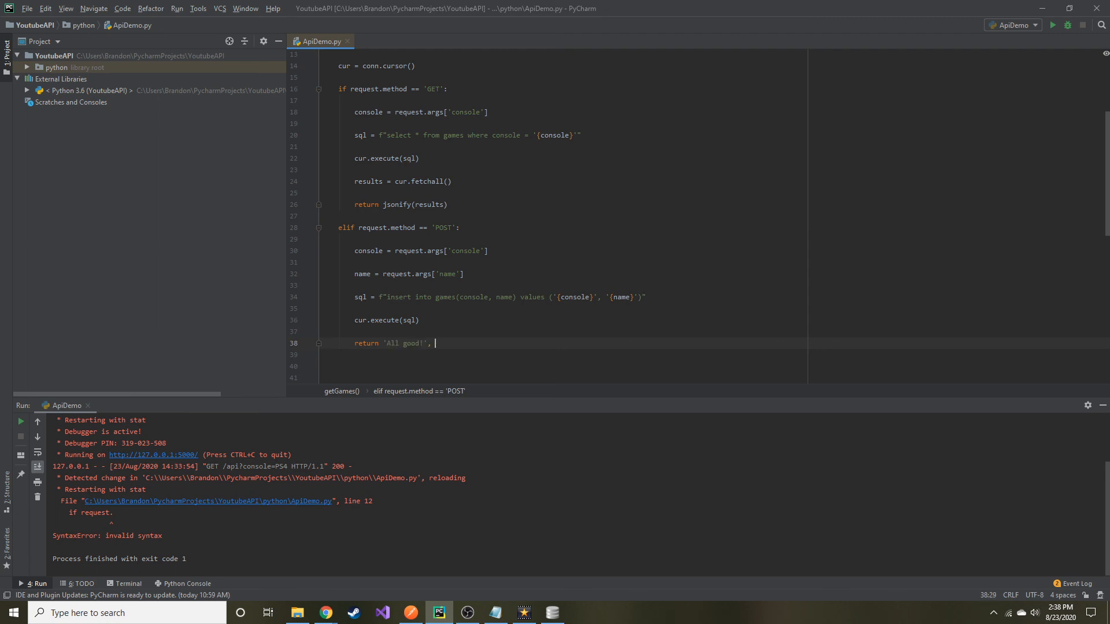
type("200")
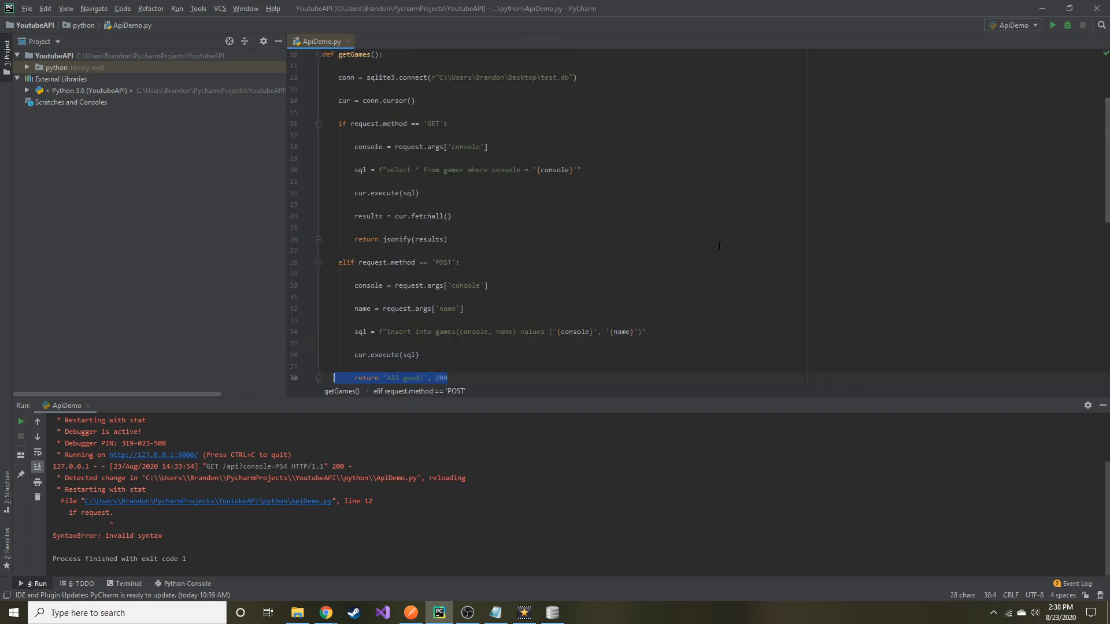
scroll("down", 3)
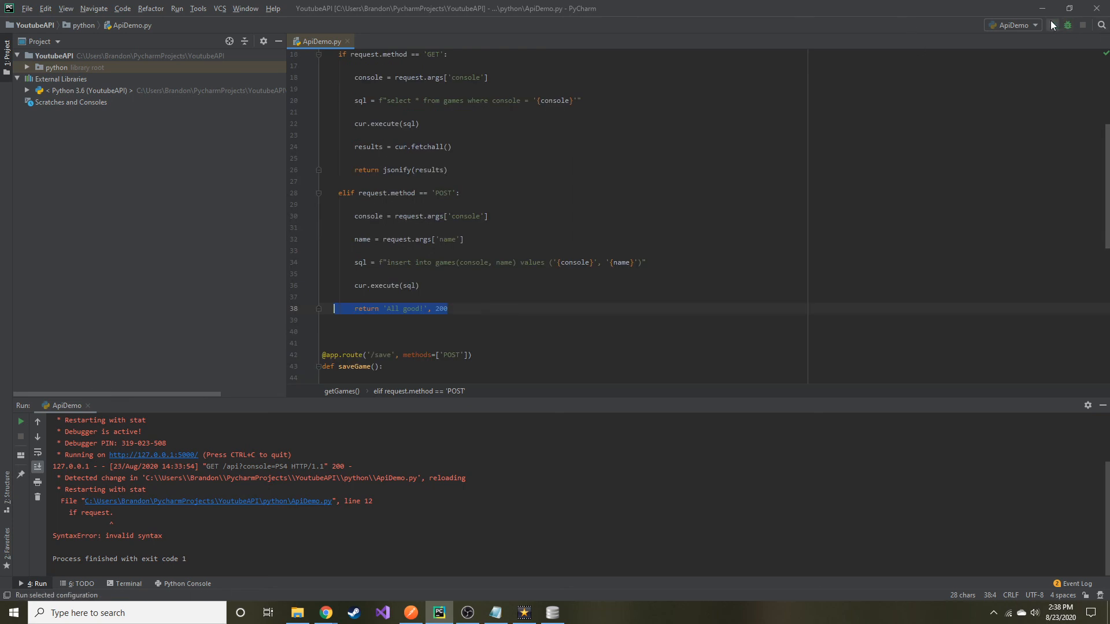
left_click(1067, 25)
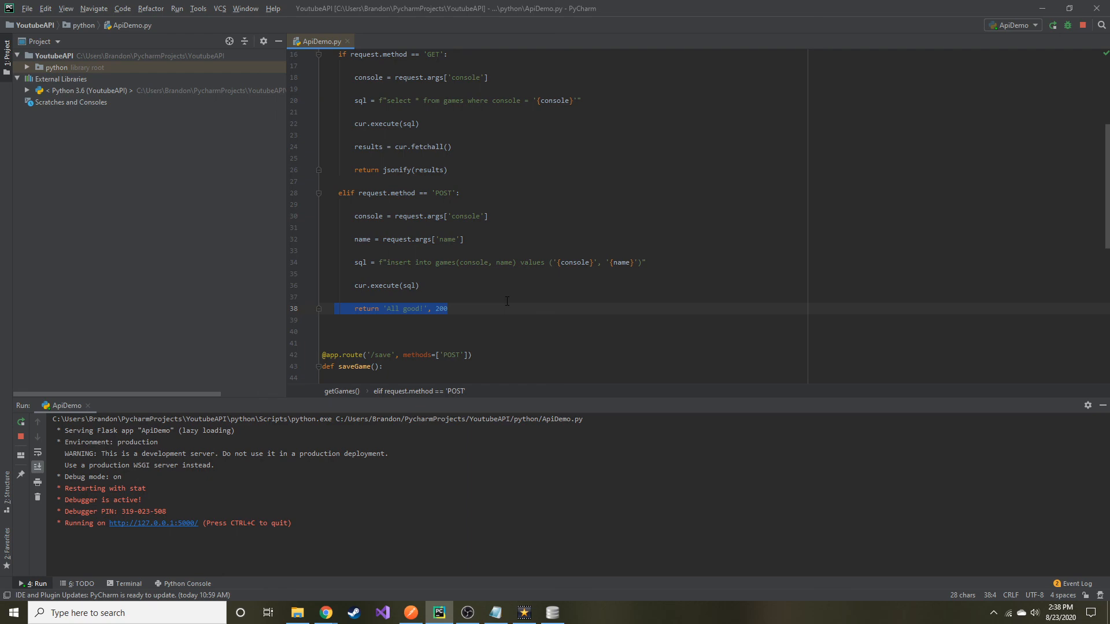
mouse_move(460, 615)
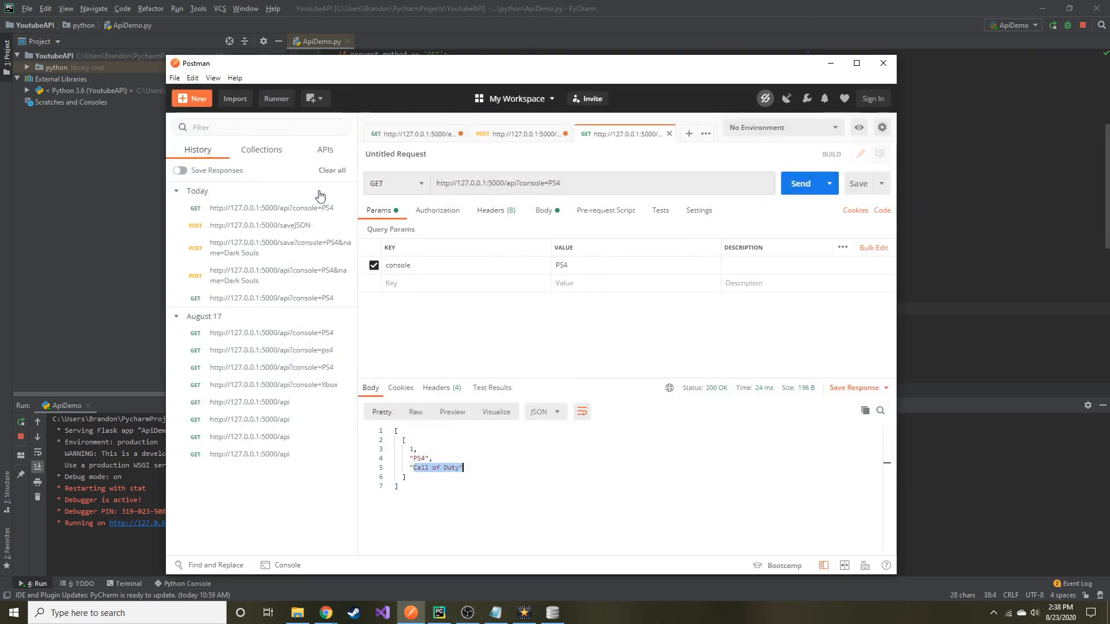
Send a POST to /api?console=PS4&name=Guitar Hero, which fails with database locked.
left_click(394, 183)
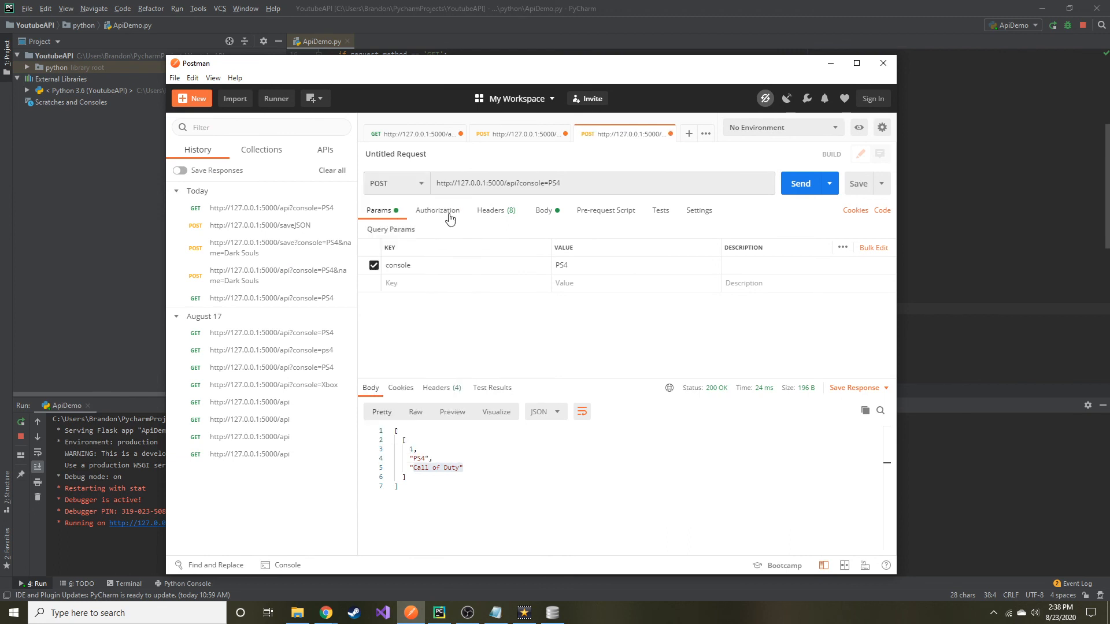
left_click(576, 183)
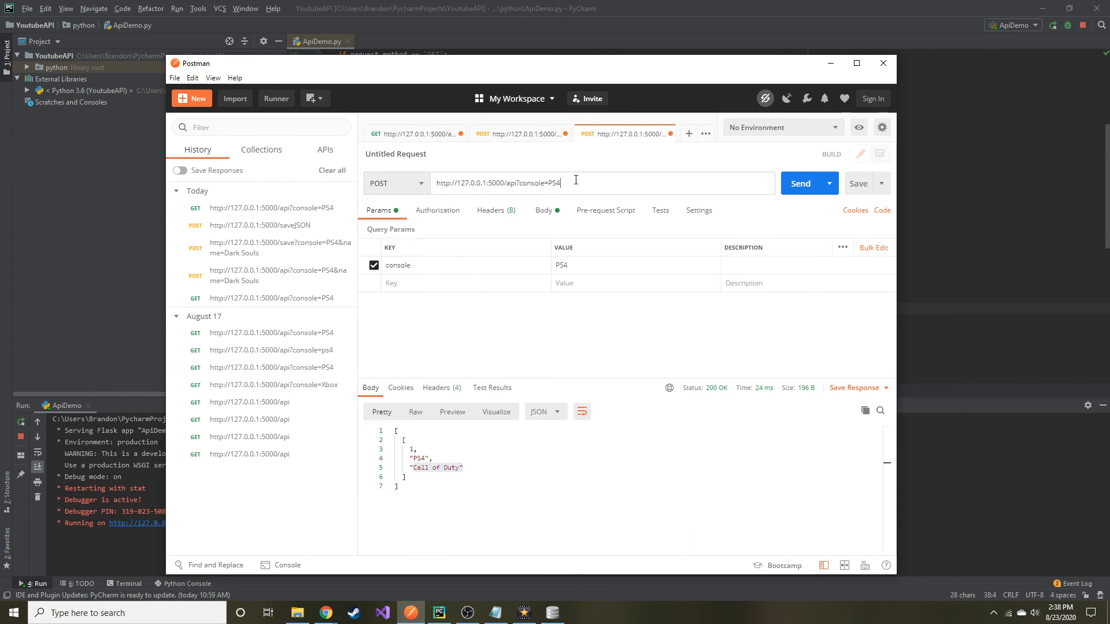
type("&")
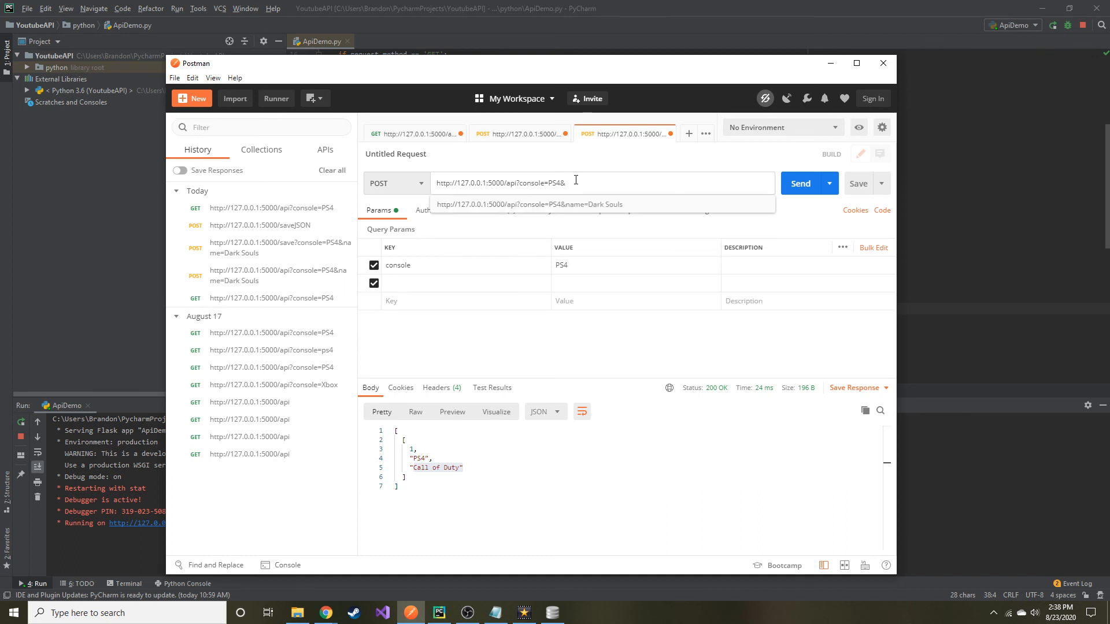
type("name=")
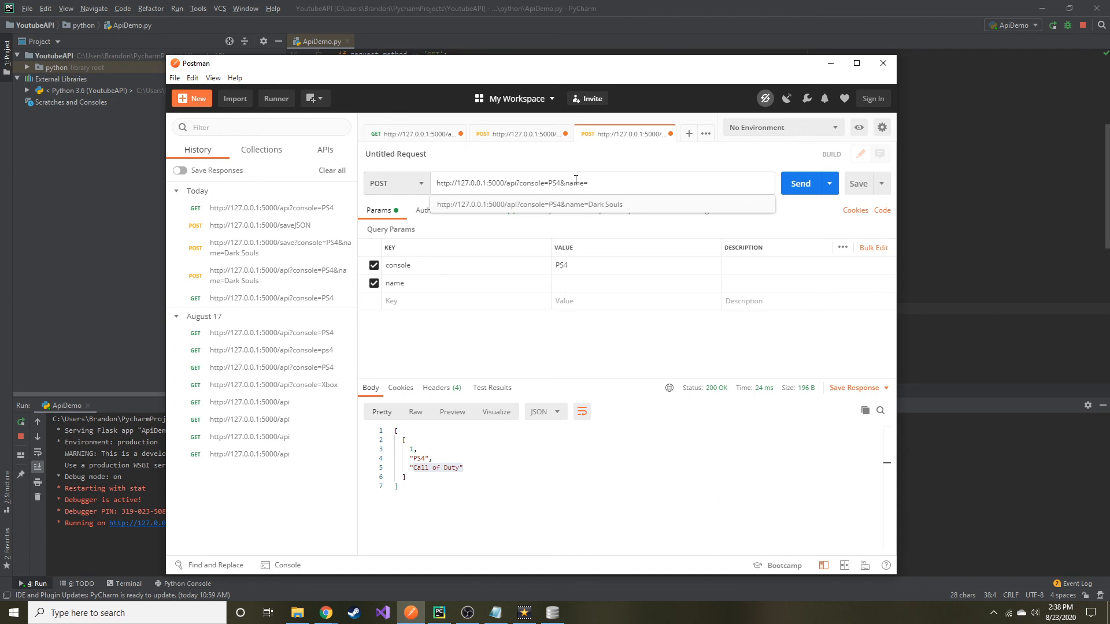
type("Guita")
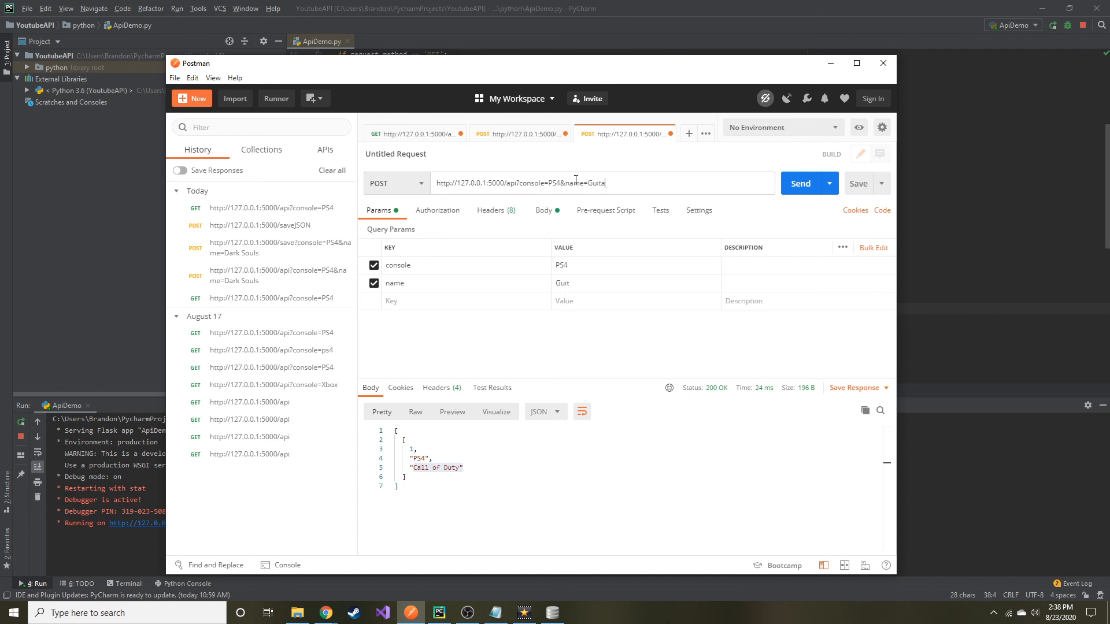
type("r He")
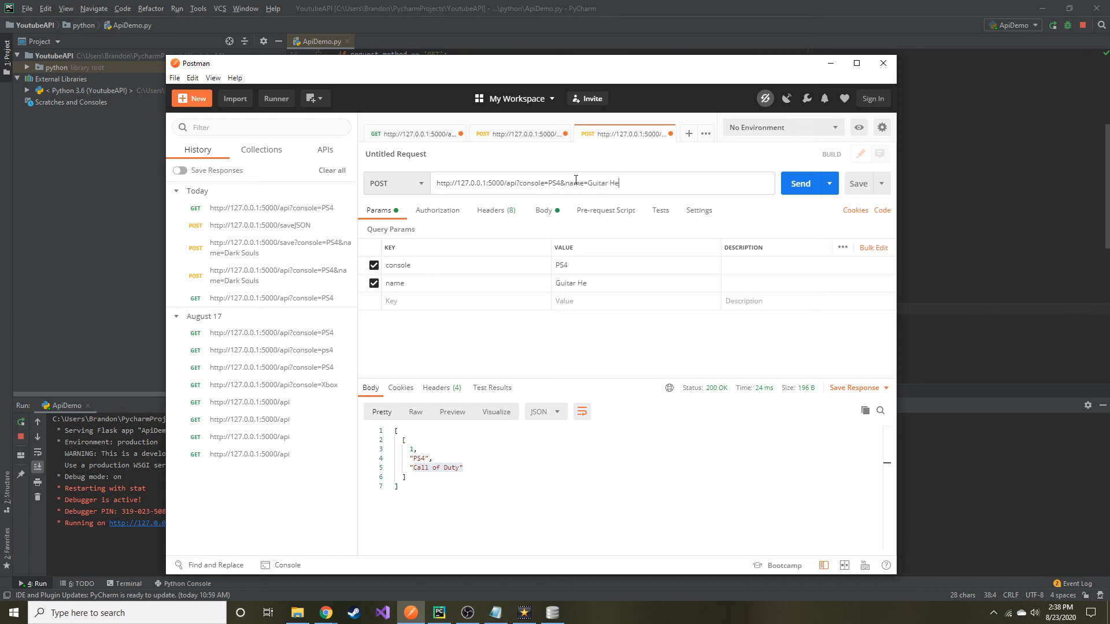
type("ro")
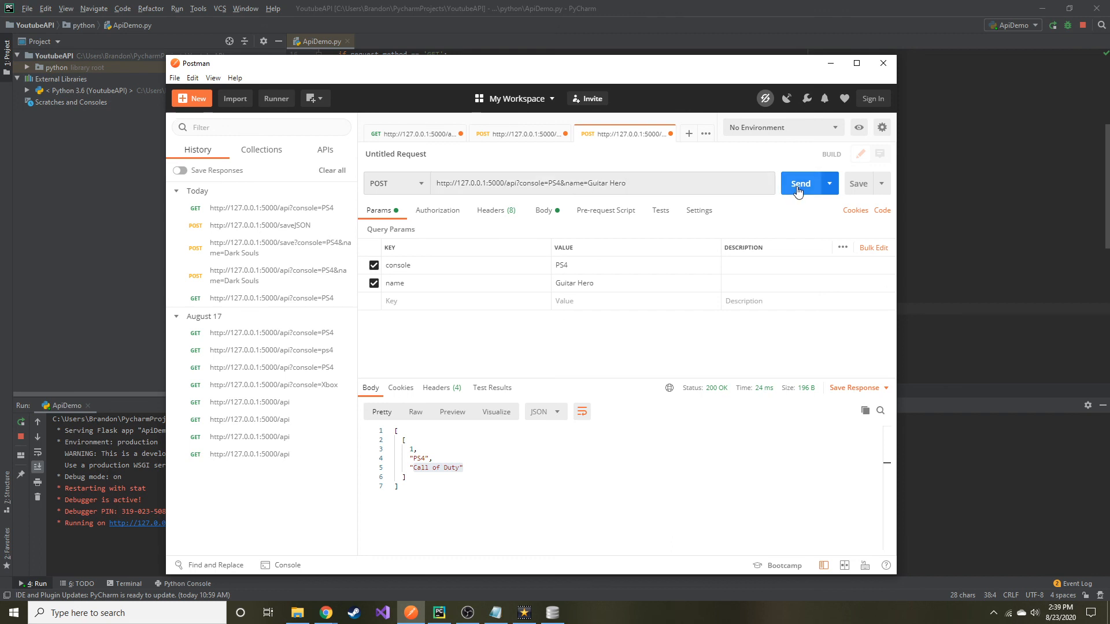
left_click(801, 184)
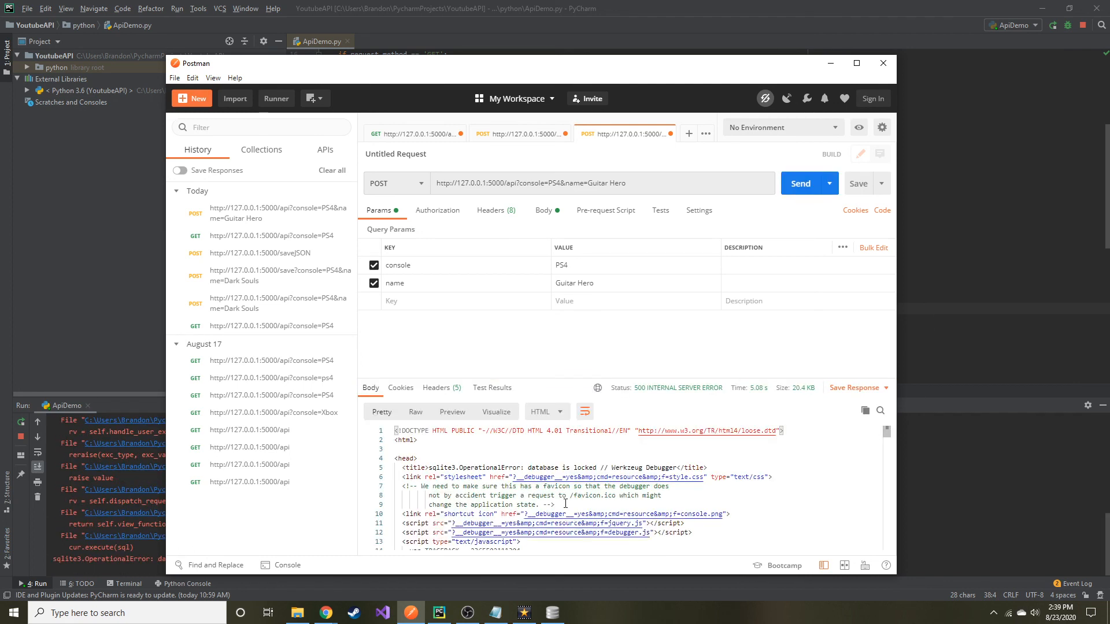
mouse_move(561, 481)
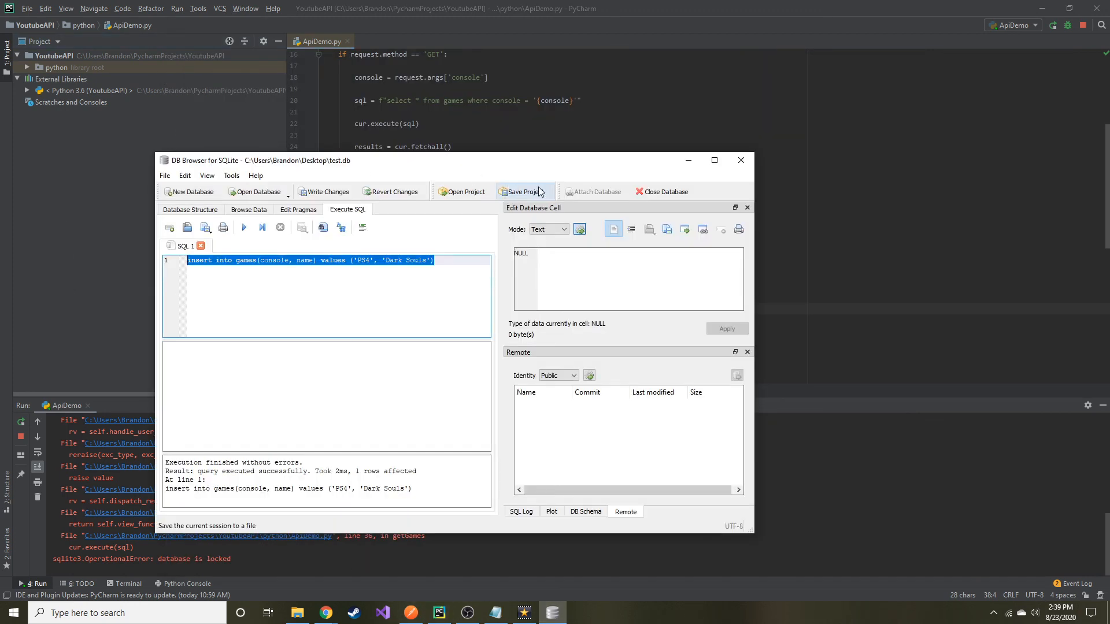
mouse_move(190, 192)
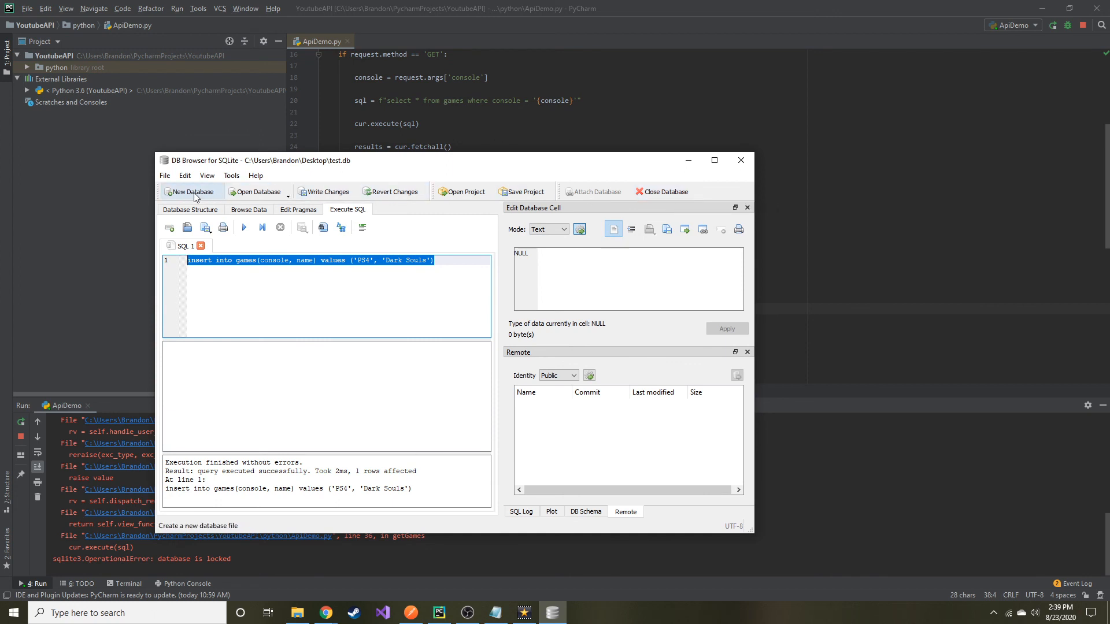
Close test.db saving its changes, and minimize DB Browser.
left_click(665, 192)
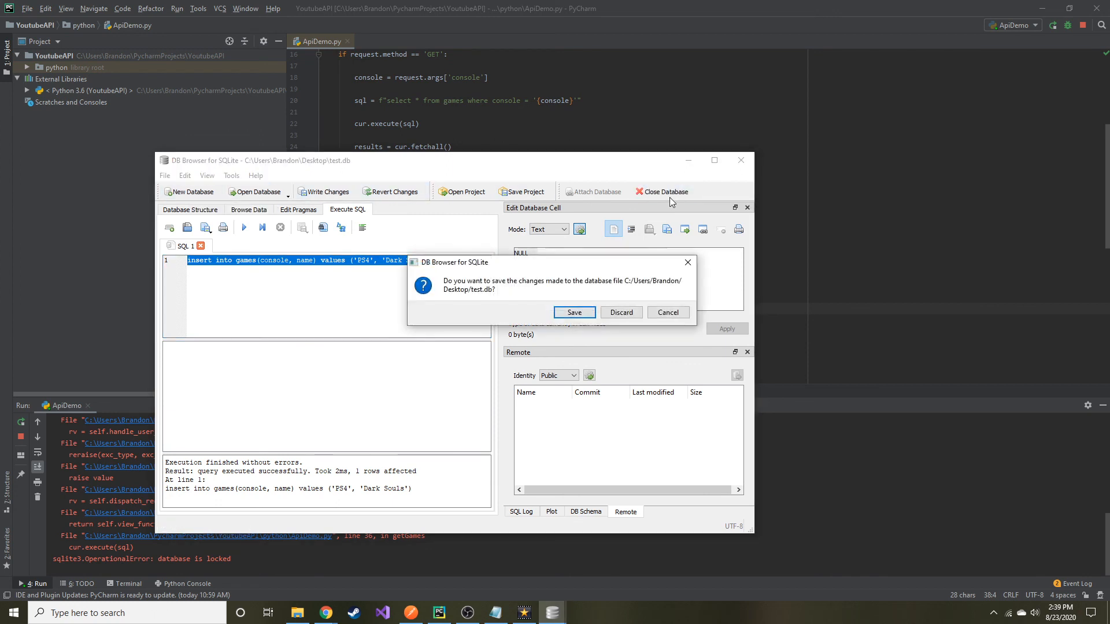
mouse_move(574, 312)
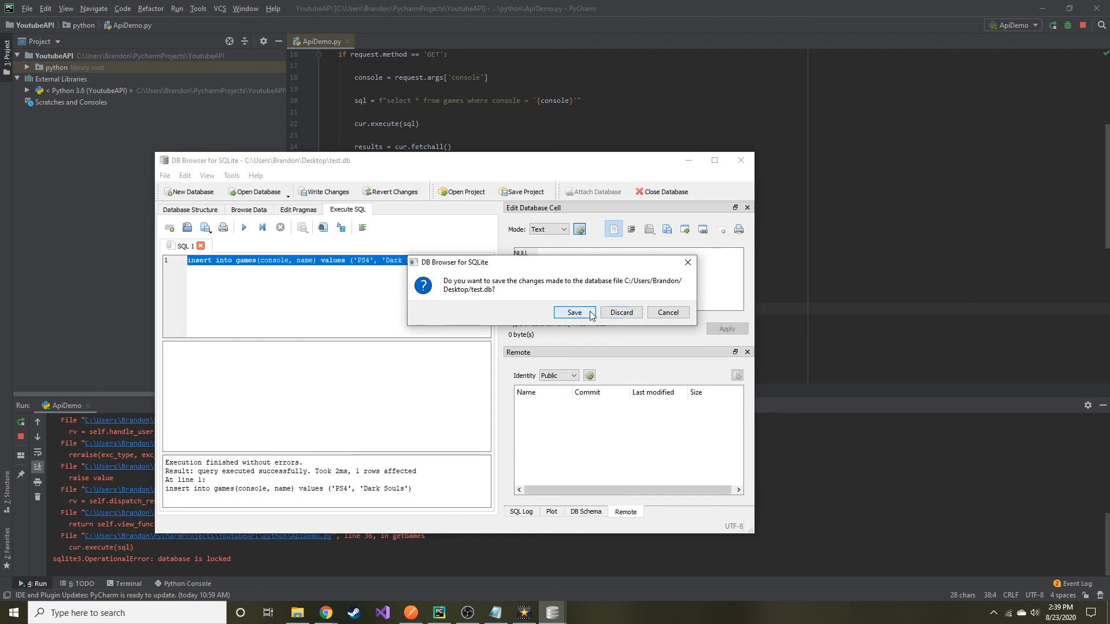
left_click(574, 312)
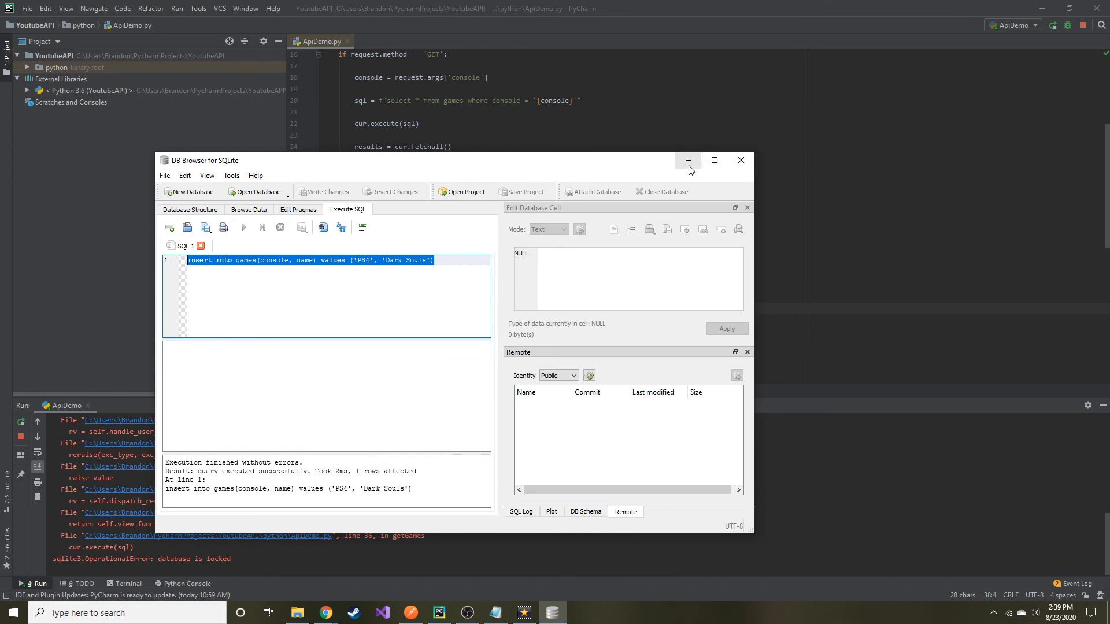
left_click(687, 160)
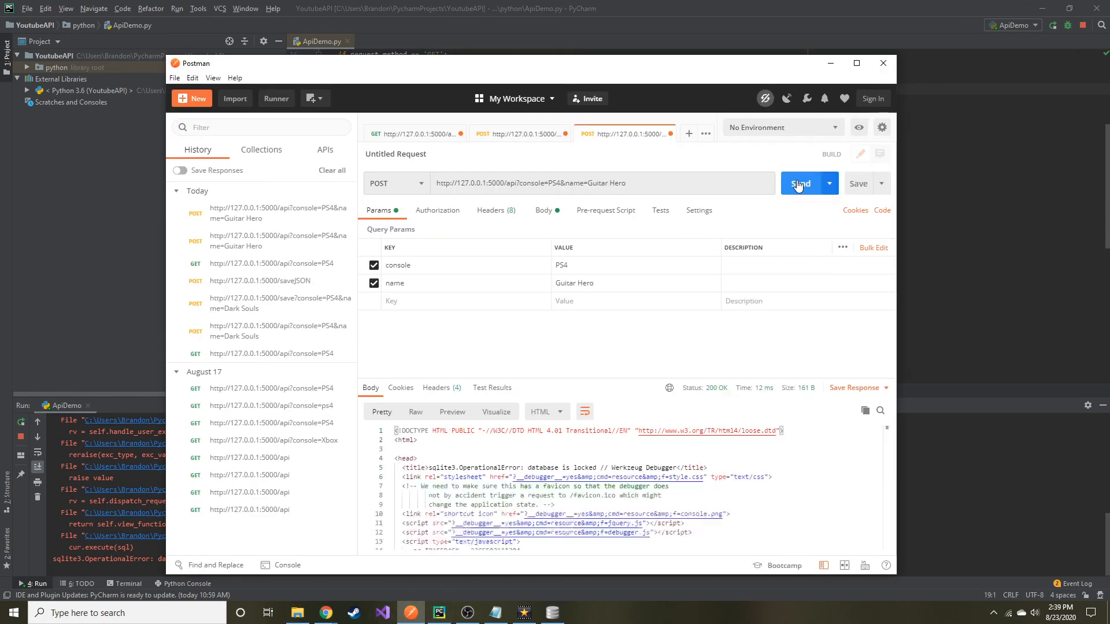
Resend the Guitar Hero POST, which now returns All good! with 200 OK.
left_click(800, 183)
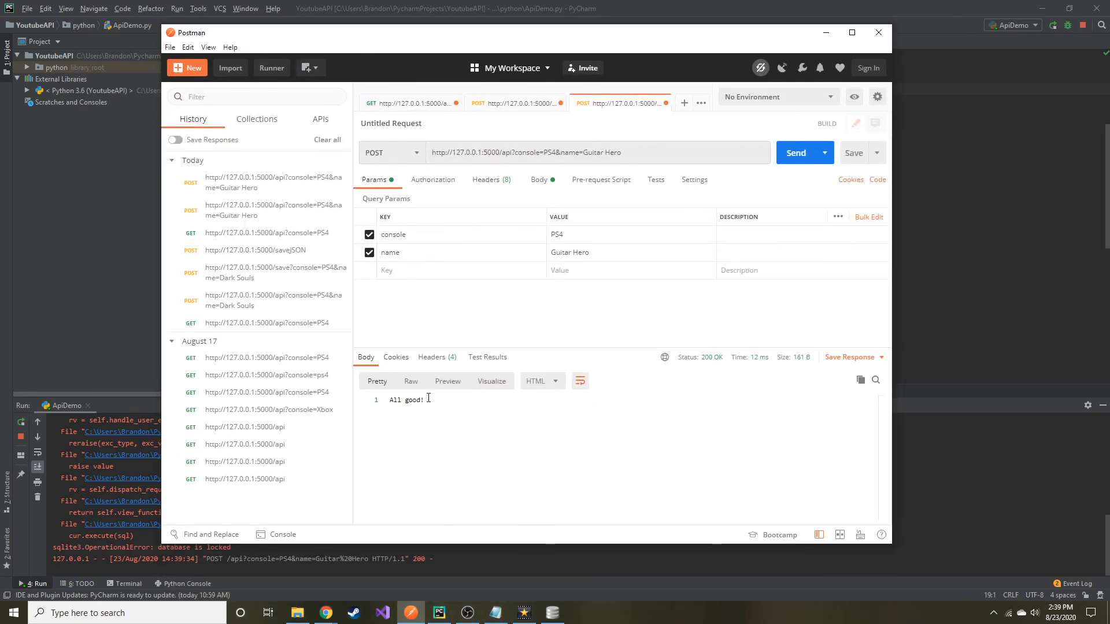
Reopen the games table in DB Browser, which still shows only three rows without Guitar Hero.
left_click(551, 612)
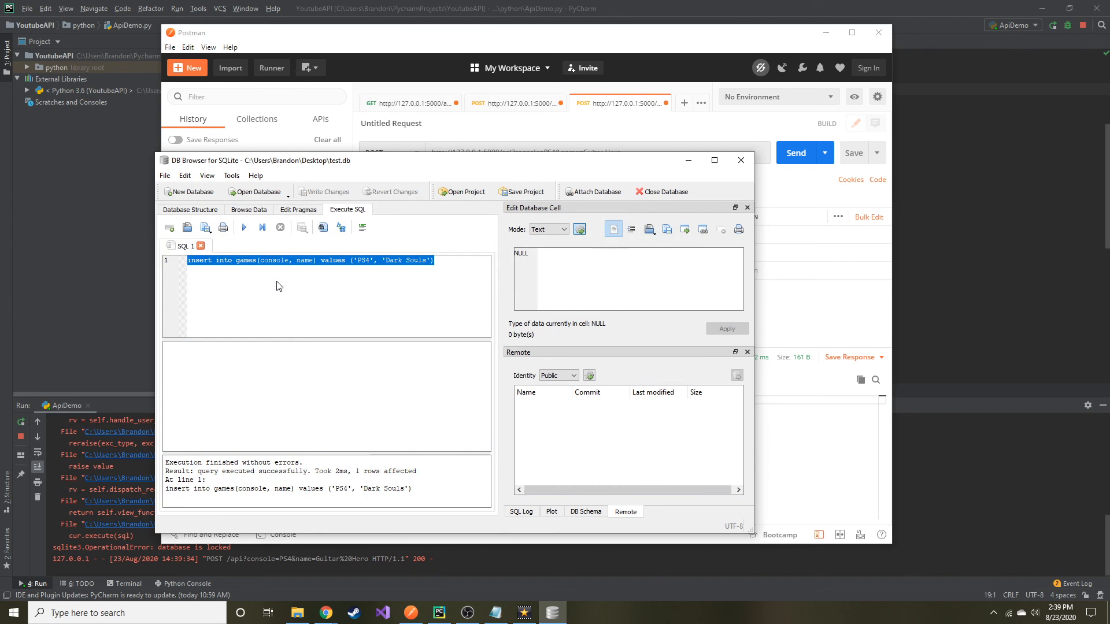
left_click(249, 209)
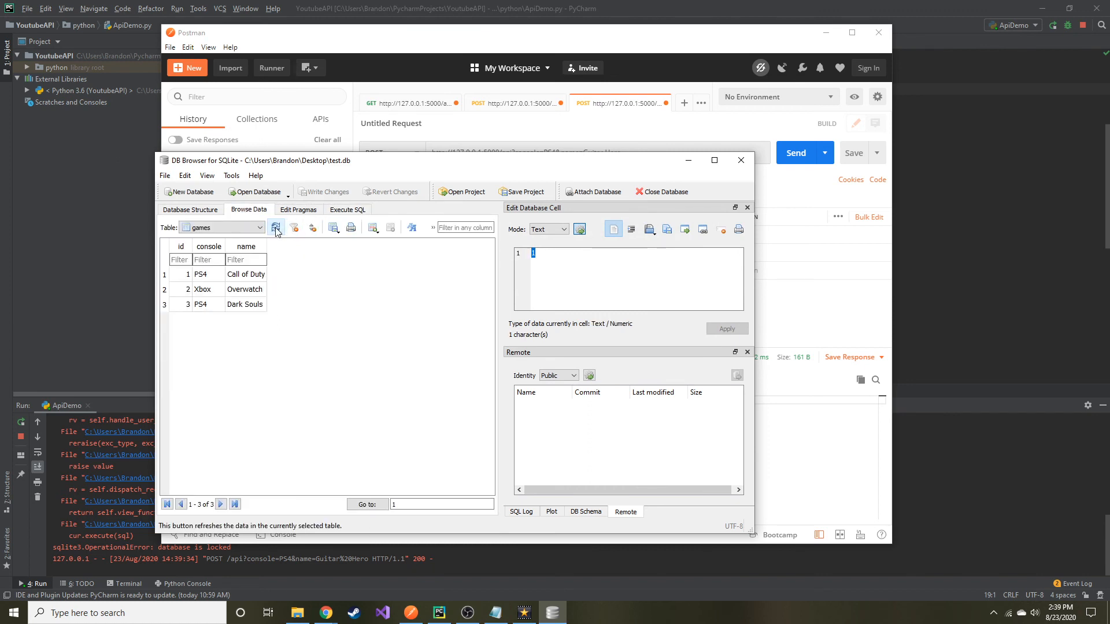
left_click(190, 209)
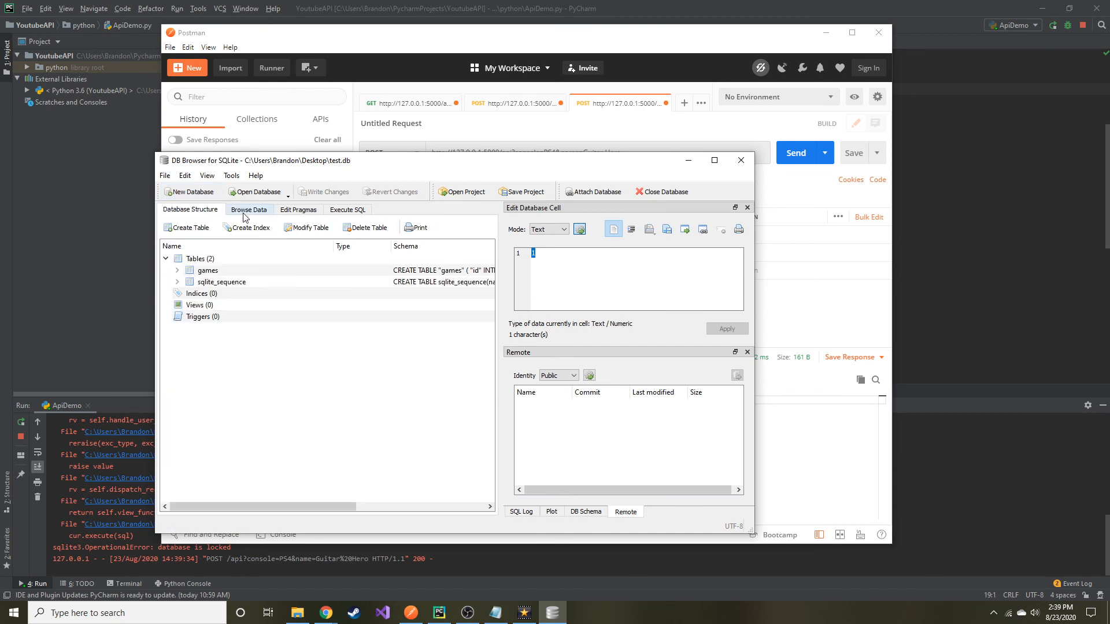
left_click(250, 209)
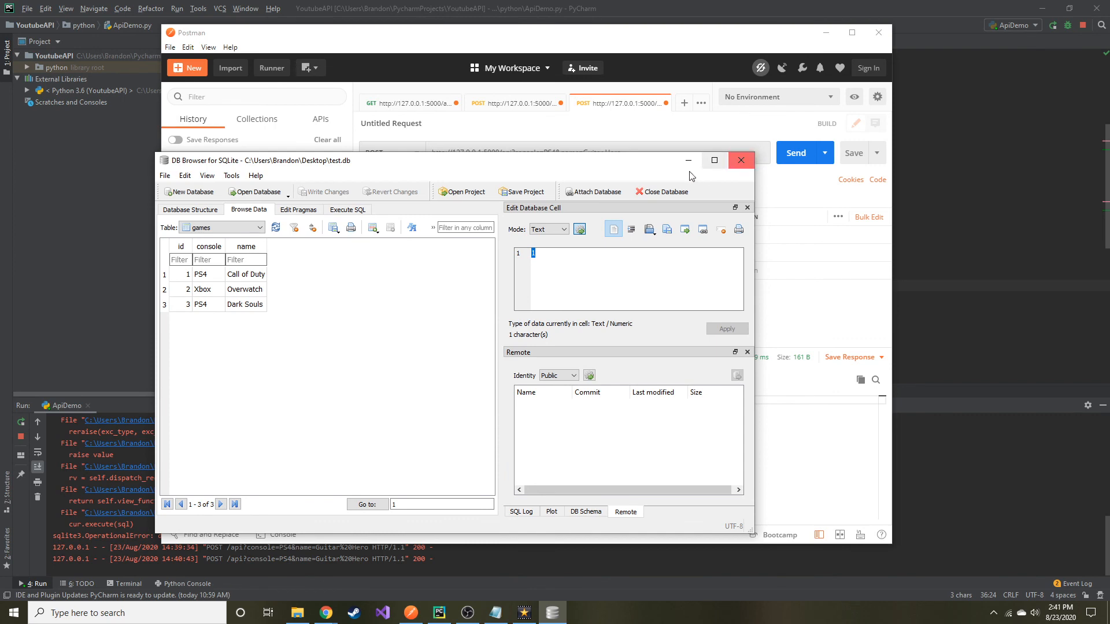
left_click(740, 160)
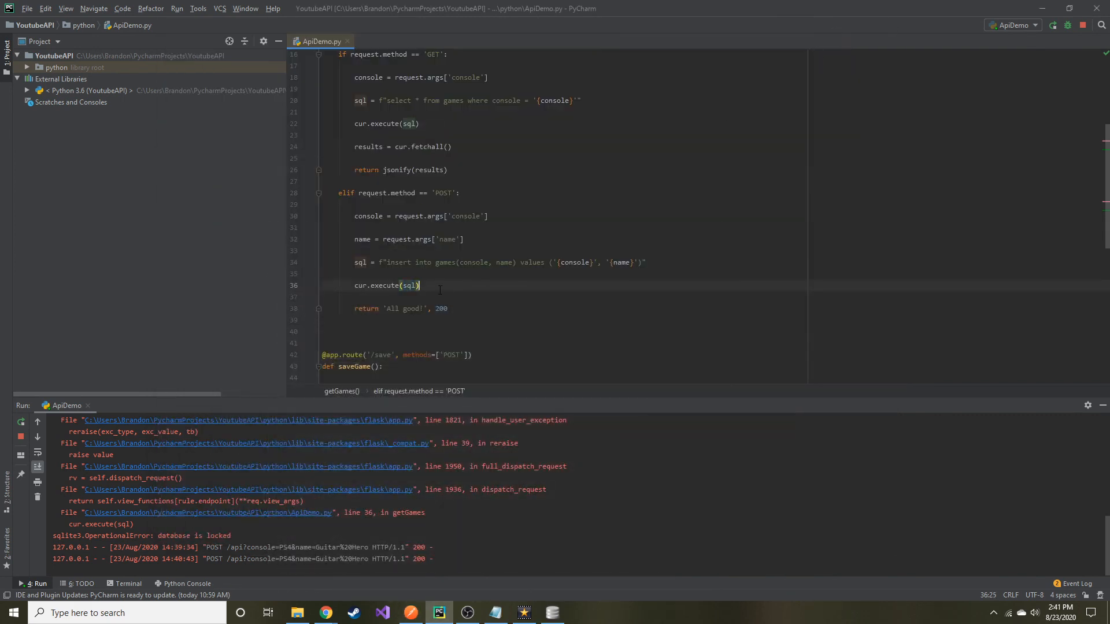
Add conn.commit() after cur.execute(sql) in the POST branch.
type("cur")
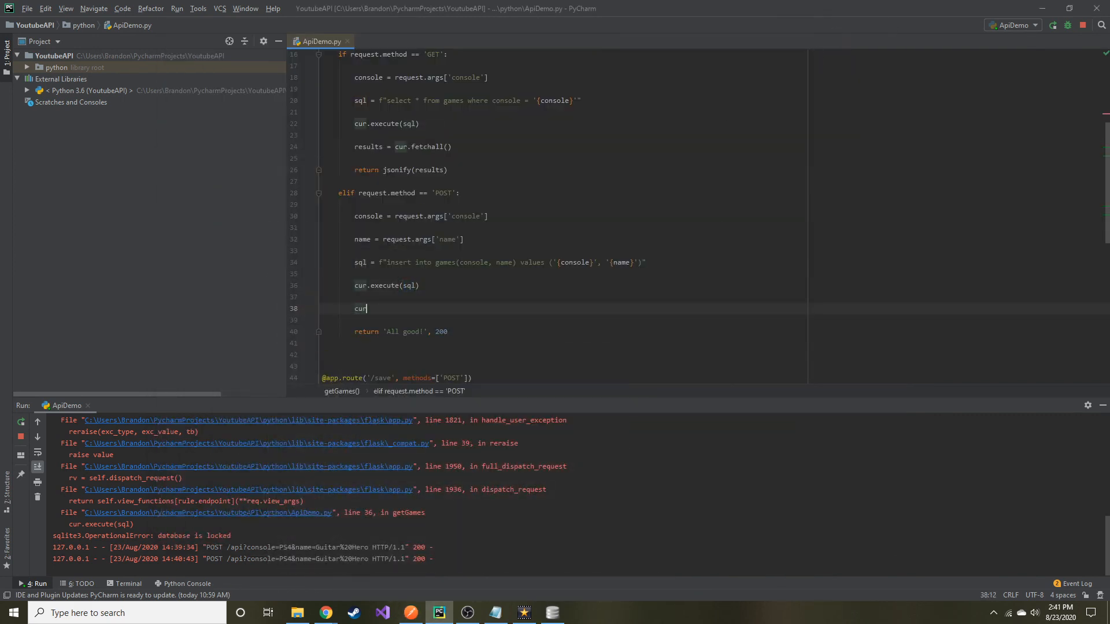
type(".com")
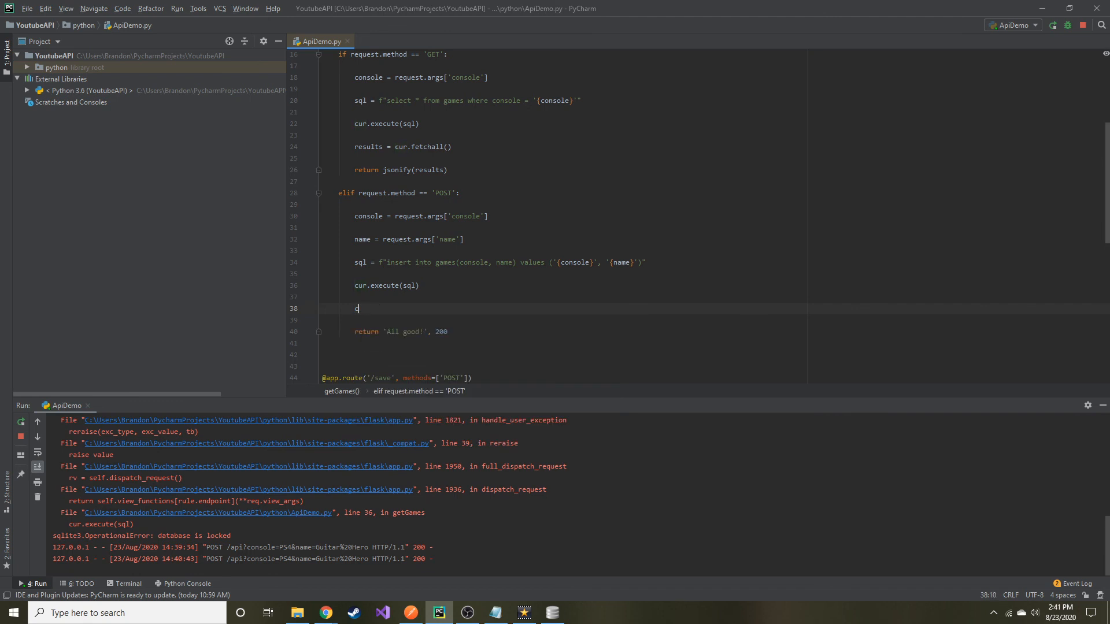
type("onn.")
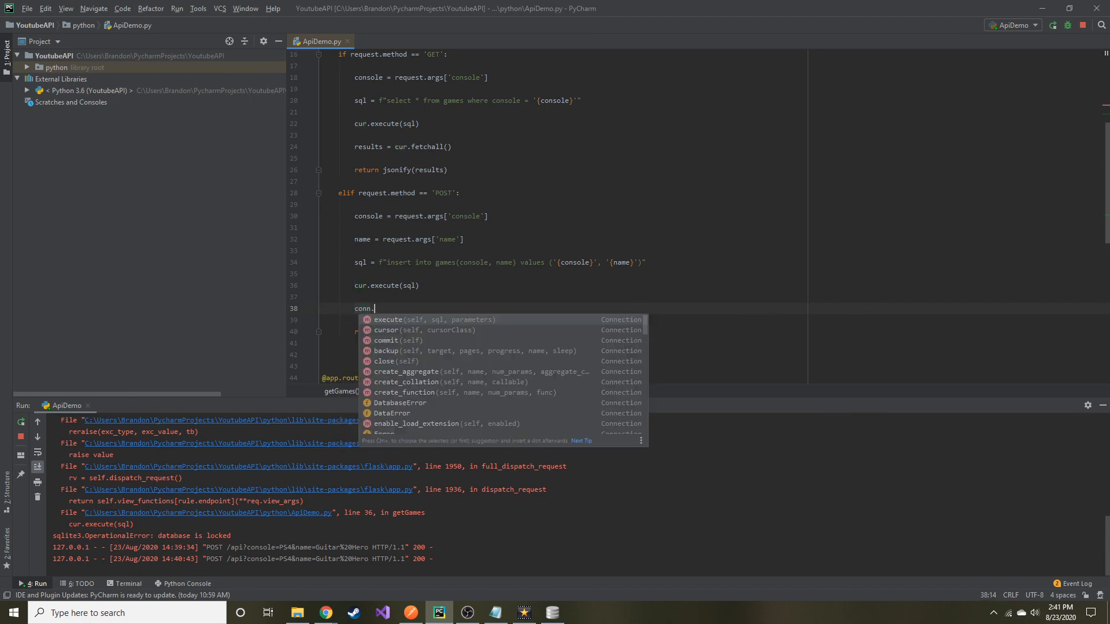
type("commit(")
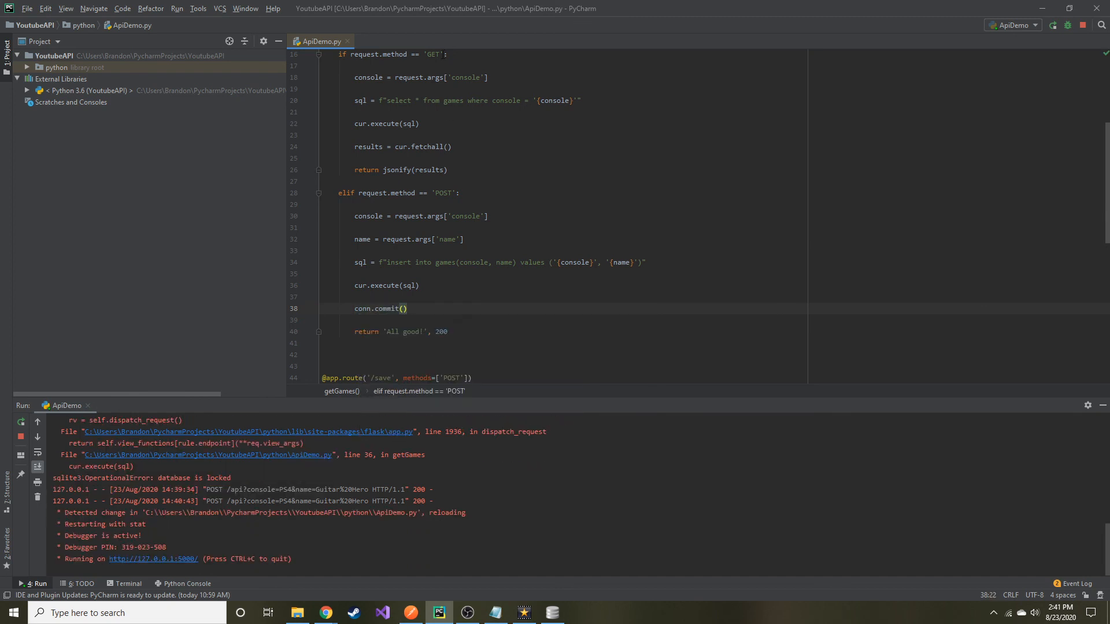
left_click(409, 613)
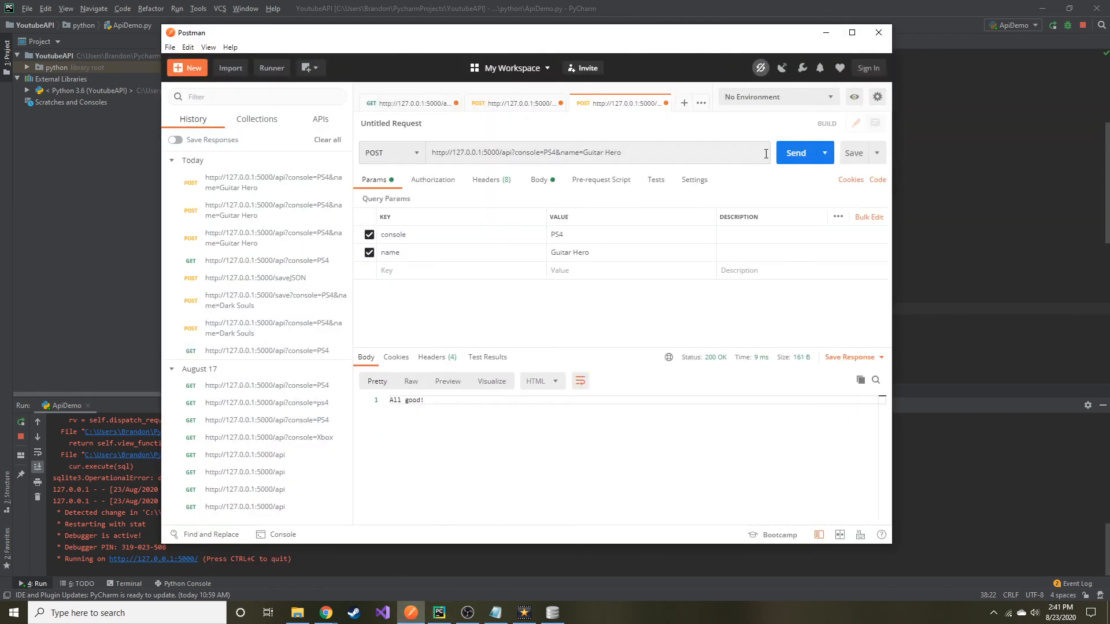
Resend the Guitar Hero POST and confirm PS4 / Guitar Hero appears as row 4 in games.
left_click(795, 152)
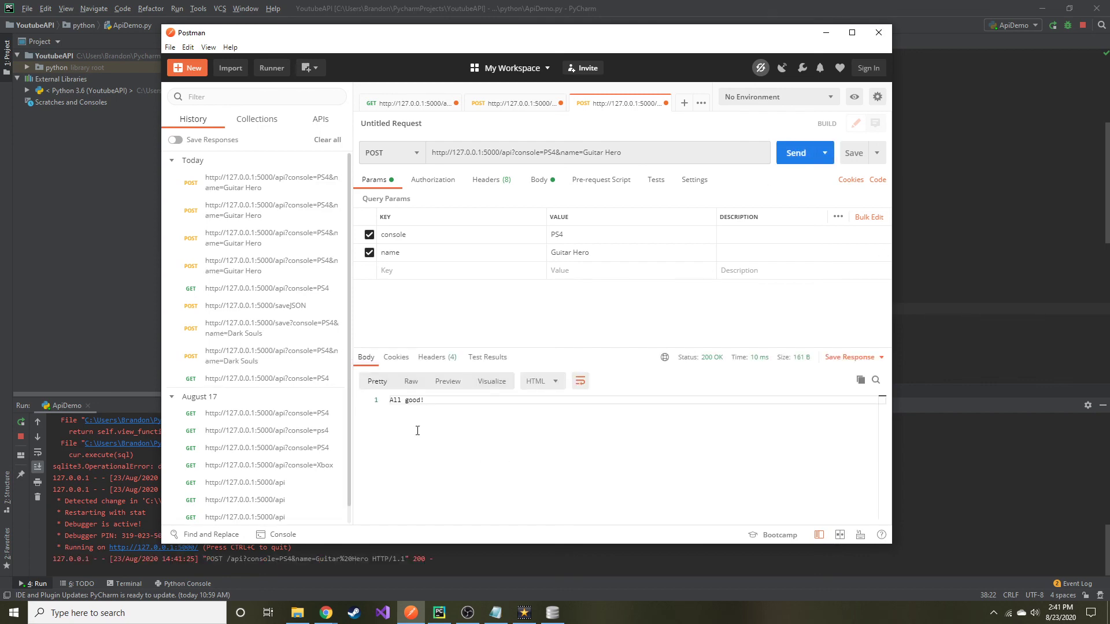
left_click(551, 612)
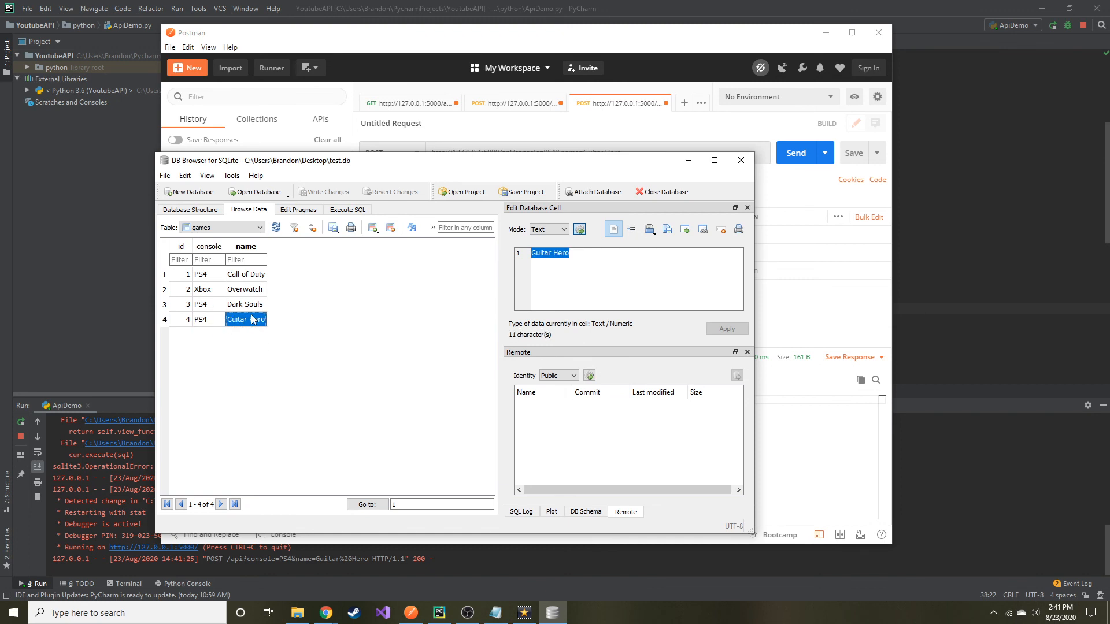
mouse_move(182, 324)
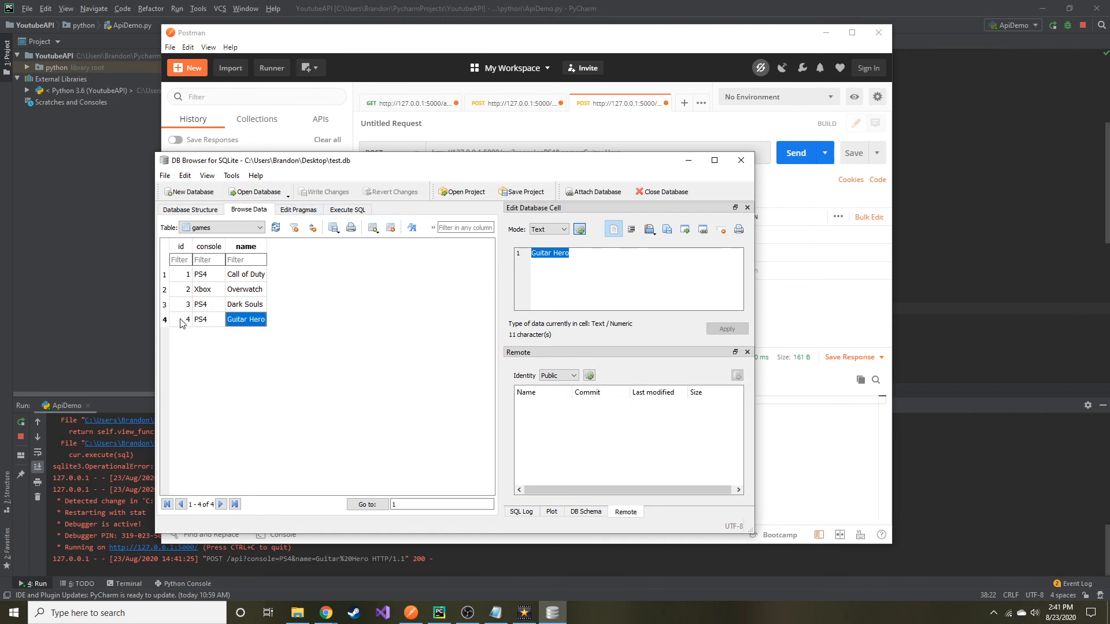
left_click(181, 319)
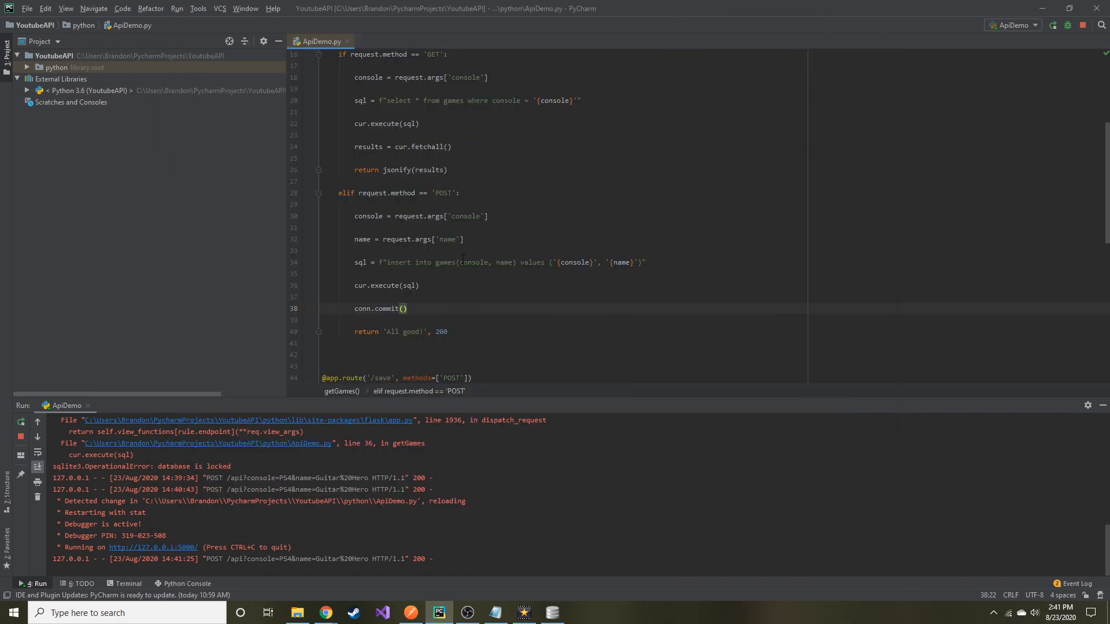
Send a POST inserting an Xbox game named Battlefield and get All good! with 200 OK.
left_click(552, 612)
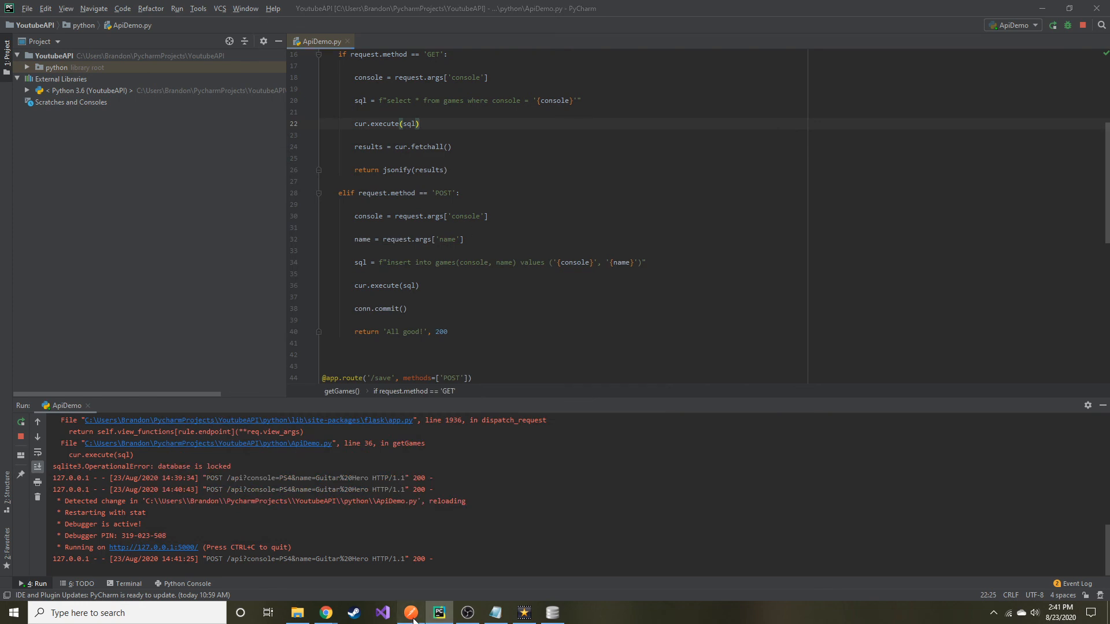
left_click(410, 612)
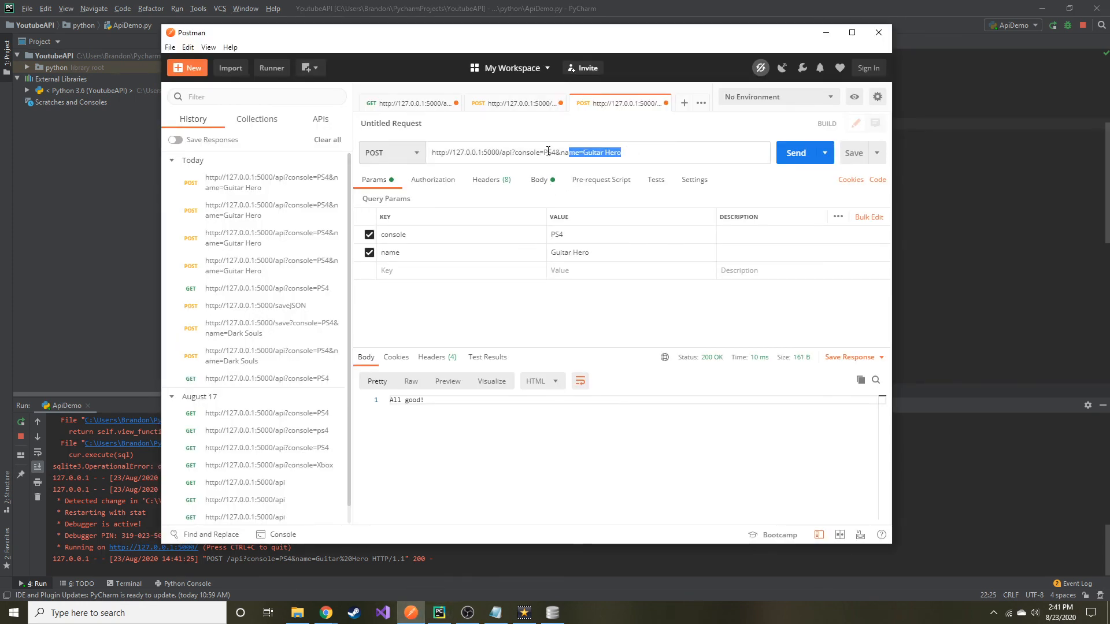
type("Xbox")
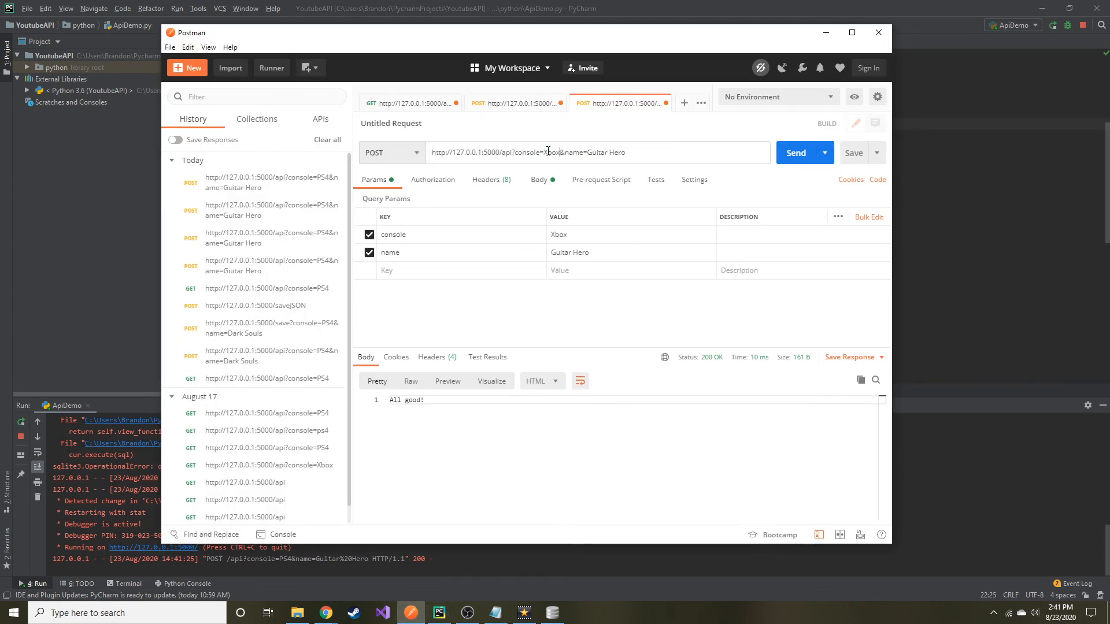
double_click(605, 152)
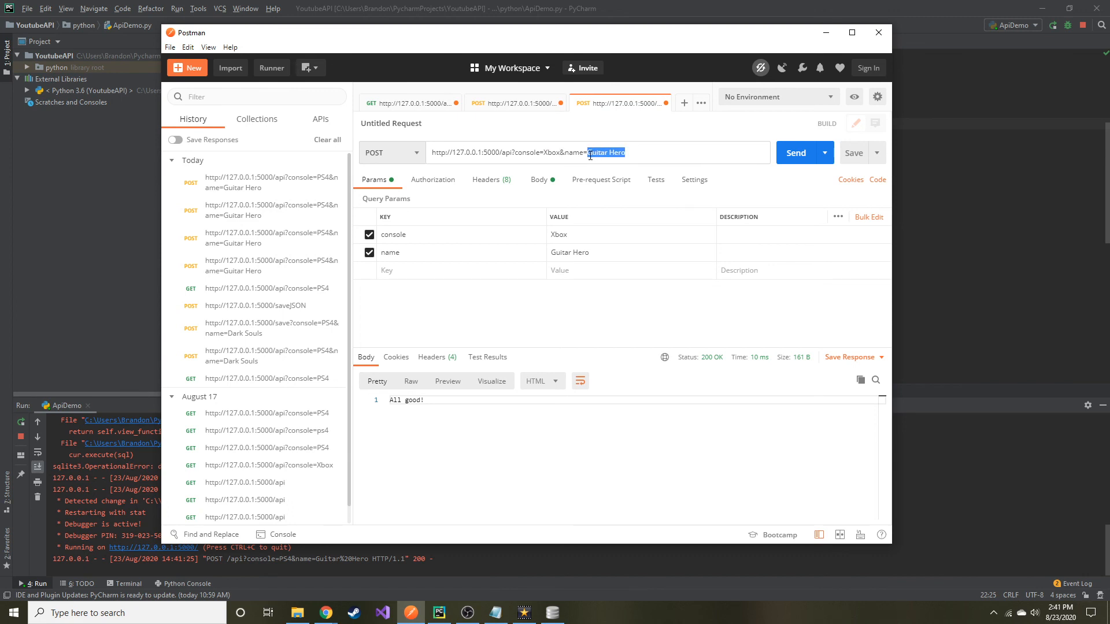
type("Batt")
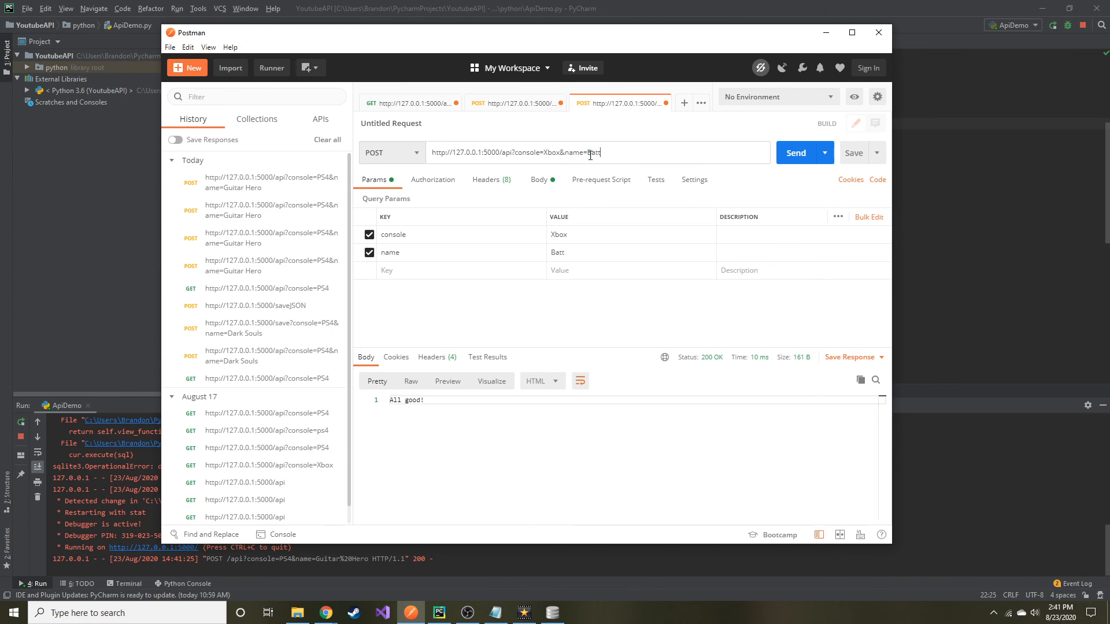
type("lefield")
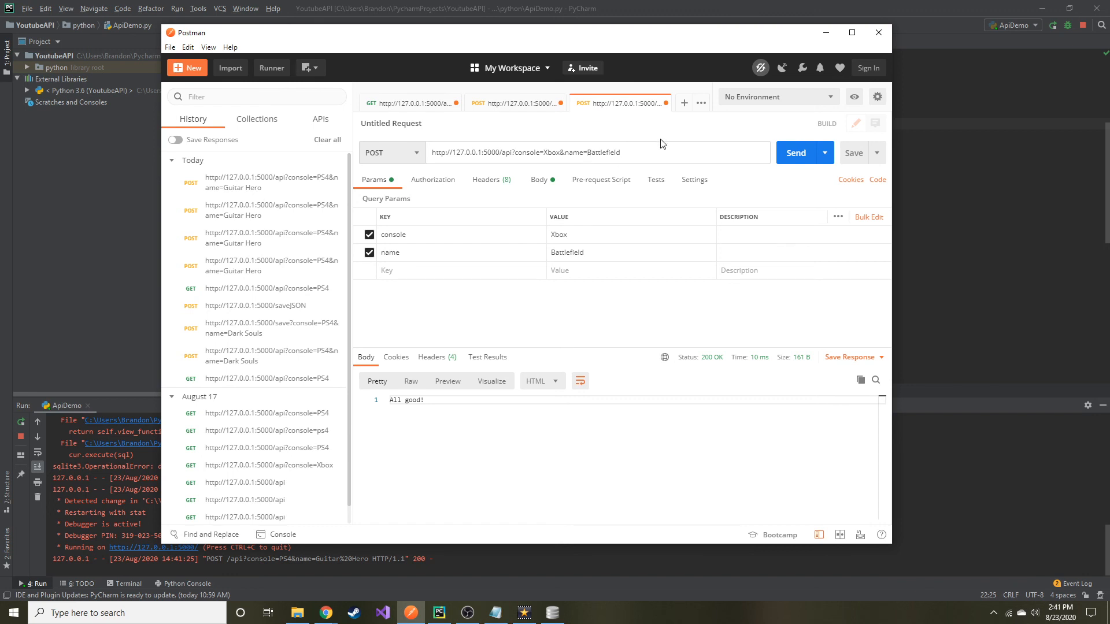
left_click(794, 153)
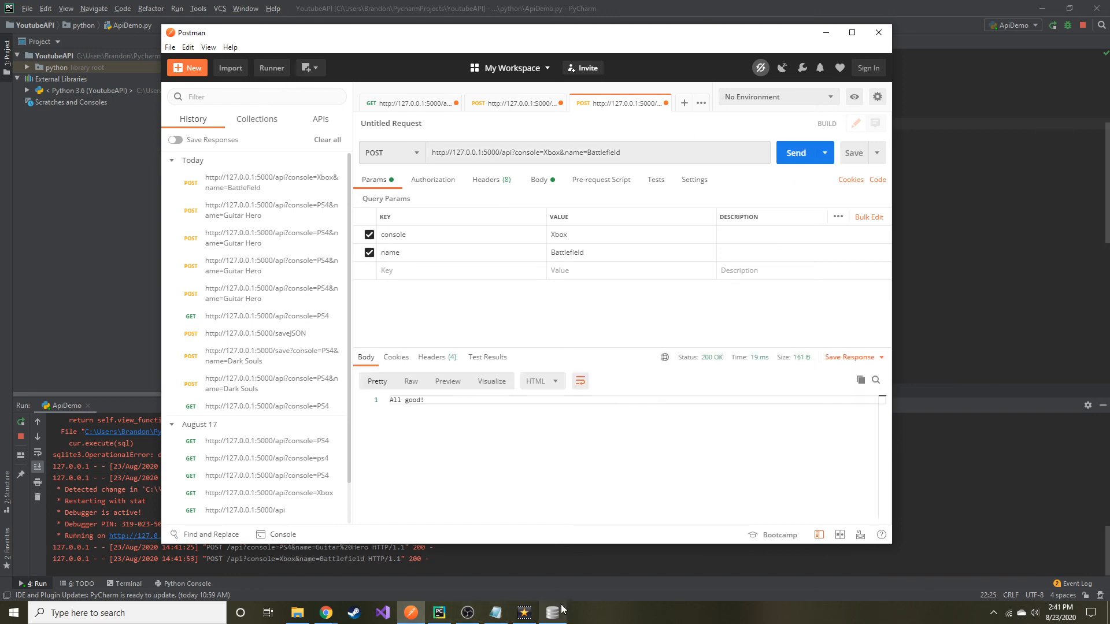
left_click(552, 613)
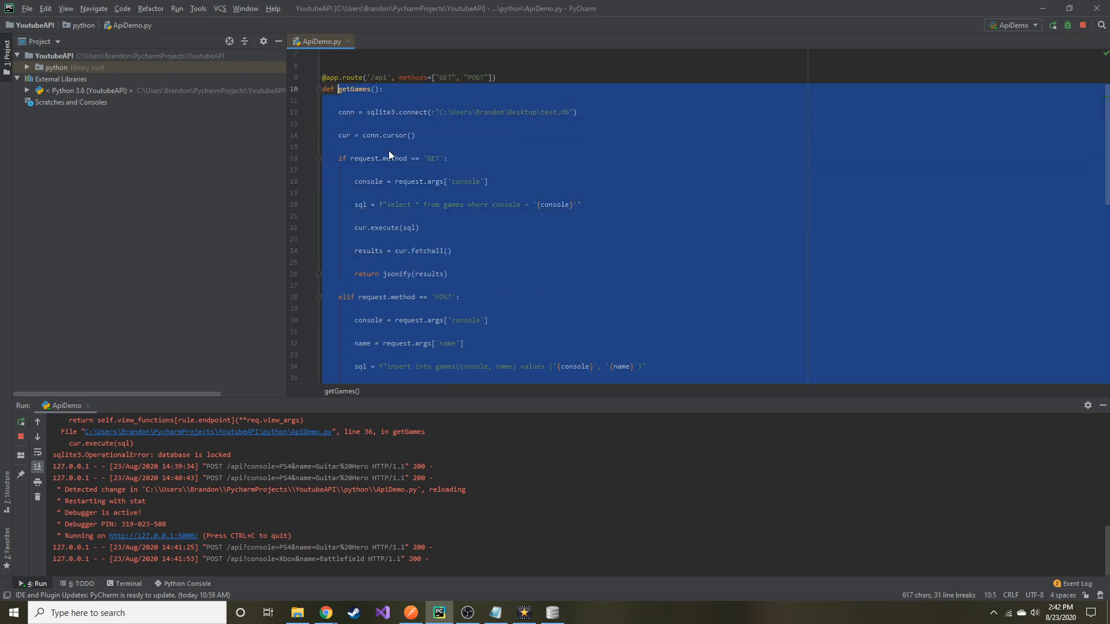
left_click(324, 123)
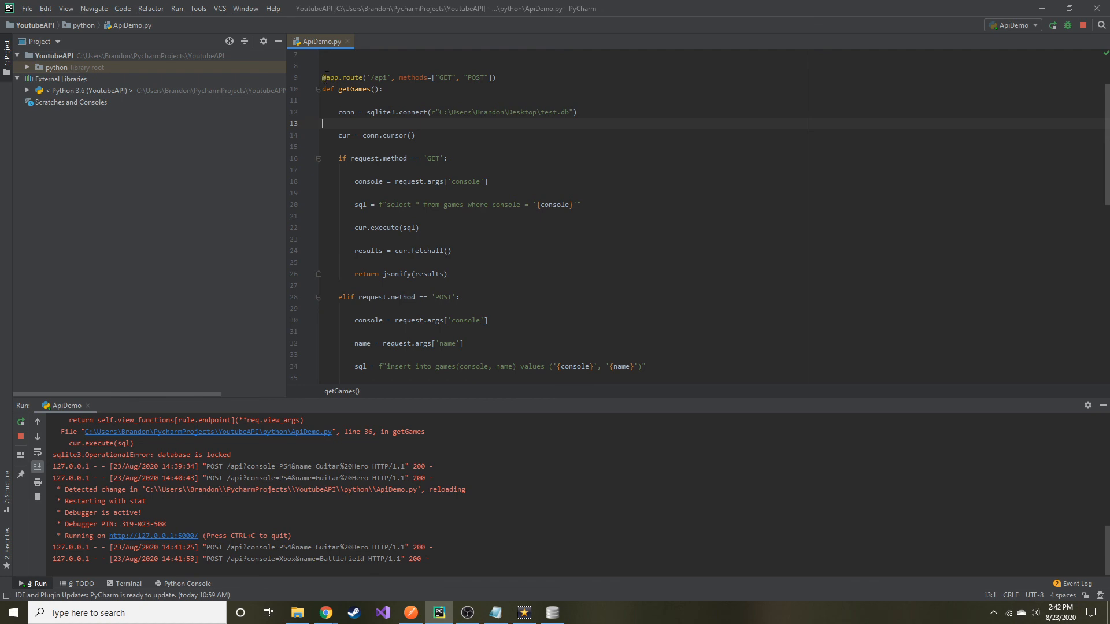
double_click(378, 77)
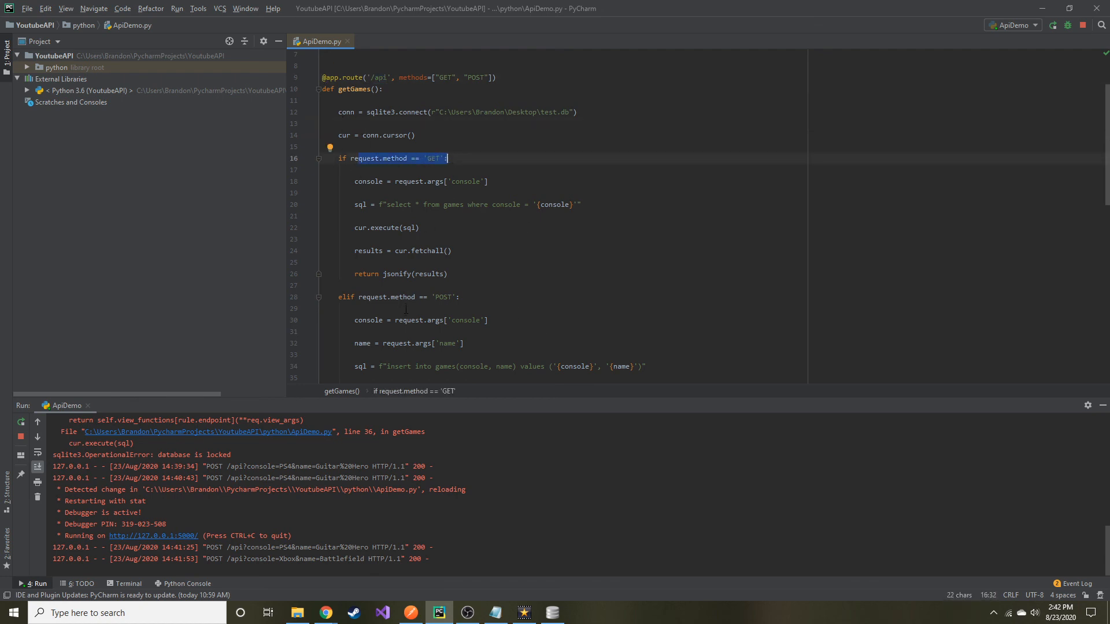
left_click(390, 297)
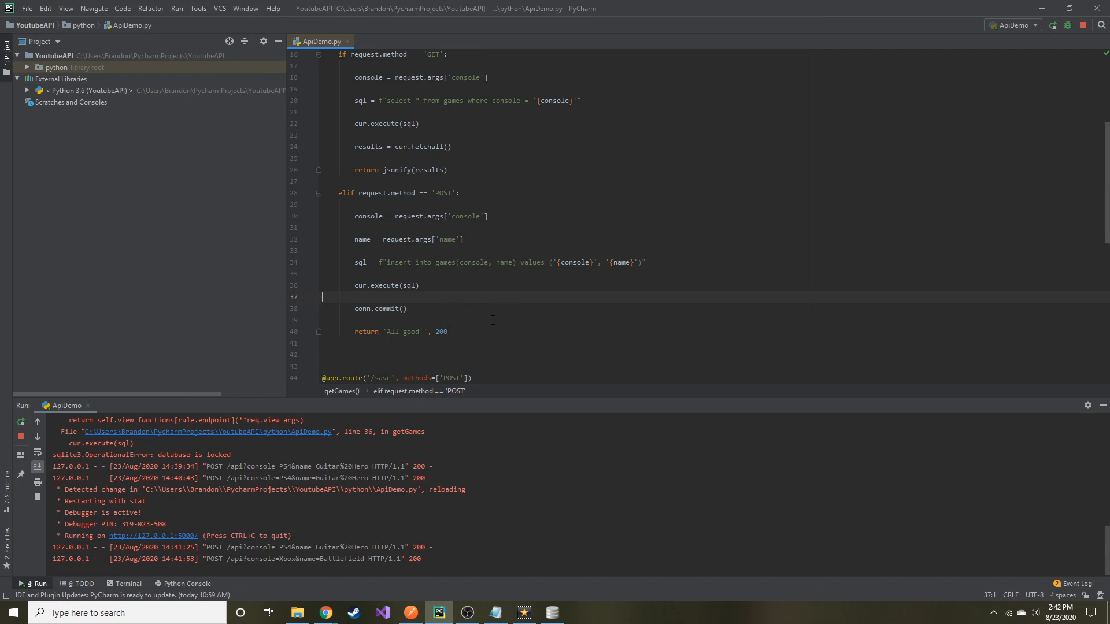
left_click(551, 612)
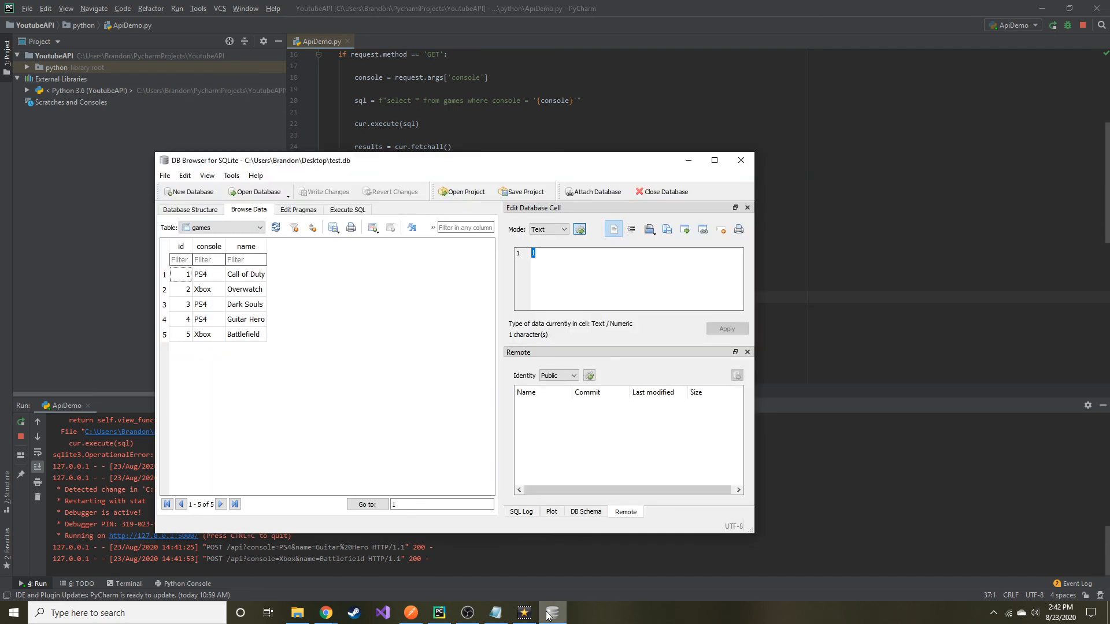
mouse_move(276, 227)
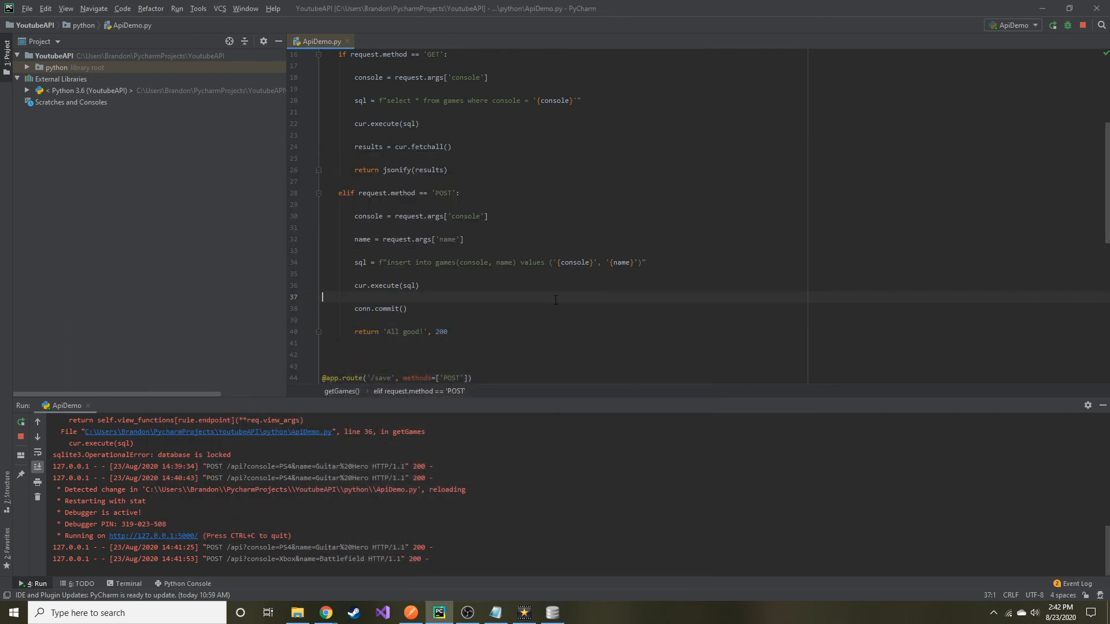
double_click(620, 262)
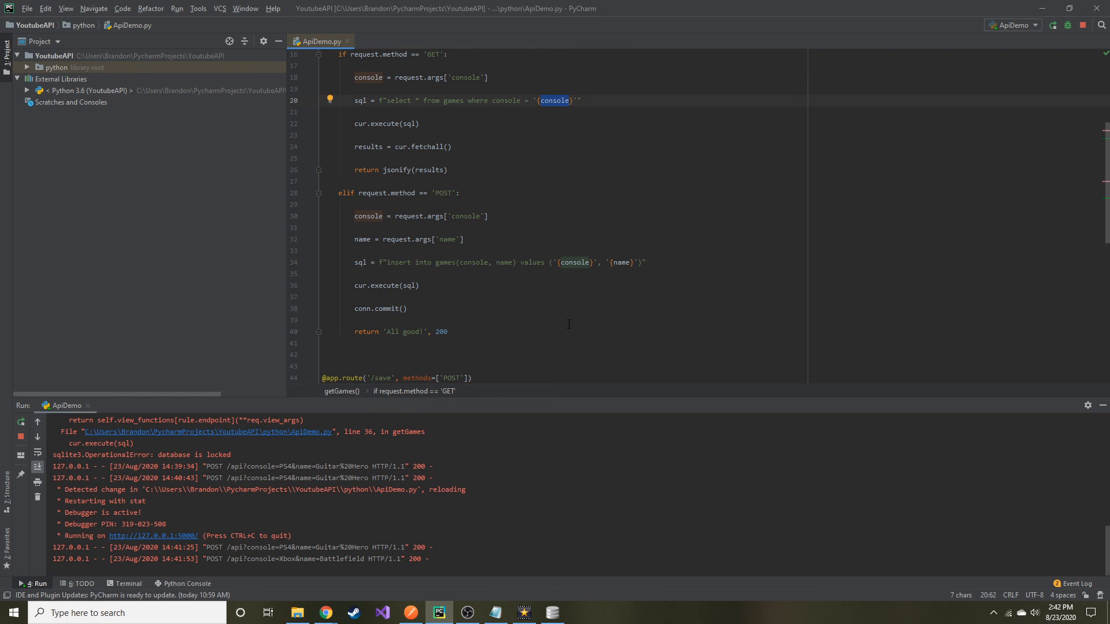
scroll("up", 3)
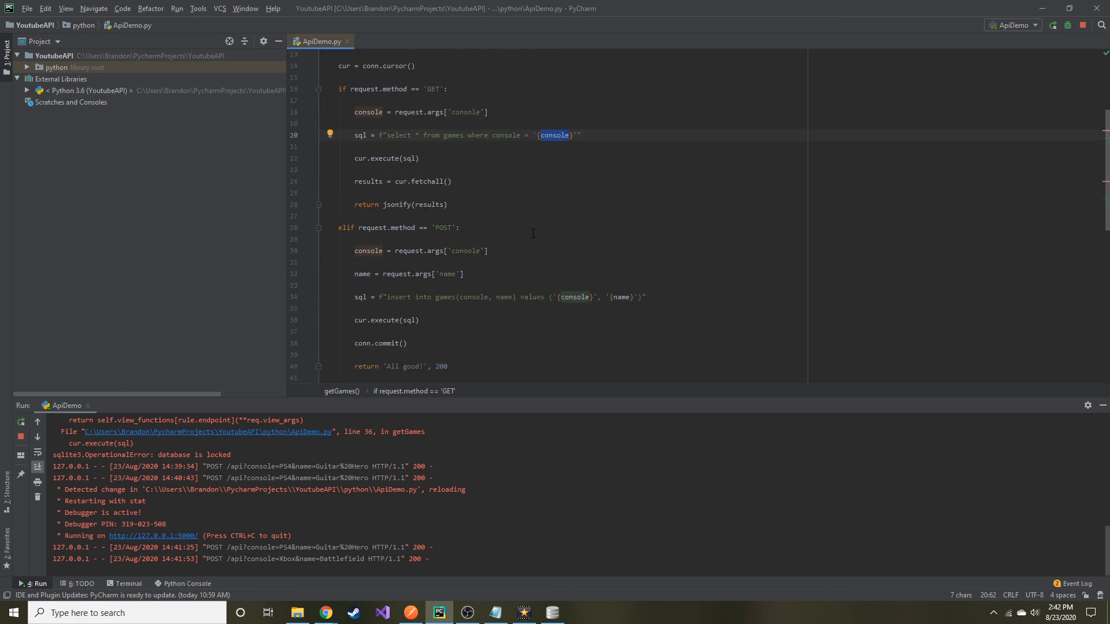
scroll("down", 3)
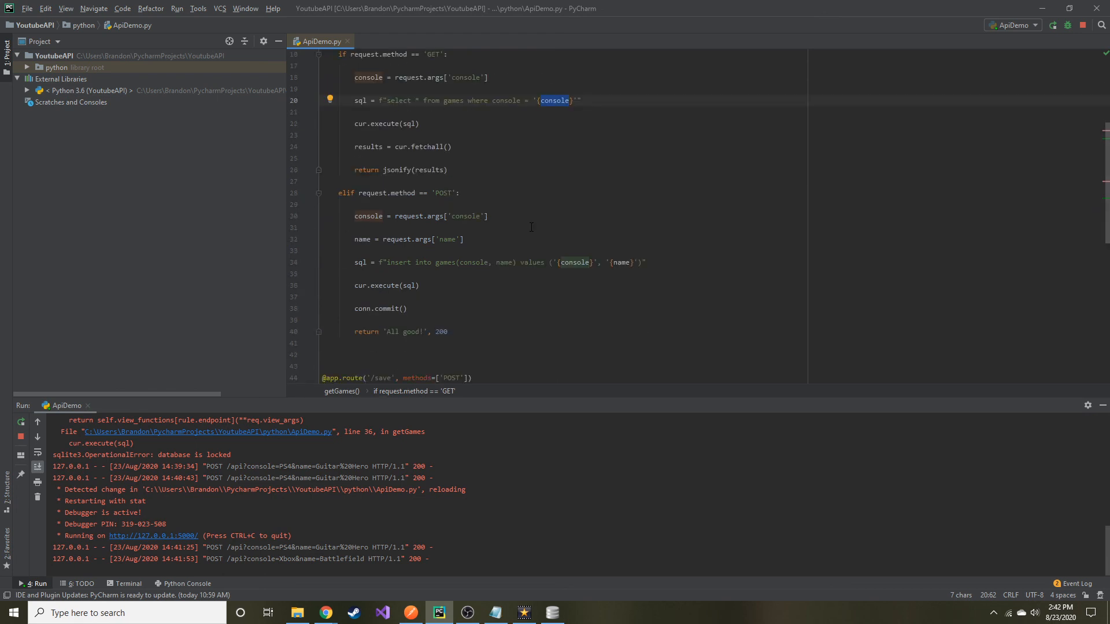